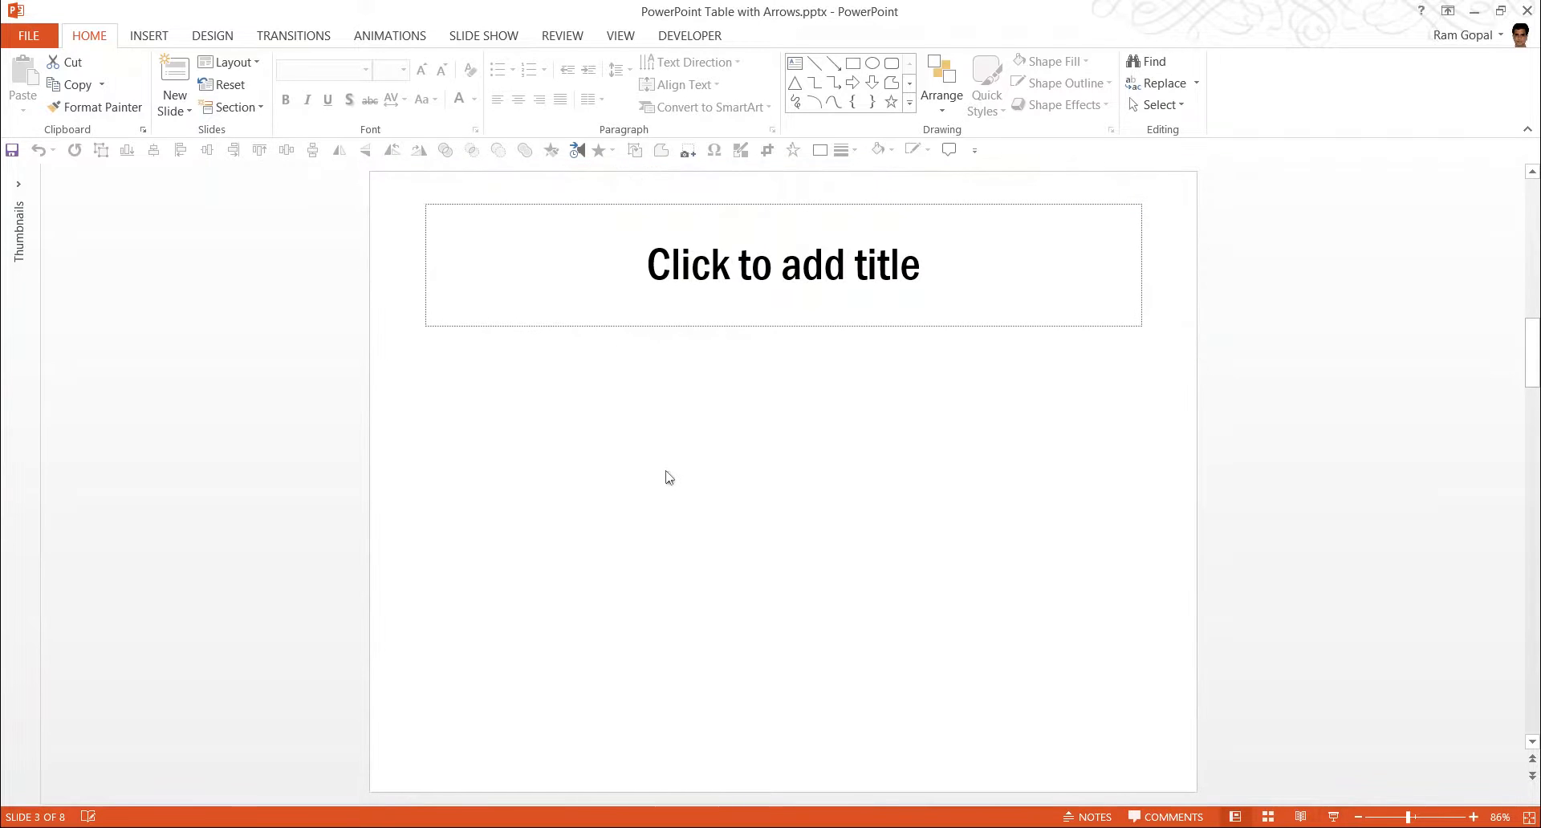
{"action": "mouse_move", "coordinate": [528, 433]}
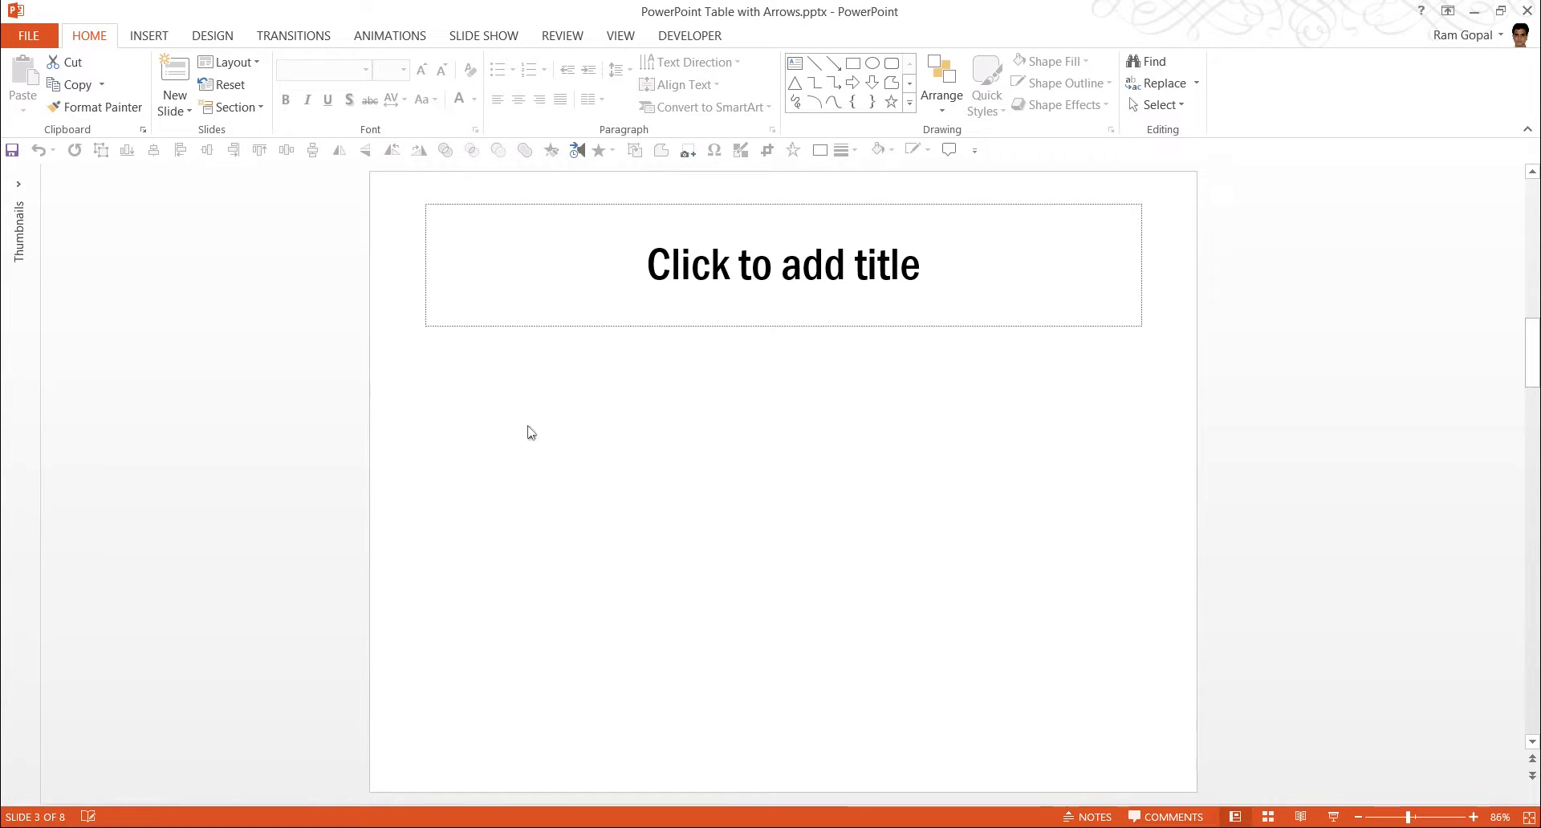
{"action": "mouse_move", "coordinate": [174, 88]}
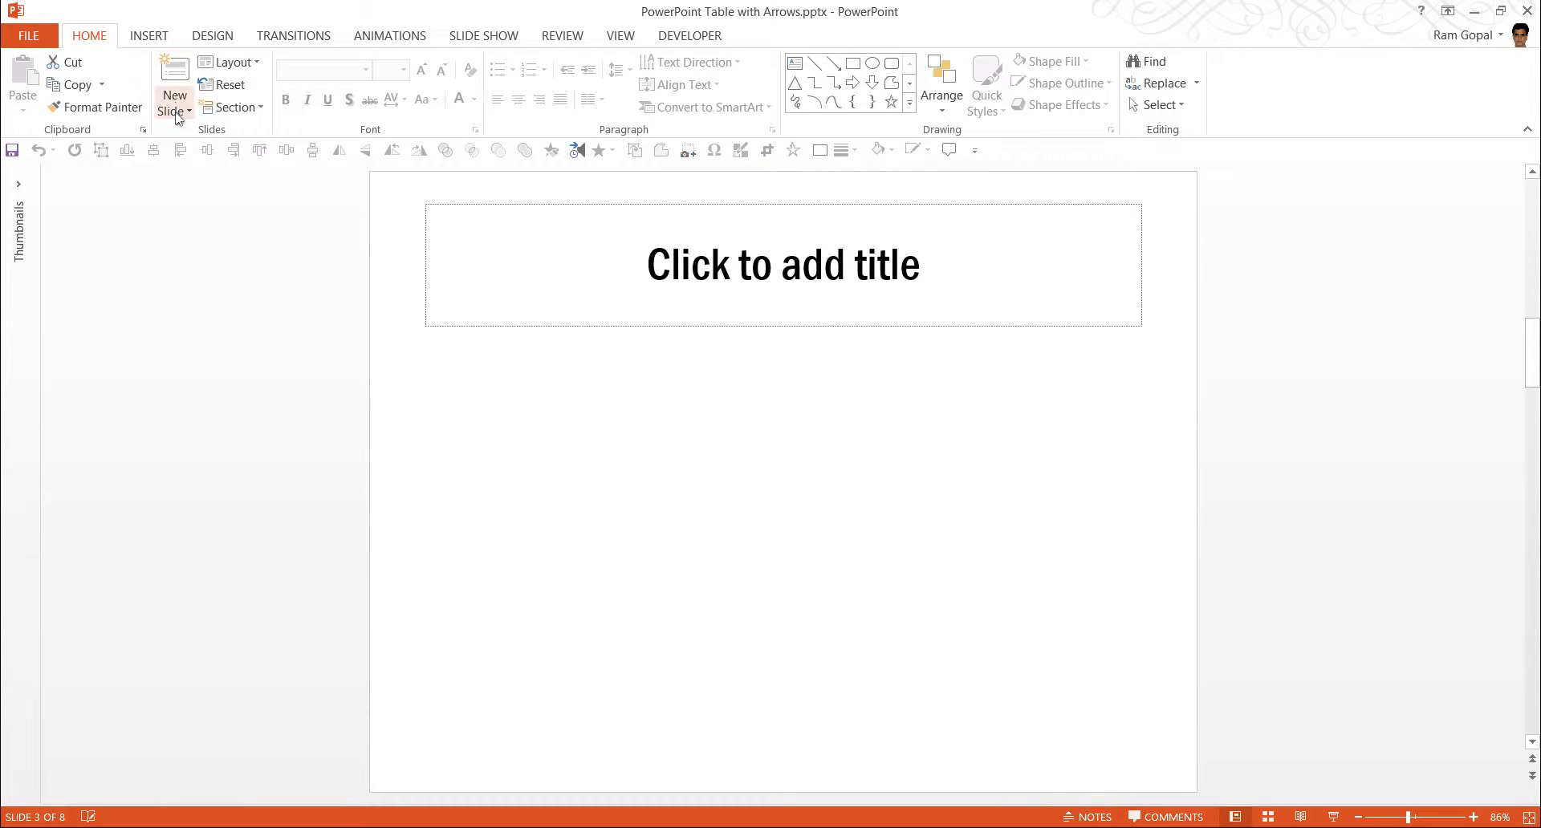
{"action": "mouse_move", "coordinate": [922, 480]}
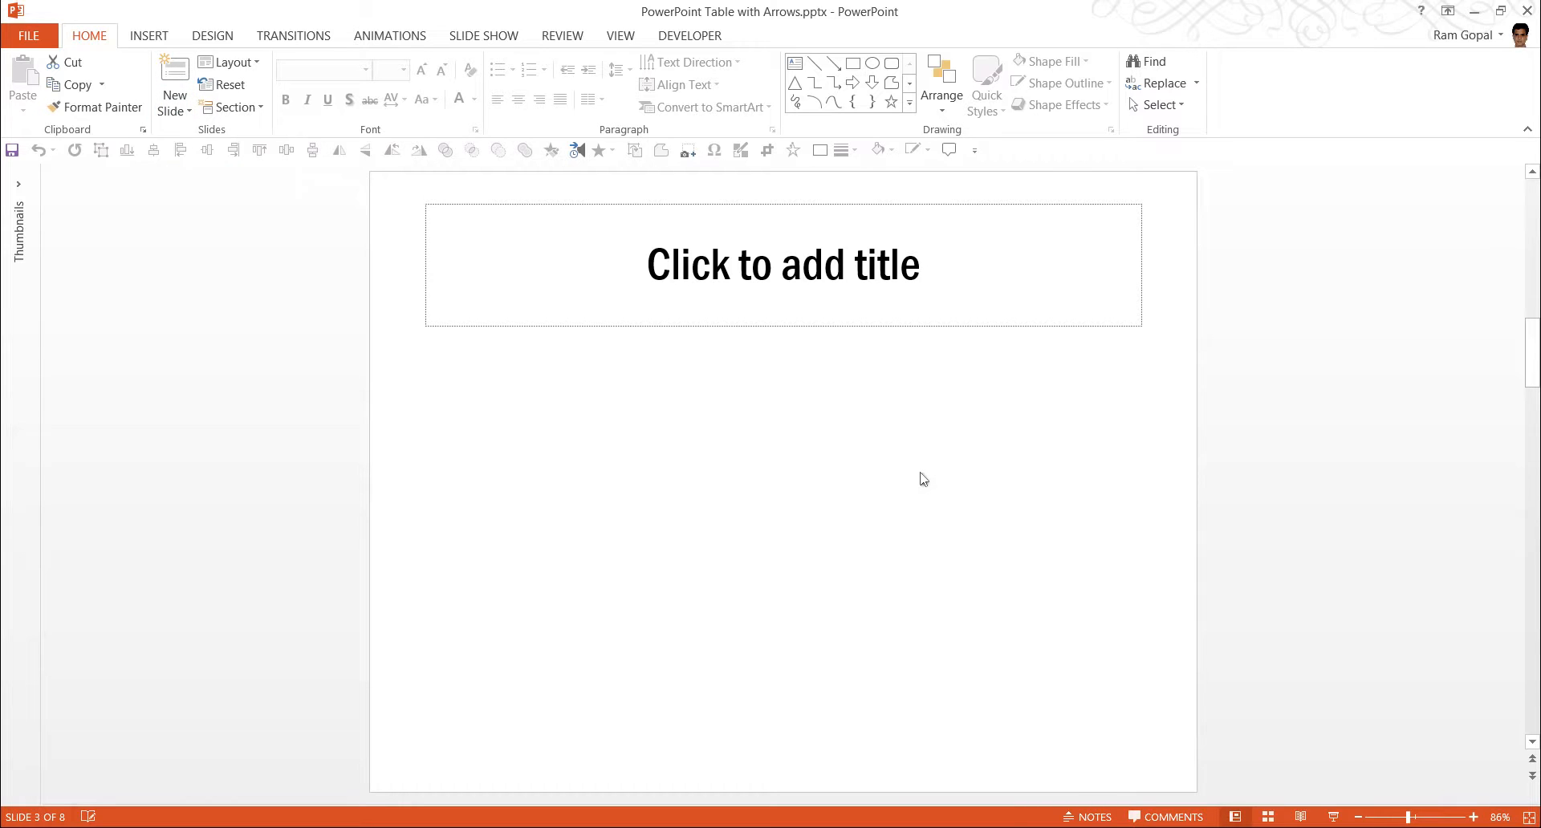
Enter 'Your Slide Title Text Here' in the title placeholder and deselect it.
{"action": "left_click", "coordinate": [783, 263]}
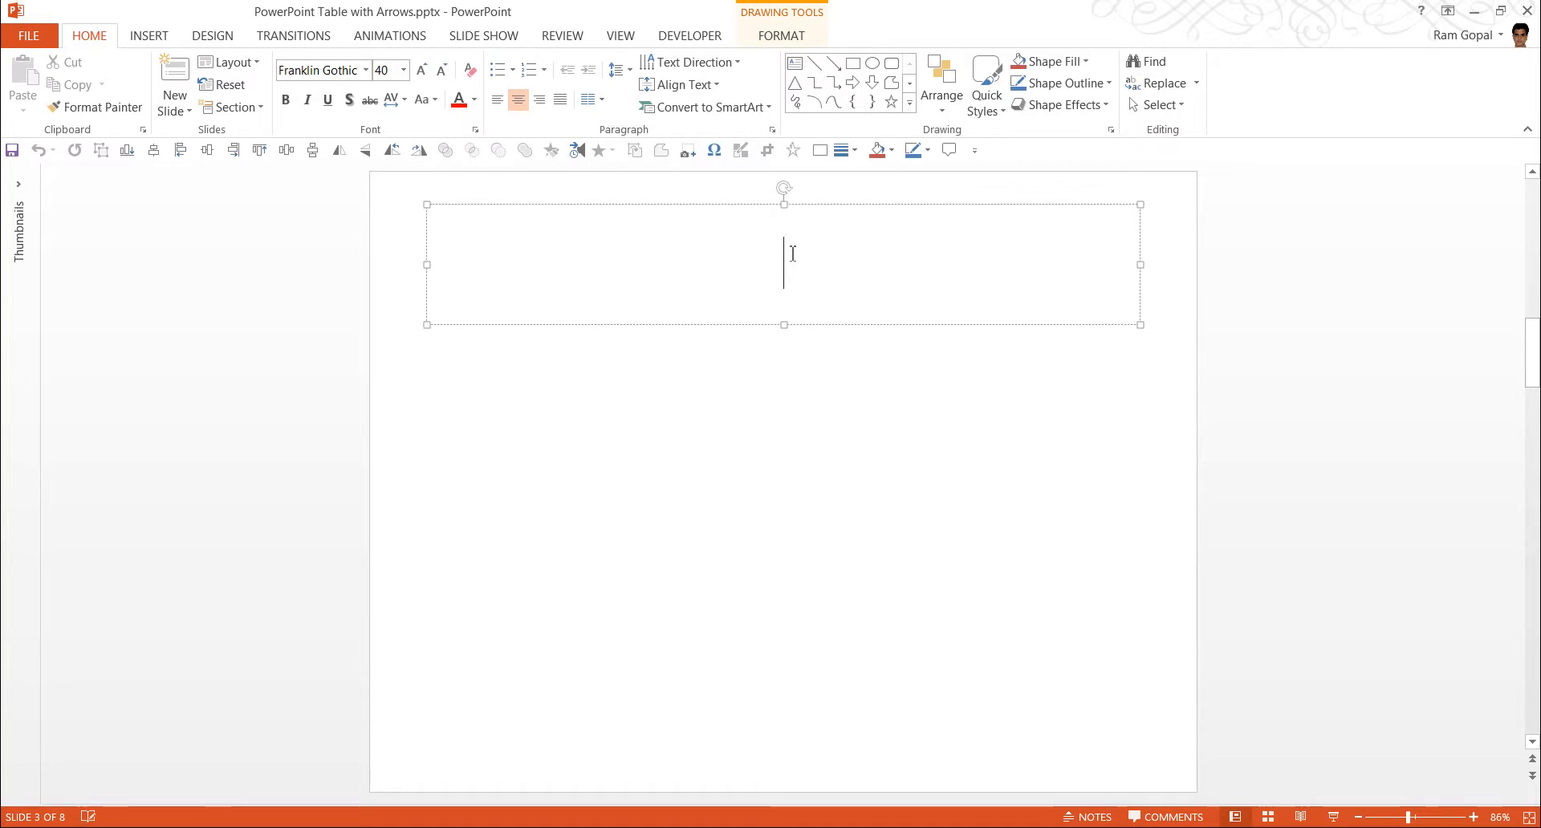
{"action": "type", "text": "Your s"}
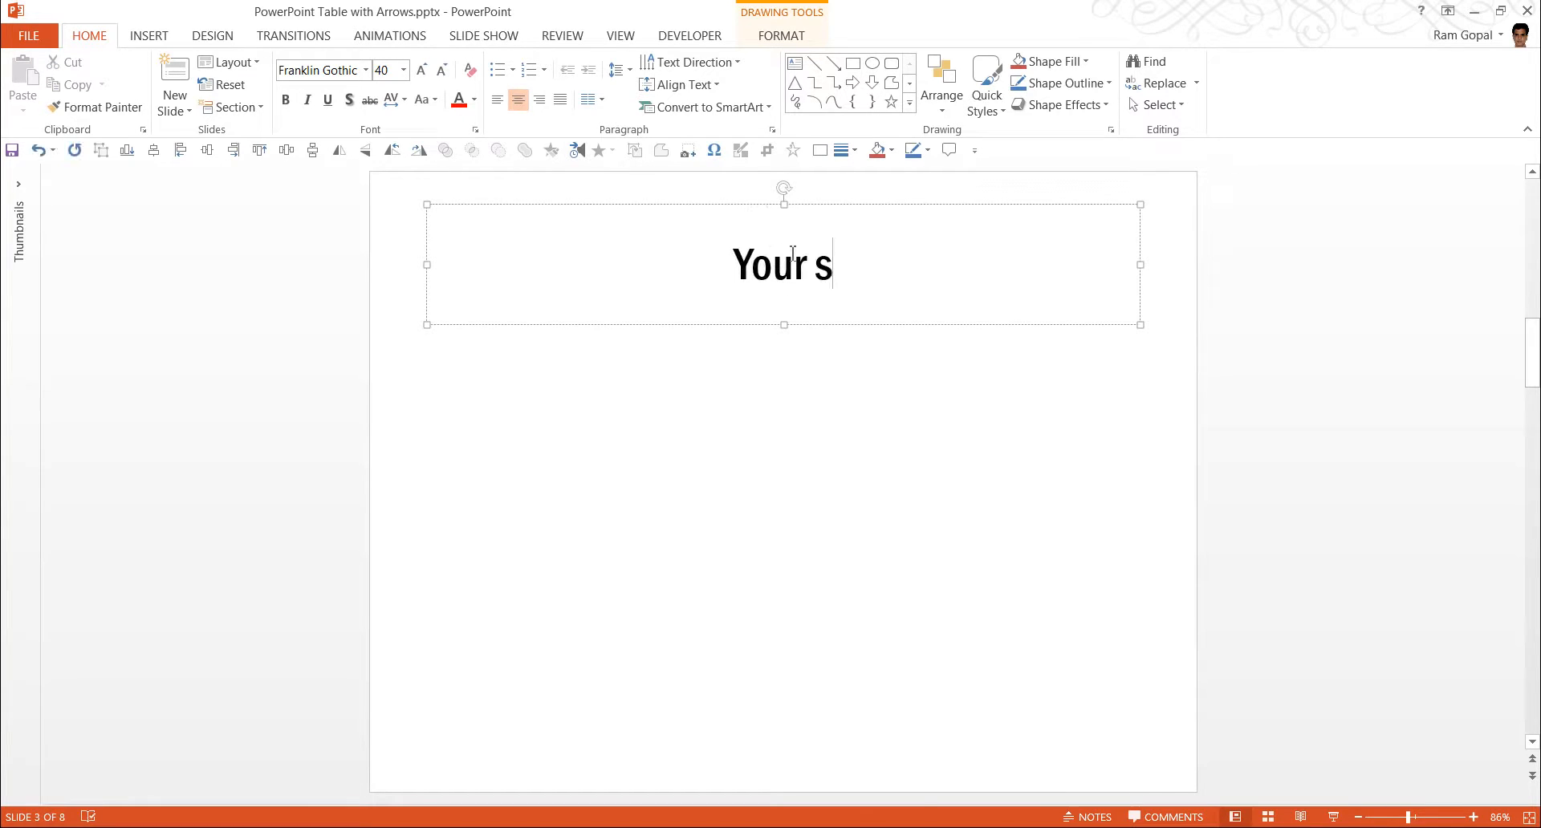
{"action": "type", "text": "lide Tit"}
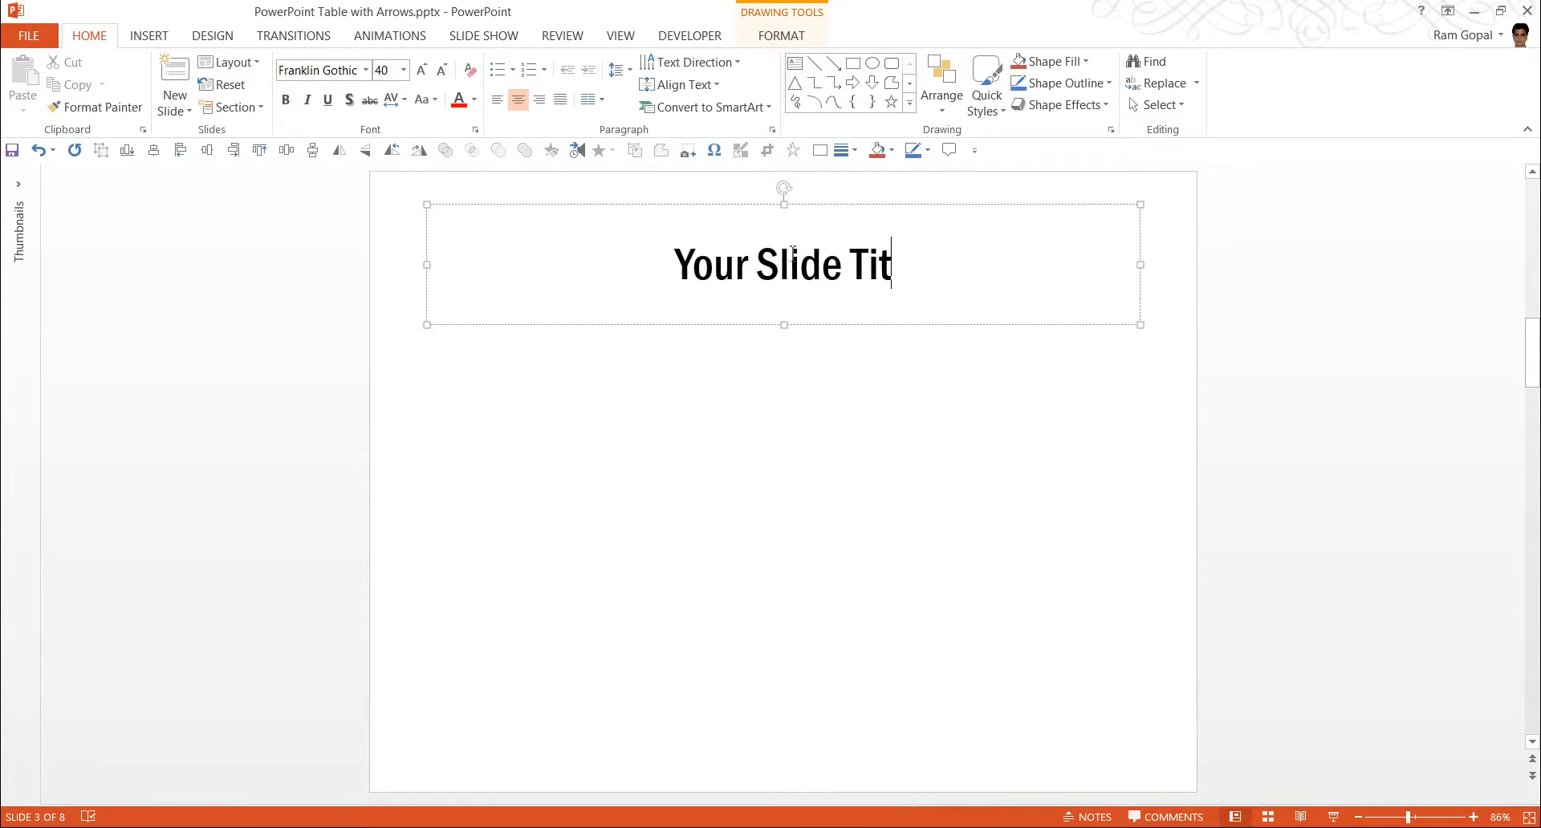
{"action": "type", "text": "le Text Here"}
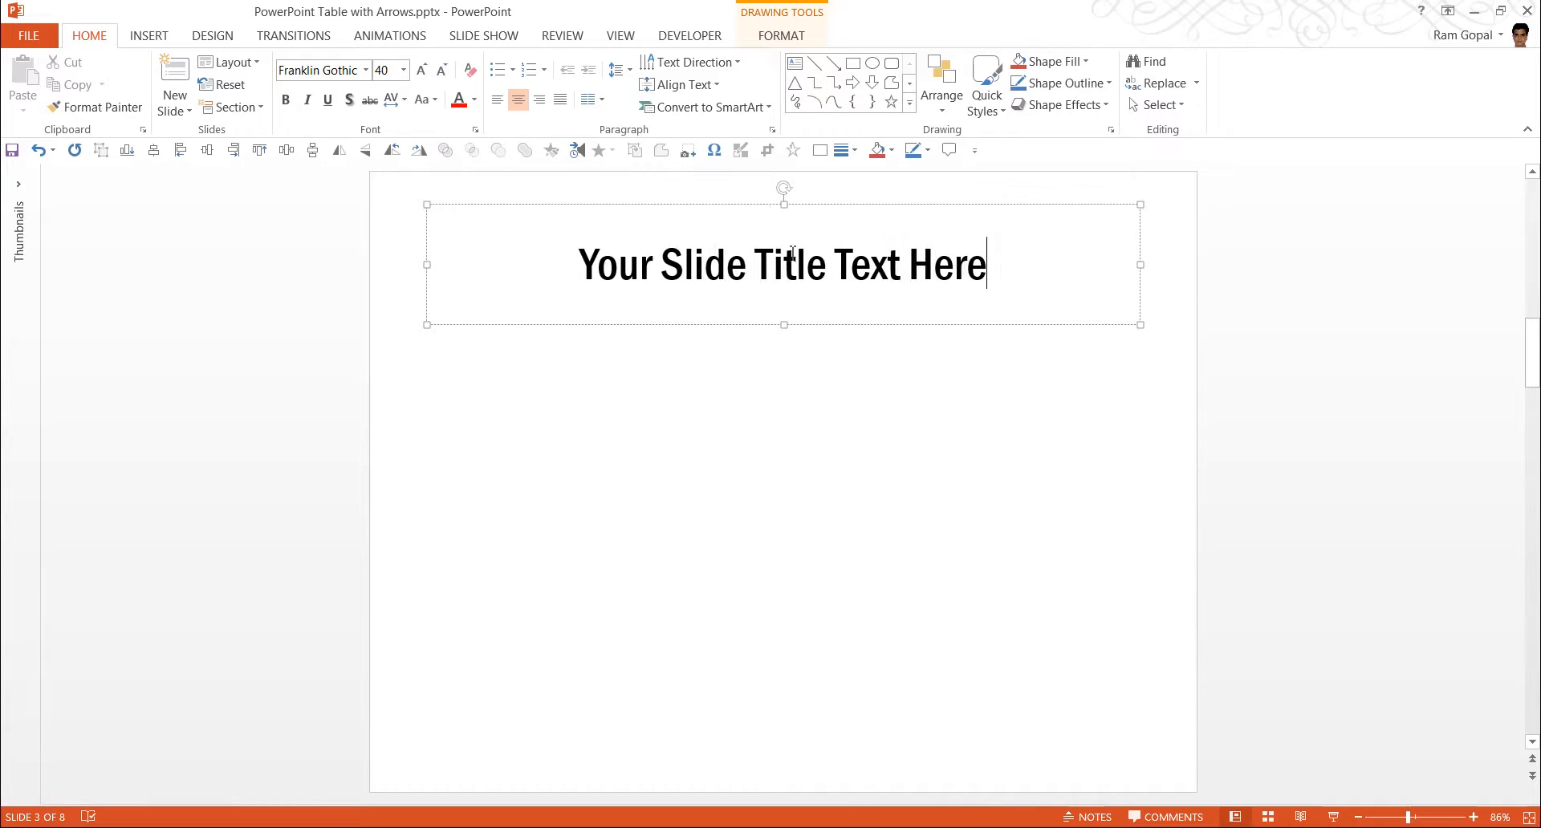
{"action": "left_click", "coordinate": [883, 406]}
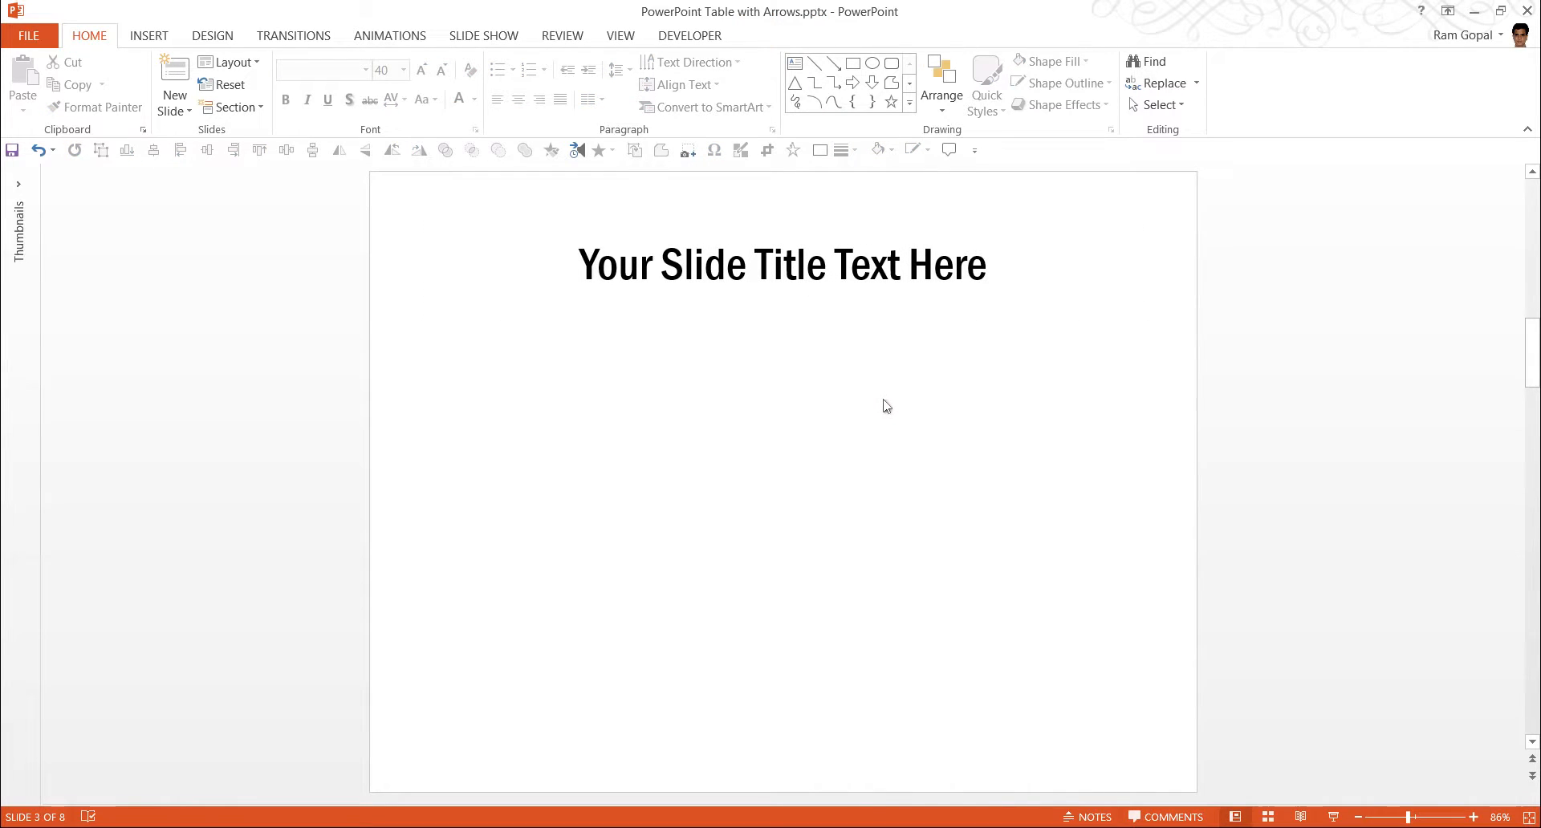
{"action": "mouse_move", "coordinate": [1093, 284]}
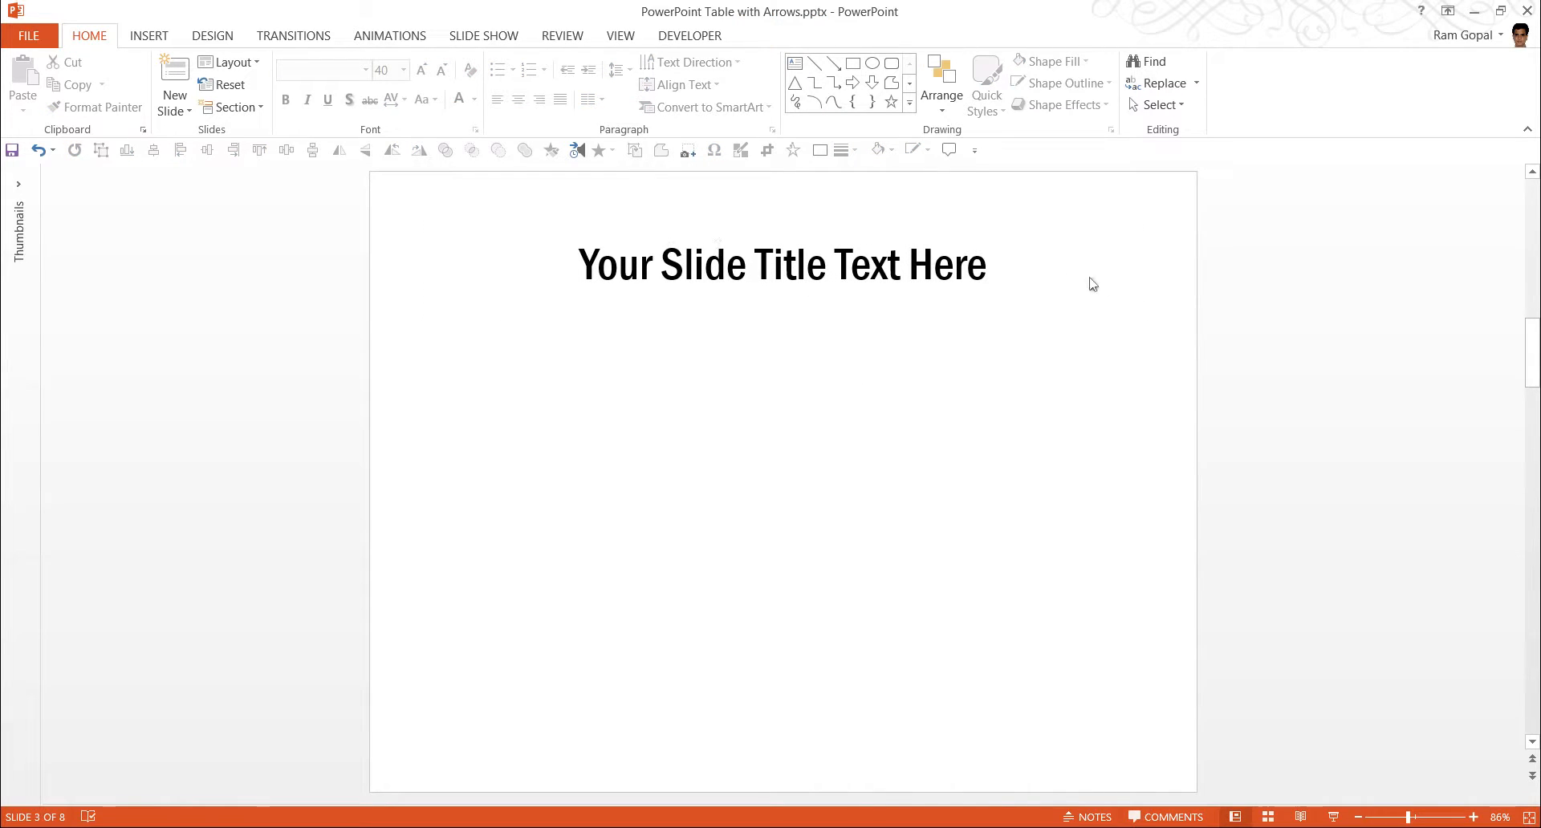
{"action": "mouse_move", "coordinate": [1240, 334]}
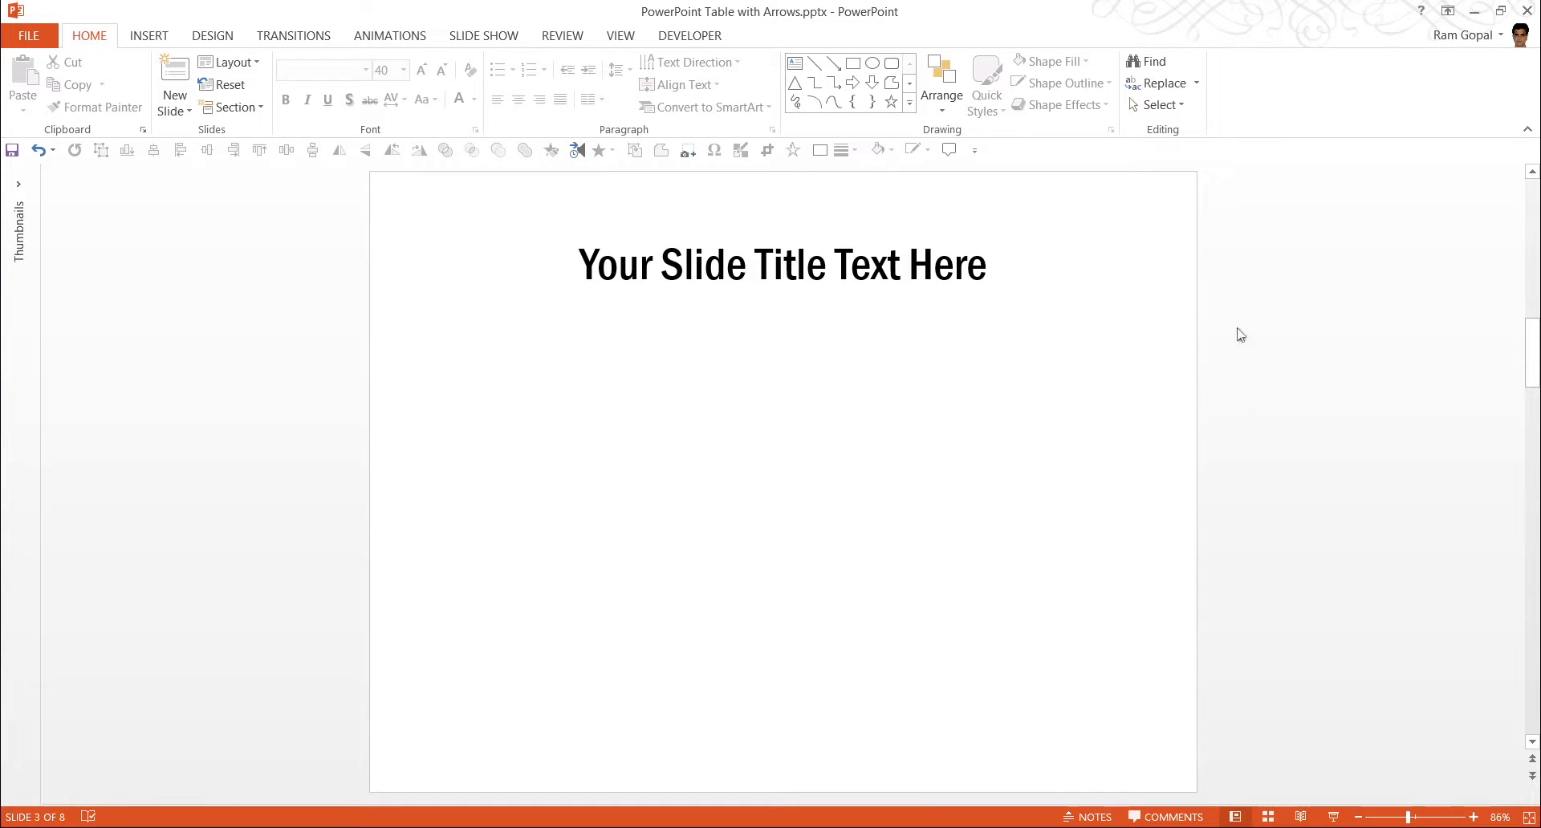
{"action": "mouse_move", "coordinate": [918, 109]}
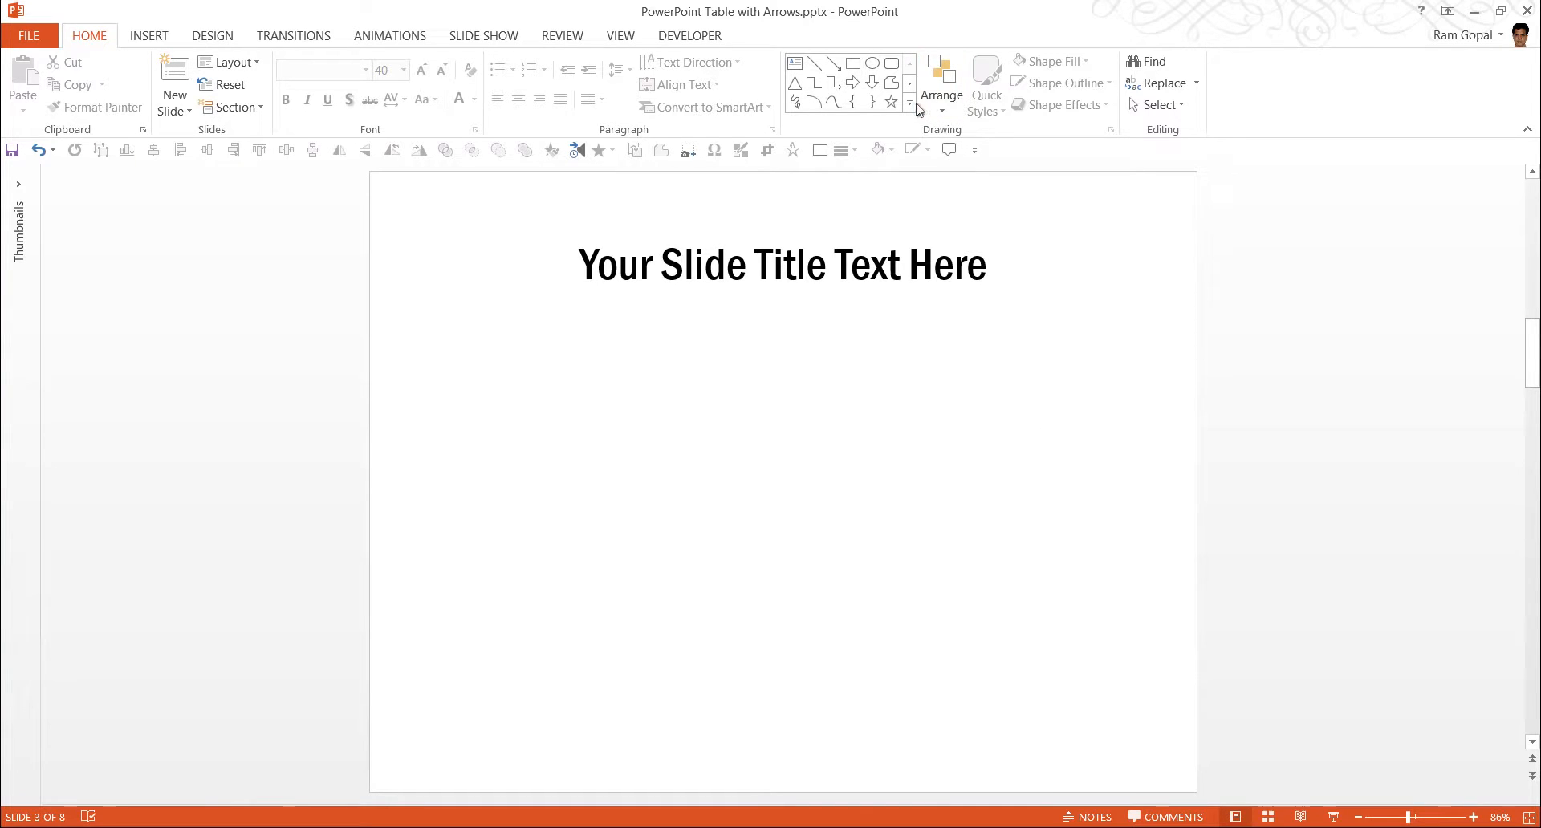
Draw a tall blue Rounded Rectangle from the Shapes gallery on the slide's left side.
{"action": "left_click", "coordinate": [909, 106]}
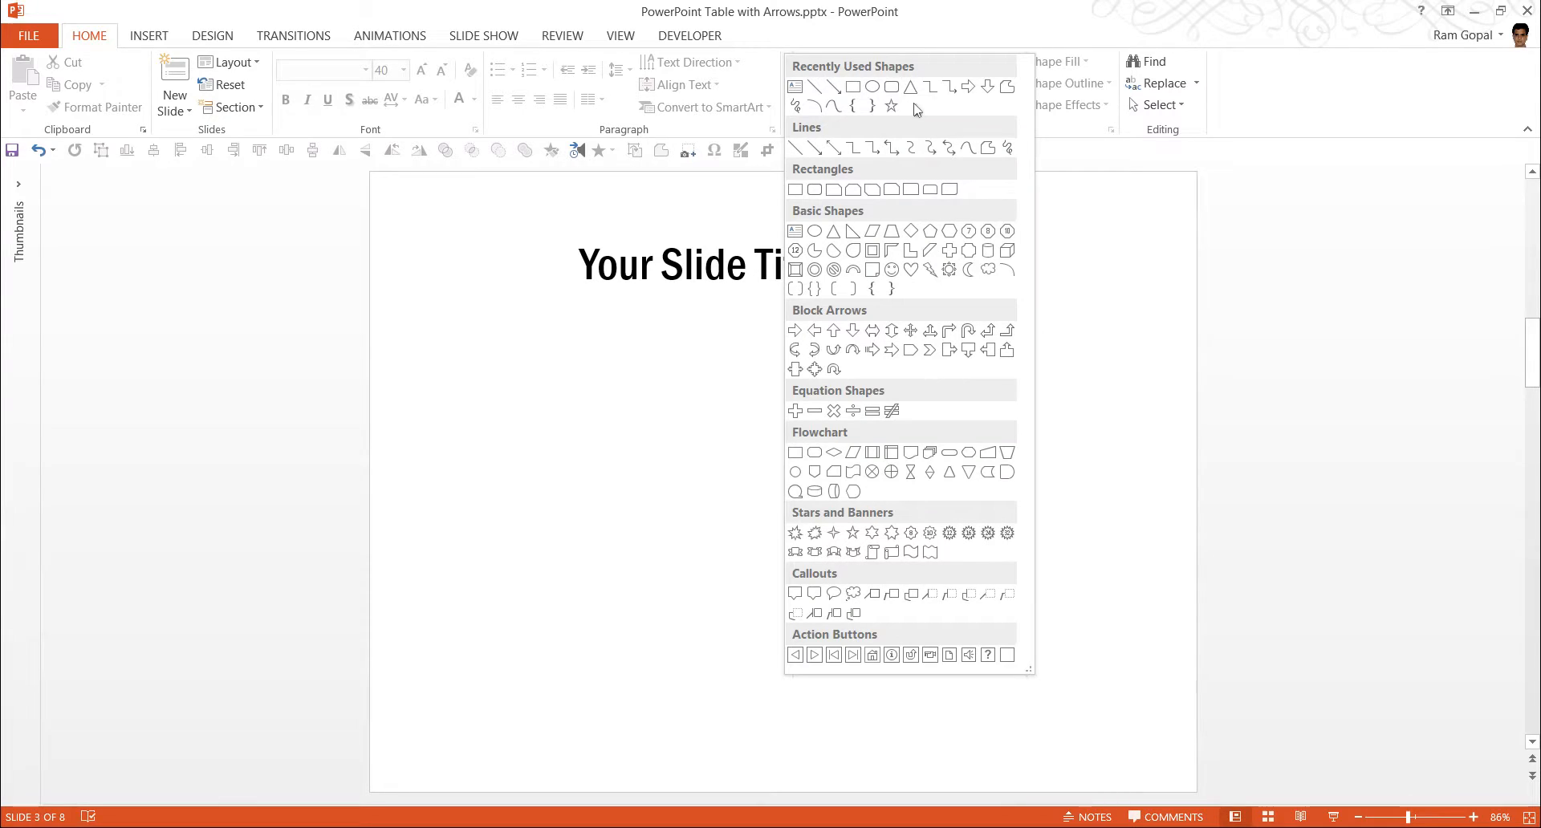
{"action": "mouse_move", "coordinate": [866, 180]}
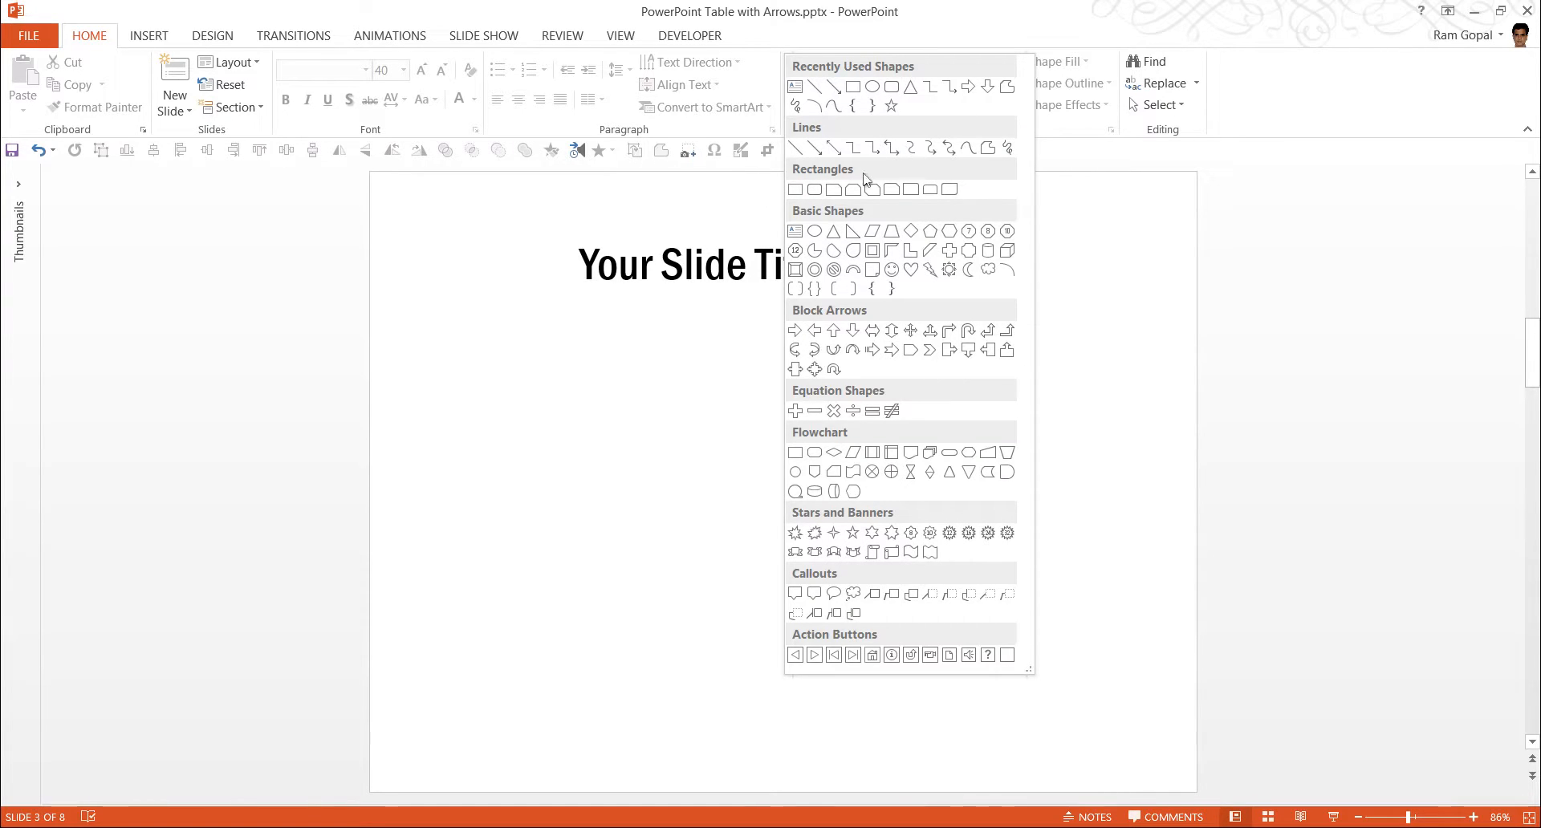
{"action": "mouse_move", "coordinate": [796, 190]}
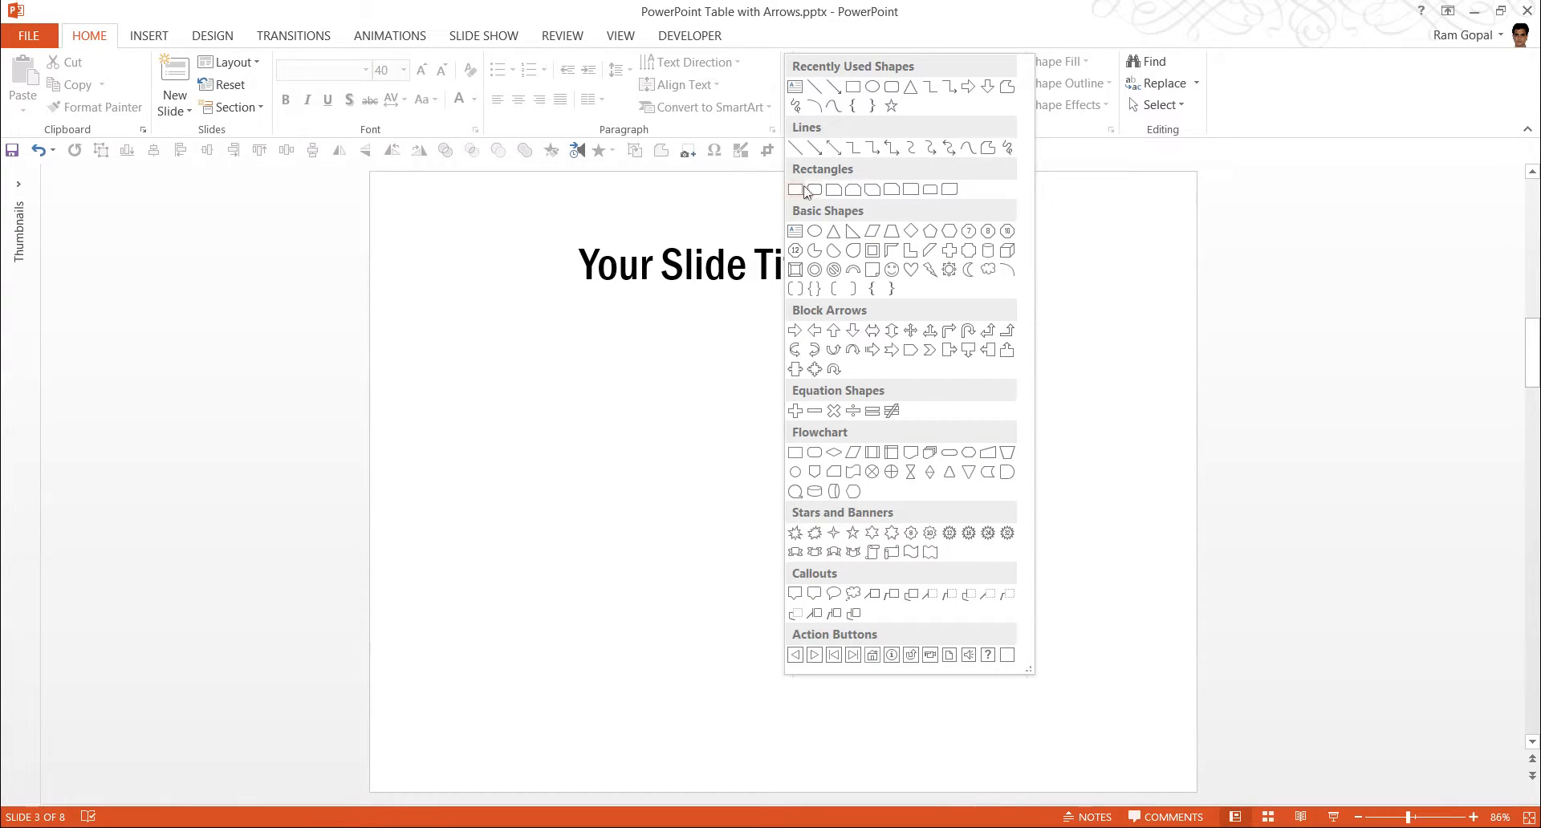
{"action": "mouse_move", "coordinate": [813, 189]}
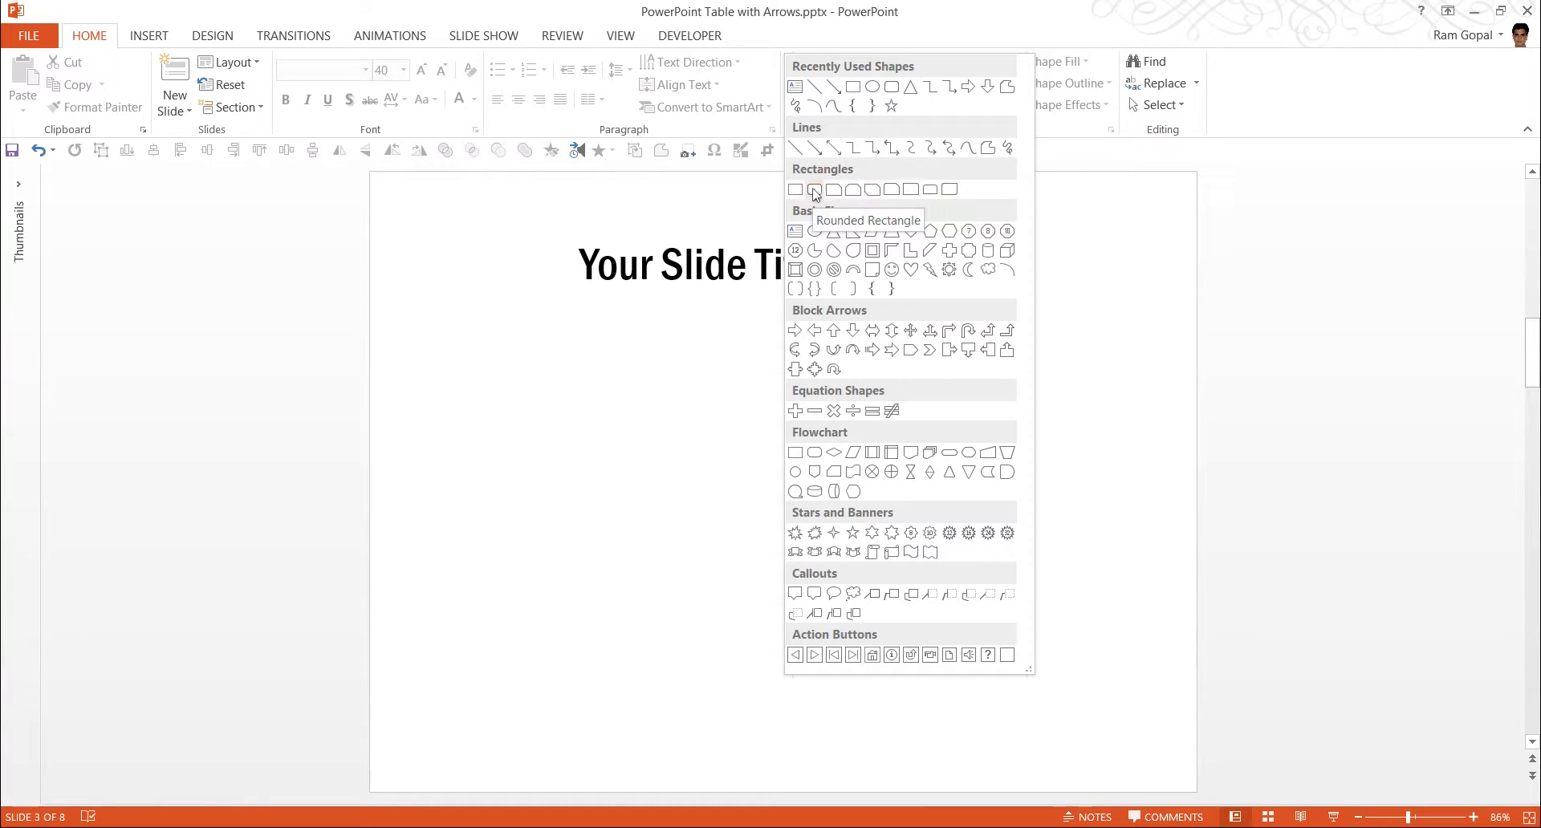
{"action": "left_click", "coordinate": [813, 190]}
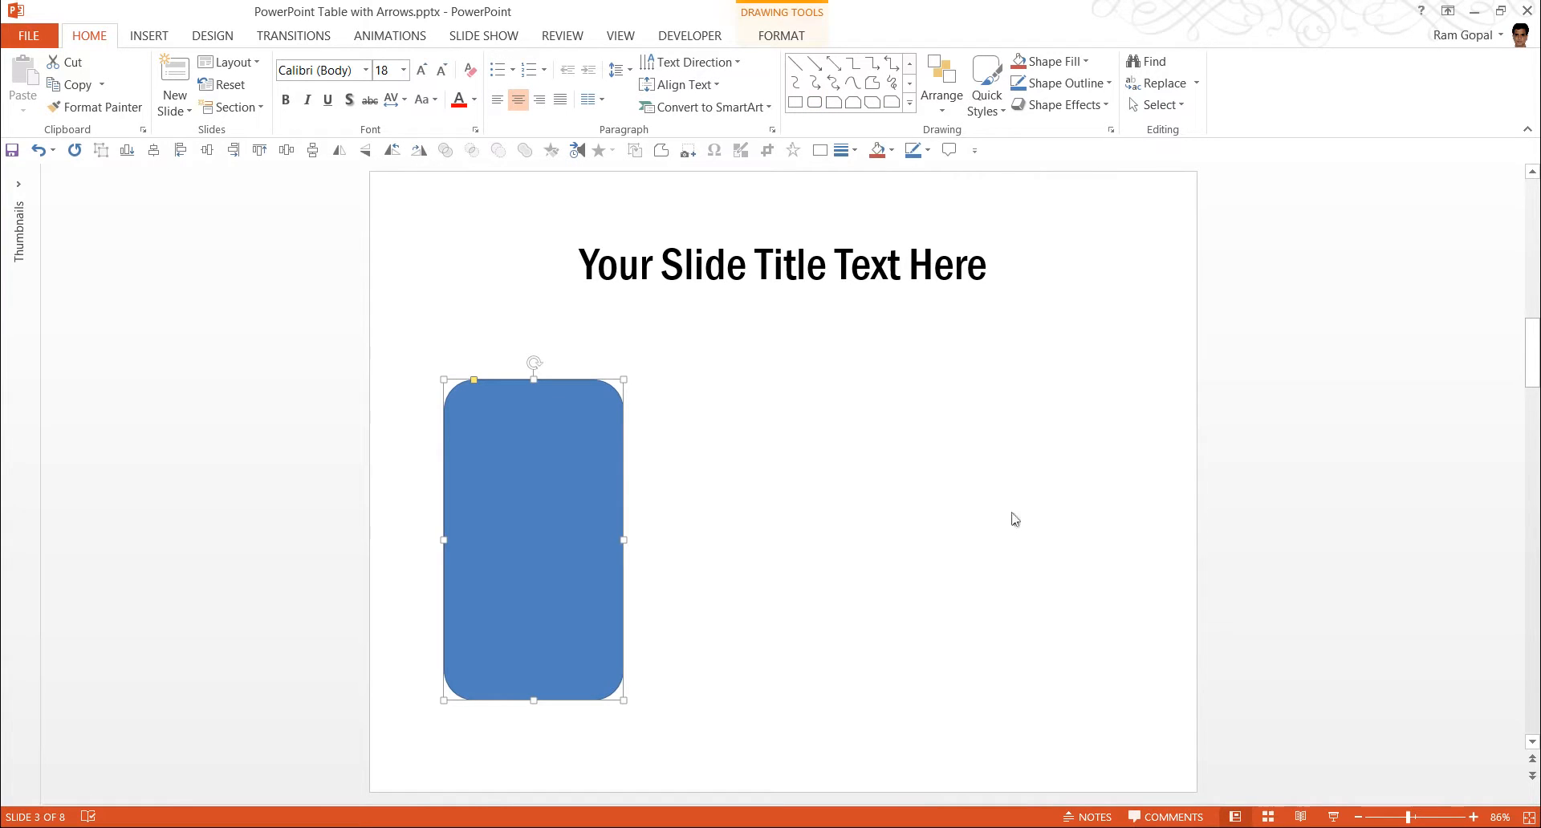
{"action": "mouse_move", "coordinate": [476, 381]}
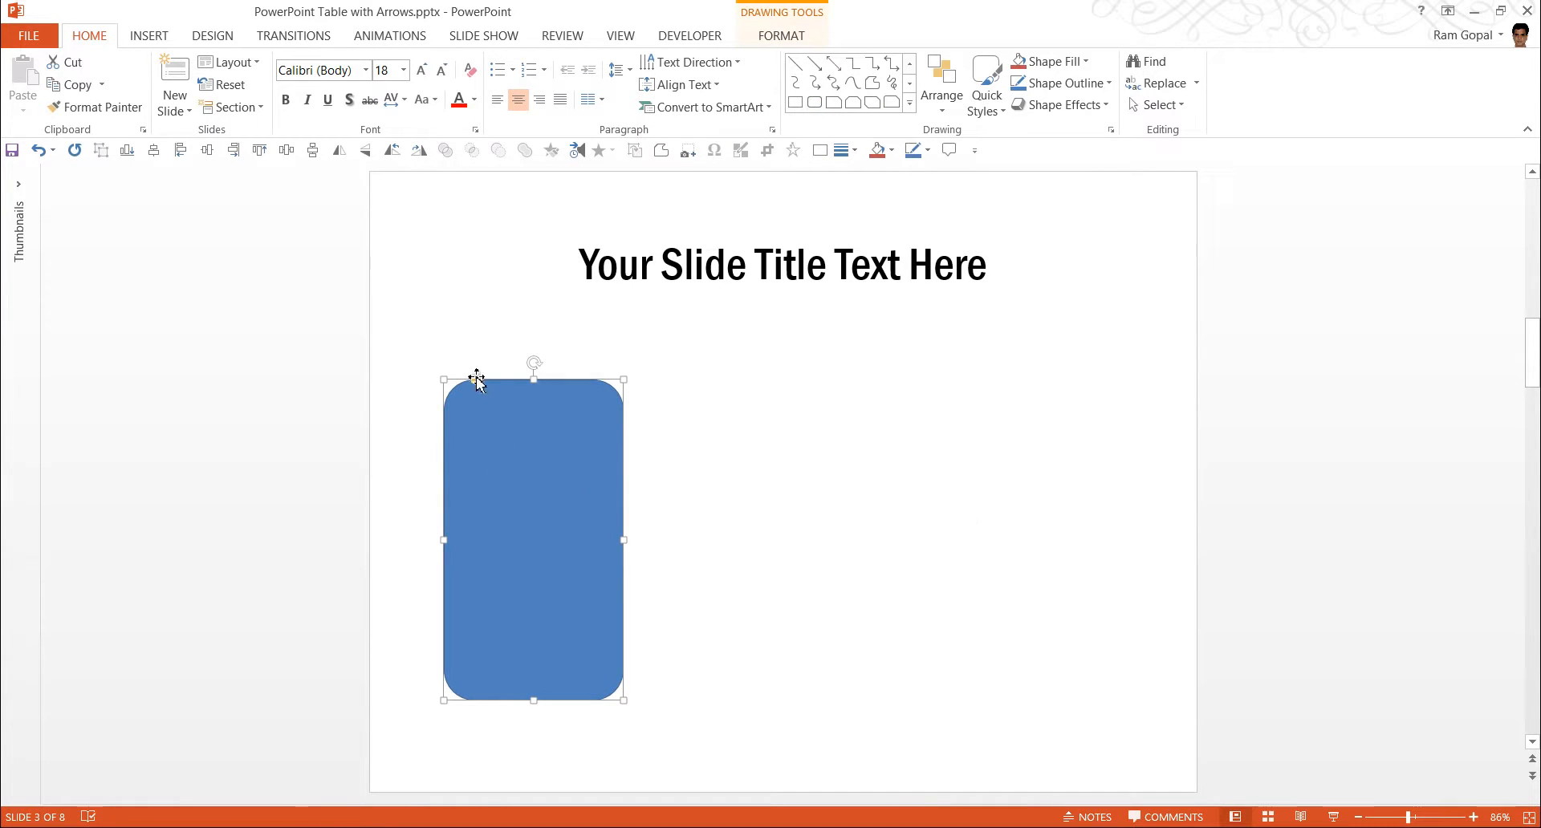
{"action": "mouse_move", "coordinate": [476, 371]}
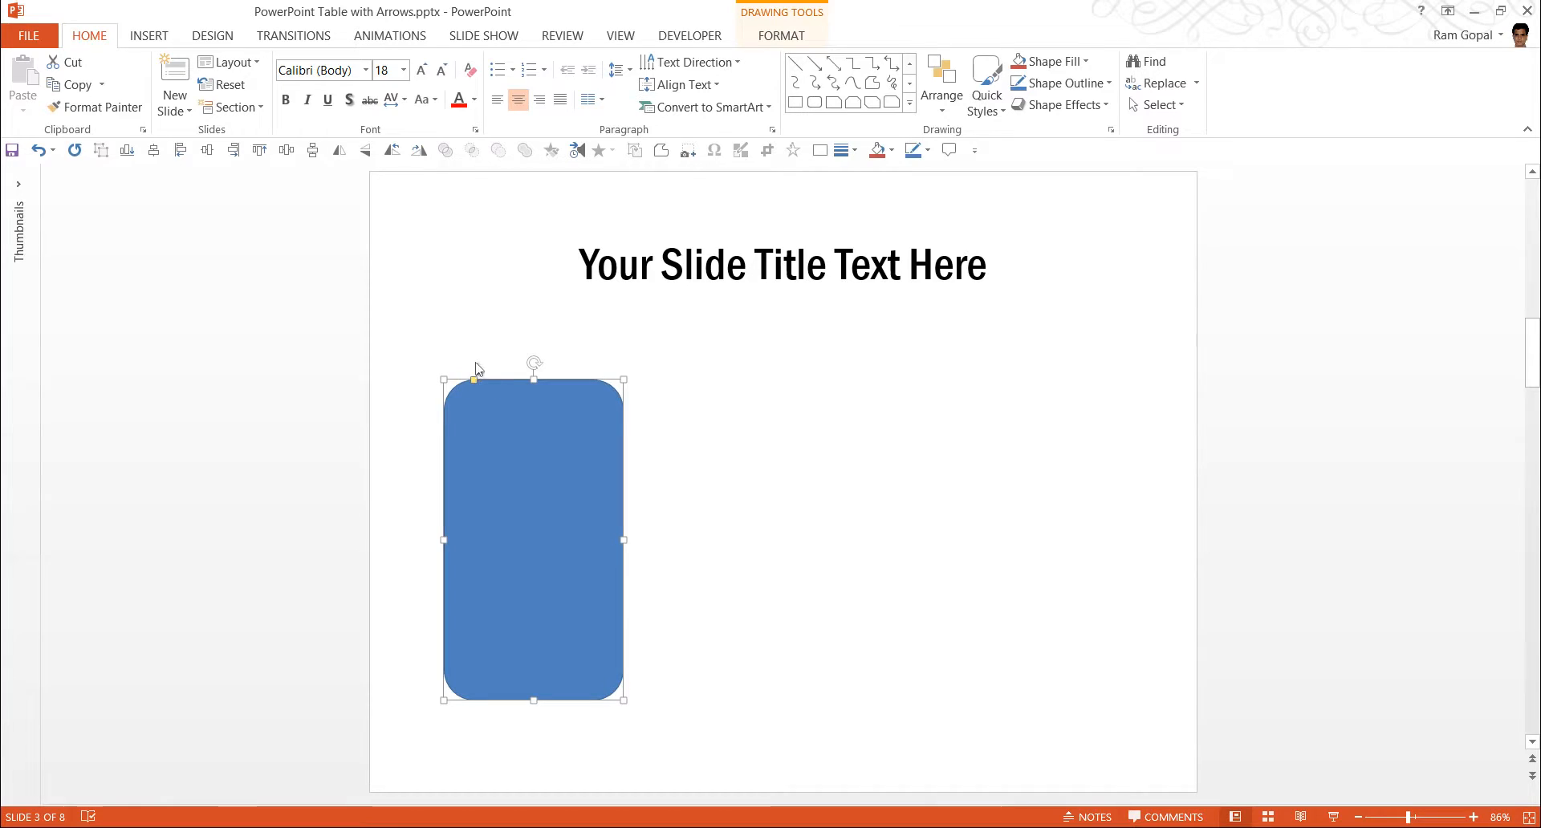
{"action": "mouse_move", "coordinate": [481, 385]}
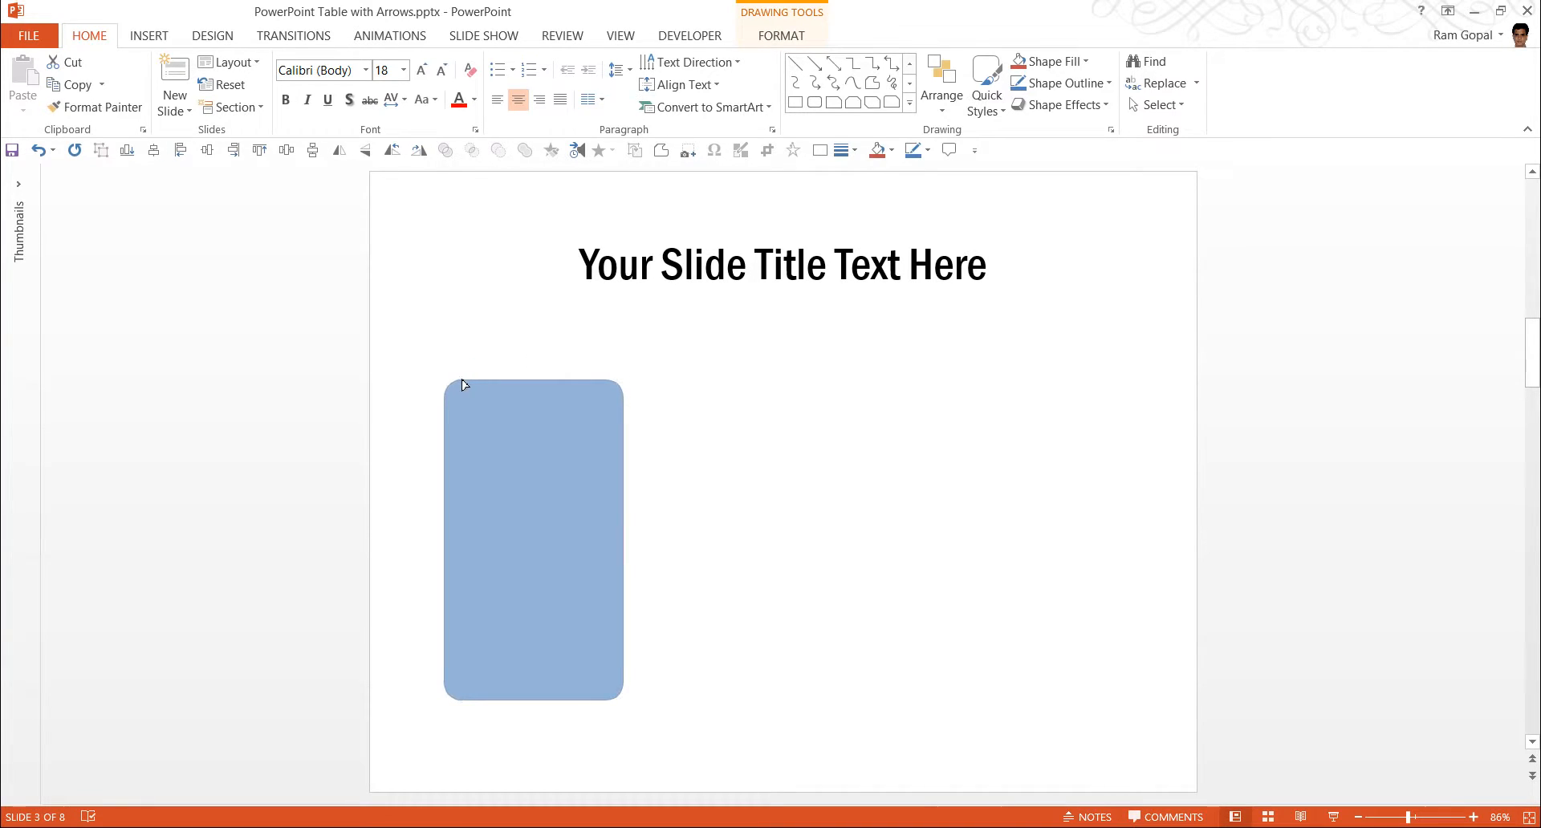
{"action": "left_click", "coordinate": [533, 538]}
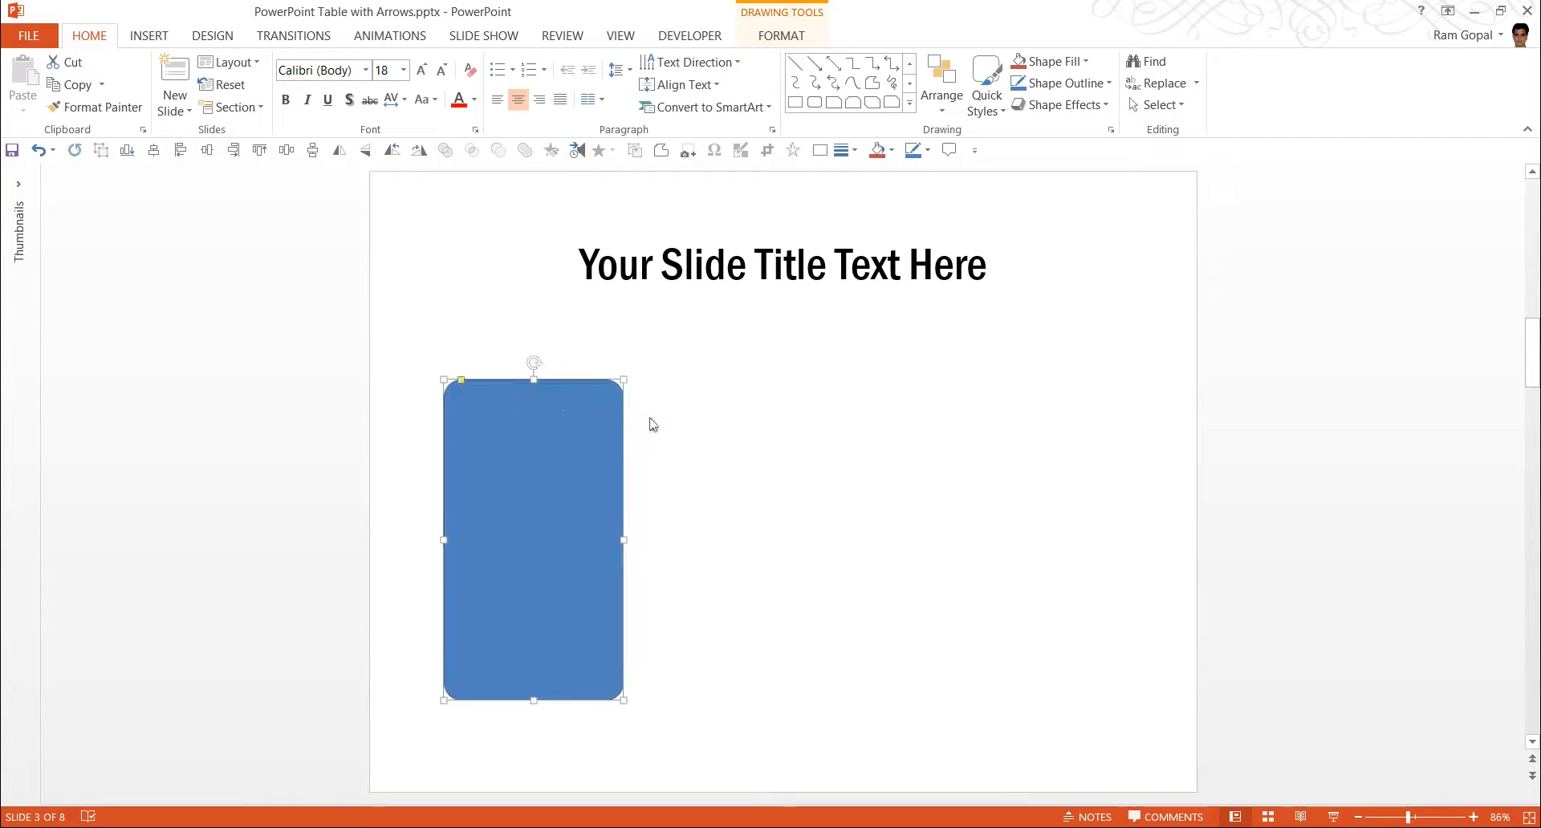
{"action": "left_click", "coordinate": [697, 545]}
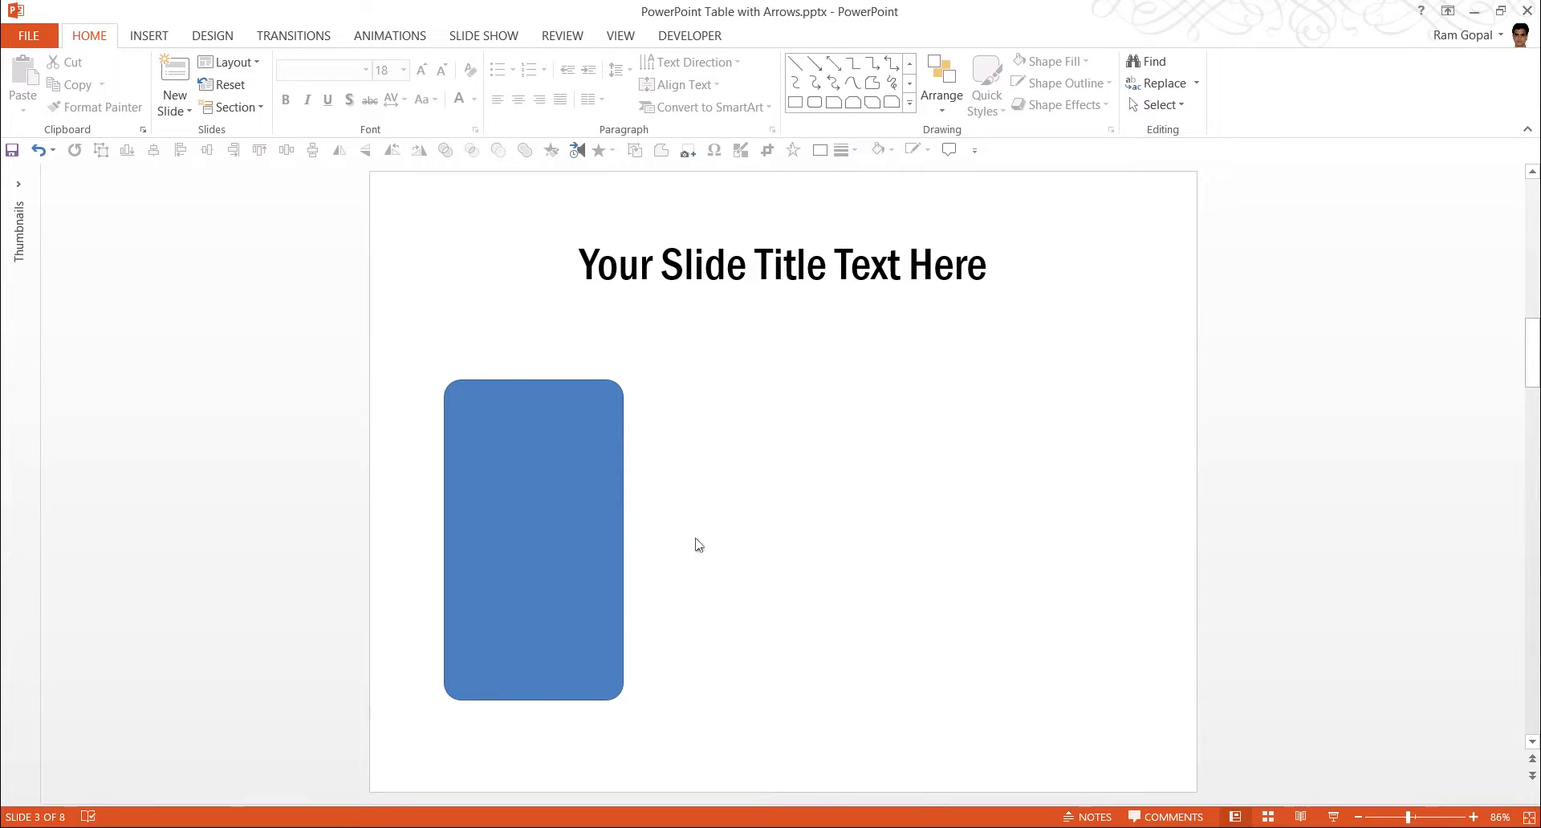
{"action": "mouse_move", "coordinate": [603, 458]}
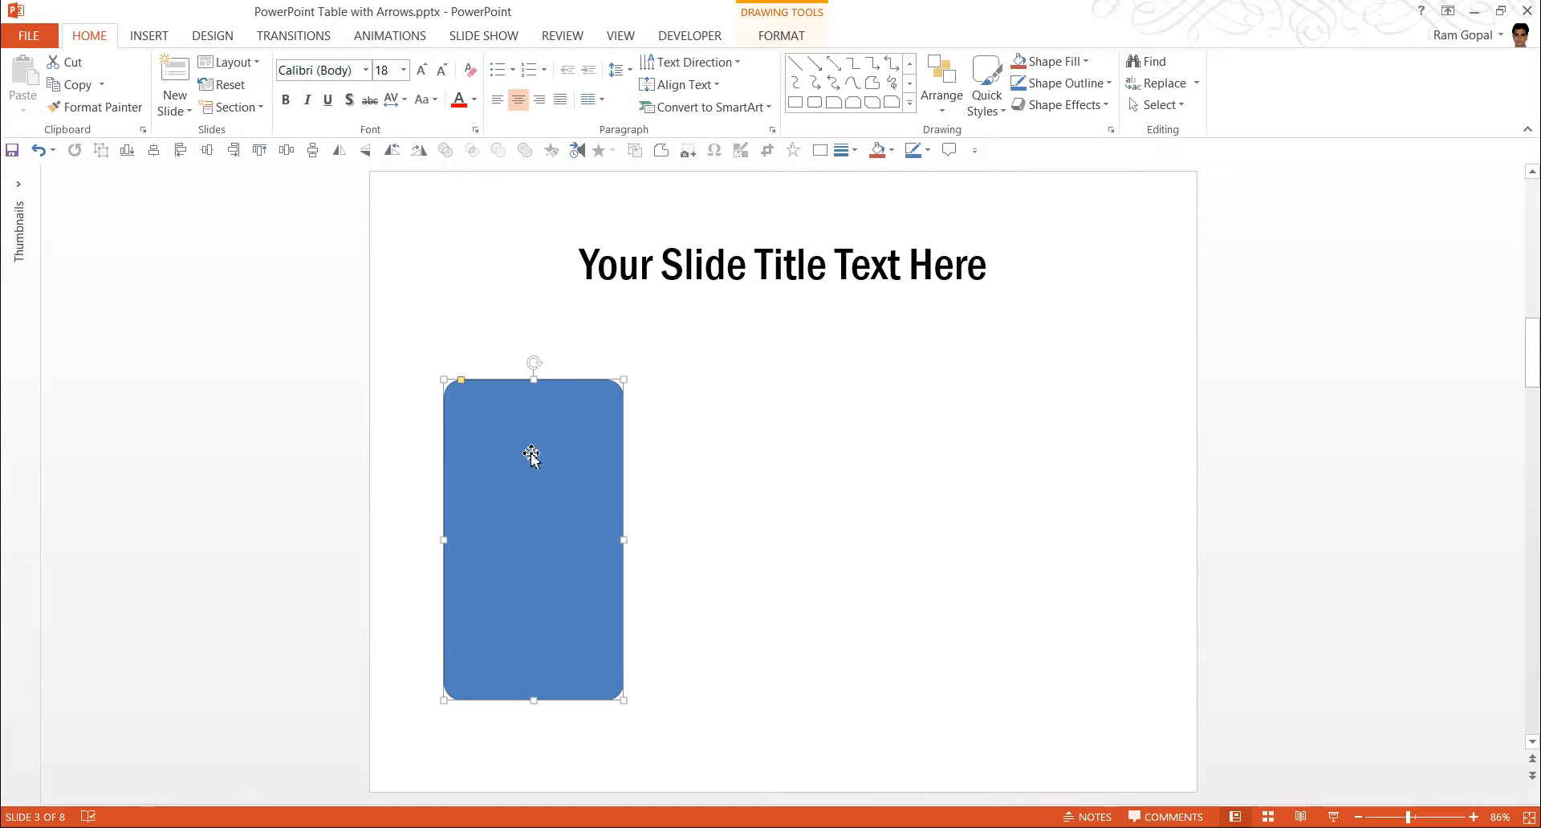
{"action": "mouse_move", "coordinate": [451, 447]}
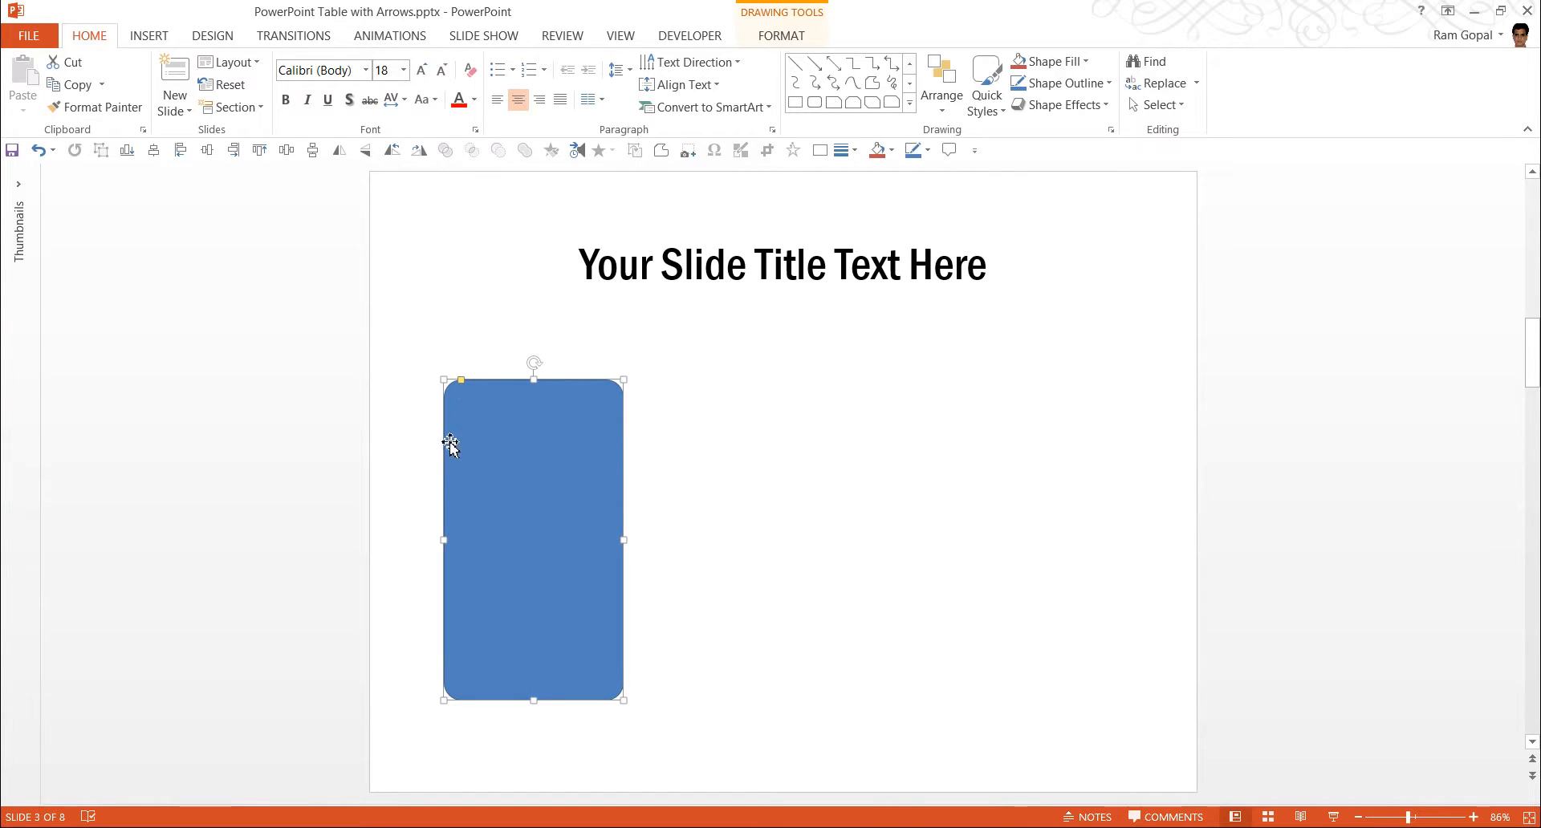
{"action": "mouse_move", "coordinate": [504, 443]}
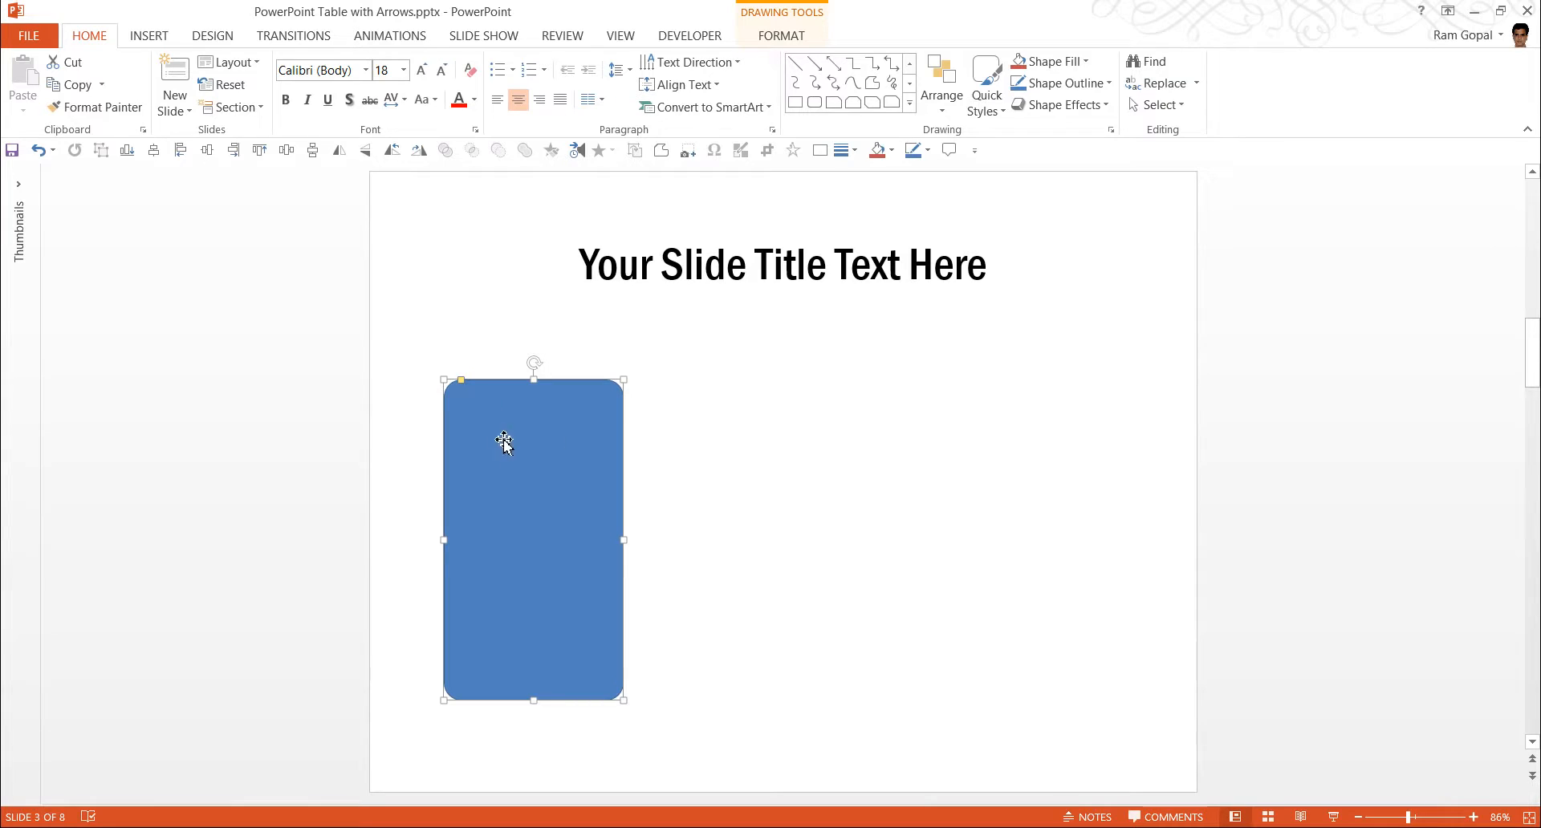
Add a header text box on the card reading 'Your Subtitle Text'.
{"action": "left_click", "coordinate": [910, 108]}
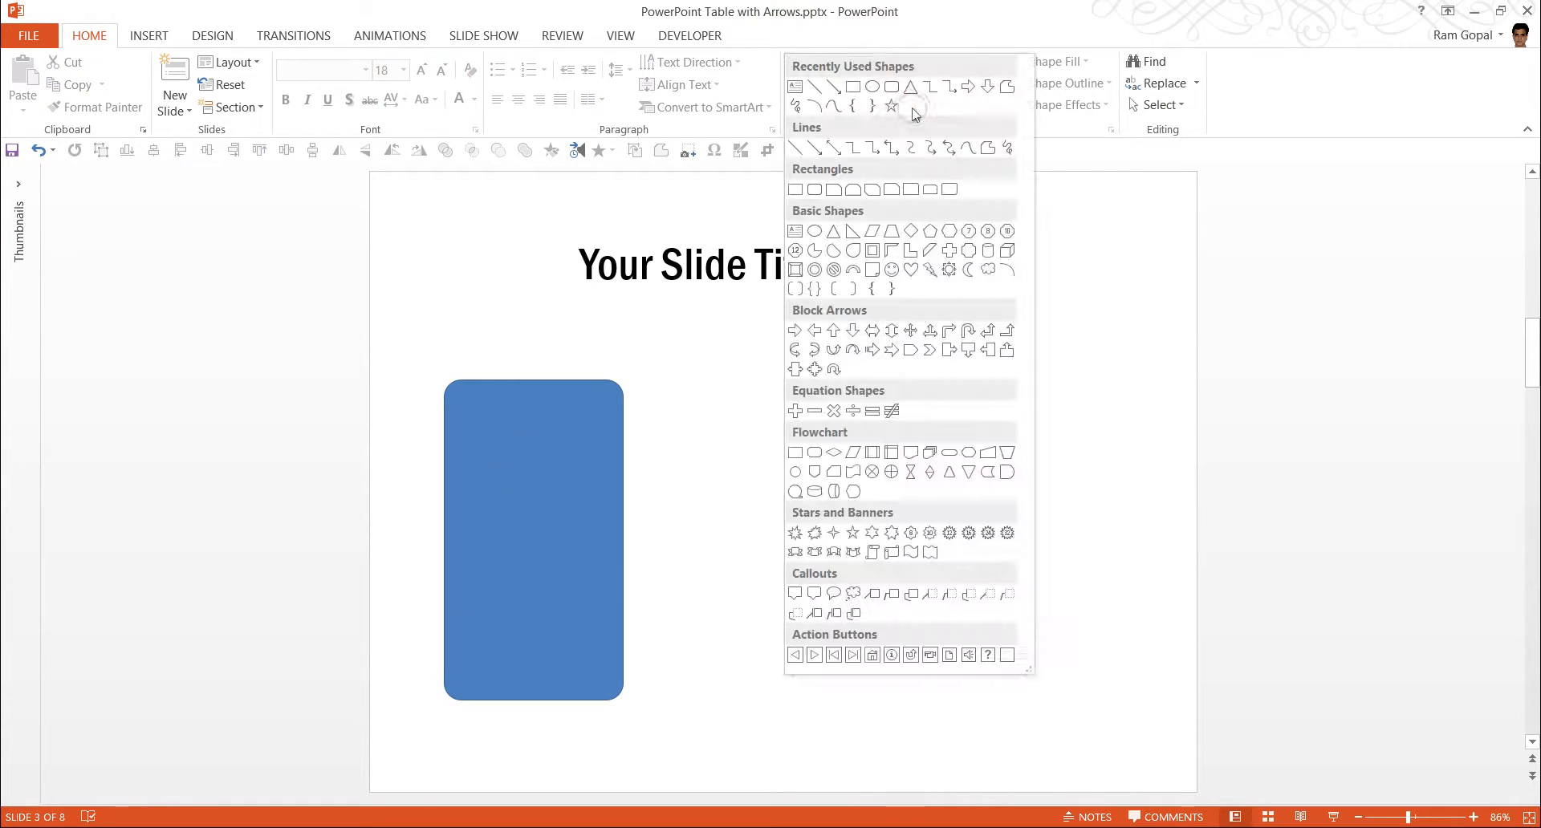
{"action": "mouse_move", "coordinate": [794, 189]}
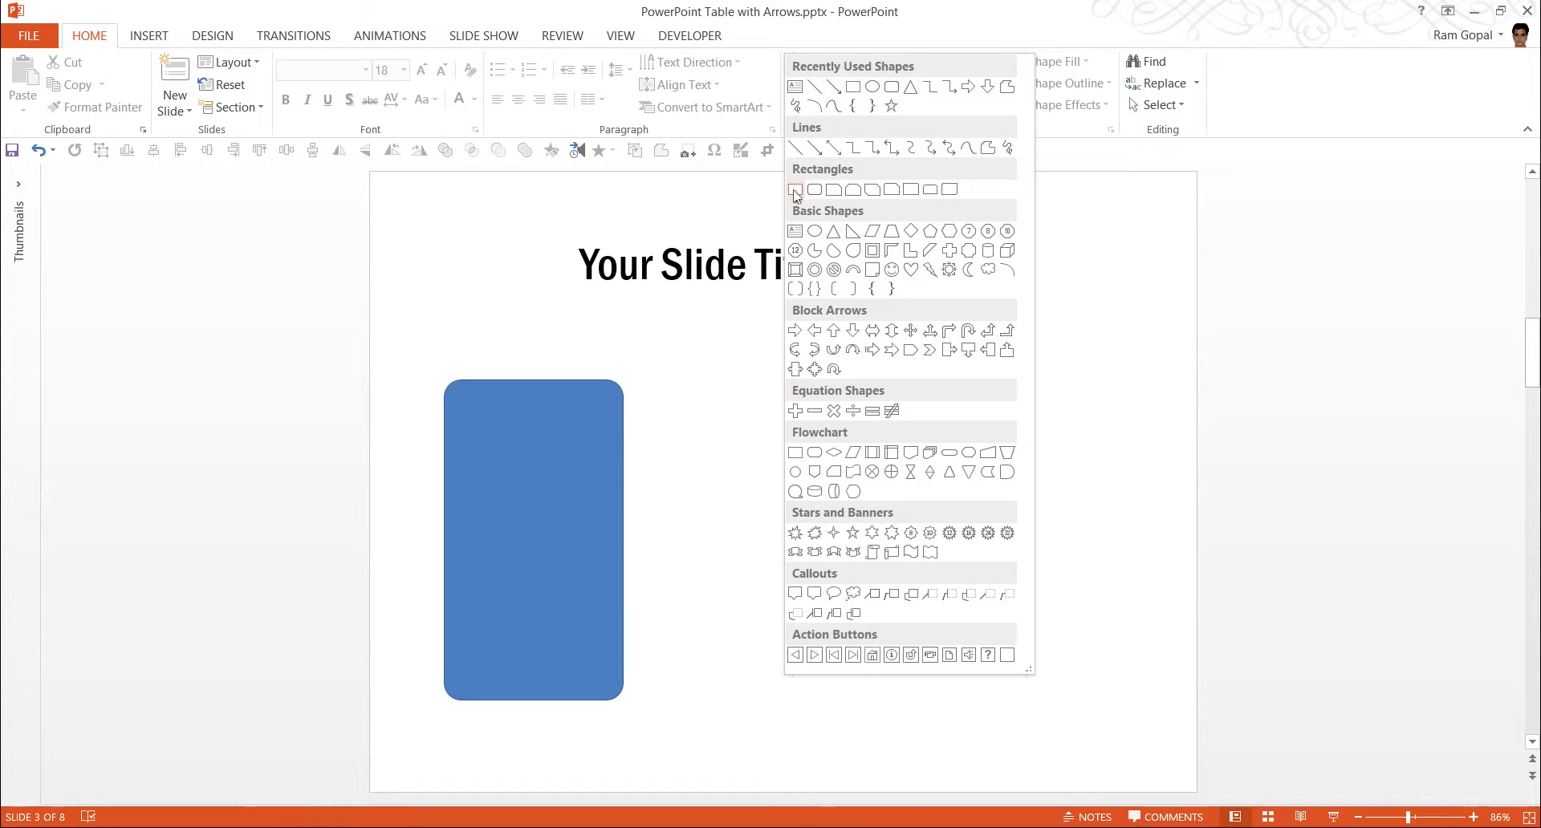
{"action": "mouse_move", "coordinate": [831, 185]}
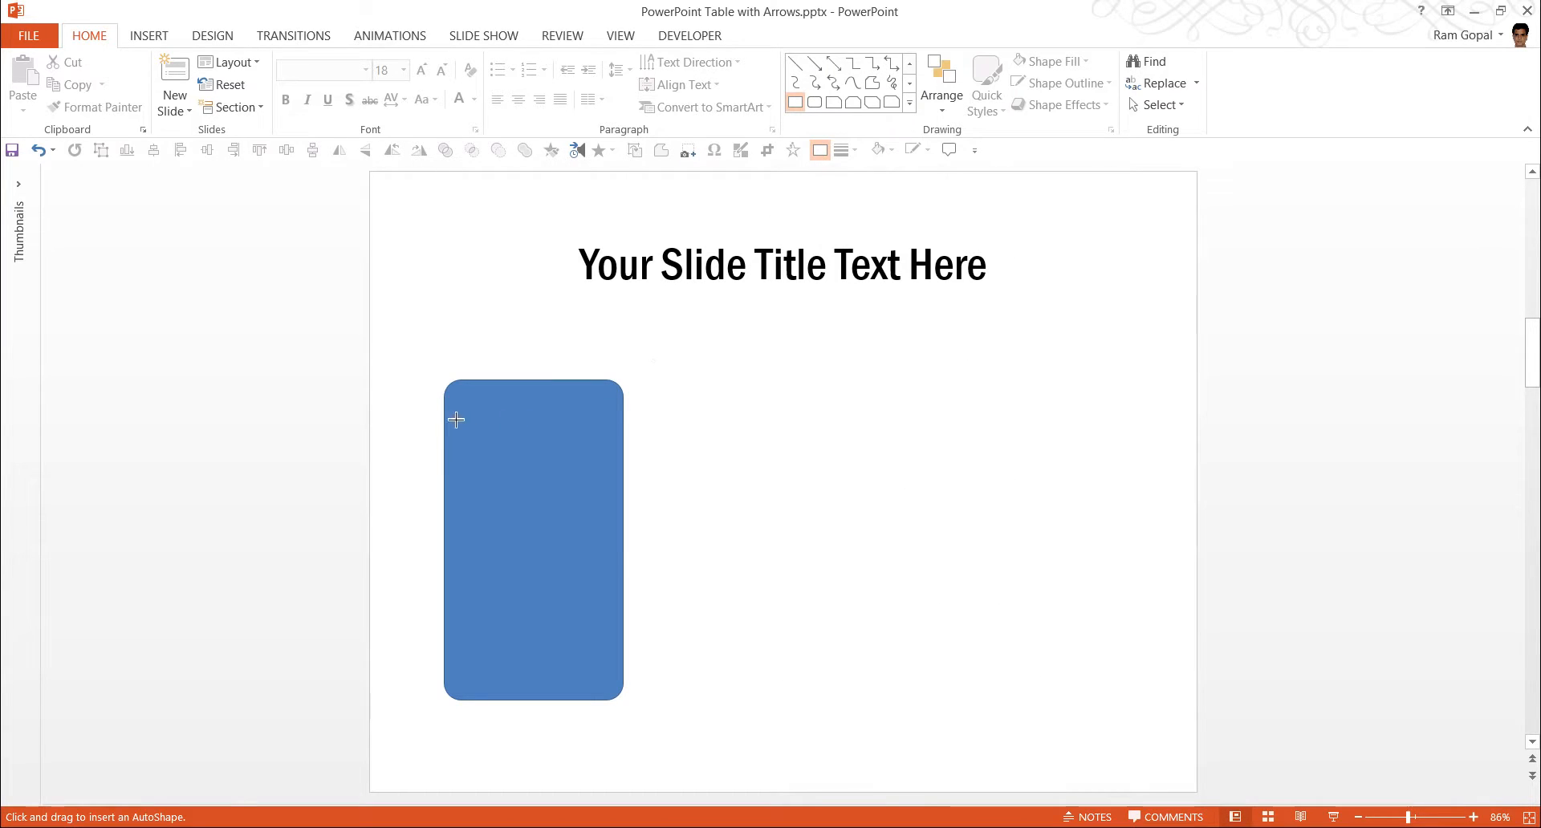
{"action": "mouse_move", "coordinate": [455, 430]}
{"action": "type", "text": "Your"}
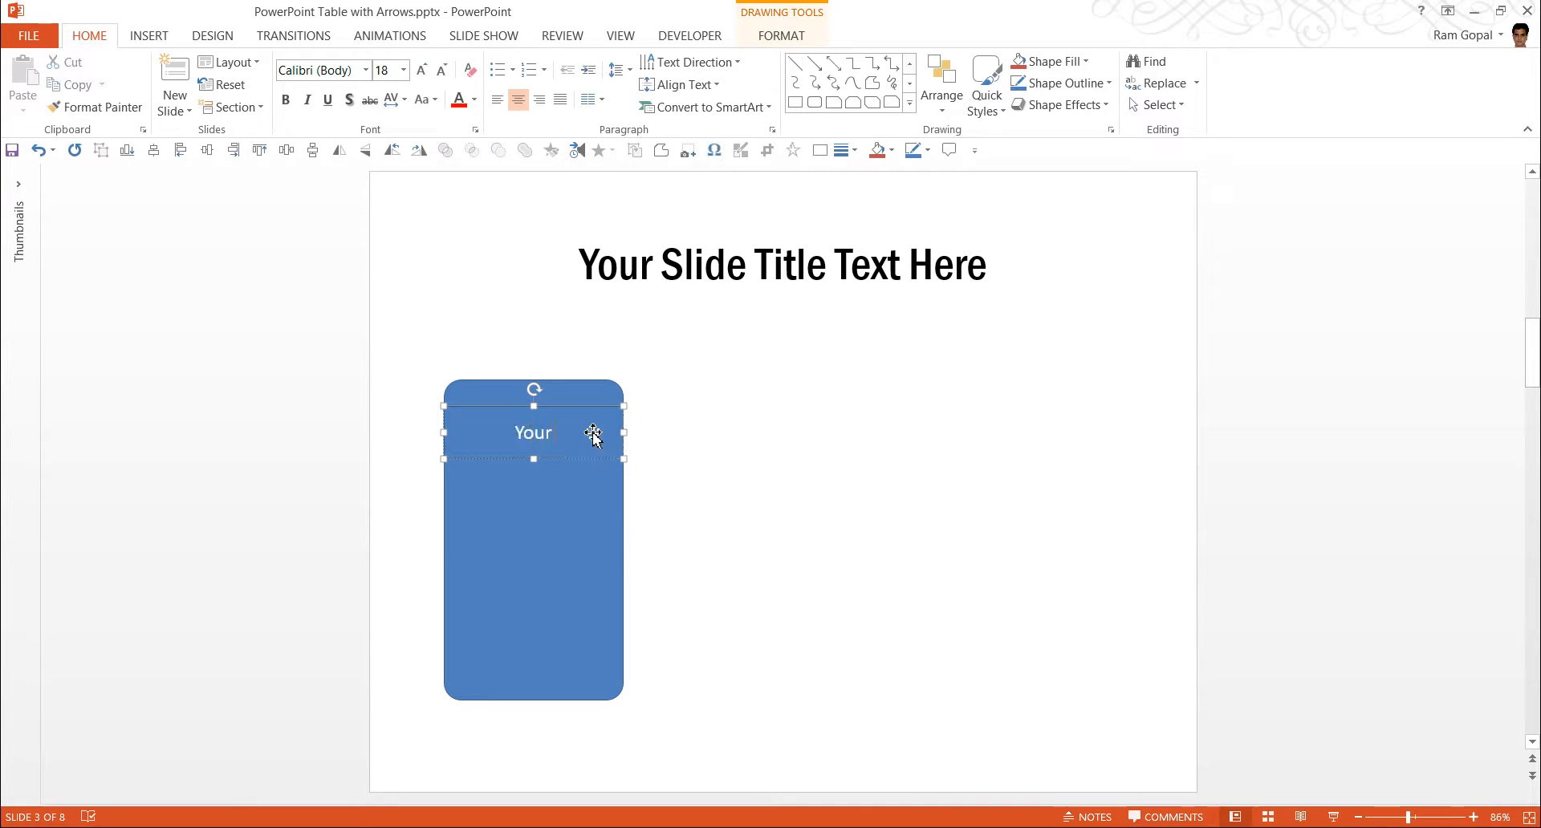
{"action": "type", "text": "S"}
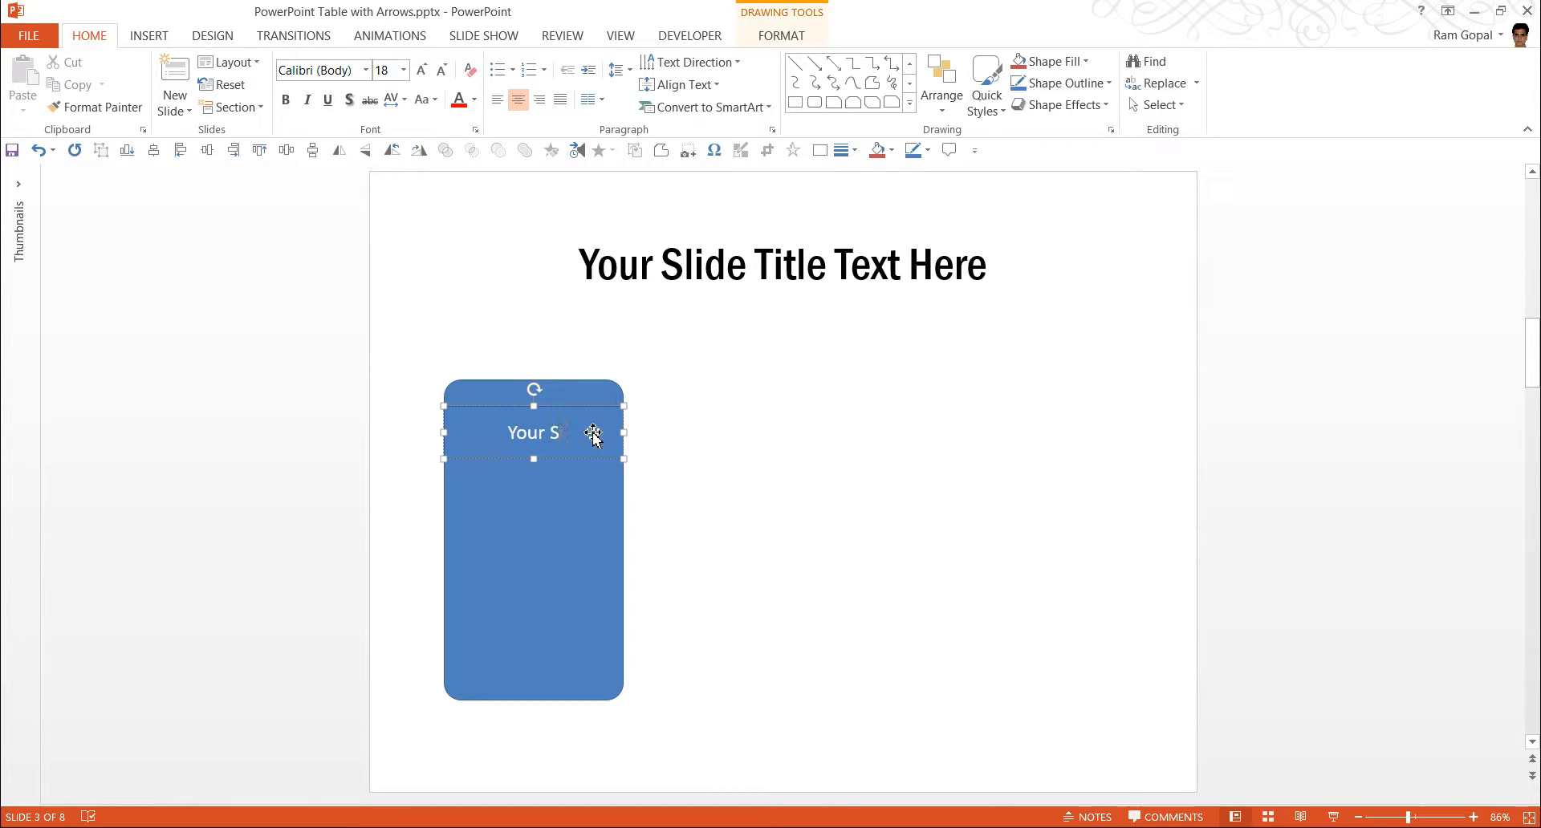
{"action": "type", "text": "ubtitle"}
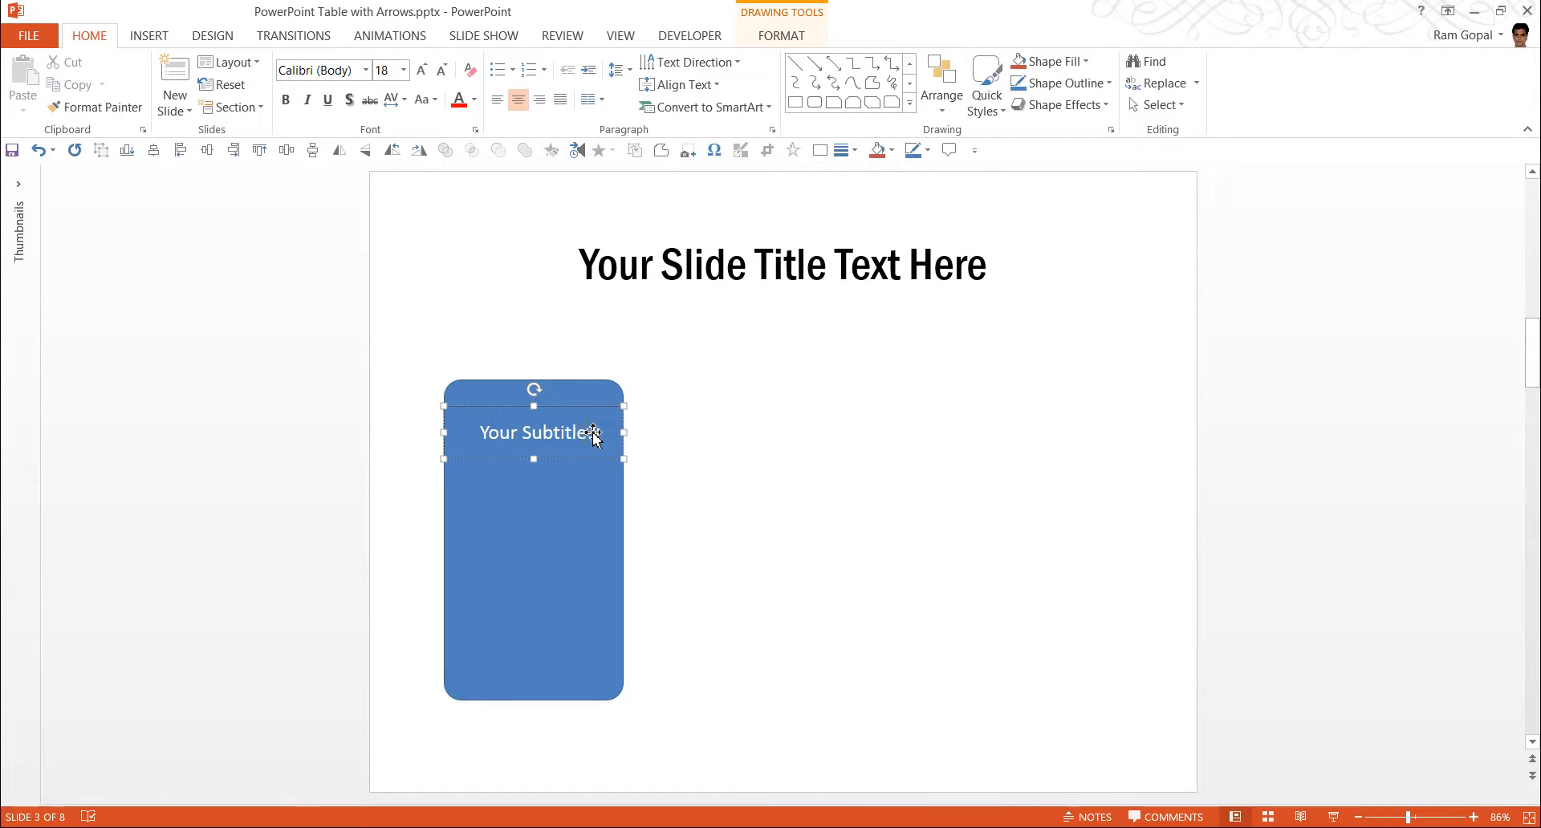
{"action": "type", "text": "Text"}
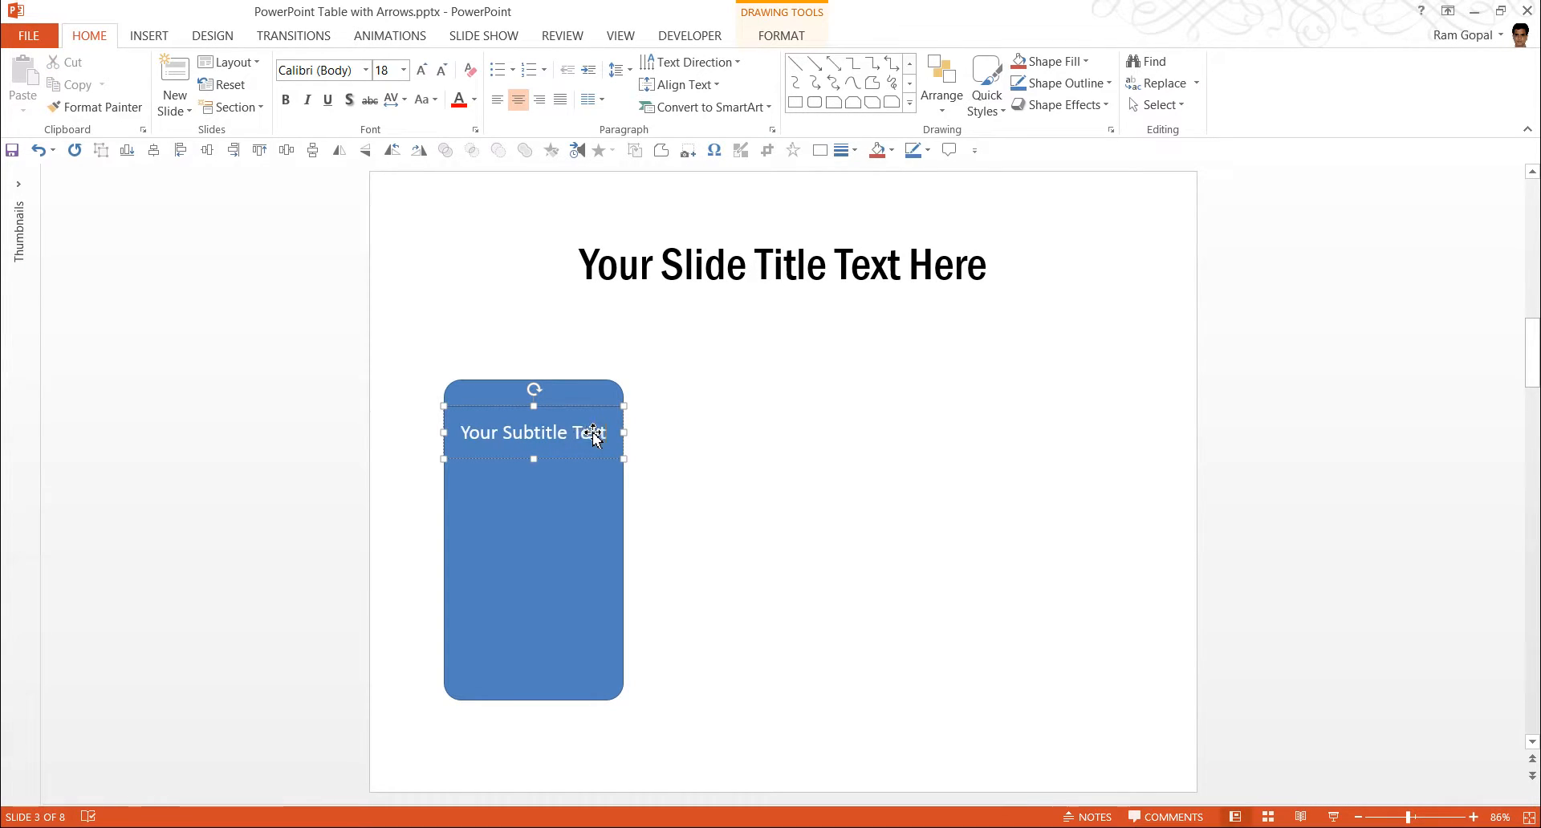
{"action": "left_click", "coordinate": [818, 489]}
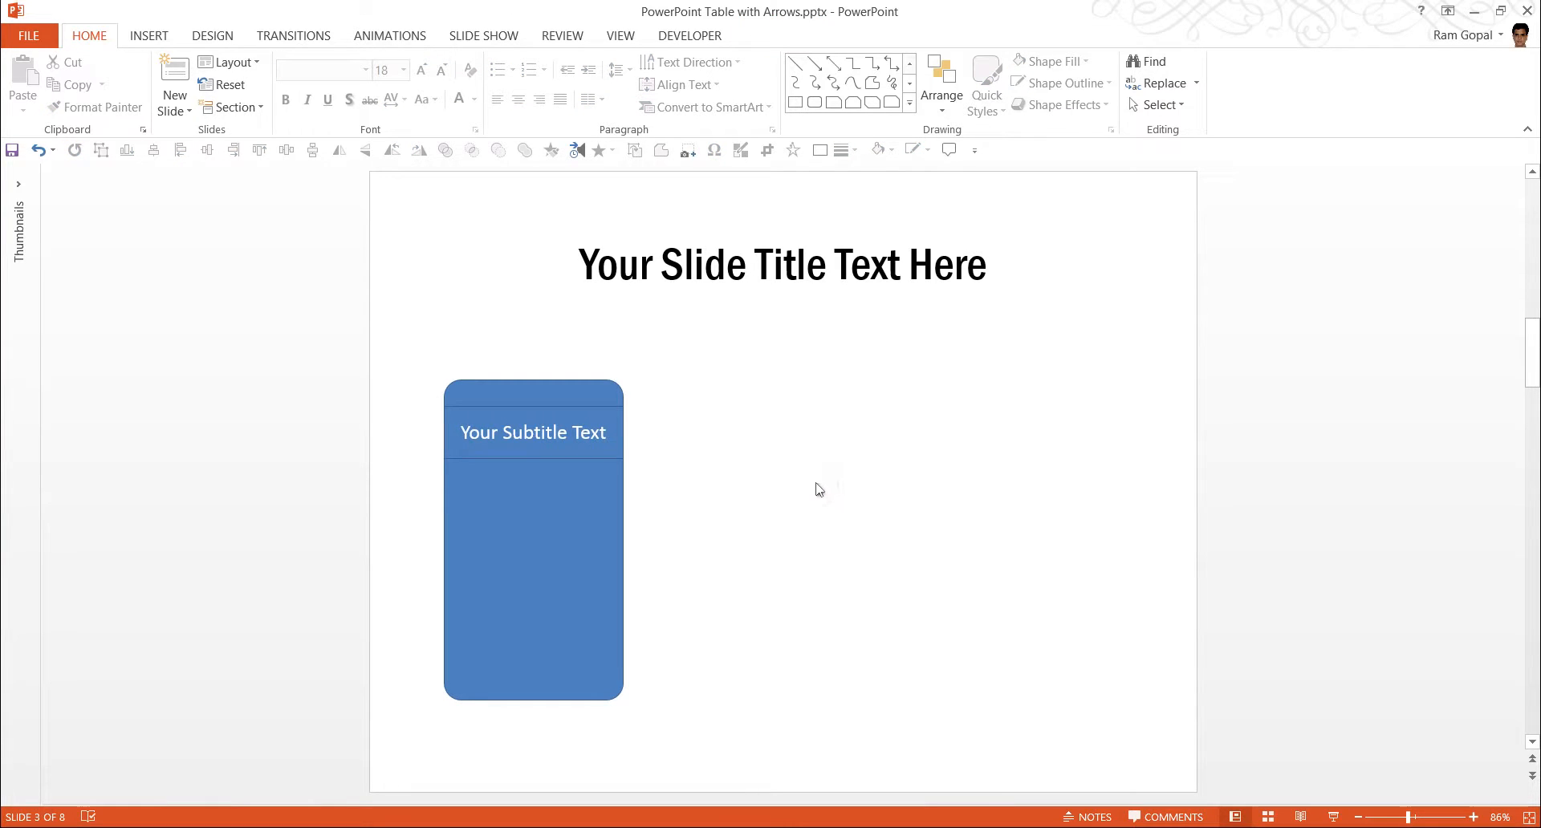
{"action": "mouse_move", "coordinate": [631, 468]}
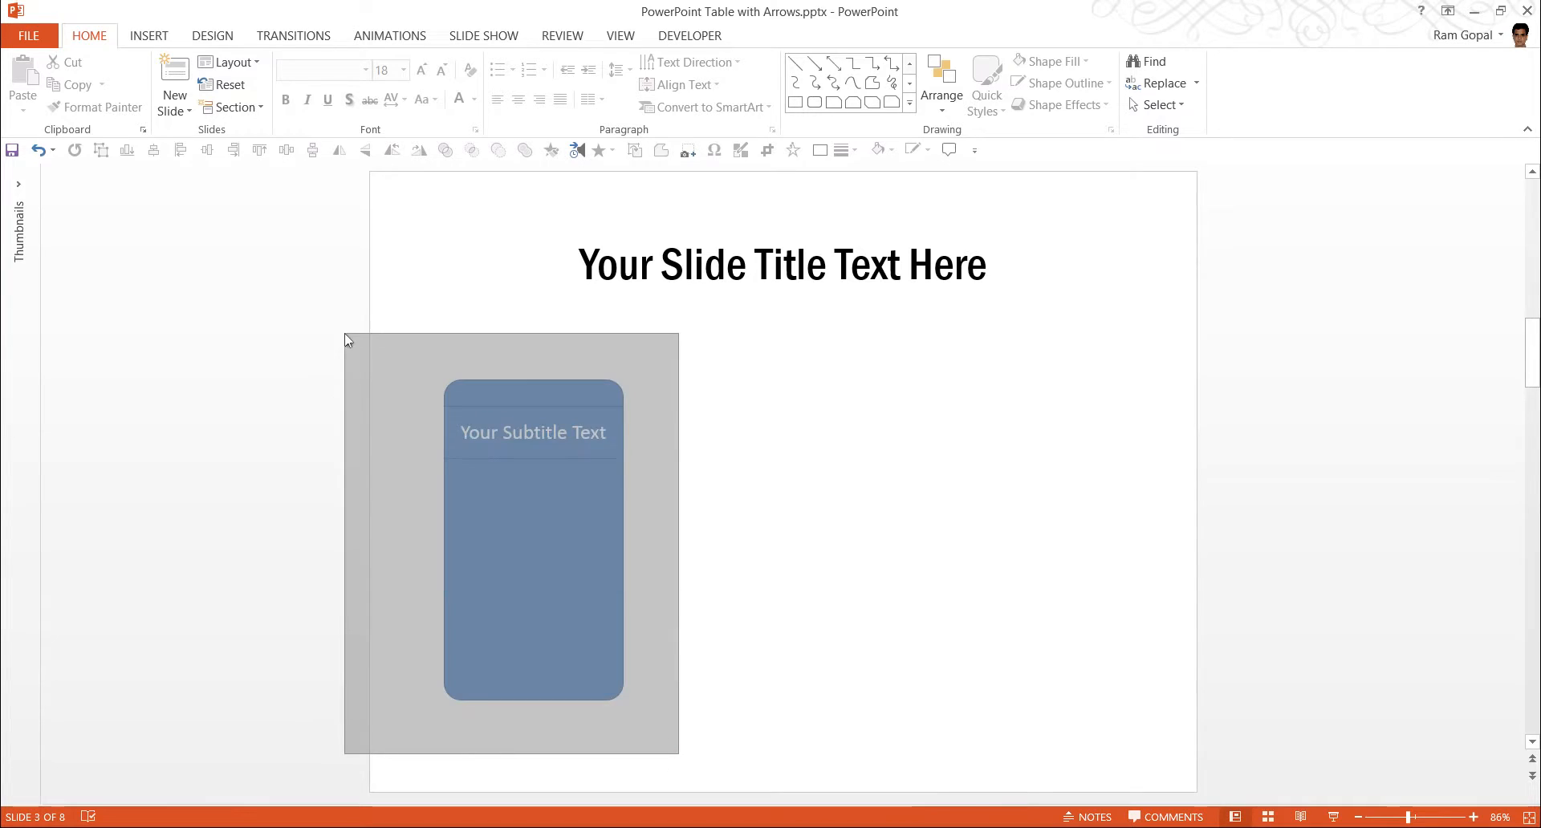
Duplicate the card three times and move one copy to the right side.
{"action": "left_click", "coordinate": [533, 539]}
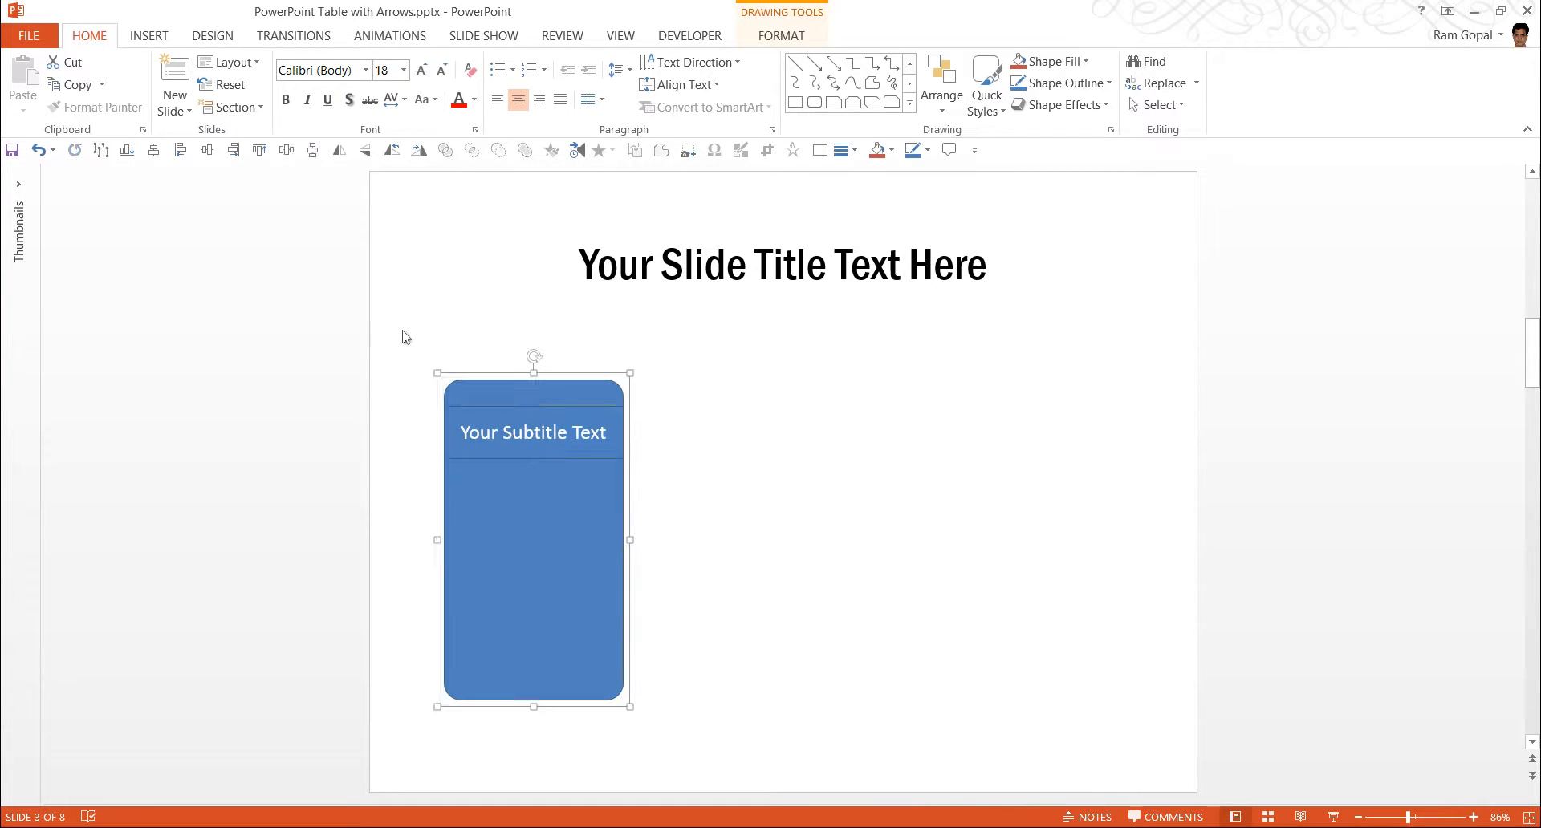
{"action": "mouse_move", "coordinate": [887, 512]}
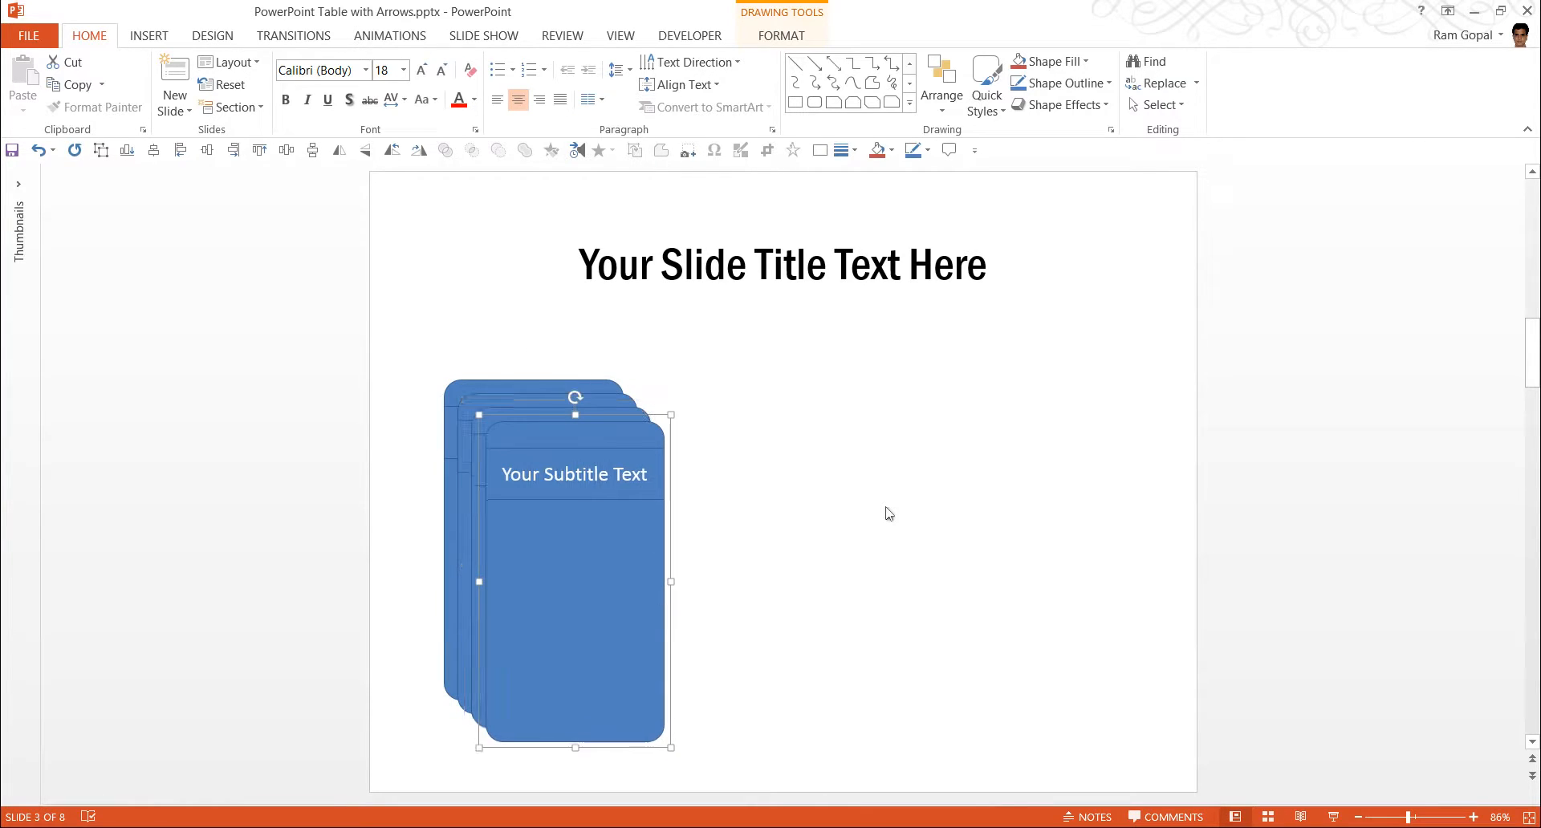
{"action": "mouse_move", "coordinate": [597, 398]}
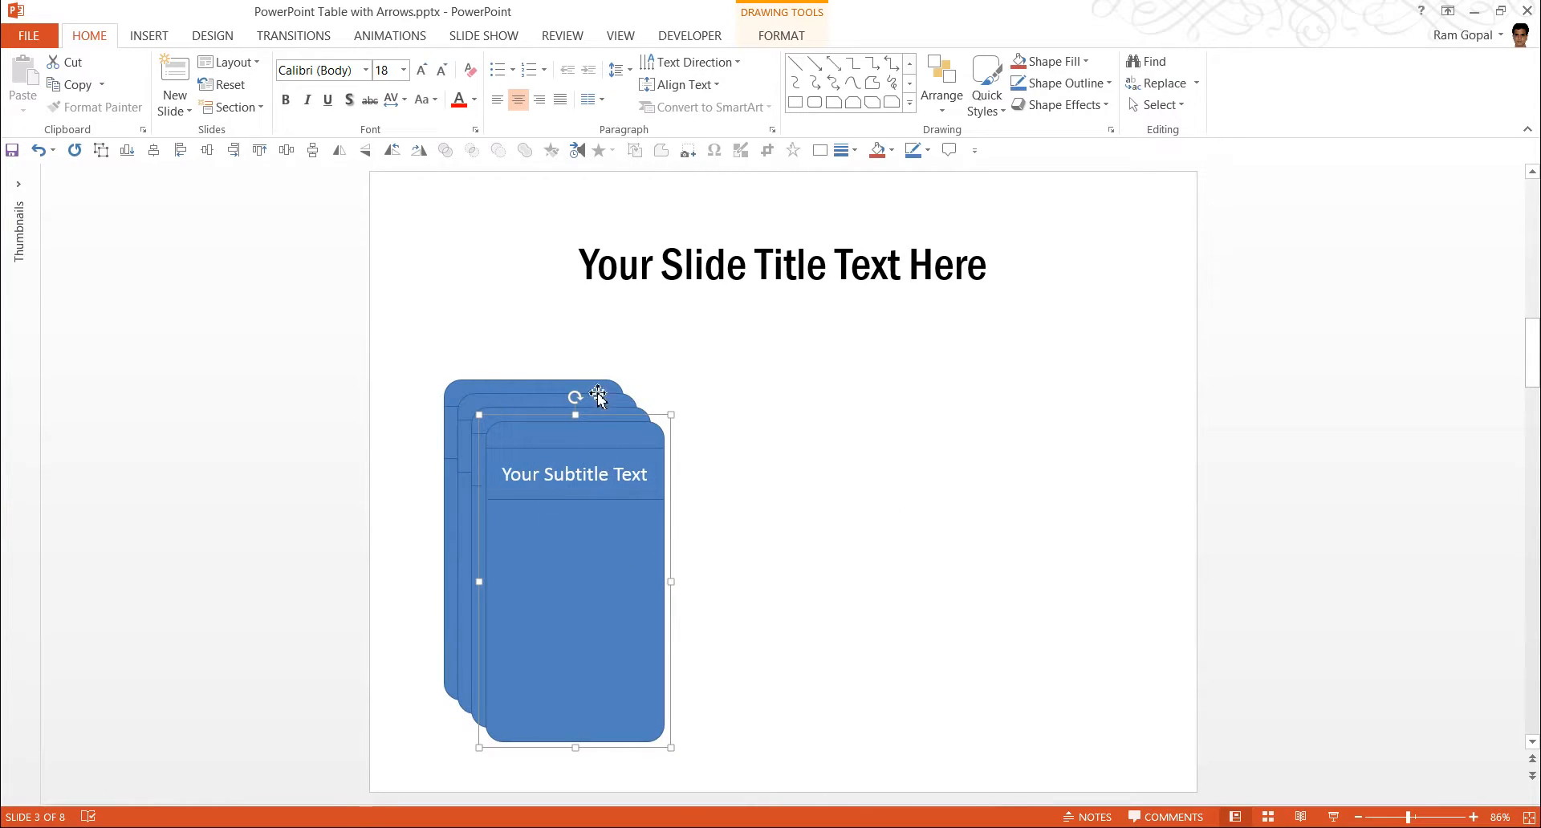
{"action": "mouse_move", "coordinate": [605, 389]}
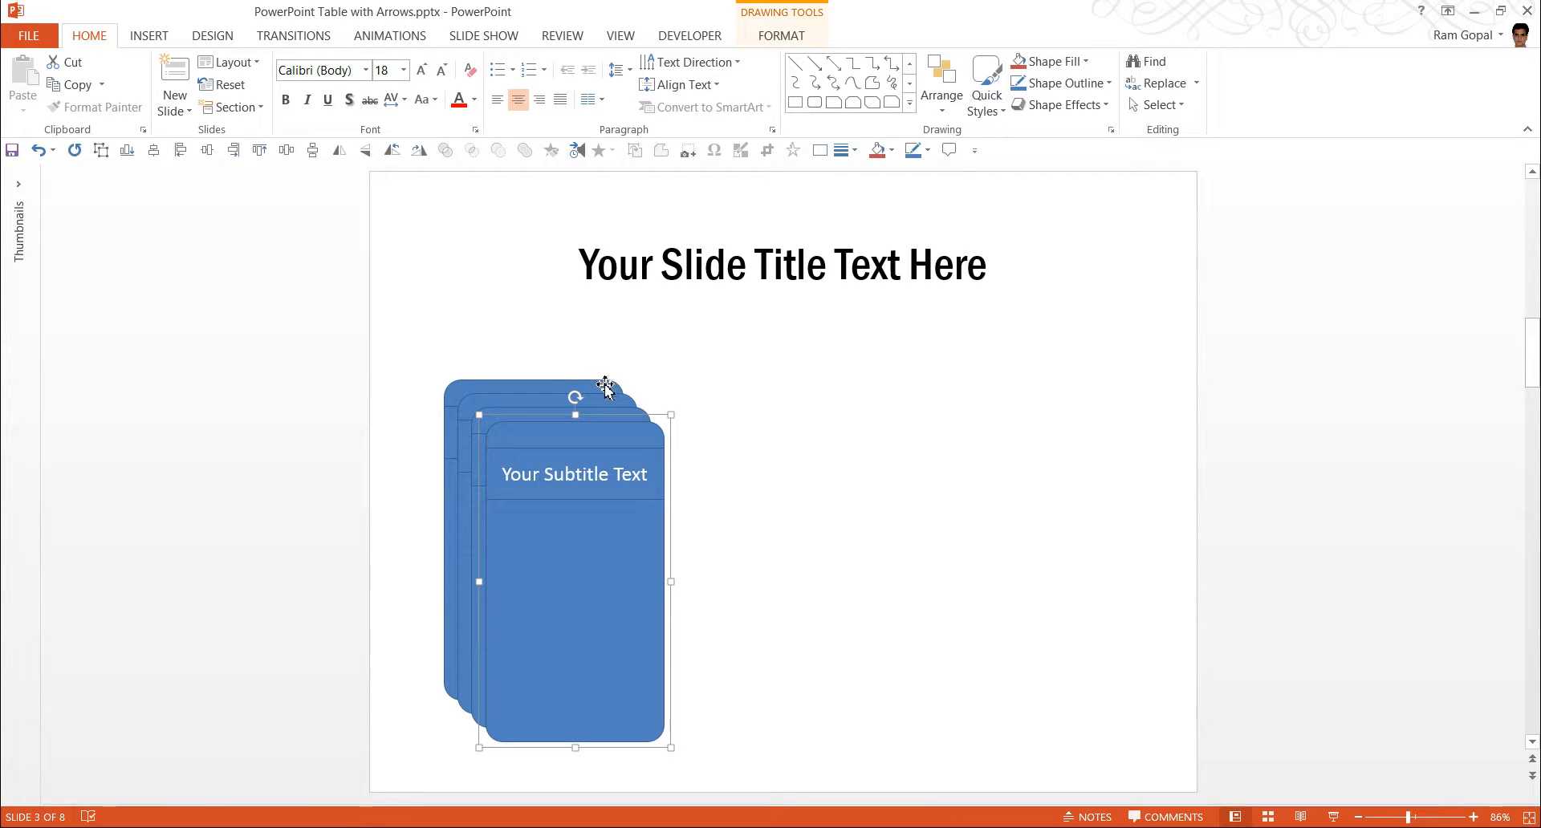
{"action": "mouse_move", "coordinate": [601, 570]}
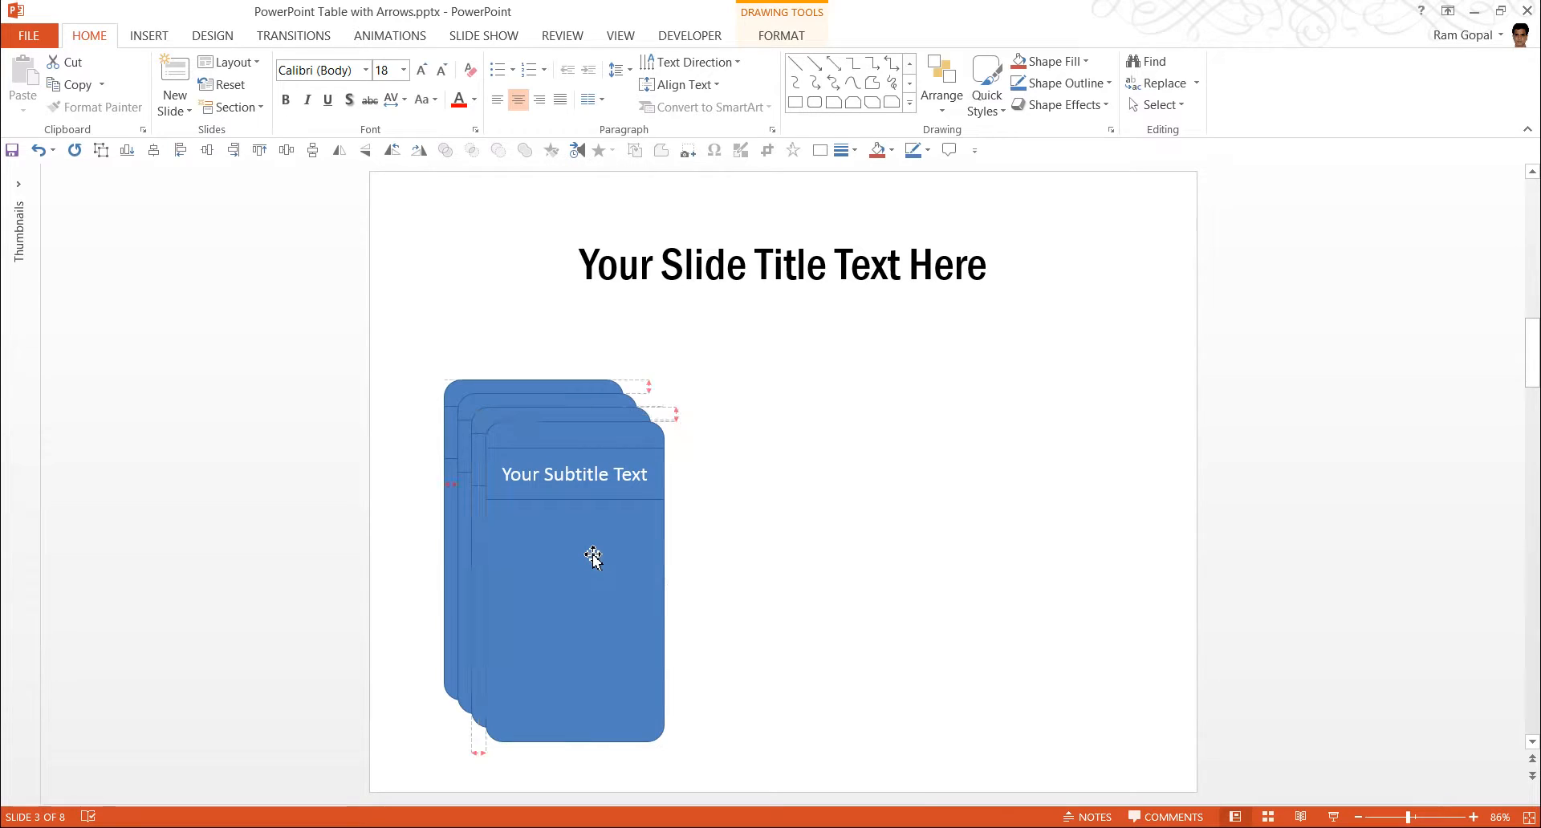
{"action": "left_click_drag", "start_coordinate": [592, 558], "coordinate": [1055, 516]}
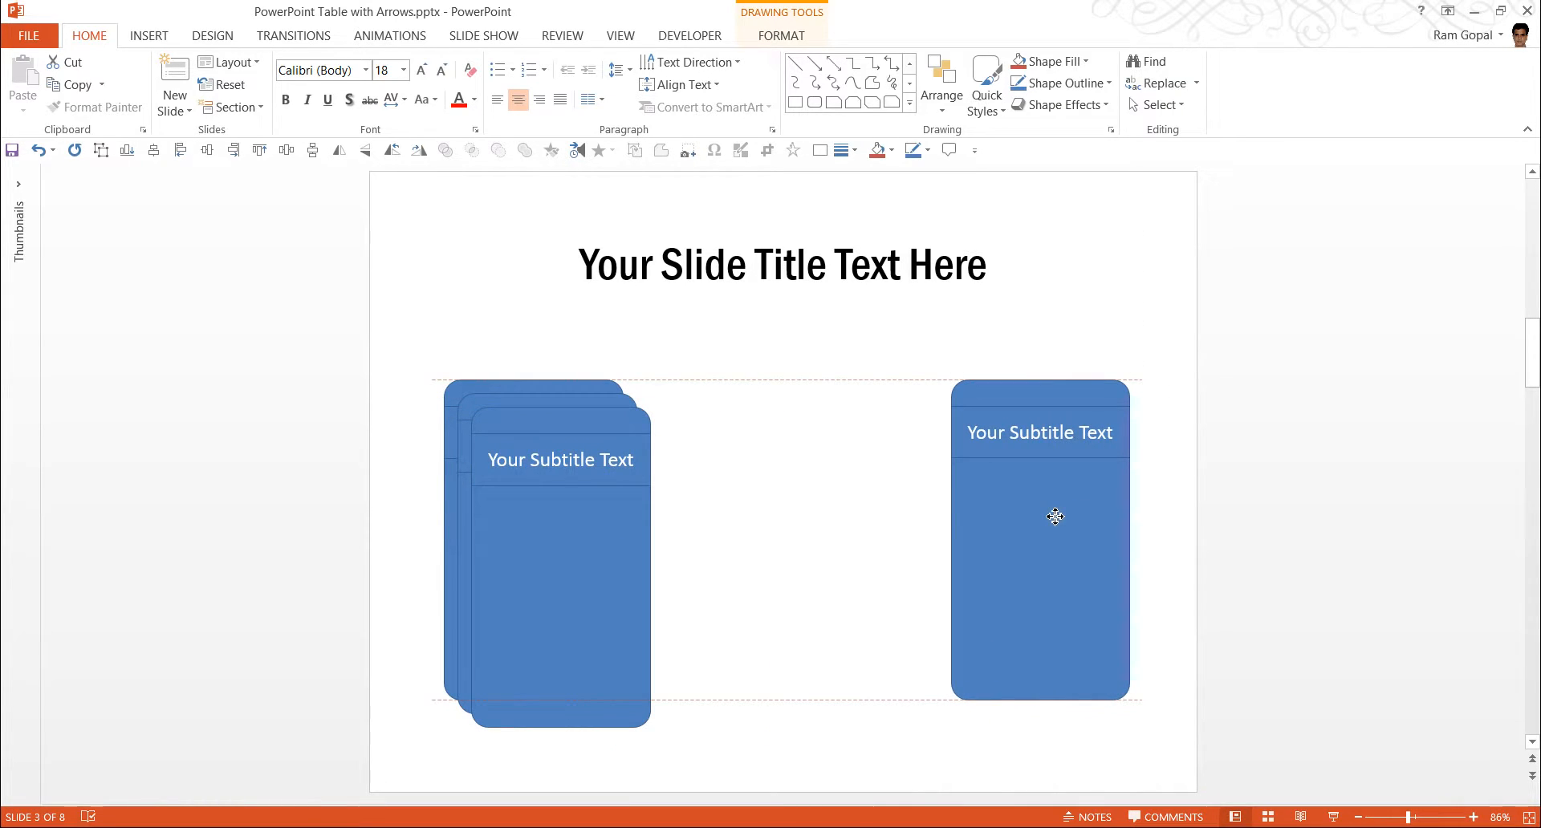
{"action": "left_click", "coordinate": [1040, 516]}
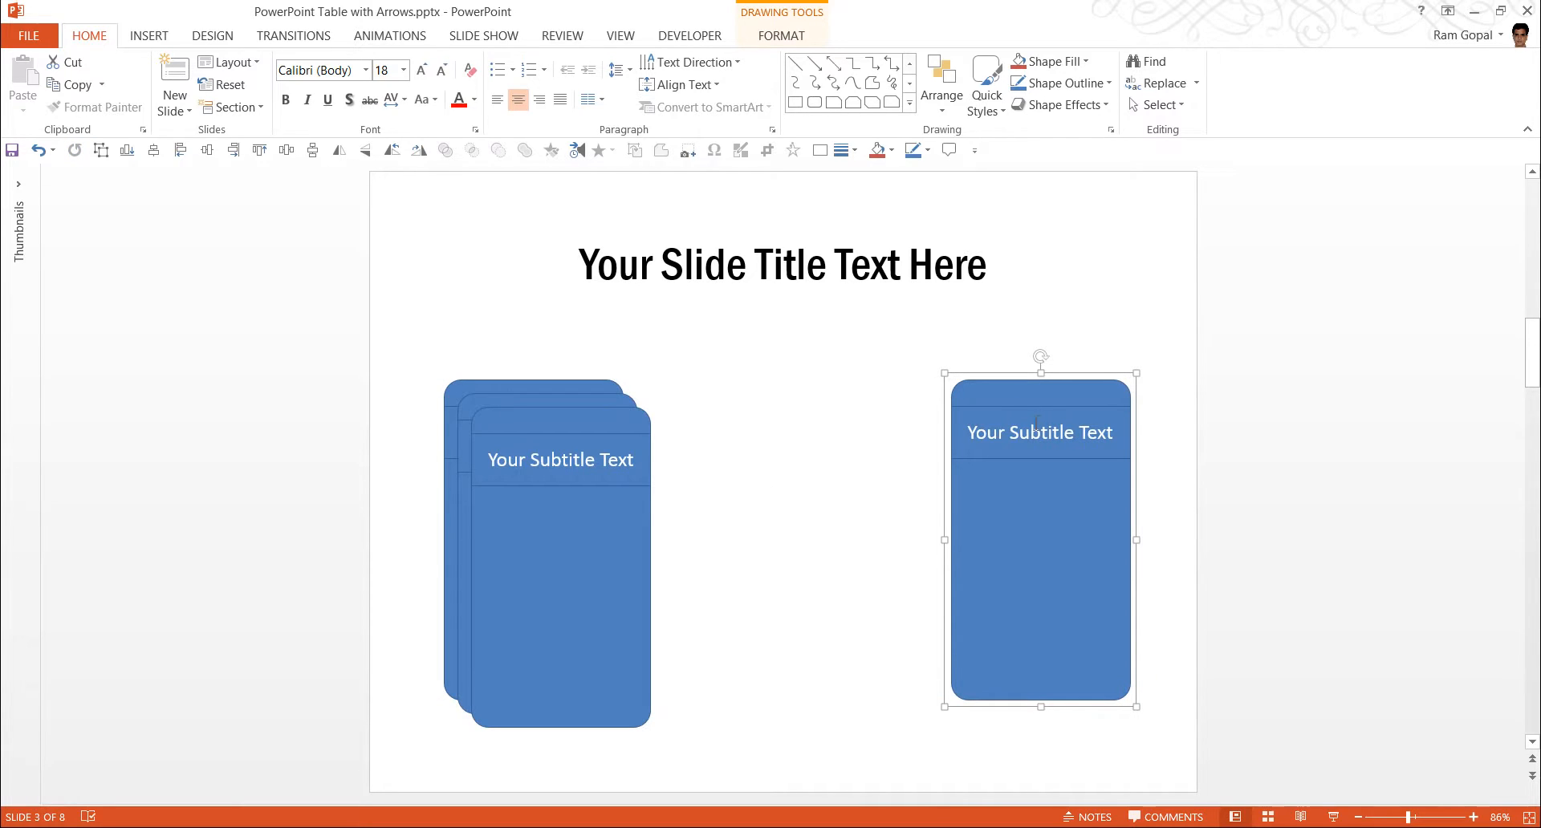
{"action": "mouse_move", "coordinate": [1251, 737]}
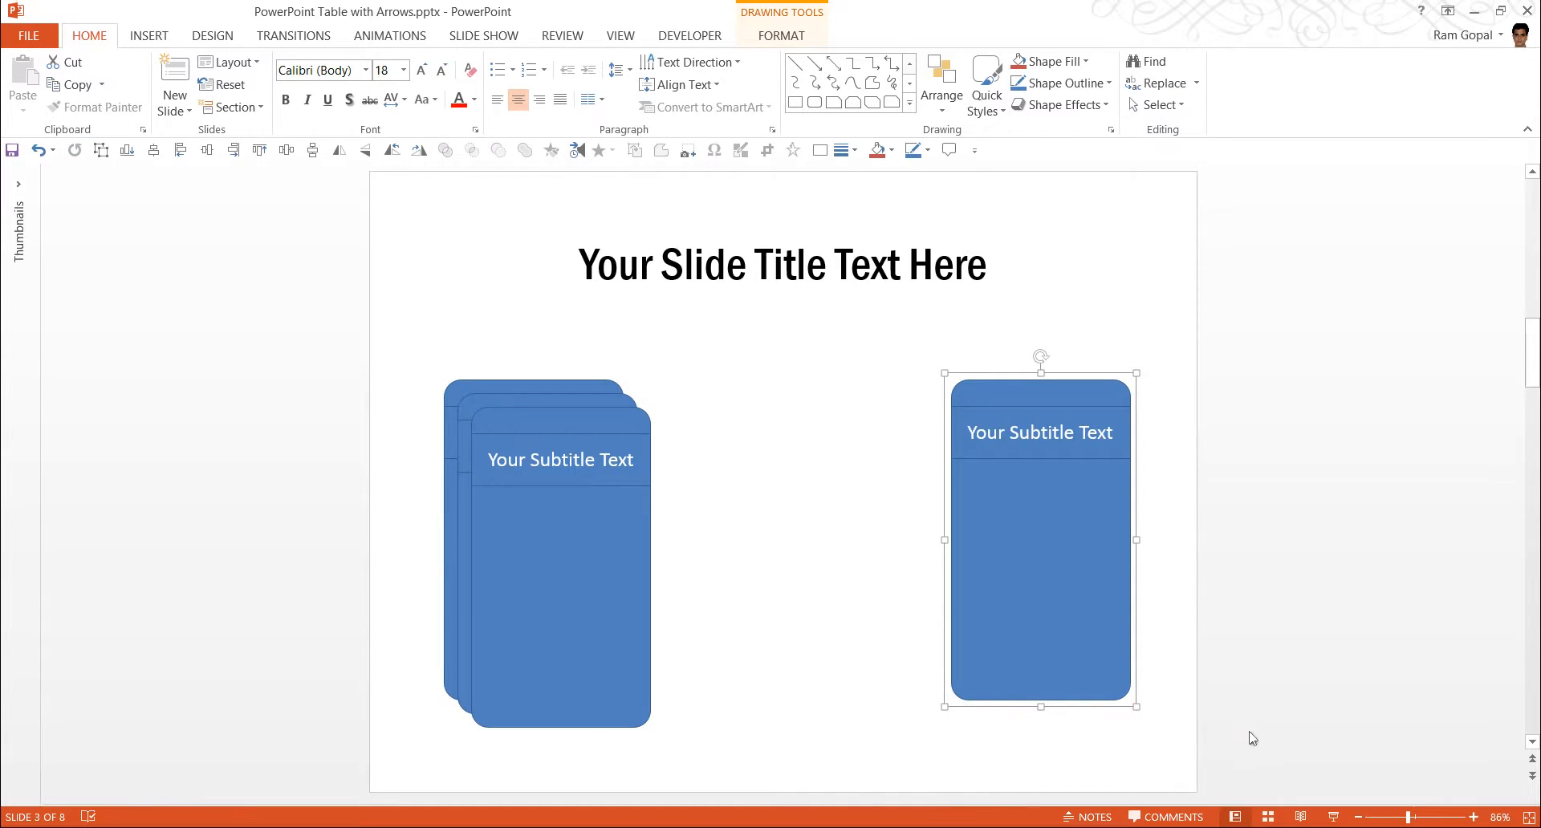
Distribute the selected cards horizontally and widen the outer cards' spread.
{"action": "left_click", "coordinate": [546, 551]}
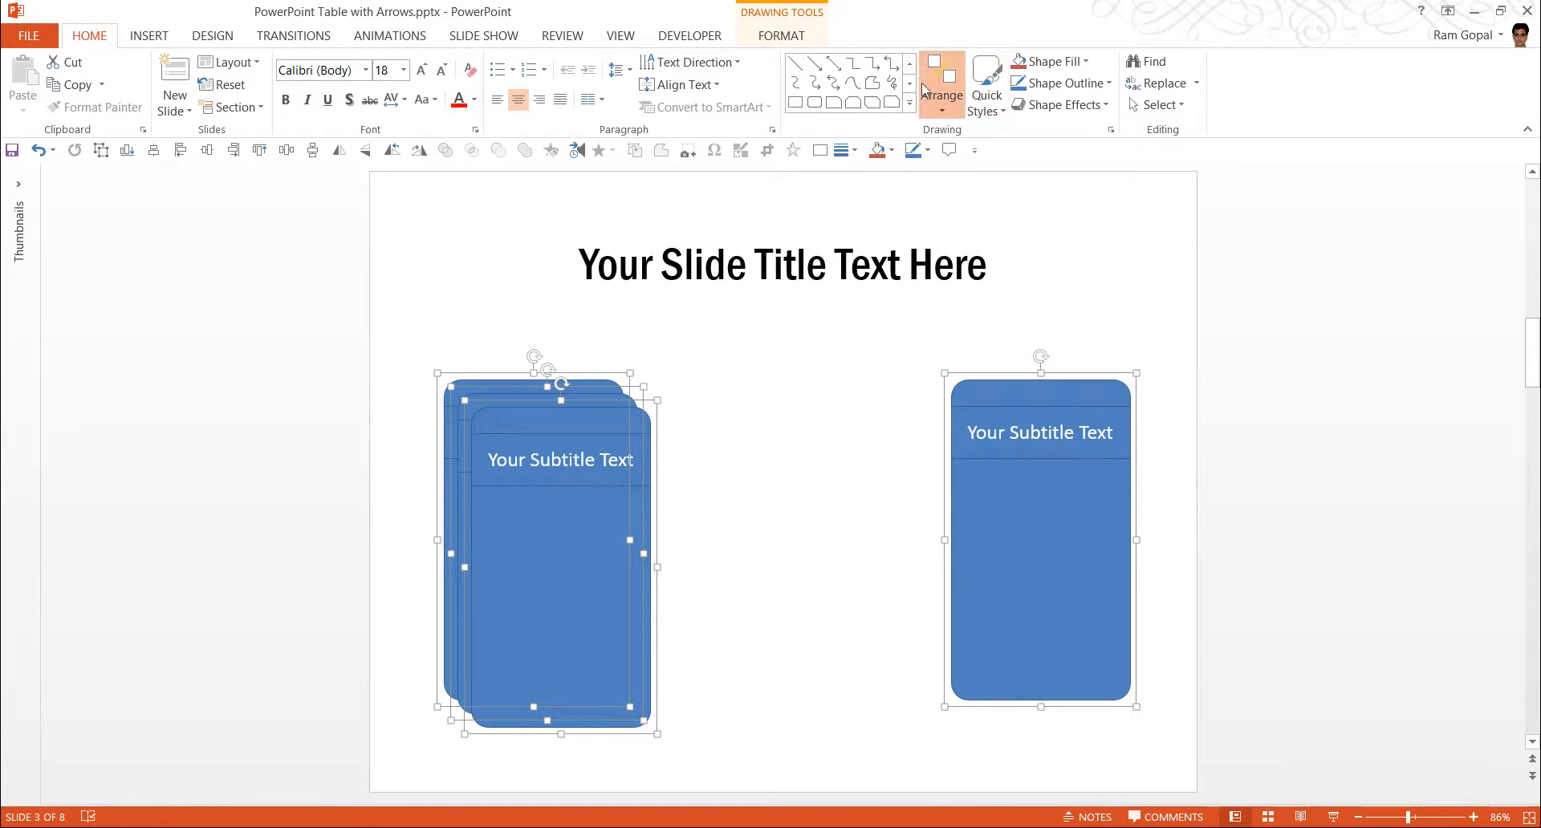
{"action": "left_click", "coordinate": [940, 96]}
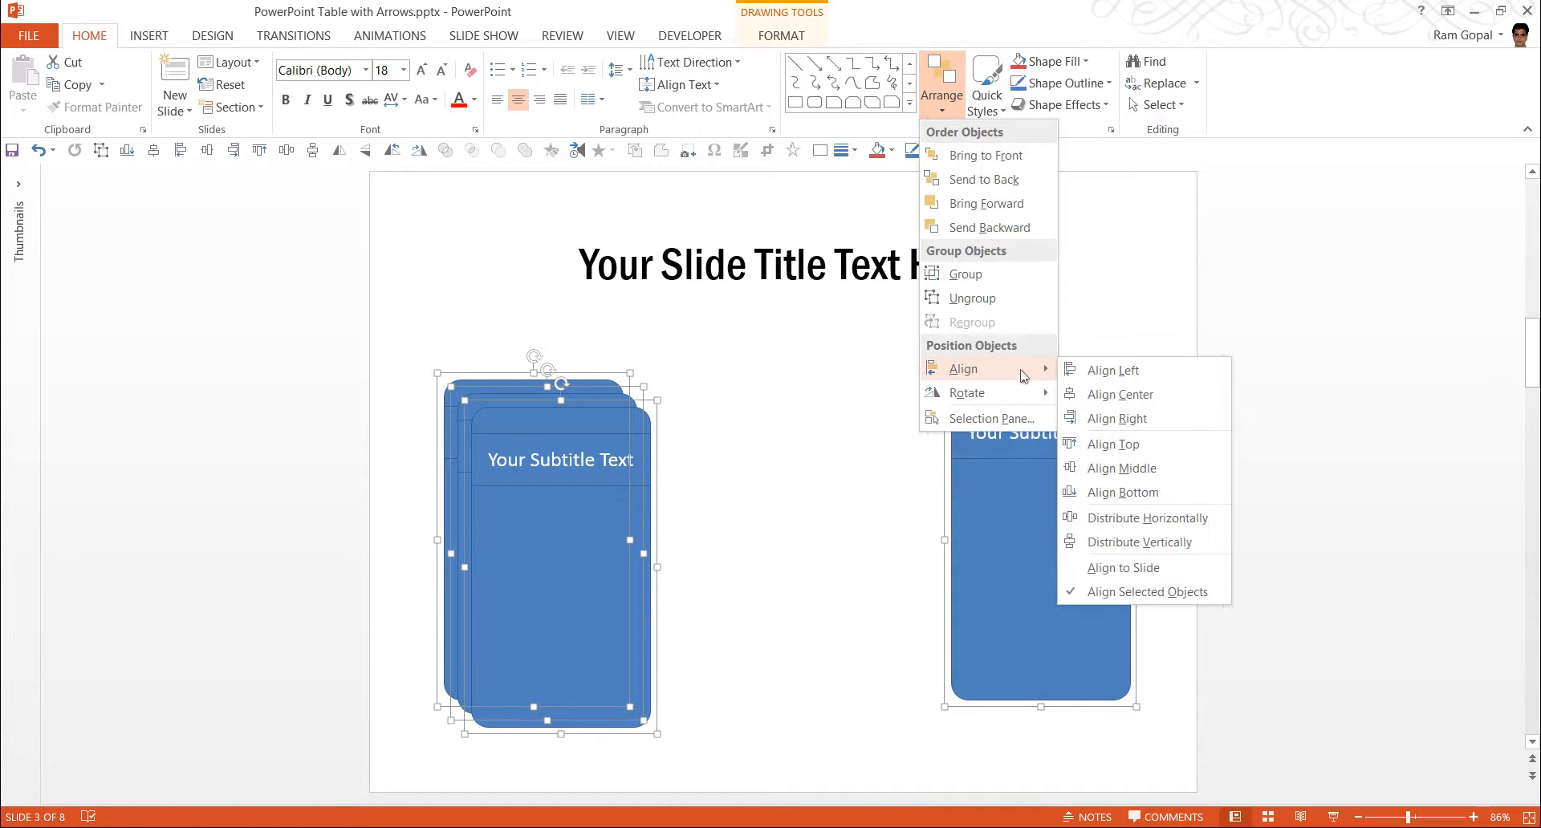
{"action": "mouse_move", "coordinate": [1115, 517]}
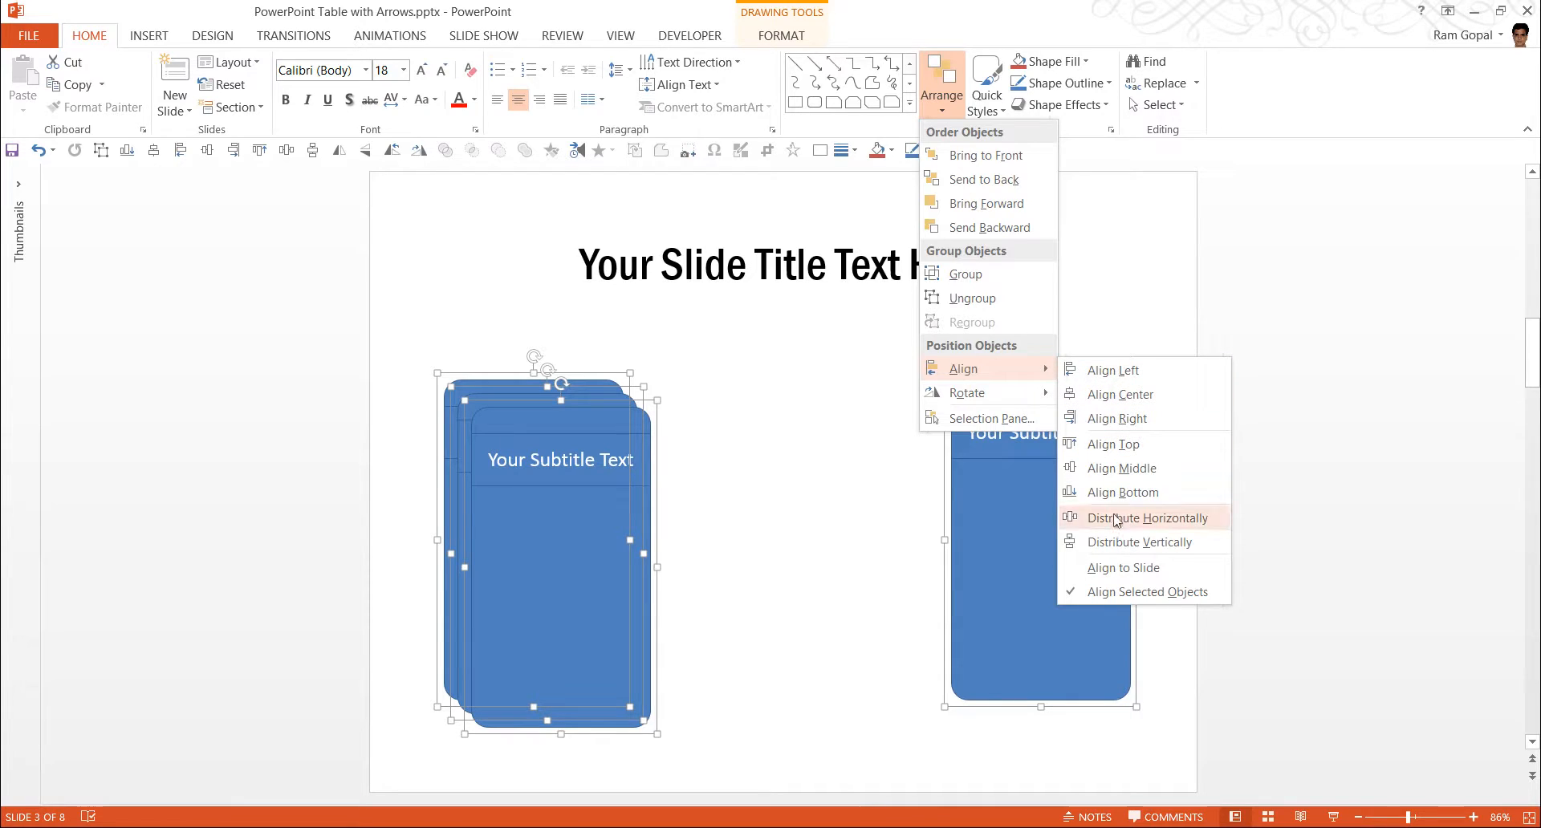
{"action": "left_click", "coordinate": [1147, 518]}
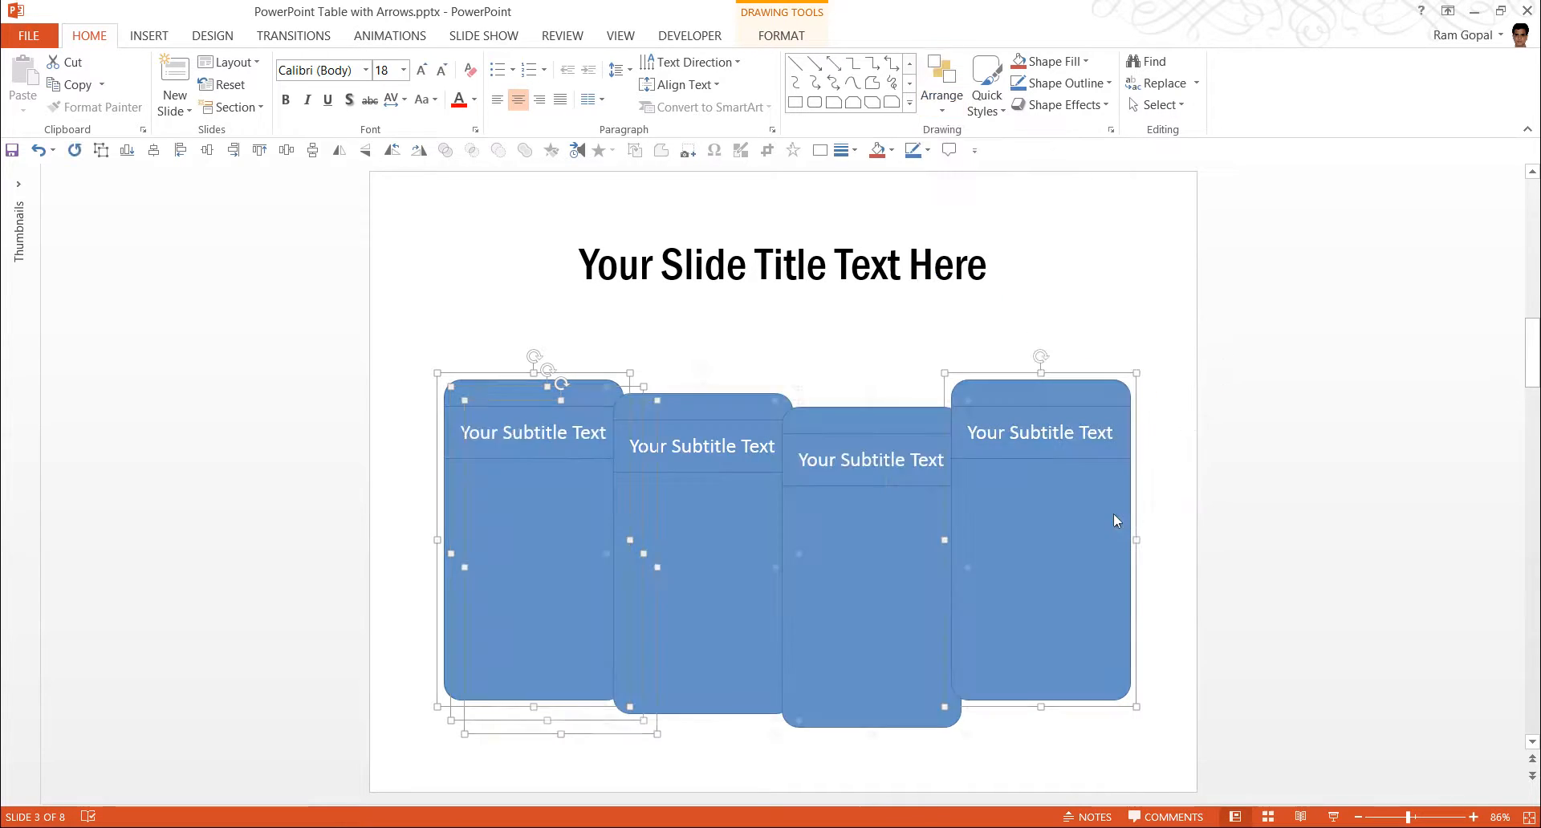
{"action": "left_click", "coordinate": [870, 508]}
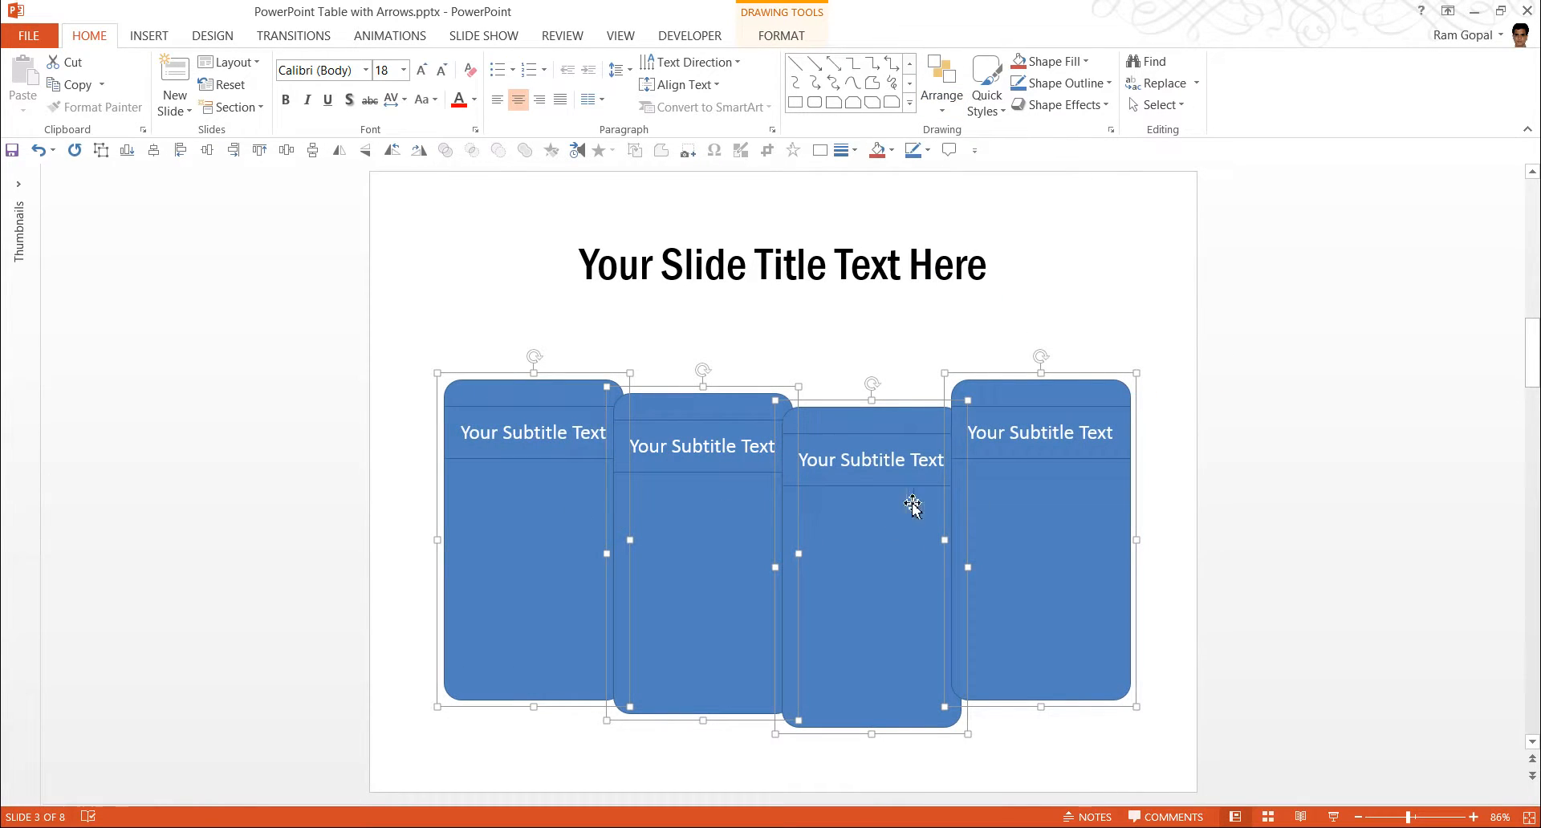
{"action": "mouse_move", "coordinate": [1137, 512]}
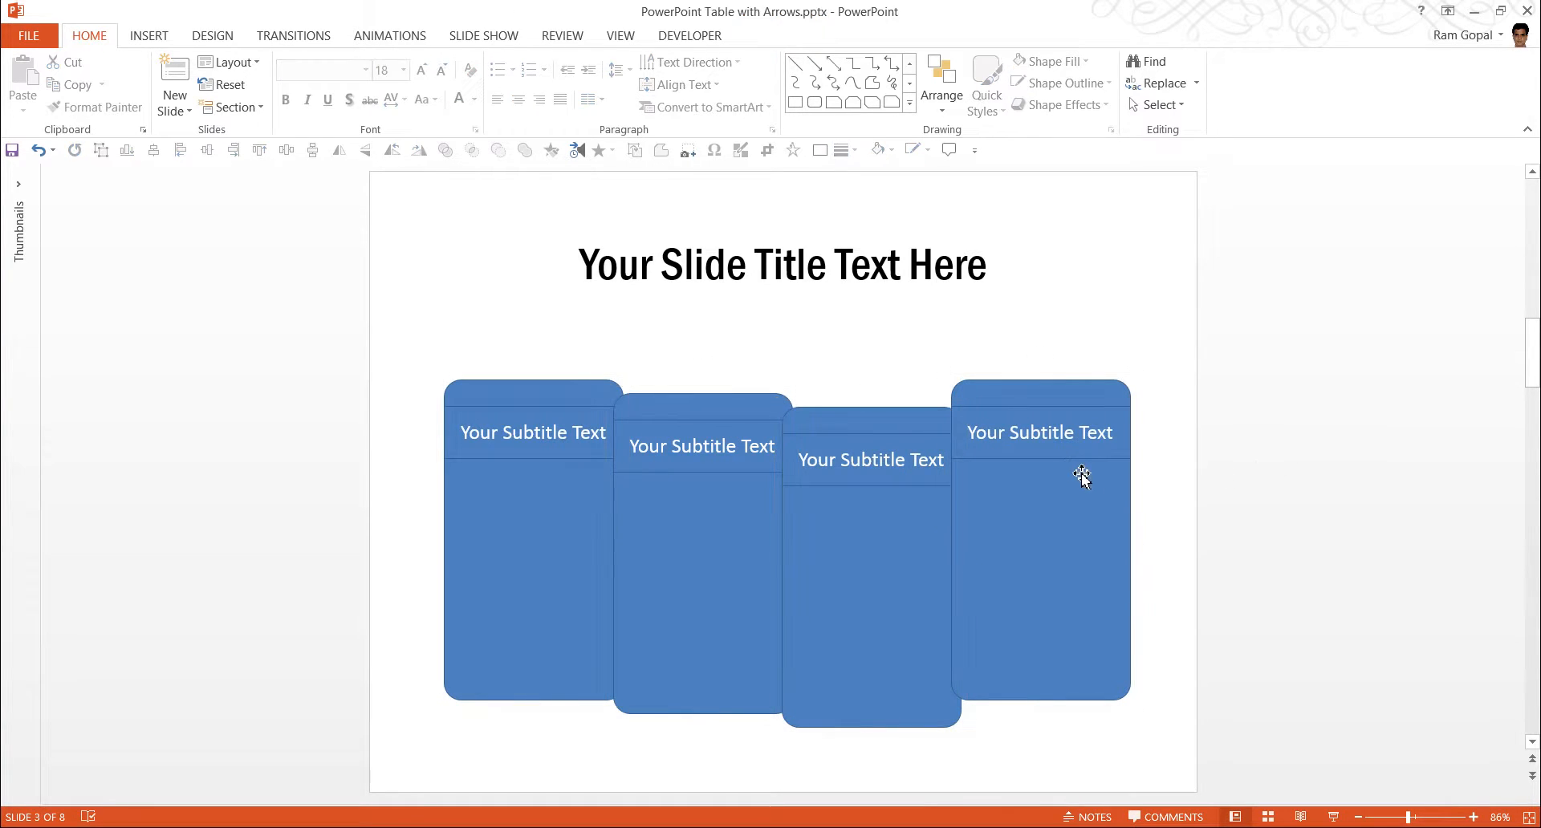
{"action": "left_click", "coordinate": [1077, 481]}
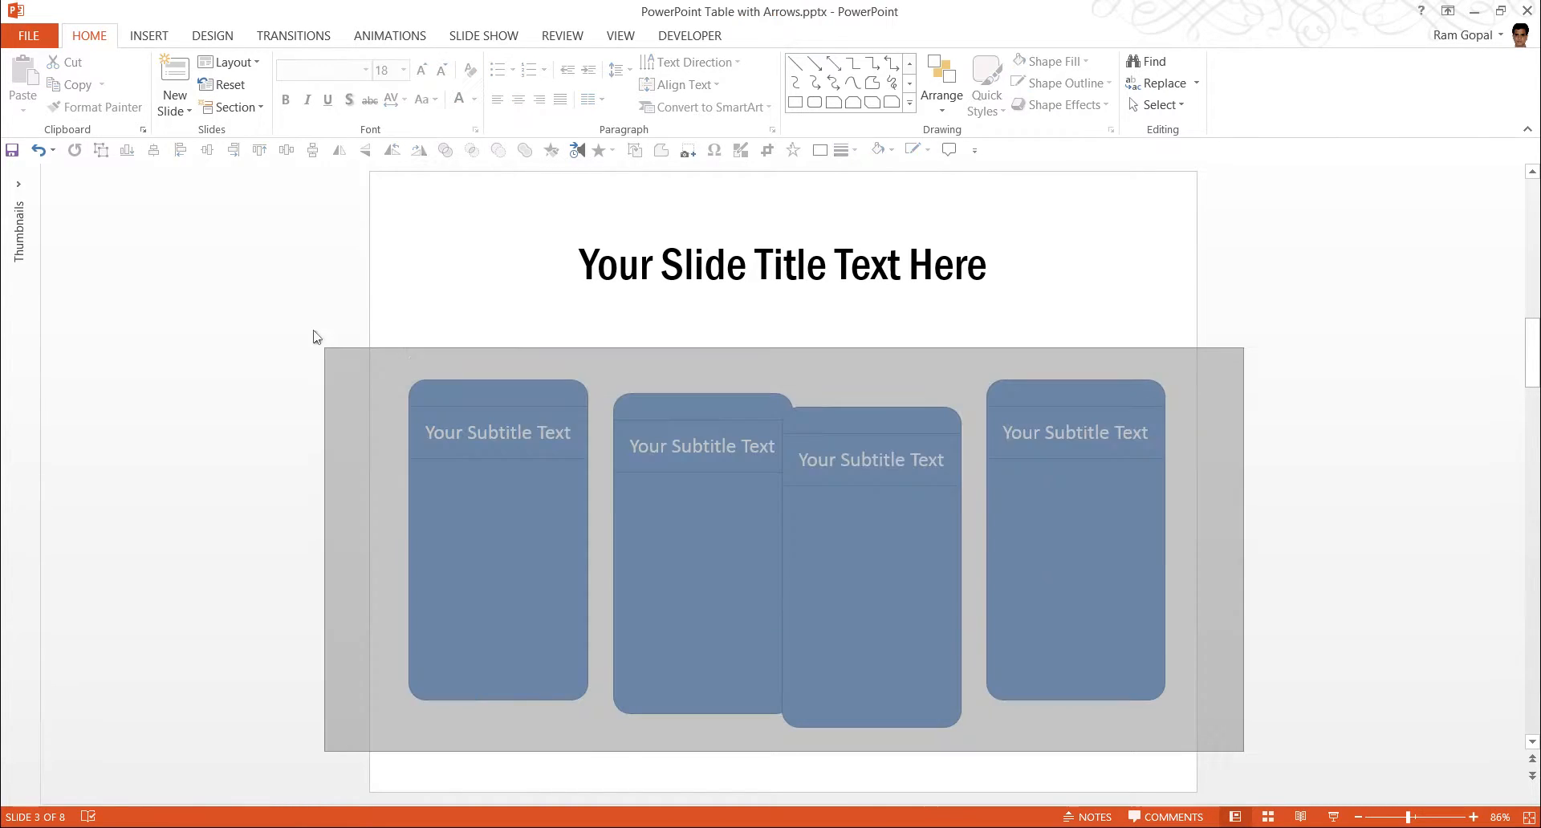
Distribute all four cards evenly across the slide and align their tops.
{"action": "left_click", "coordinate": [941, 82]}
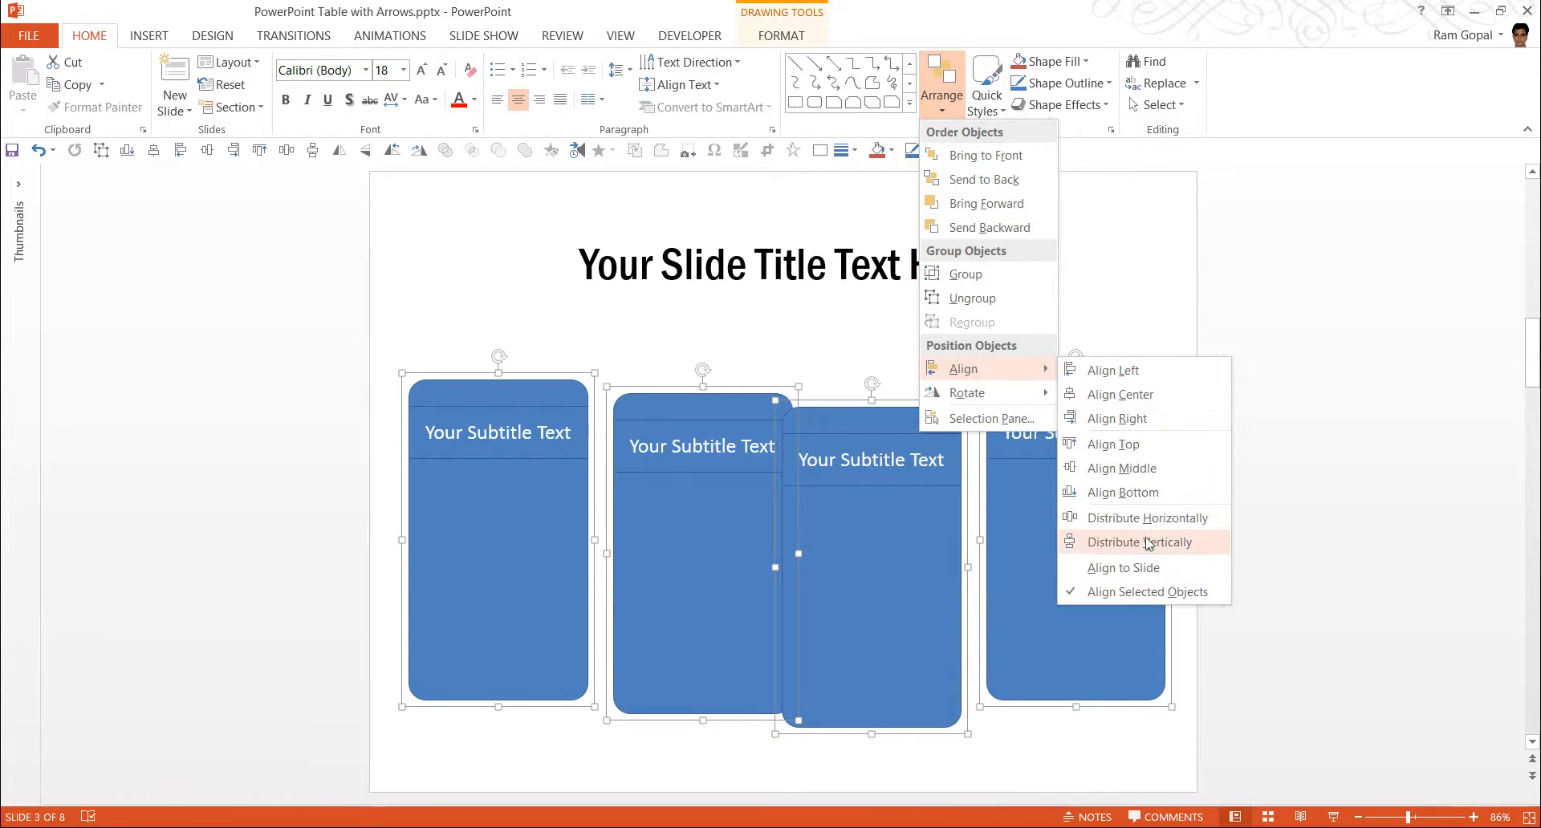
{"action": "left_click", "coordinate": [1146, 517]}
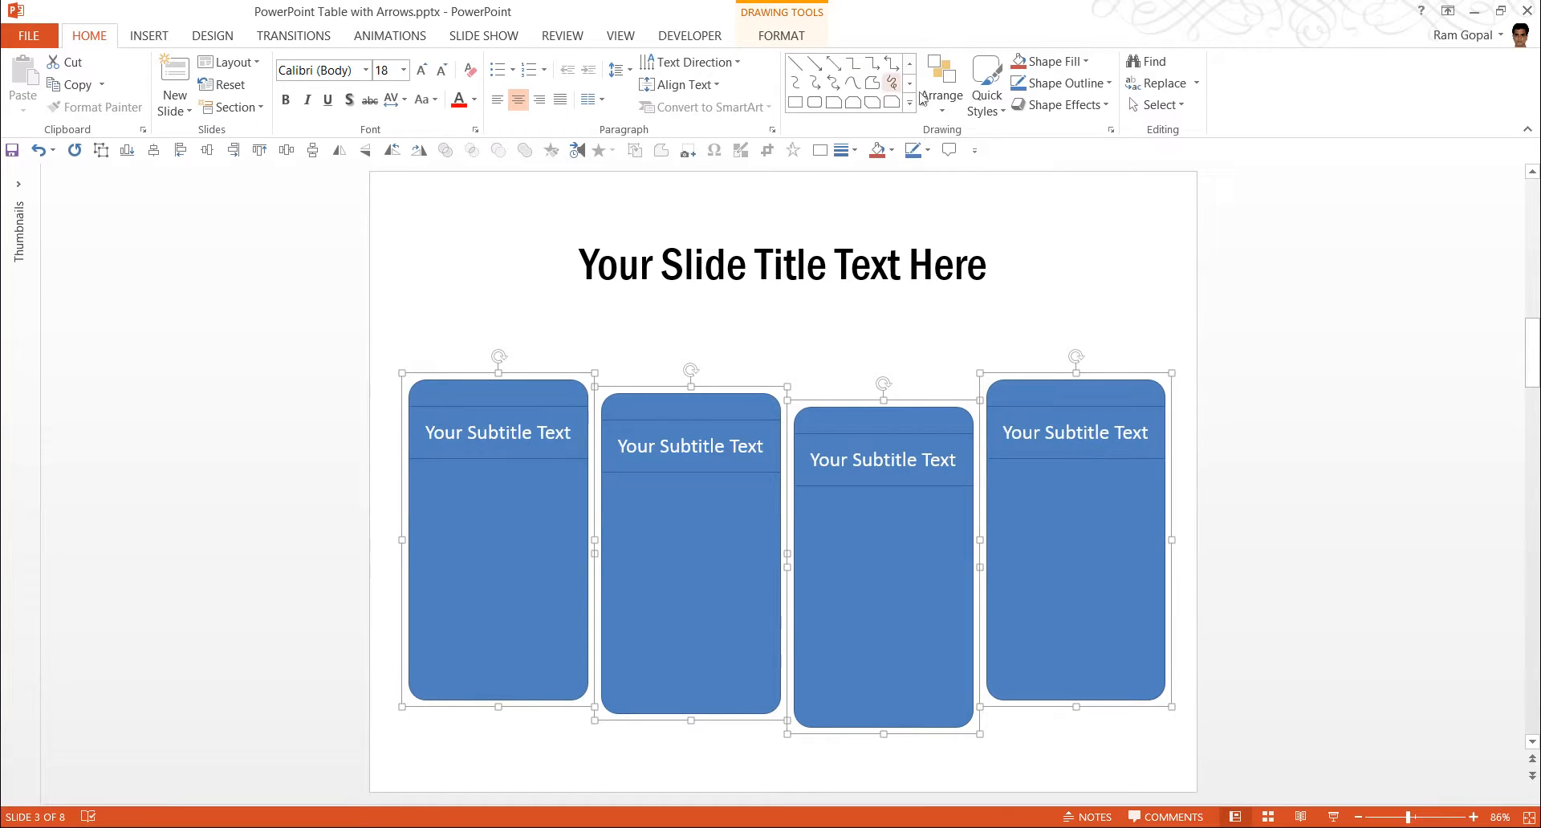
{"action": "left_click", "coordinate": [941, 93]}
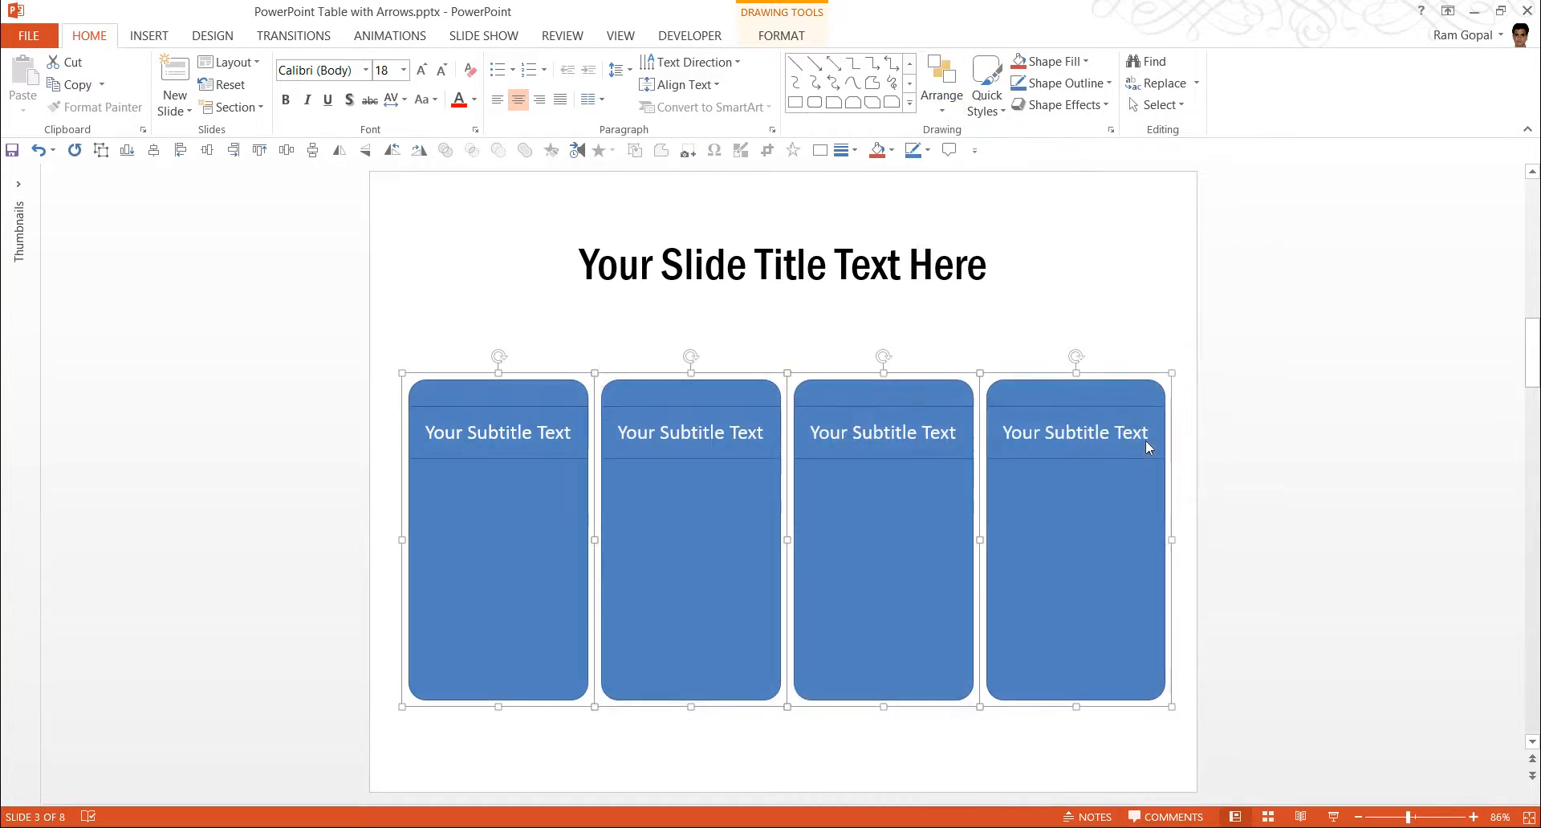
{"action": "left_click", "coordinate": [1178, 537]}
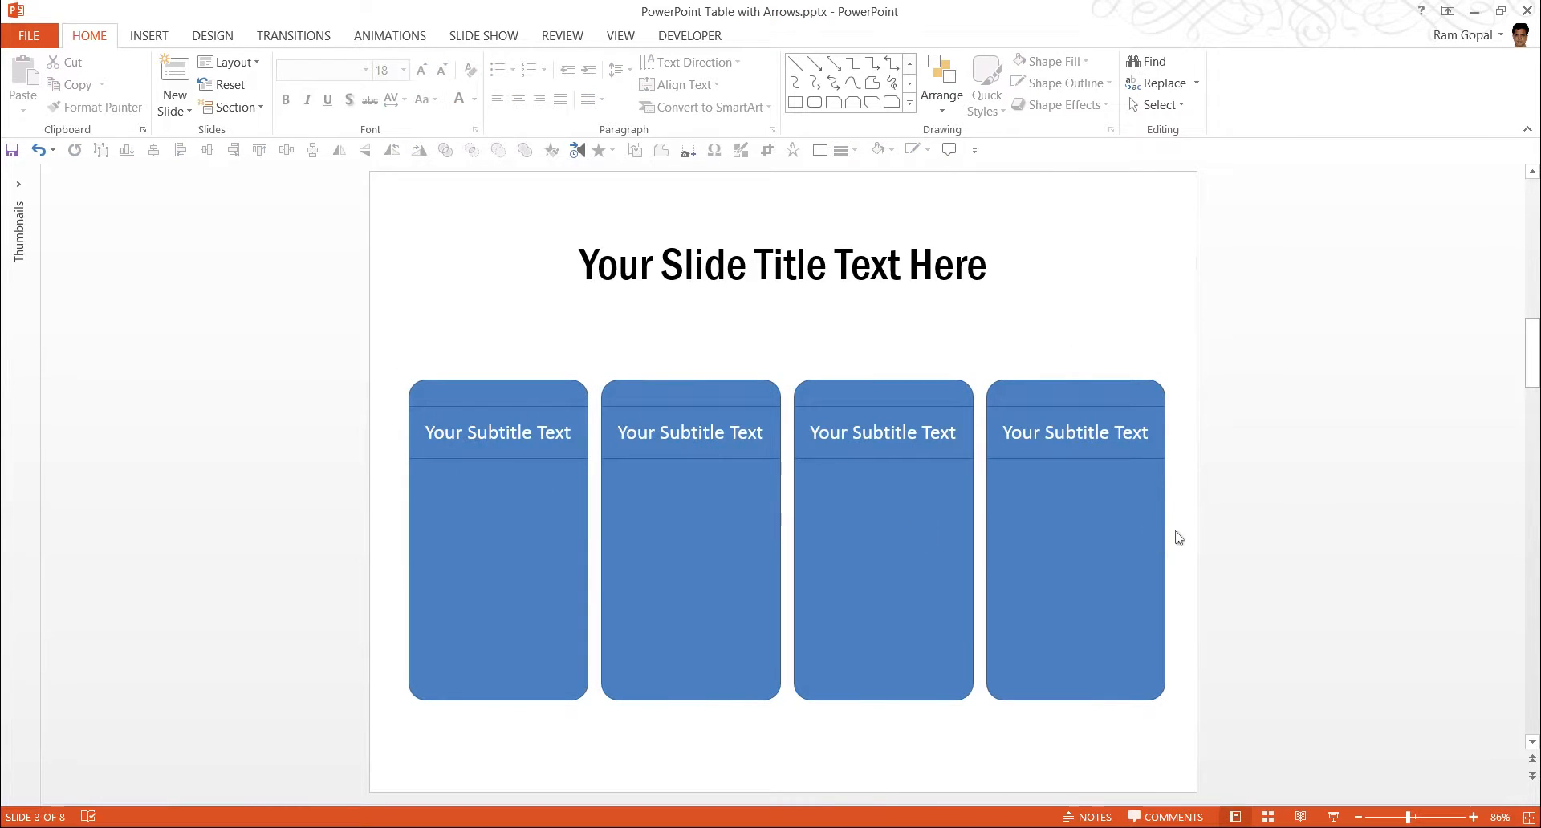
{"action": "mouse_move", "coordinate": [1185, 529]}
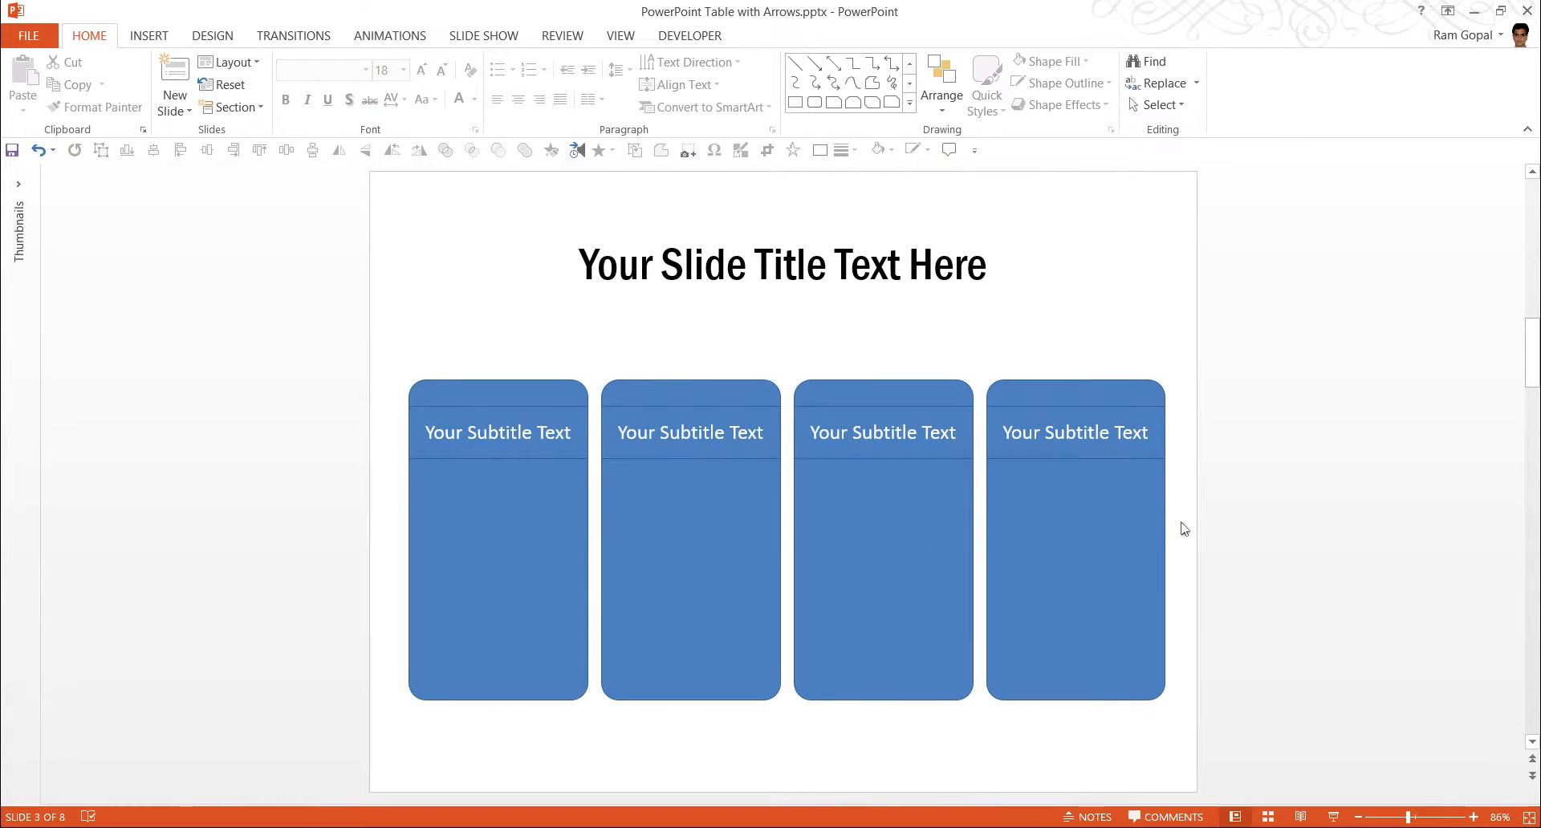
{"action": "mouse_move", "coordinate": [963, 215]}
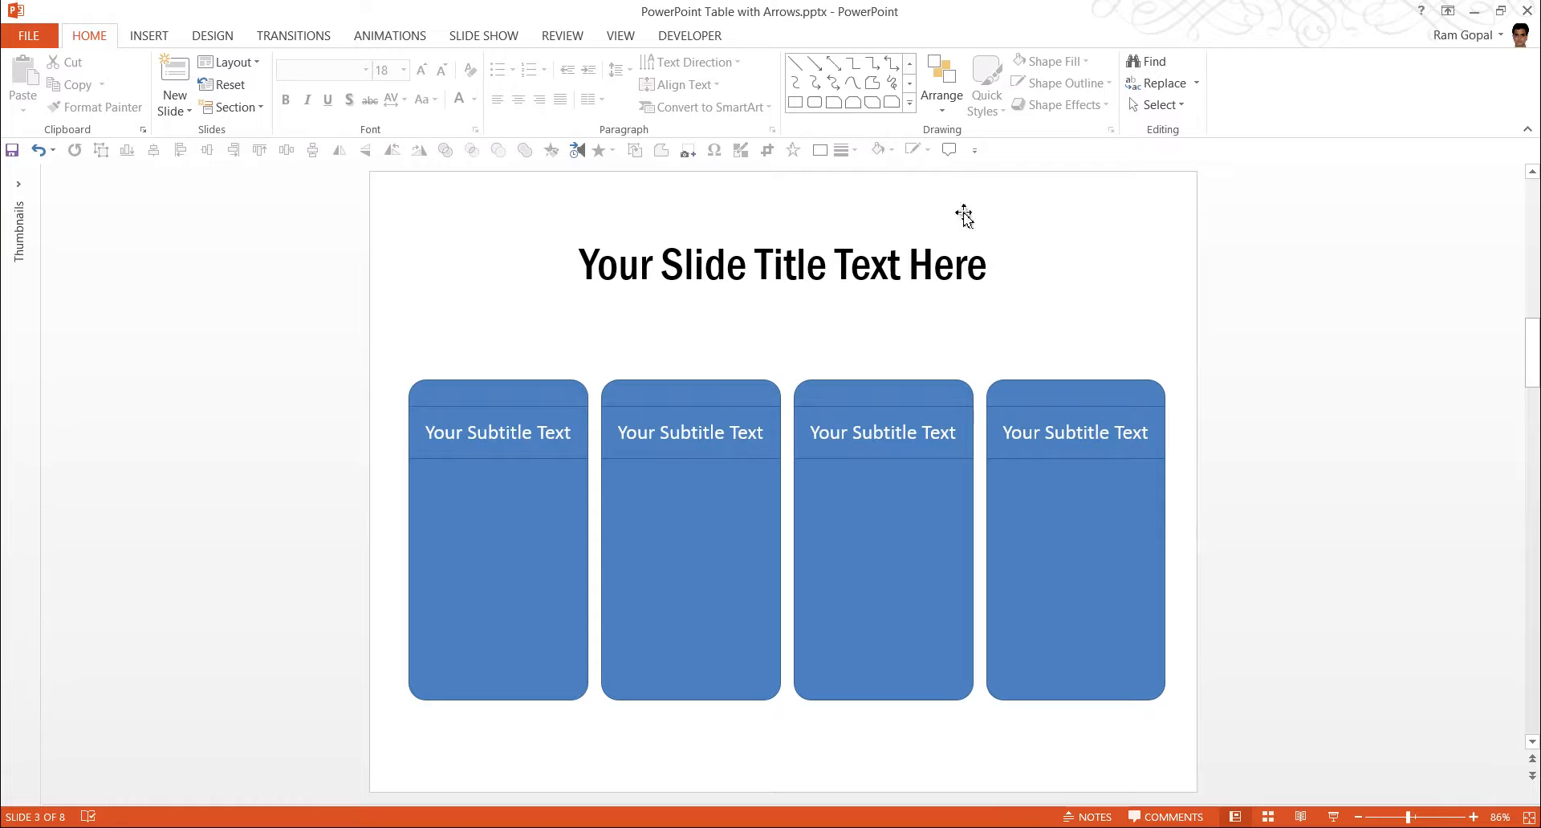
{"action": "mouse_move", "coordinate": [1353, 569]}
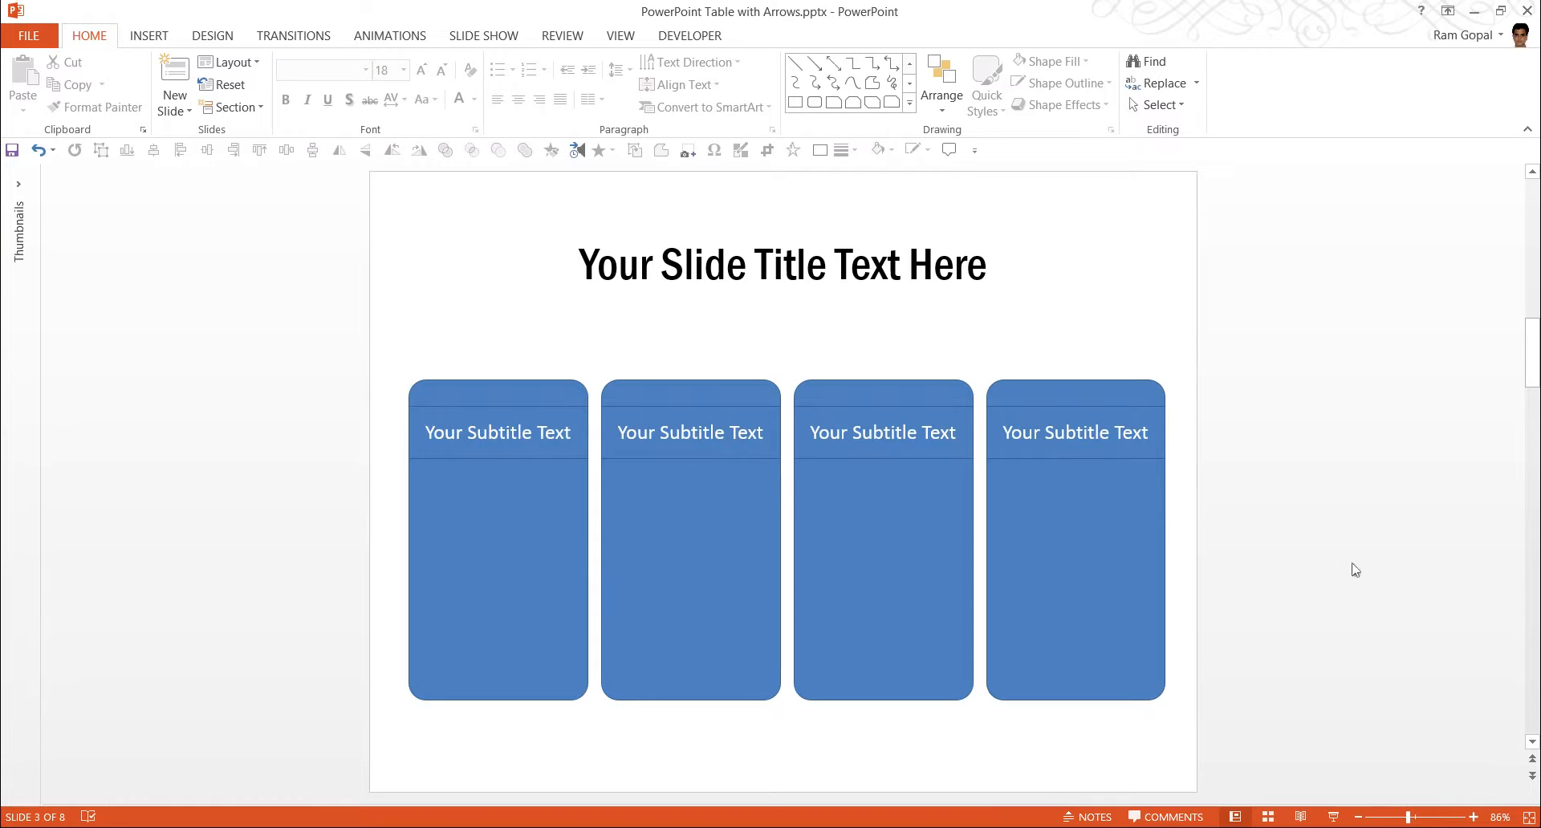
{"action": "mouse_move", "coordinate": [1259, 719]}
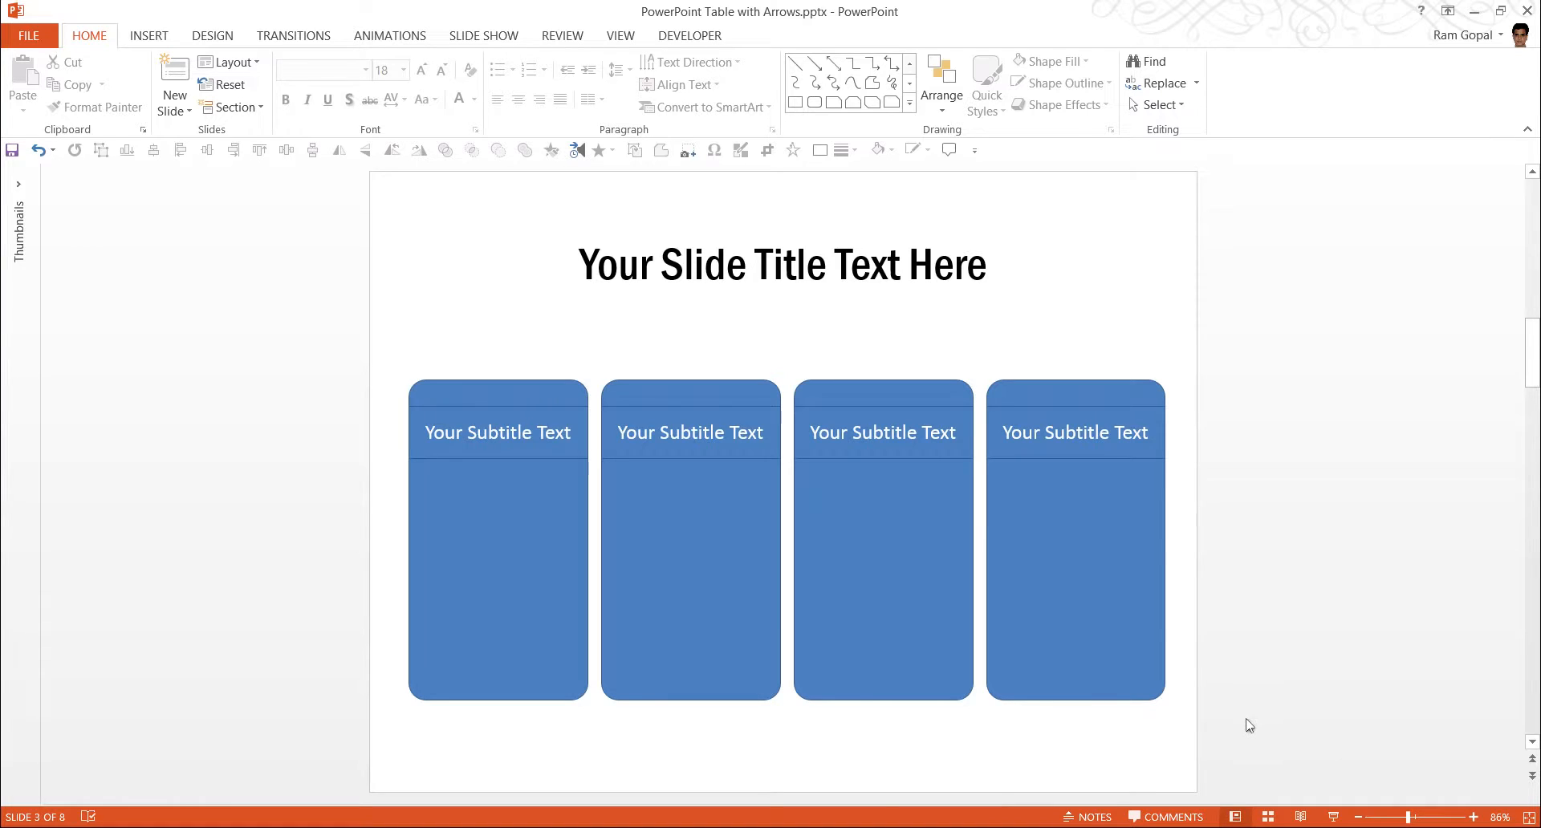
{"action": "mouse_move", "coordinate": [1229, 758]}
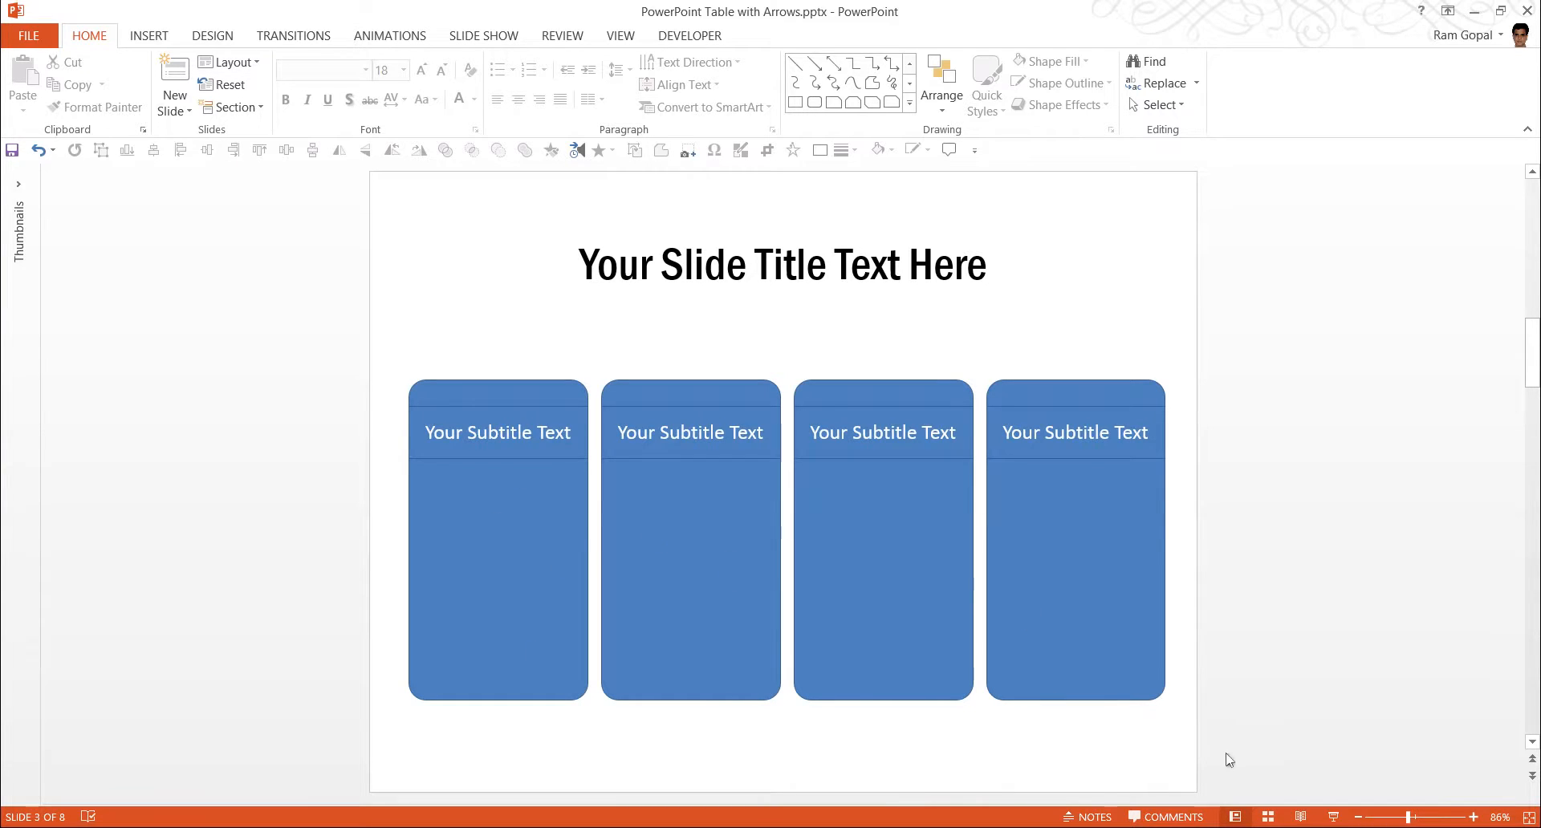
{"action": "left_click", "coordinate": [565, 408]}
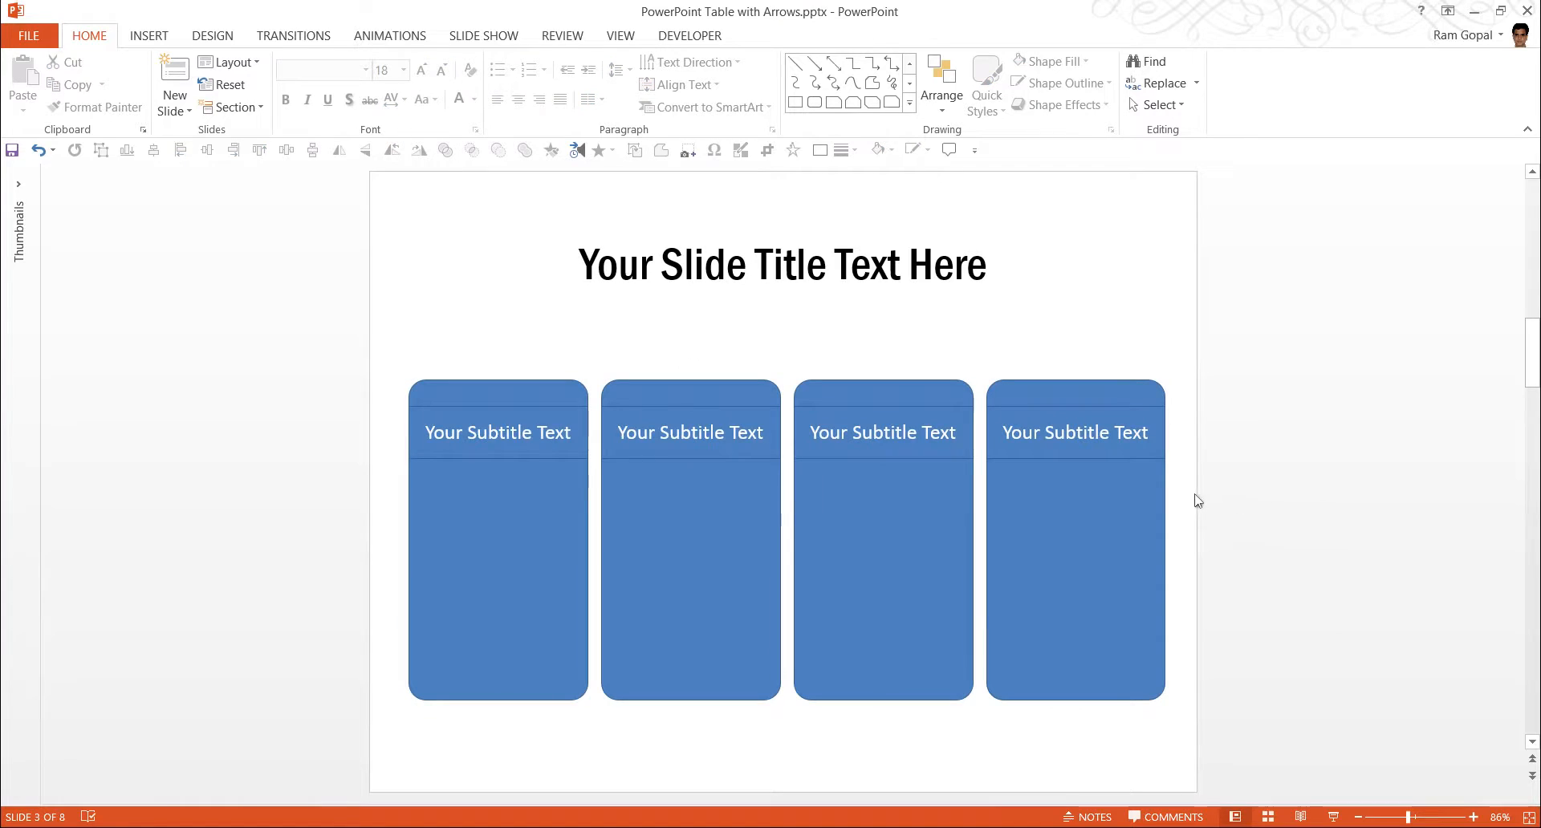
{"action": "mouse_move", "coordinate": [1154, 549]}
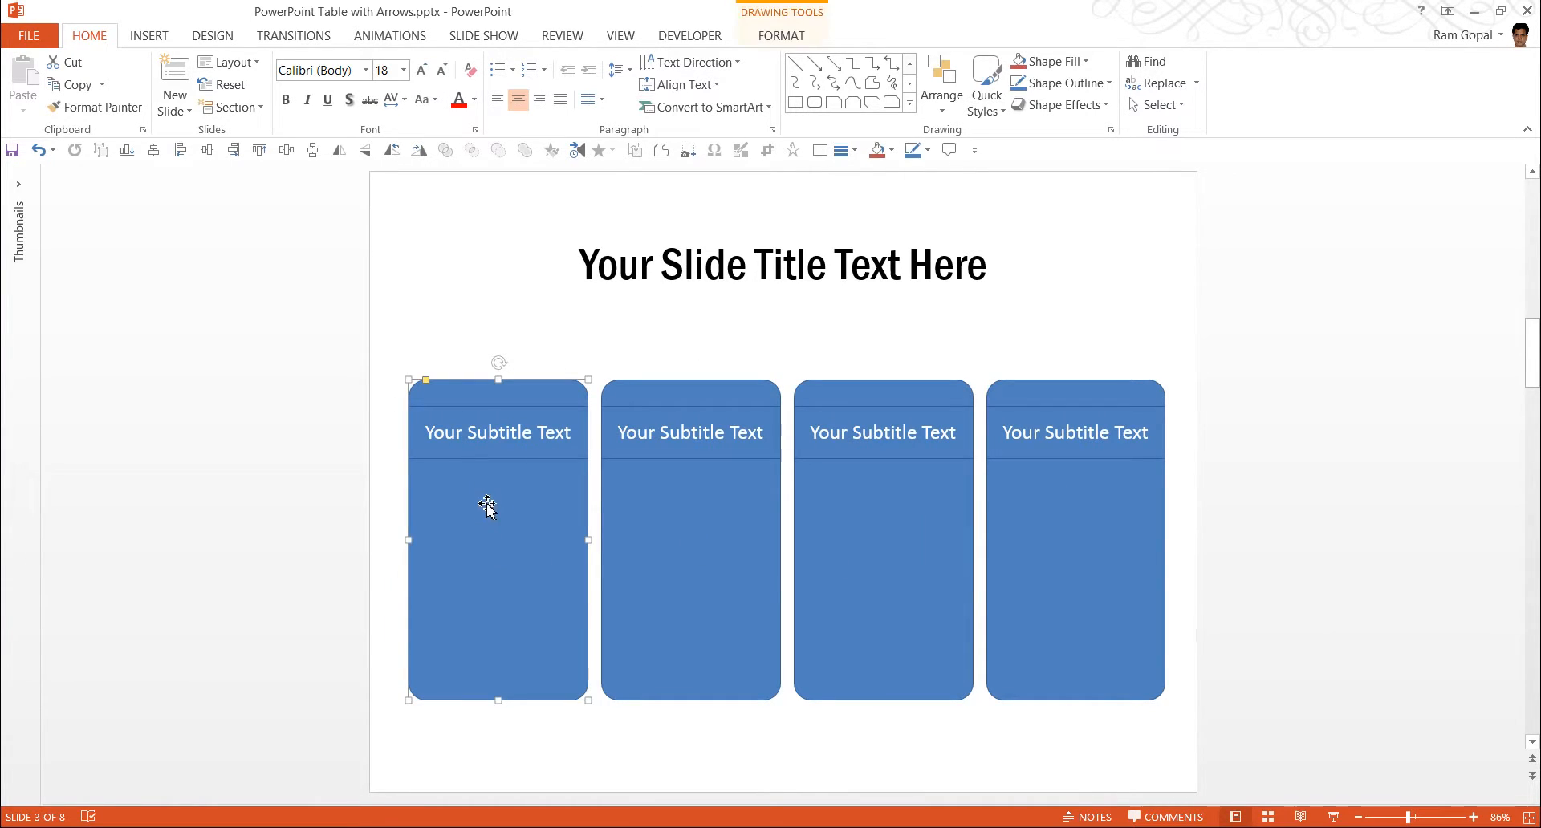
Give the cards gradient Shape Styles in teal, purple, green and blue.
{"action": "left_click", "coordinate": [780, 35]}
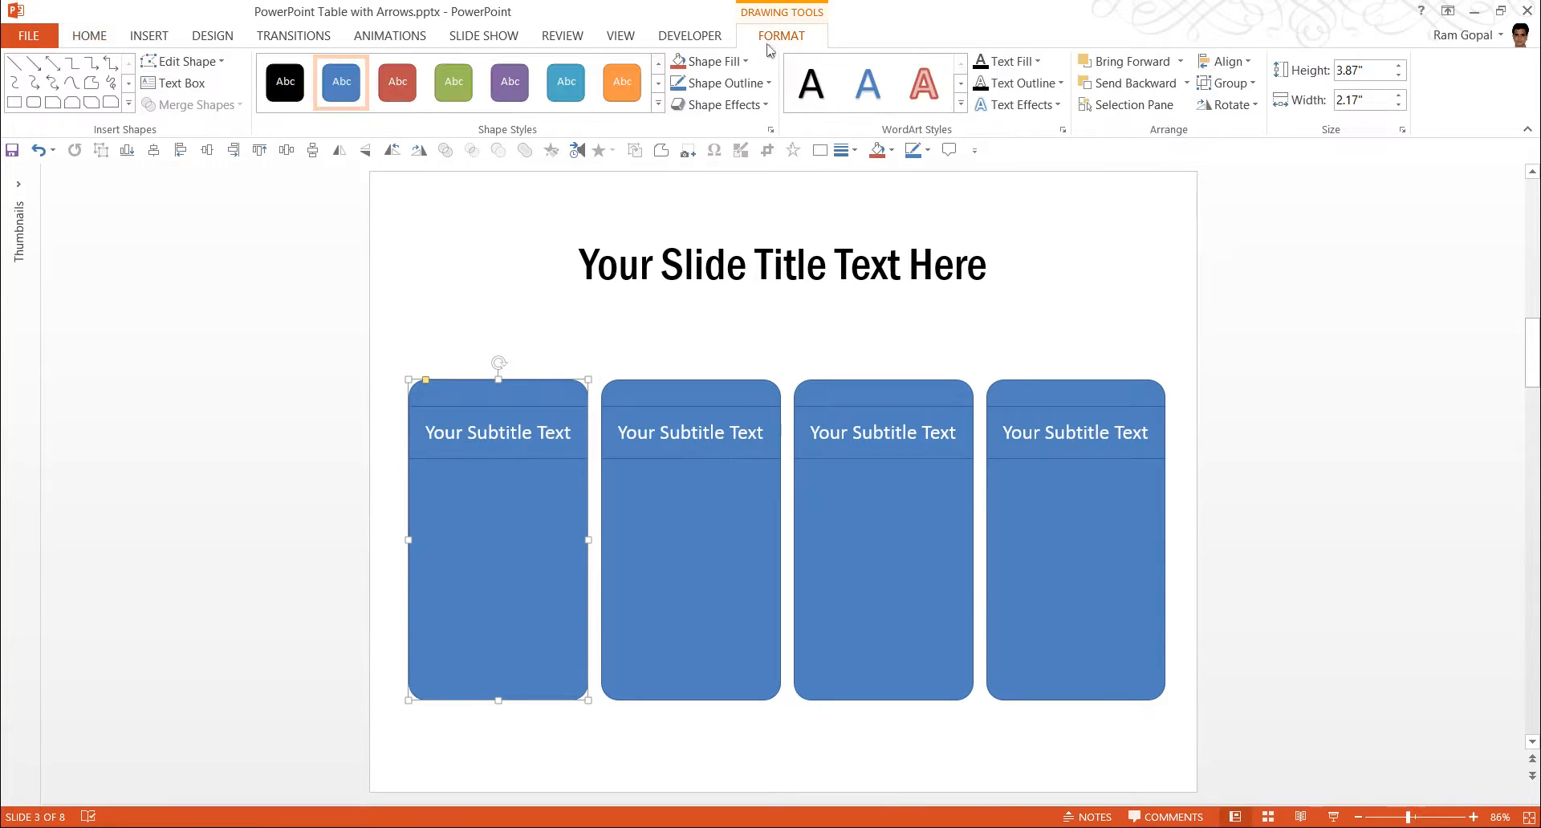
{"action": "left_click", "coordinate": [656, 105]}
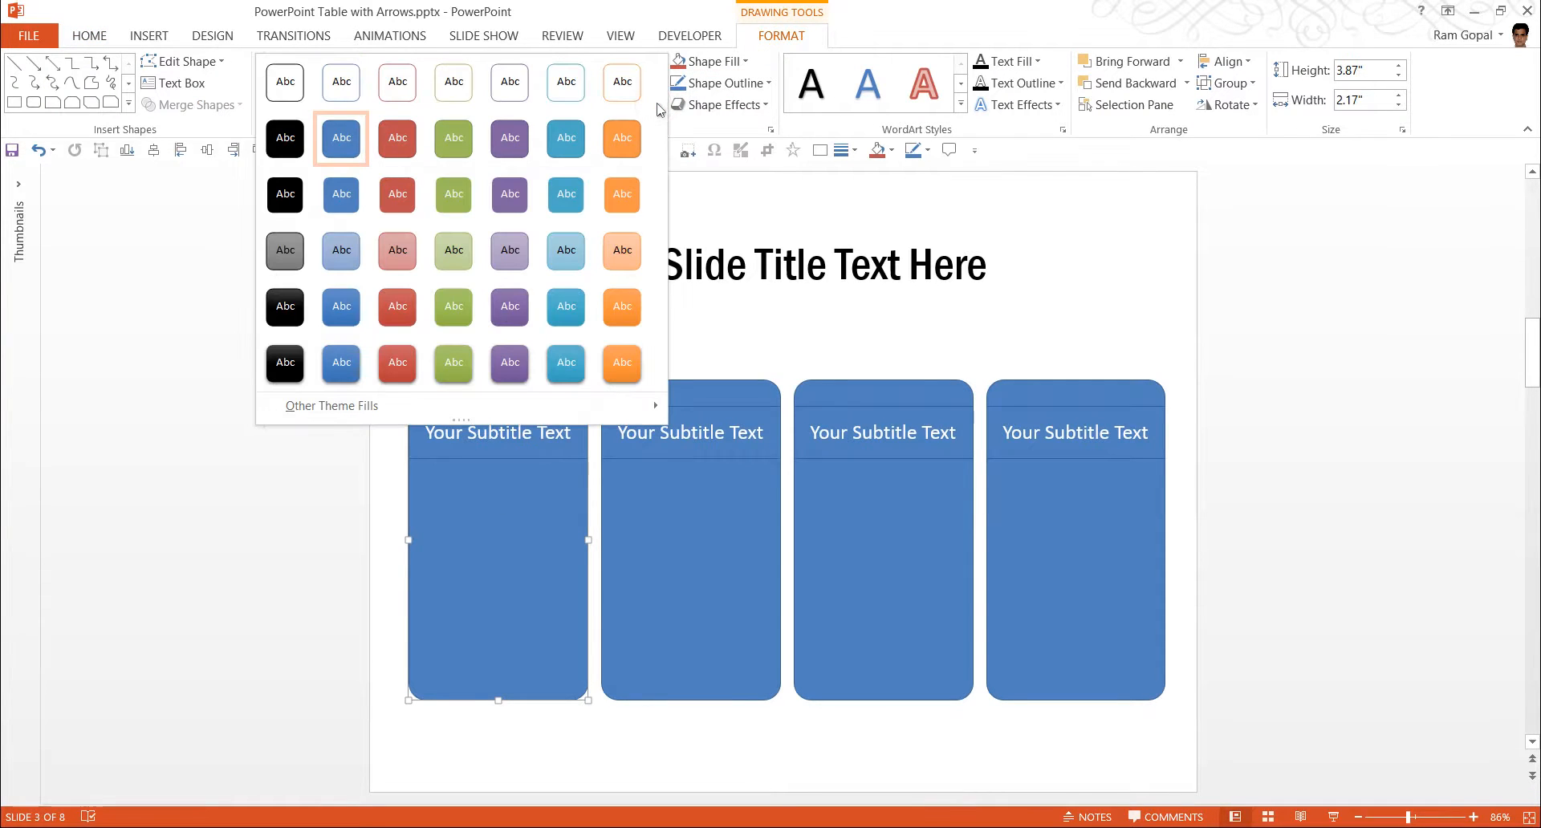
{"action": "mouse_move", "coordinate": [565, 307]}
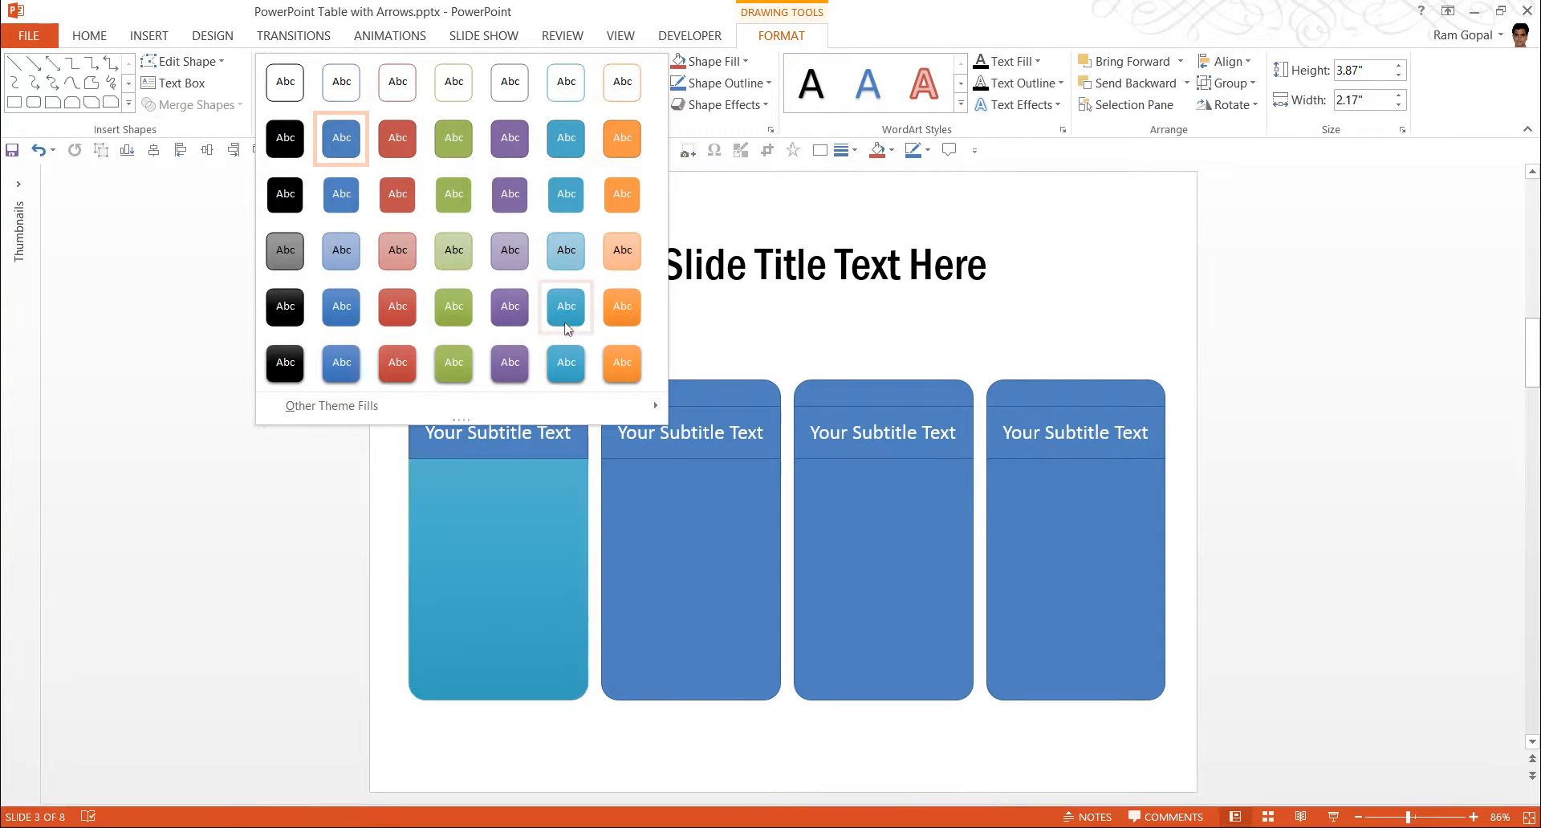
{"action": "mouse_move", "coordinate": [565, 307]}
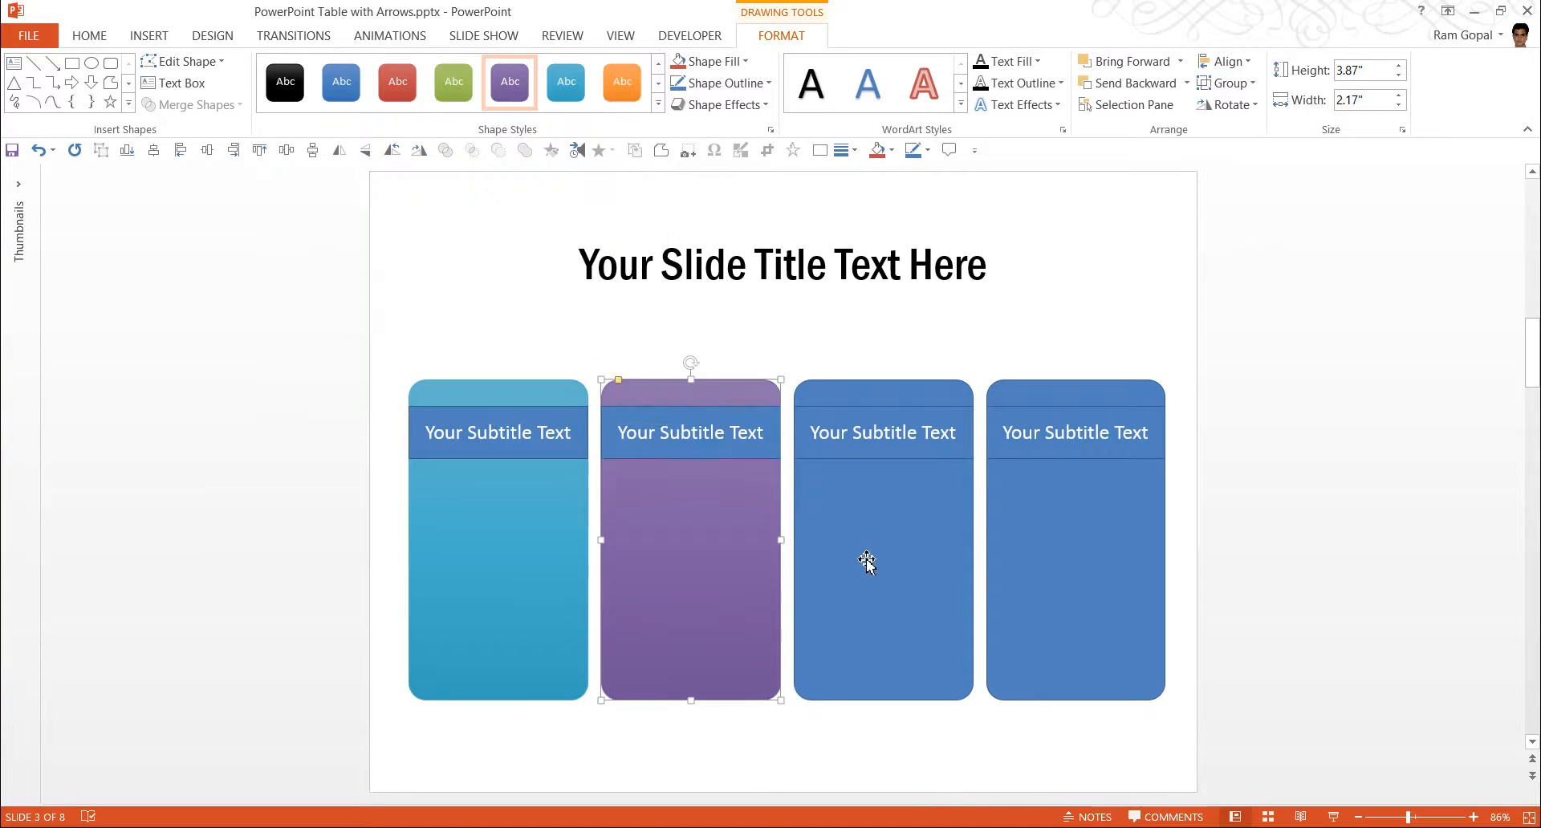
{"action": "left_click", "coordinate": [656, 104]}
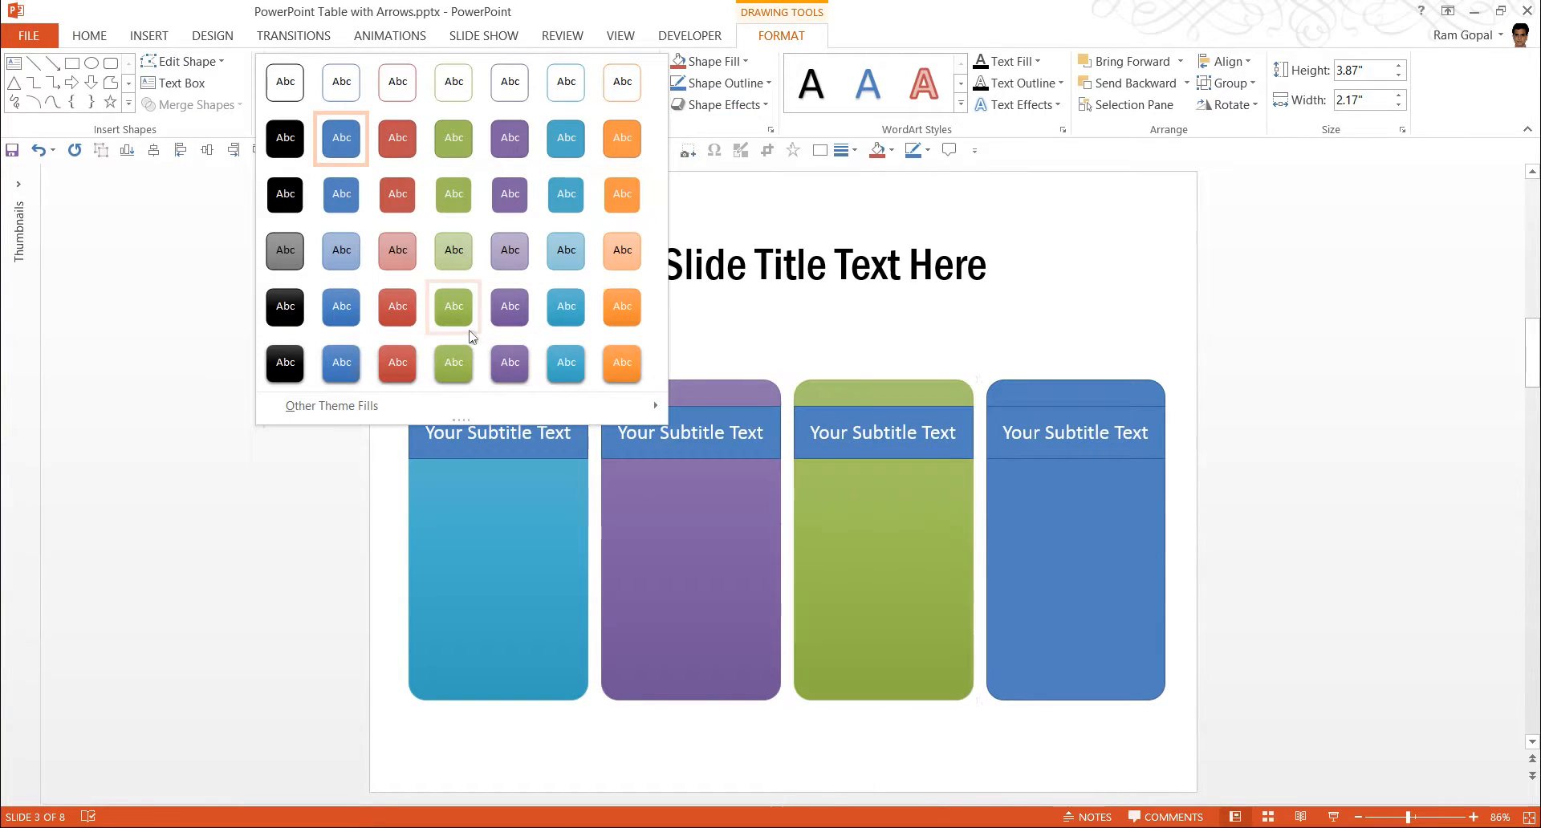
{"action": "left_click", "coordinate": [341, 136]}
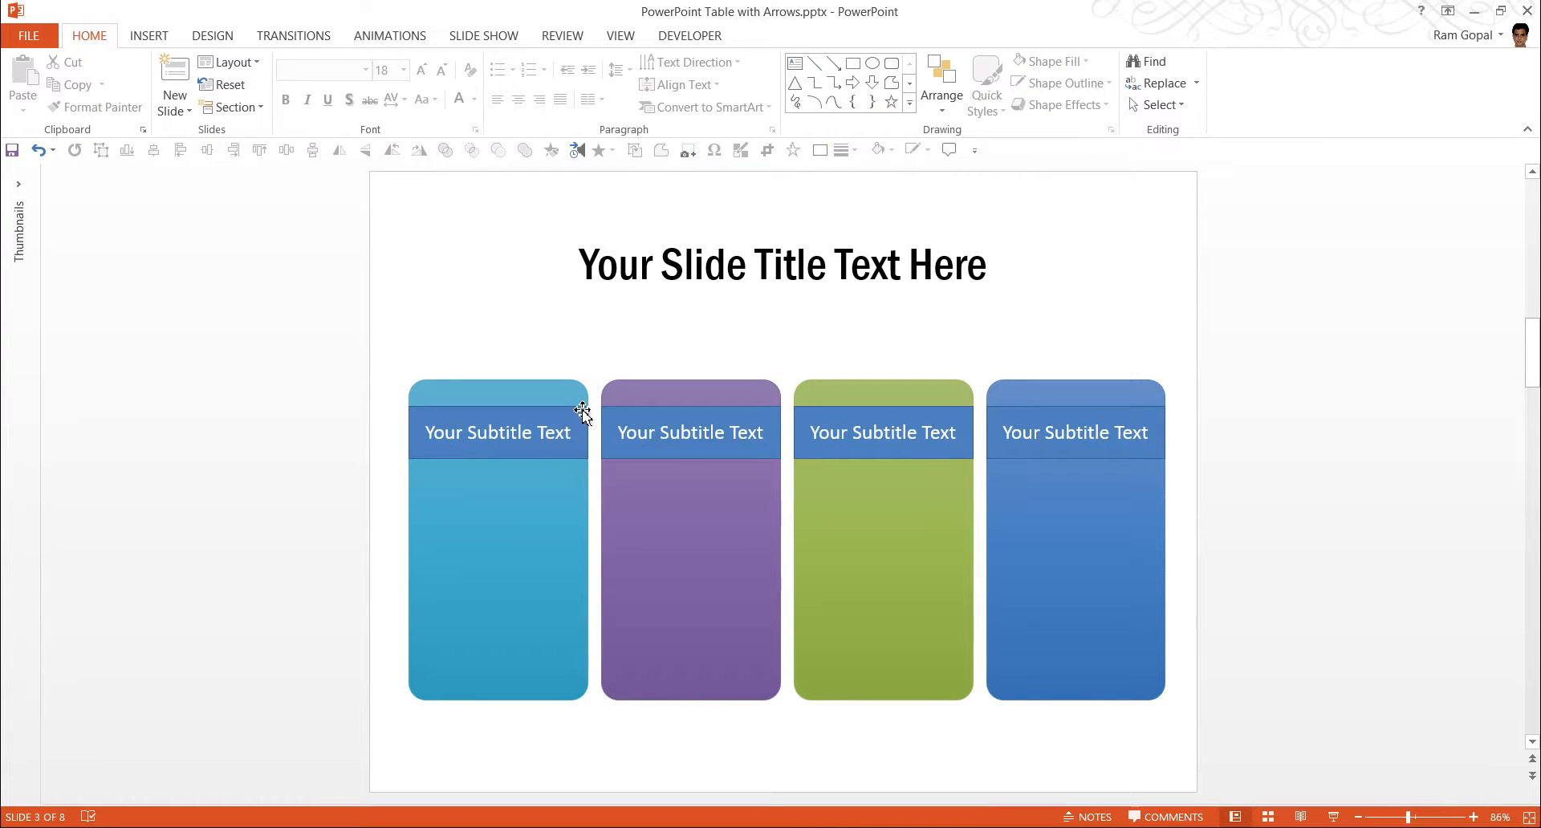
{"action": "mouse_move", "coordinate": [547, 534]}
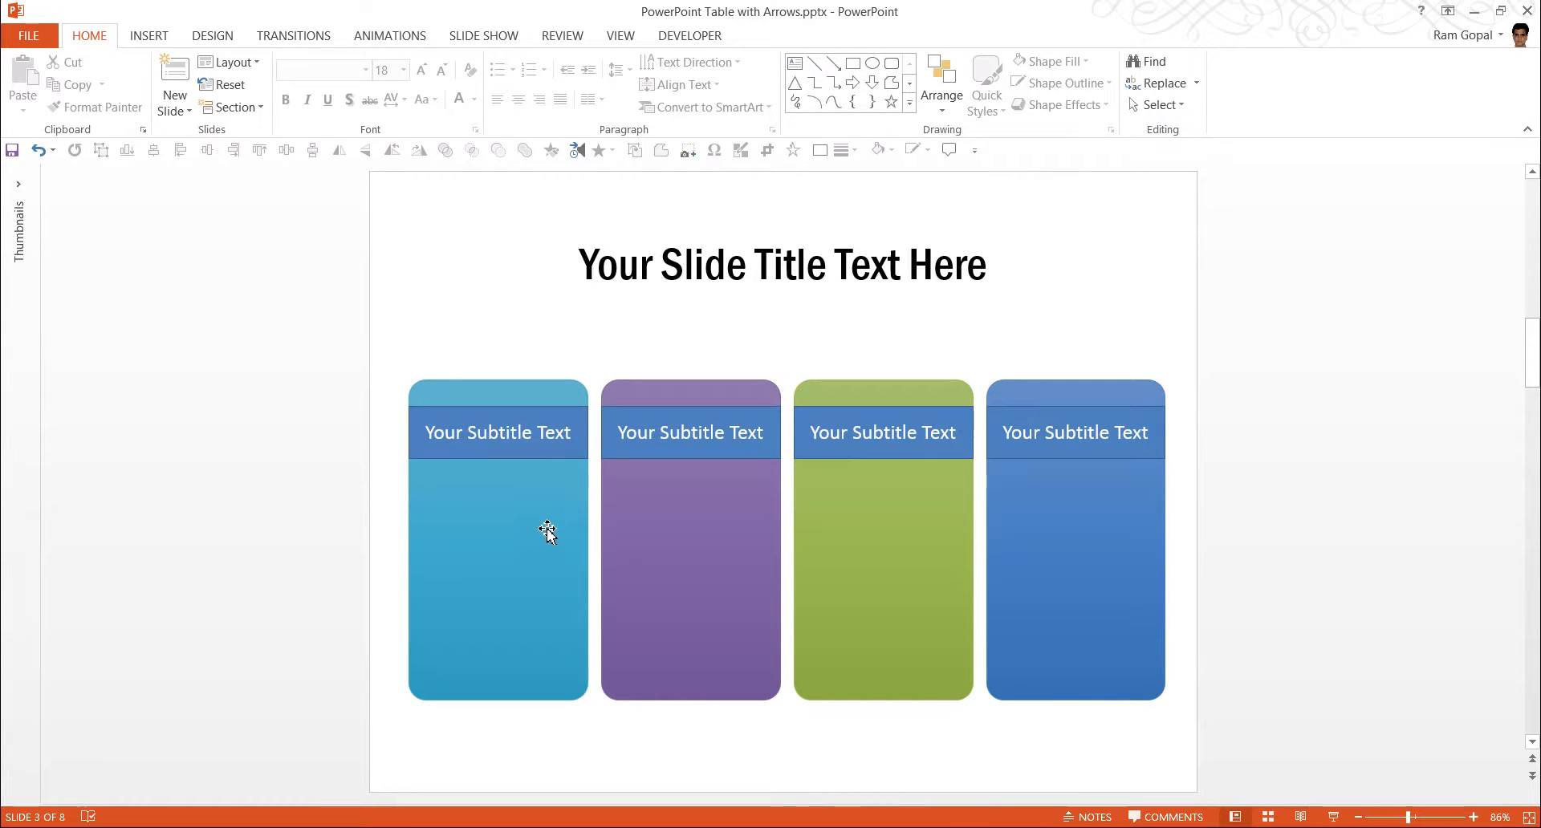
{"action": "mouse_move", "coordinate": [308, 587]}
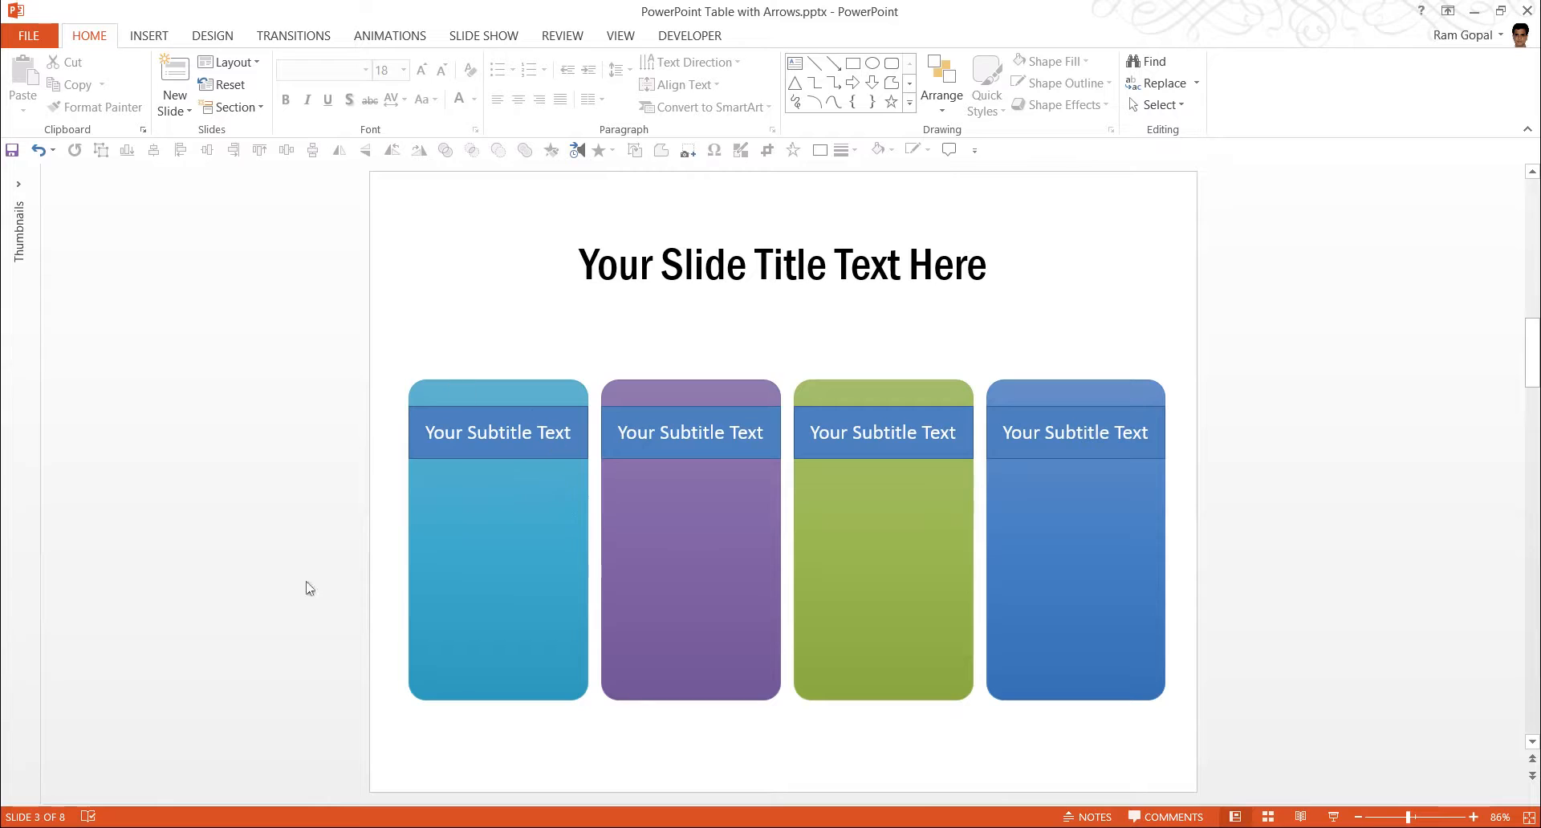
{"action": "mouse_move", "coordinate": [420, 462]}
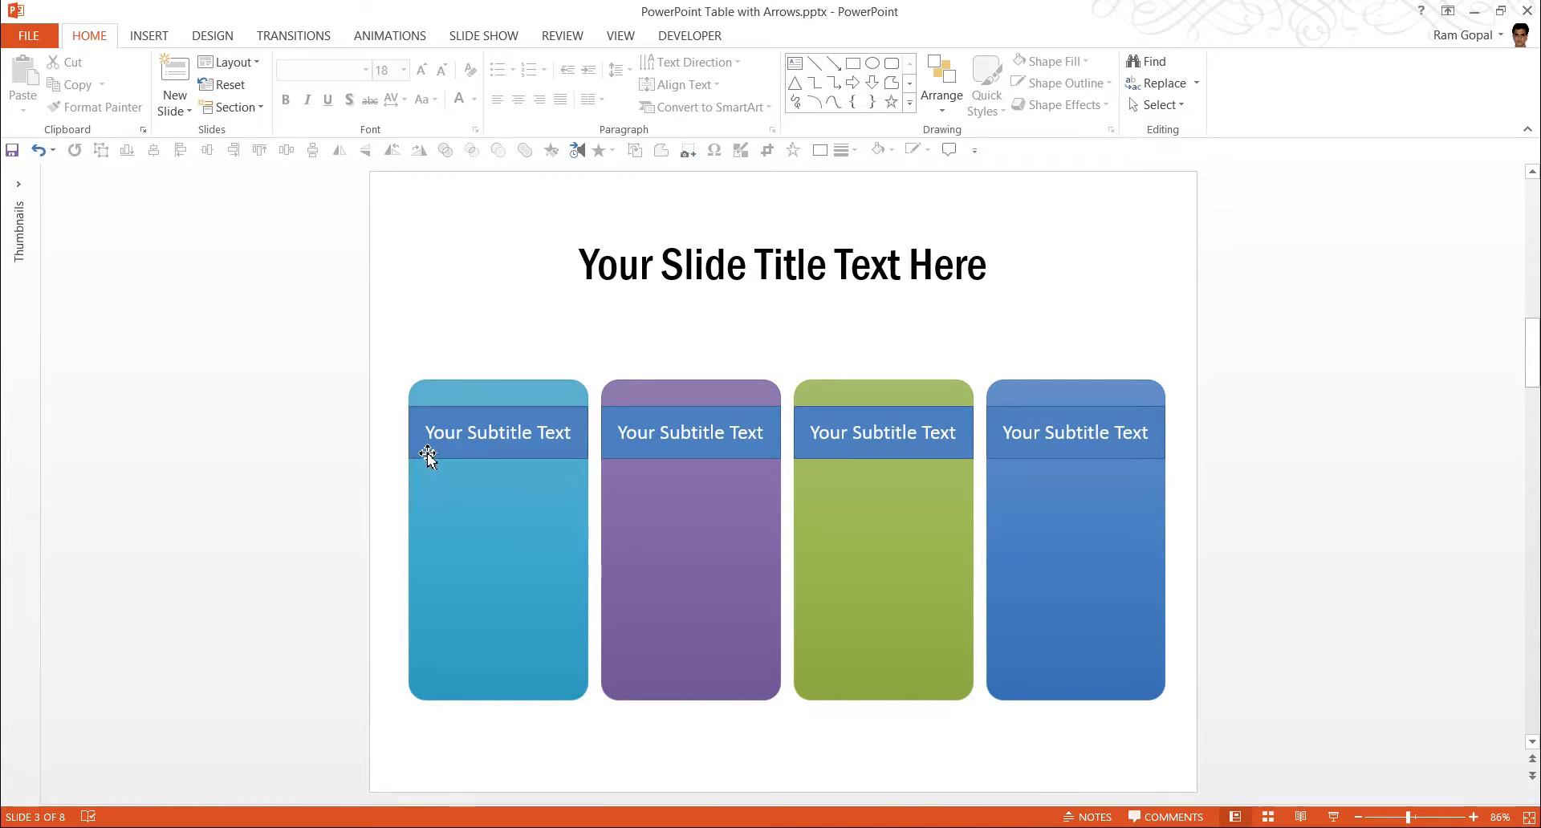
{"action": "mouse_move", "coordinate": [526, 412]}
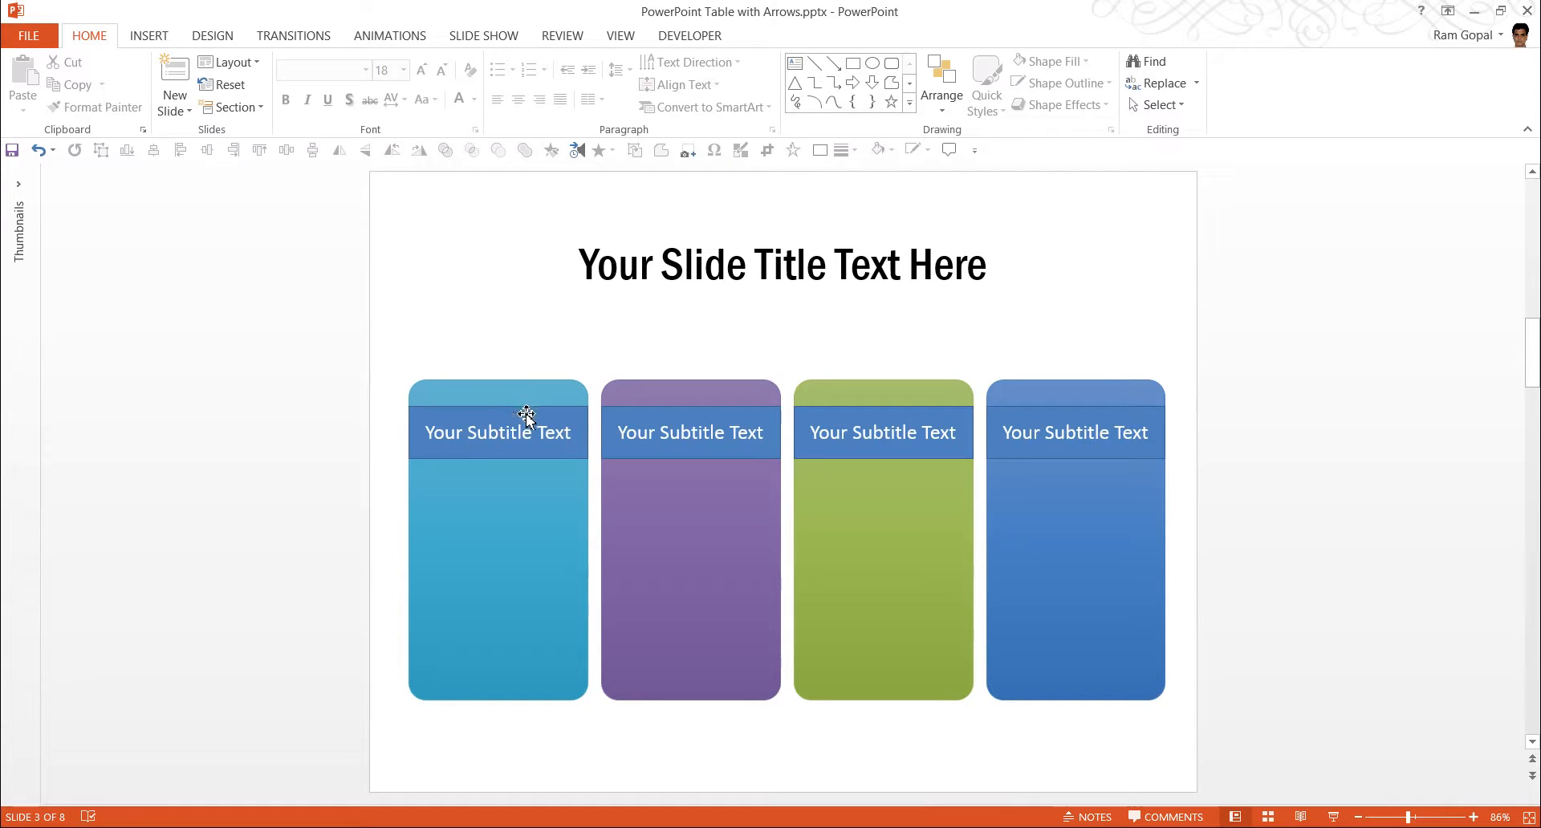
{"action": "mouse_move", "coordinate": [582, 414]}
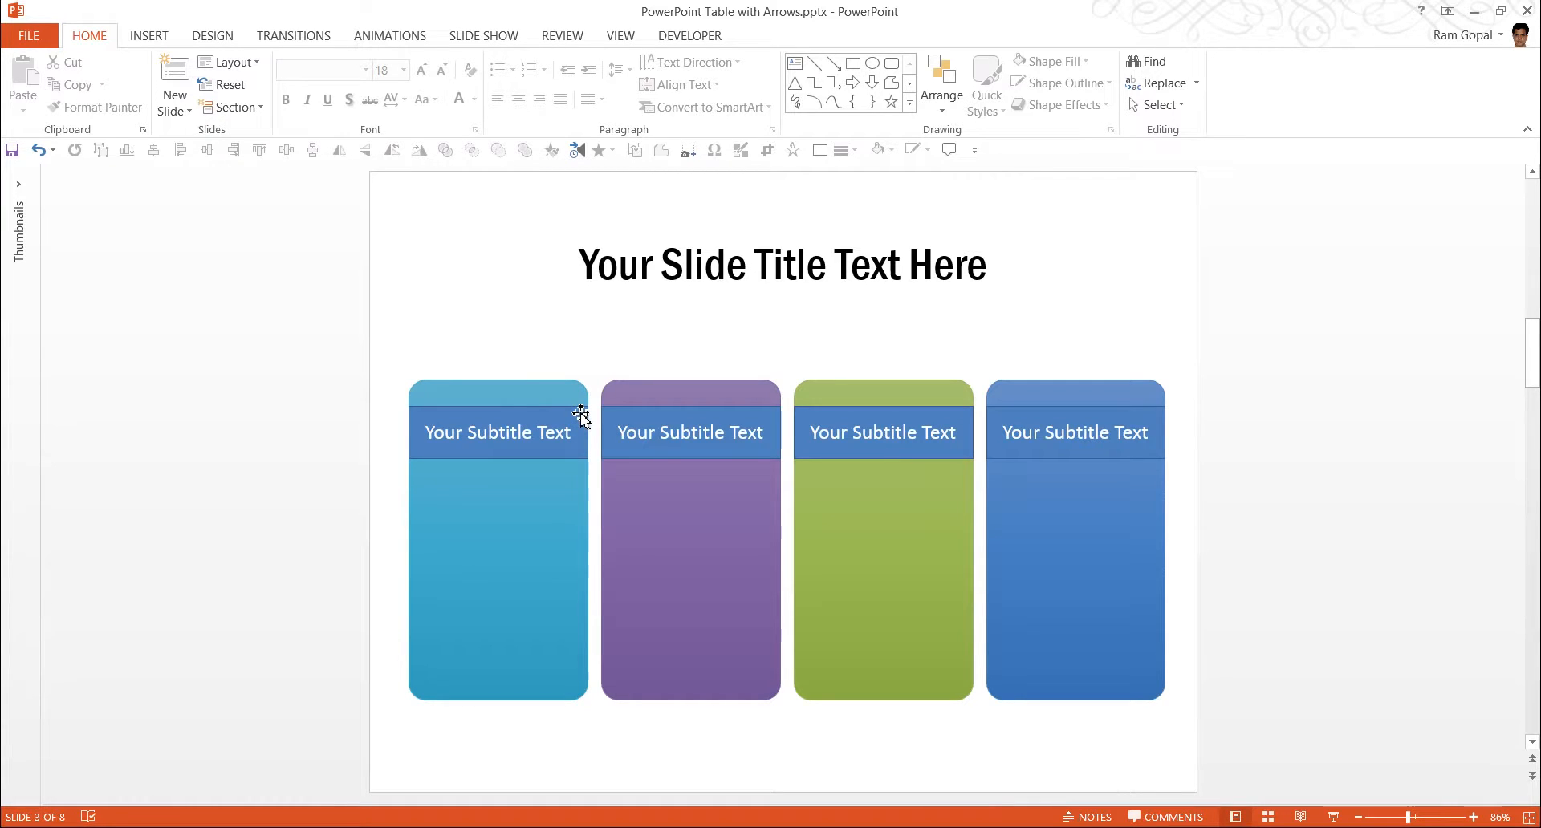
{"action": "mouse_move", "coordinate": [543, 552]}
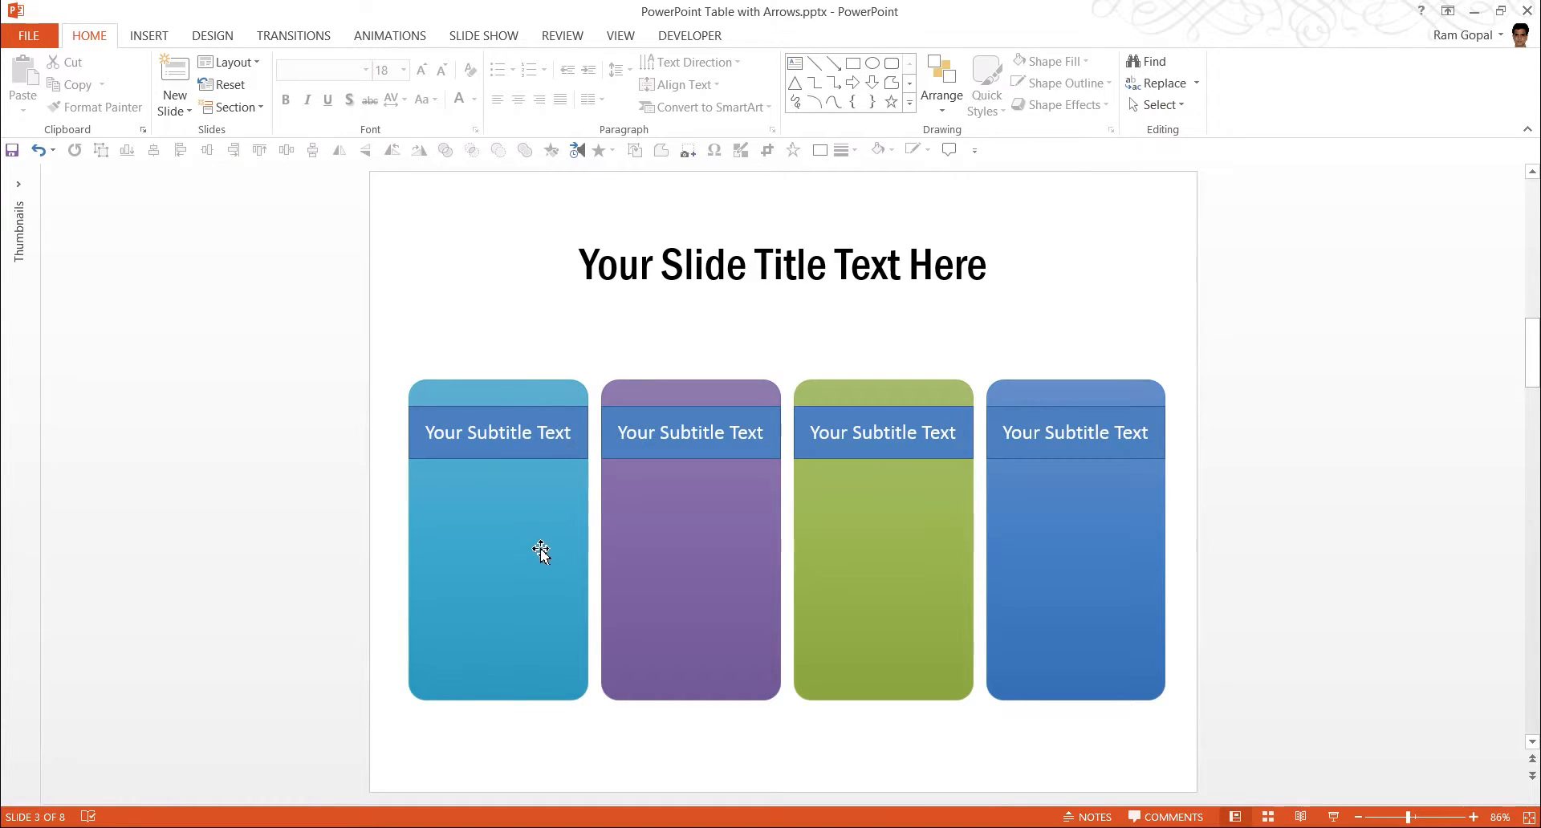
{"action": "mouse_move", "coordinate": [571, 463]}
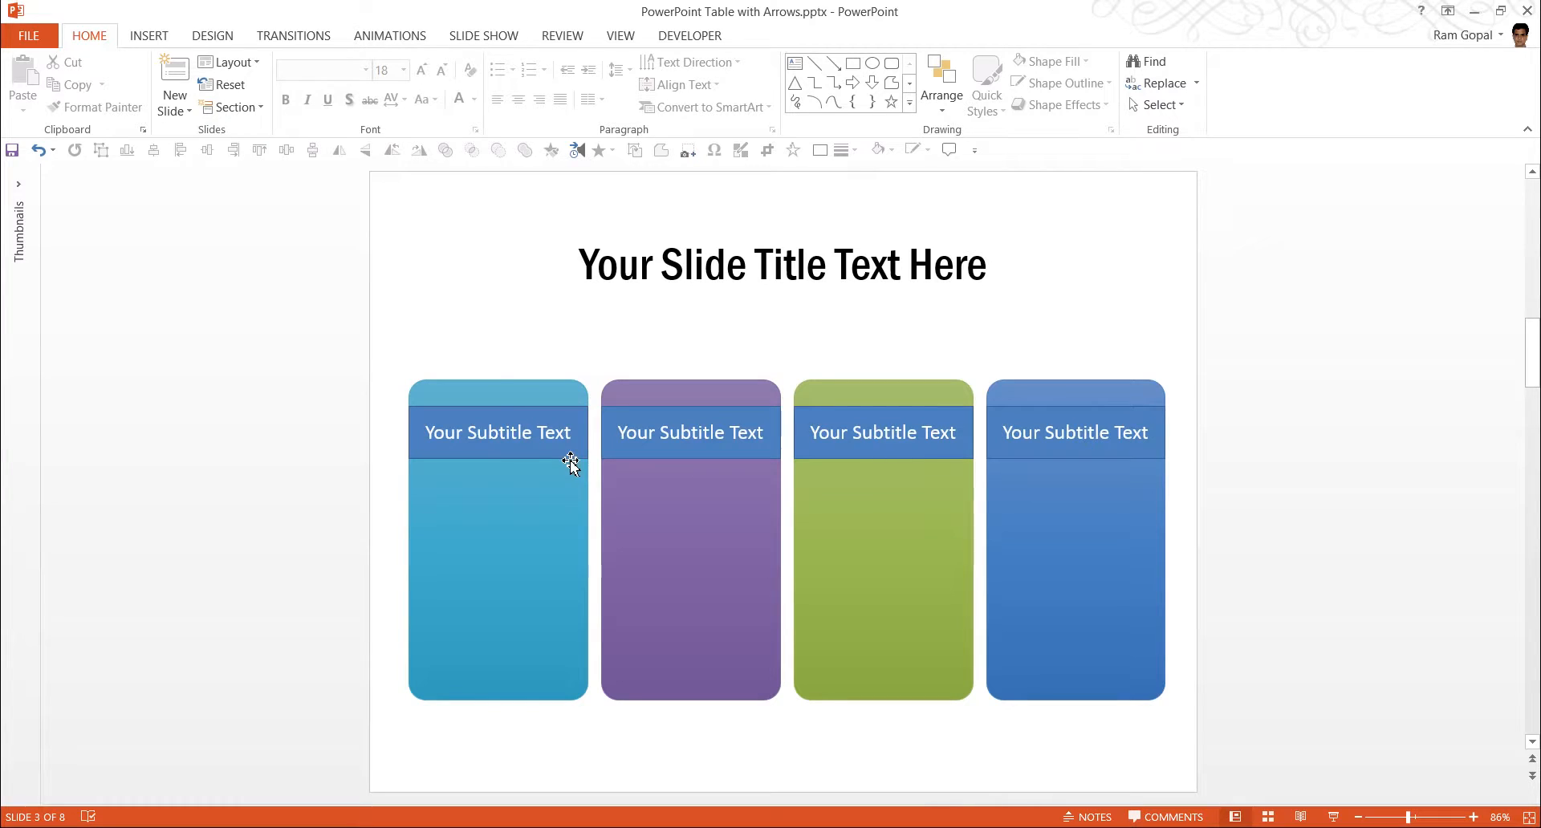
Fill the first and second subtitle bands with dark teal and dark purple.
{"action": "left_click", "coordinate": [496, 433]}
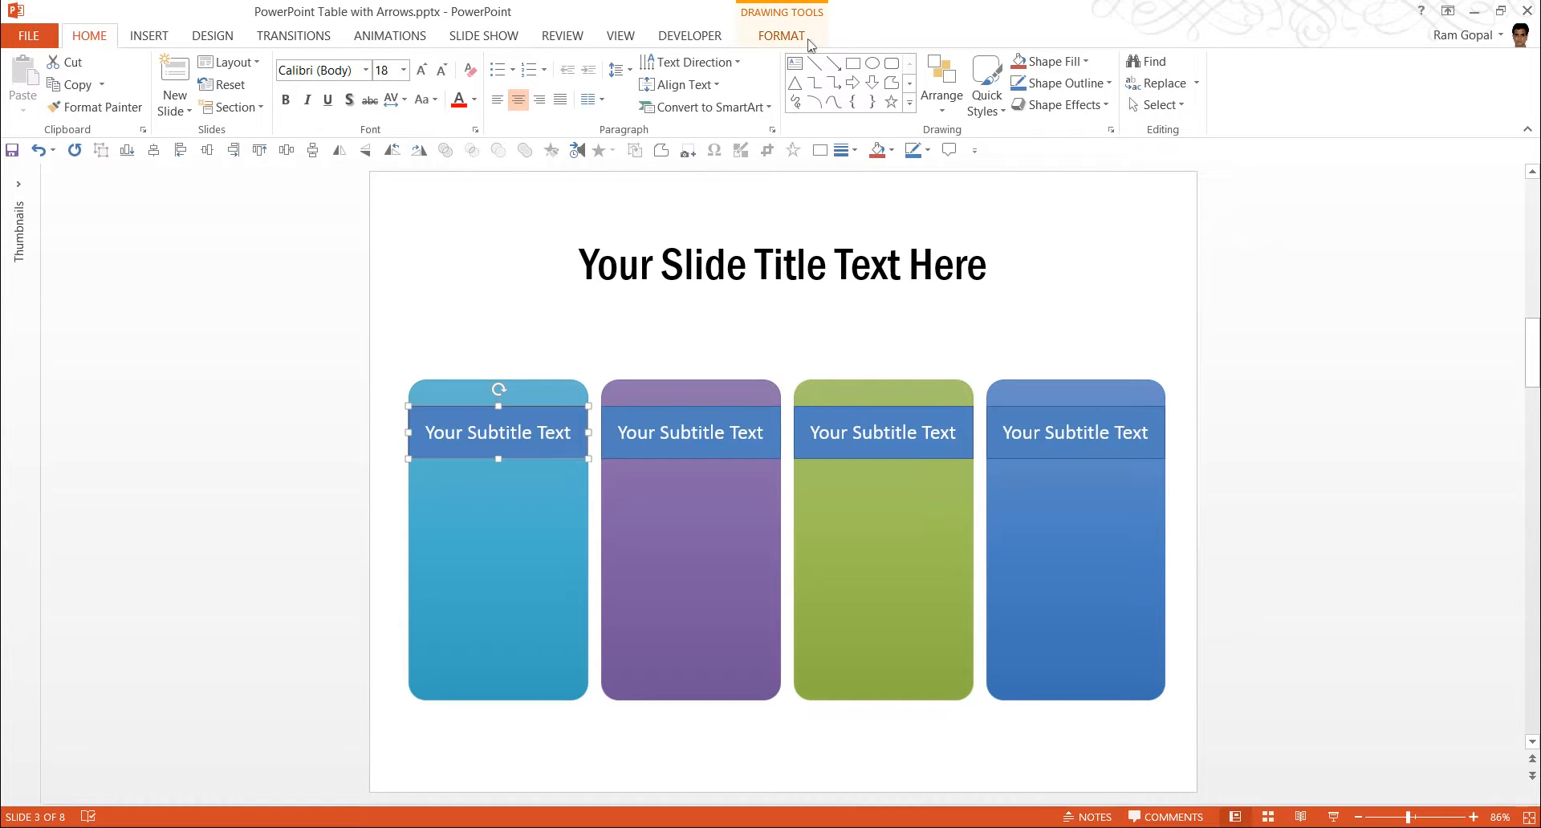
{"action": "left_click", "coordinate": [1047, 61]}
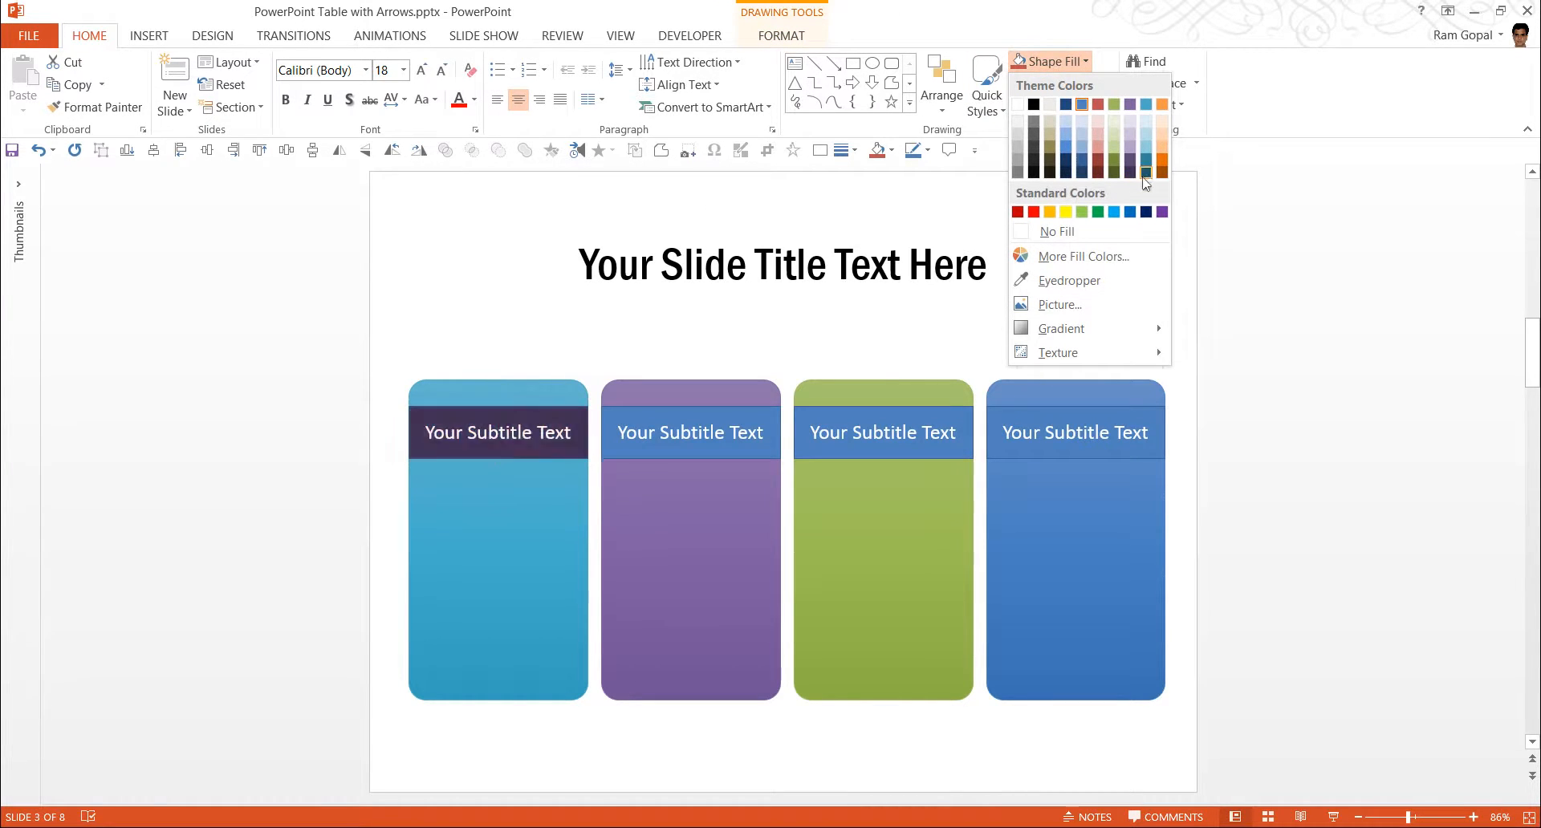
{"action": "mouse_move", "coordinate": [1143, 176]}
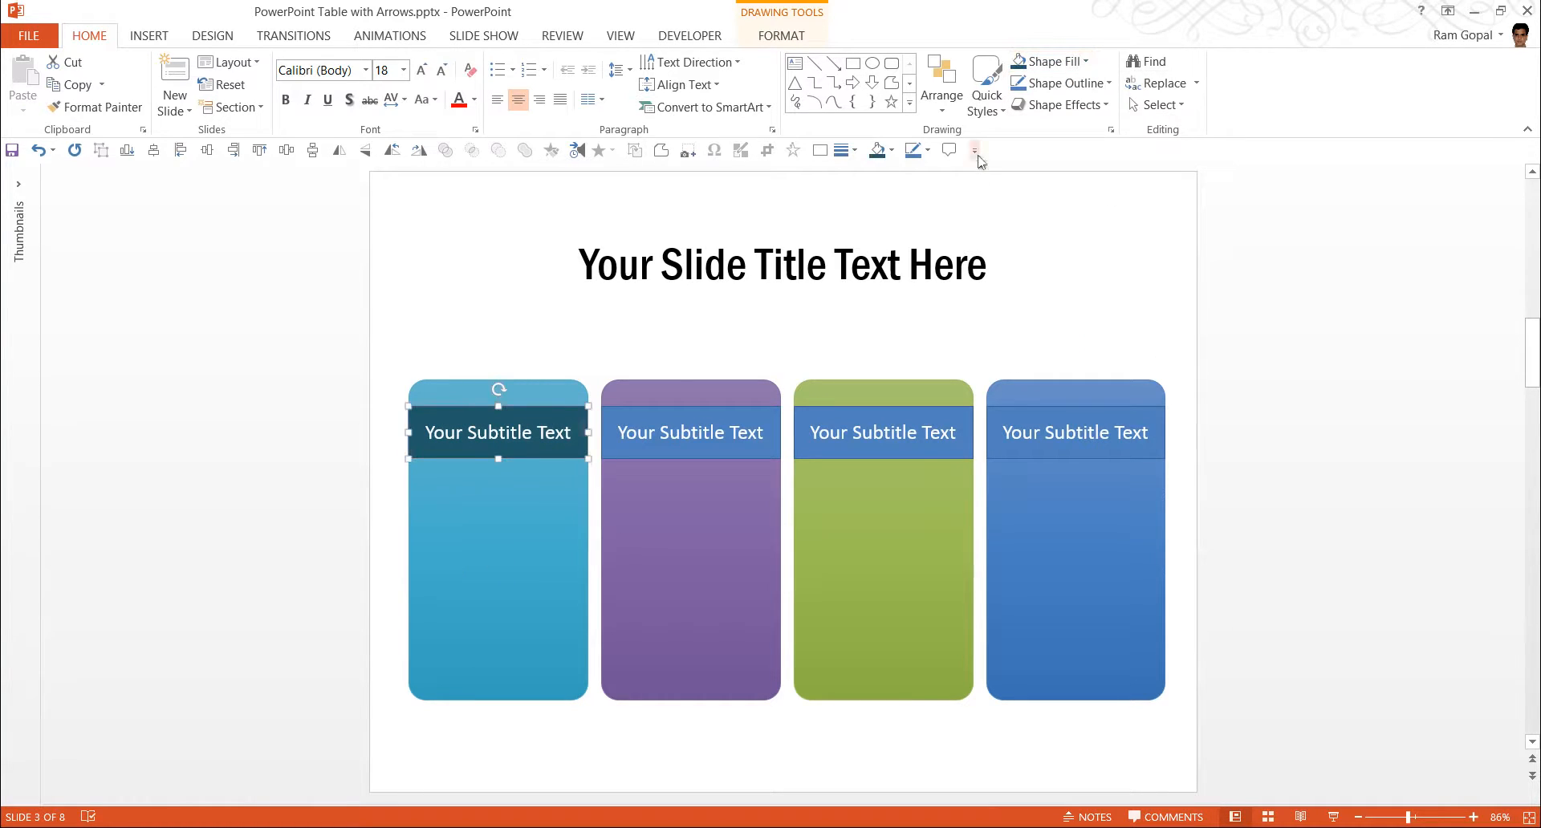
{"action": "mouse_move", "coordinate": [881, 300]}
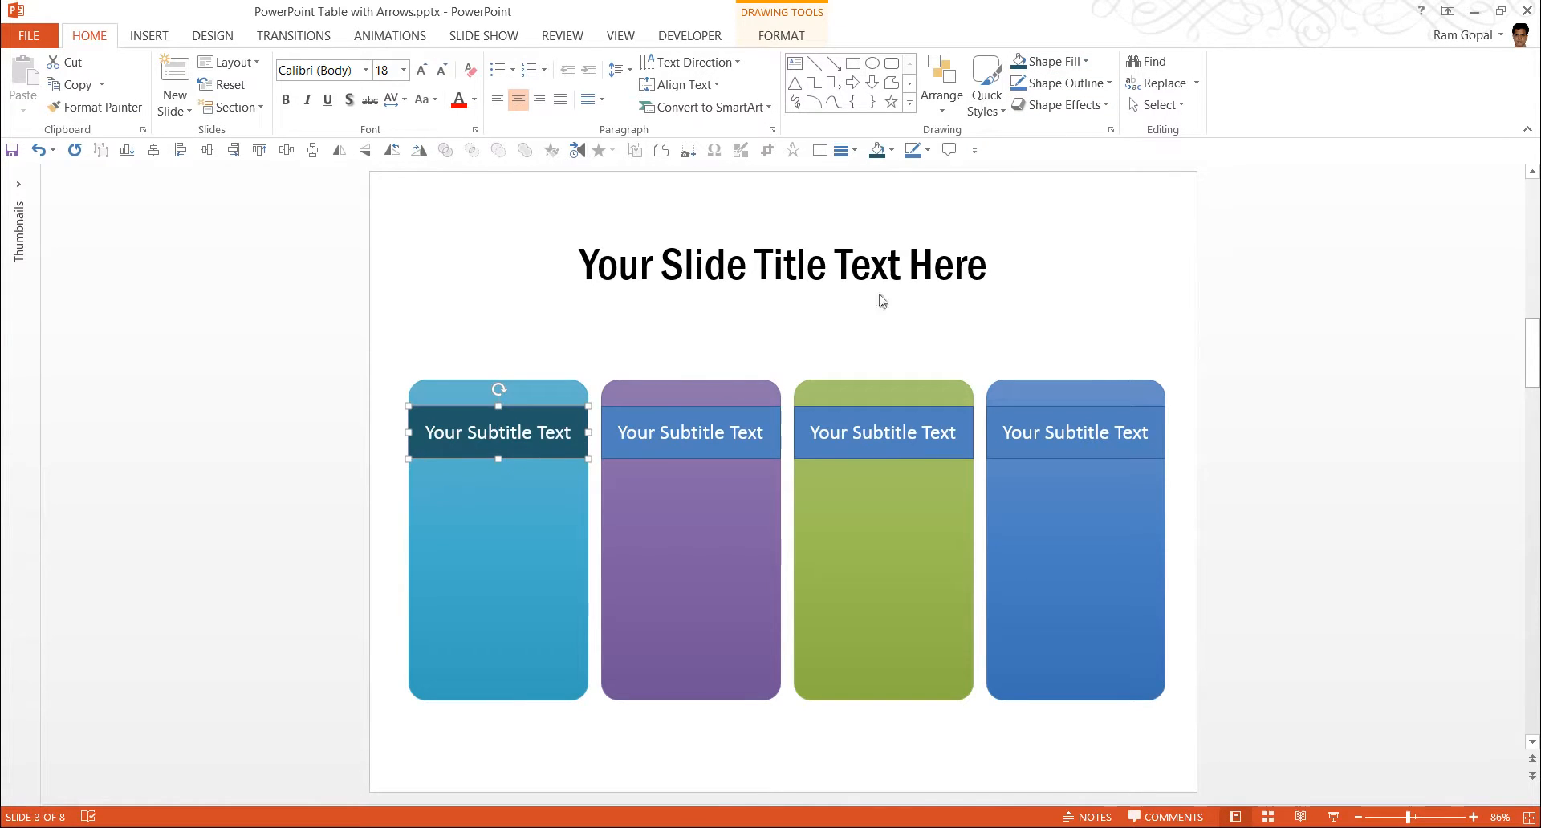
{"action": "left_click", "coordinate": [1056, 82]}
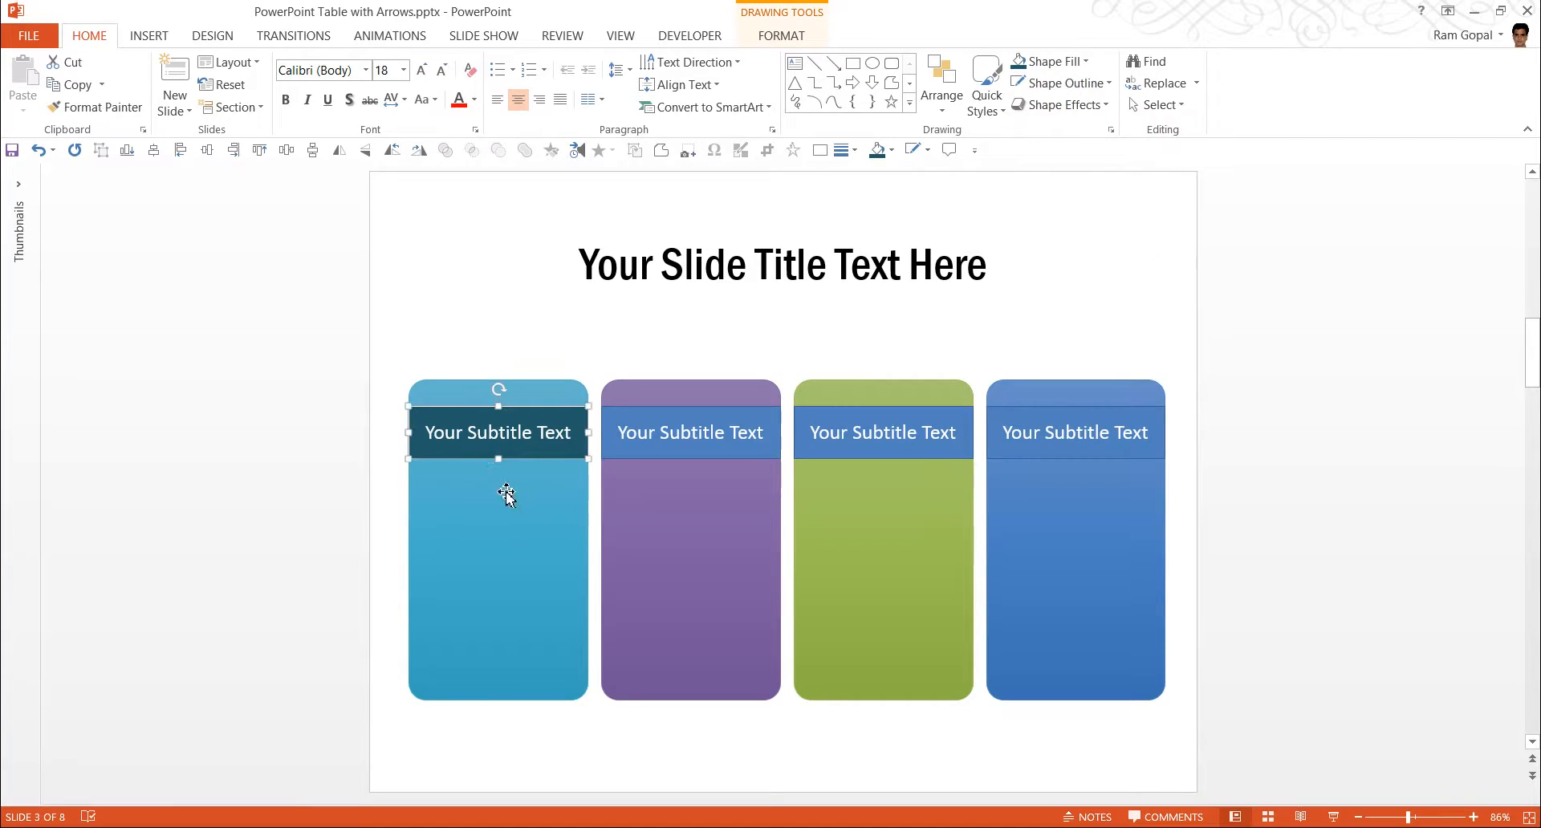
{"action": "left_click", "coordinate": [690, 433]}
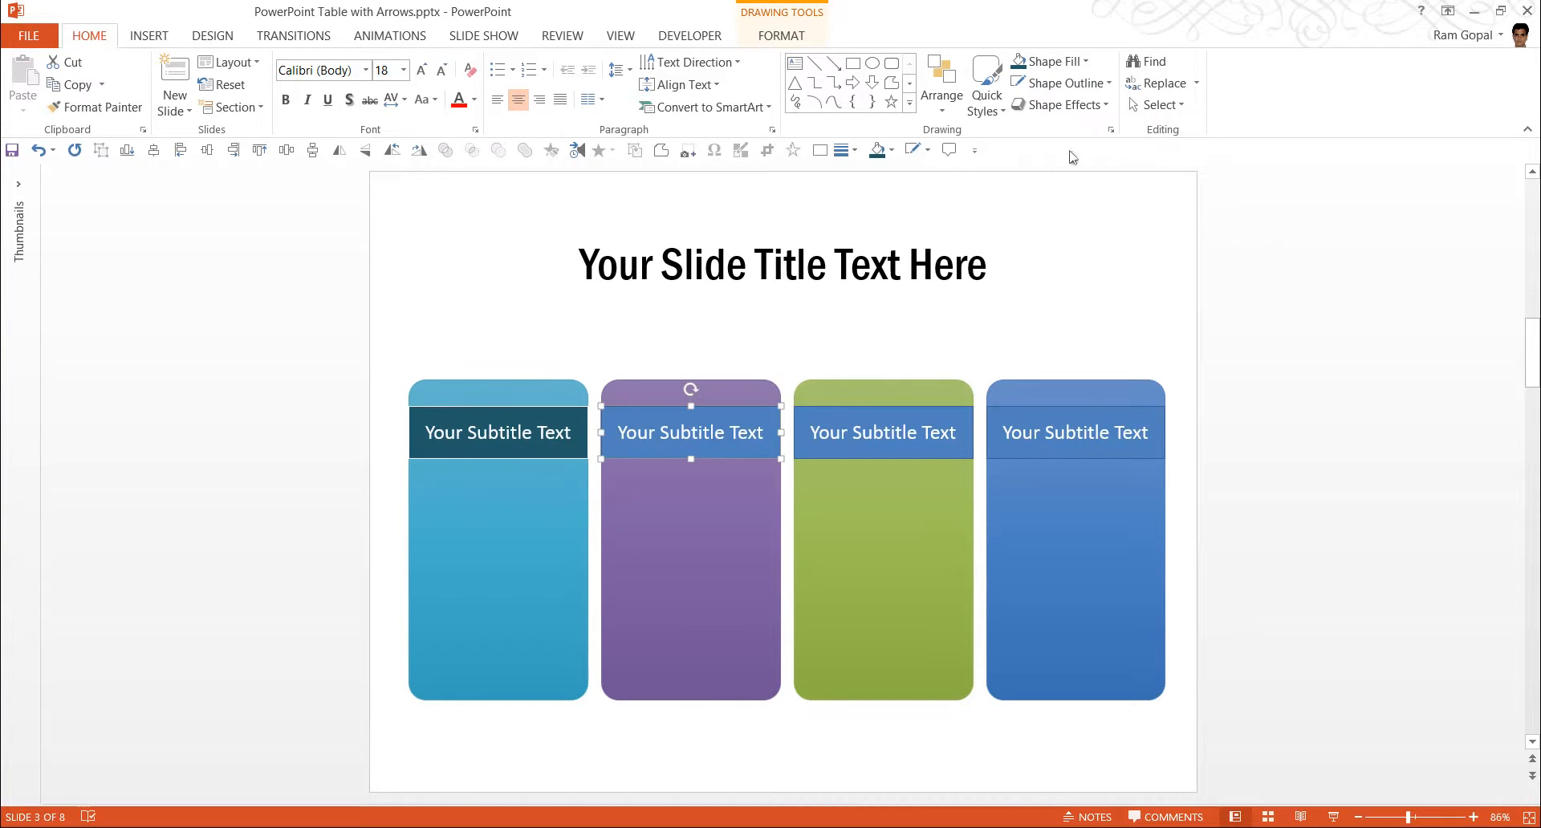
{"action": "left_click", "coordinate": [1050, 61]}
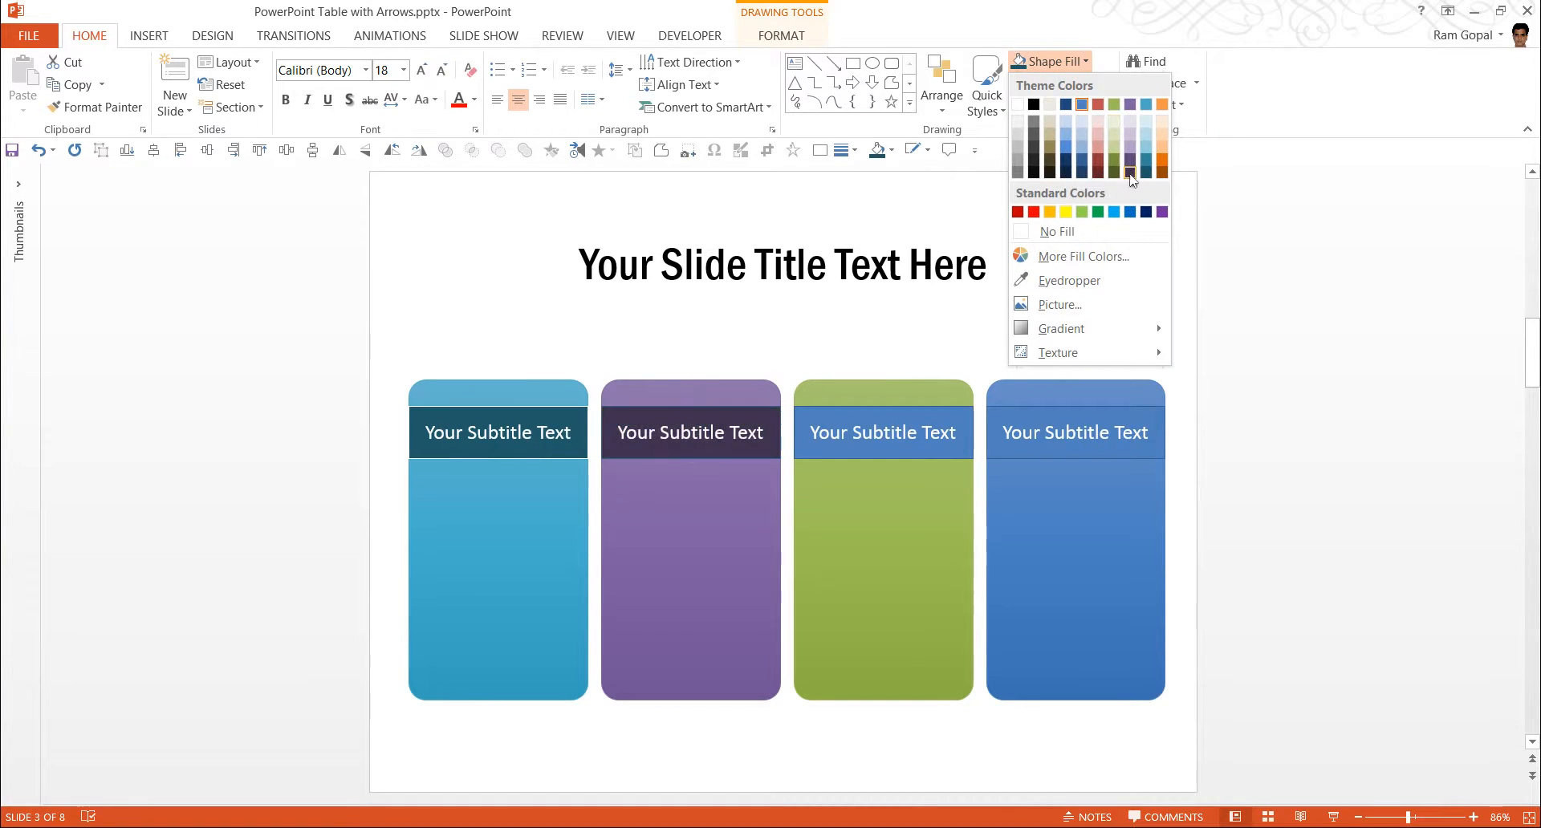
{"action": "left_click", "coordinate": [690, 433]}
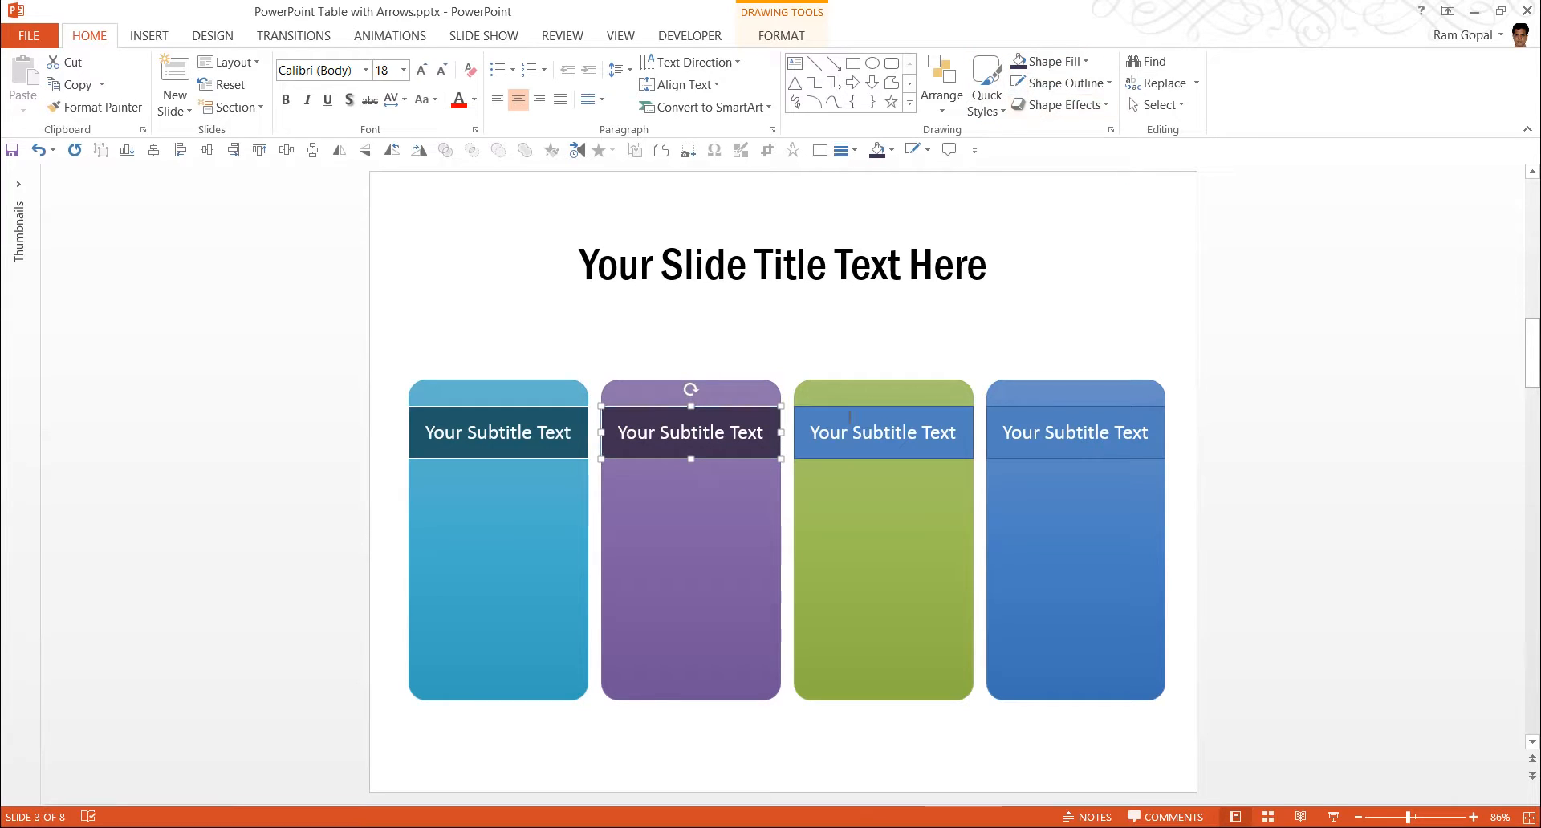
Fill the third and fourth subtitle bands with dark green and dark blue.
{"action": "left_click", "coordinate": [1053, 61]}
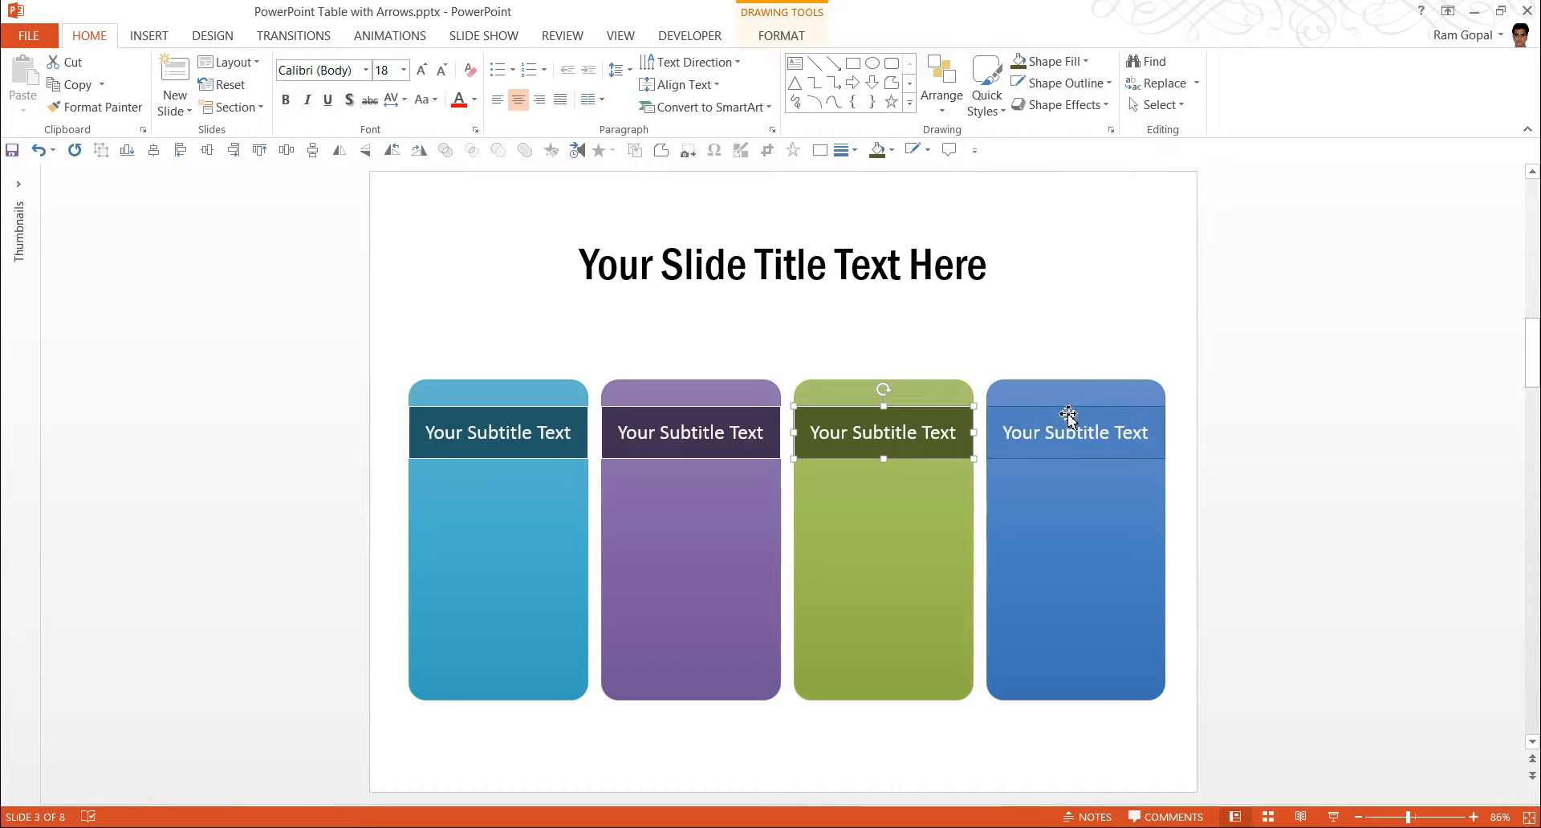
{"action": "left_click", "coordinate": [1051, 61]}
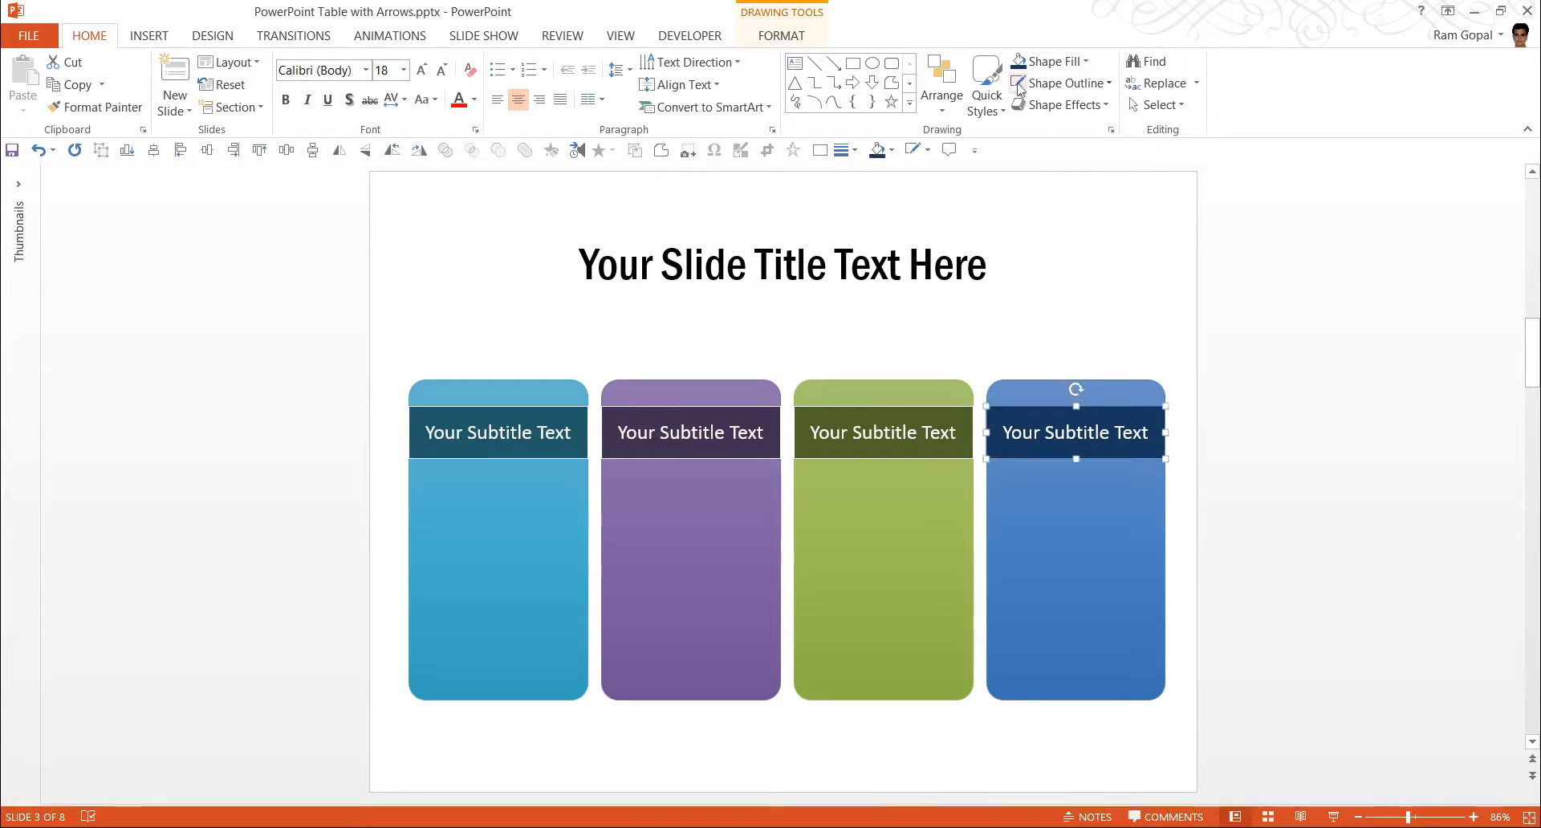
{"action": "left_click", "coordinate": [1271, 406]}
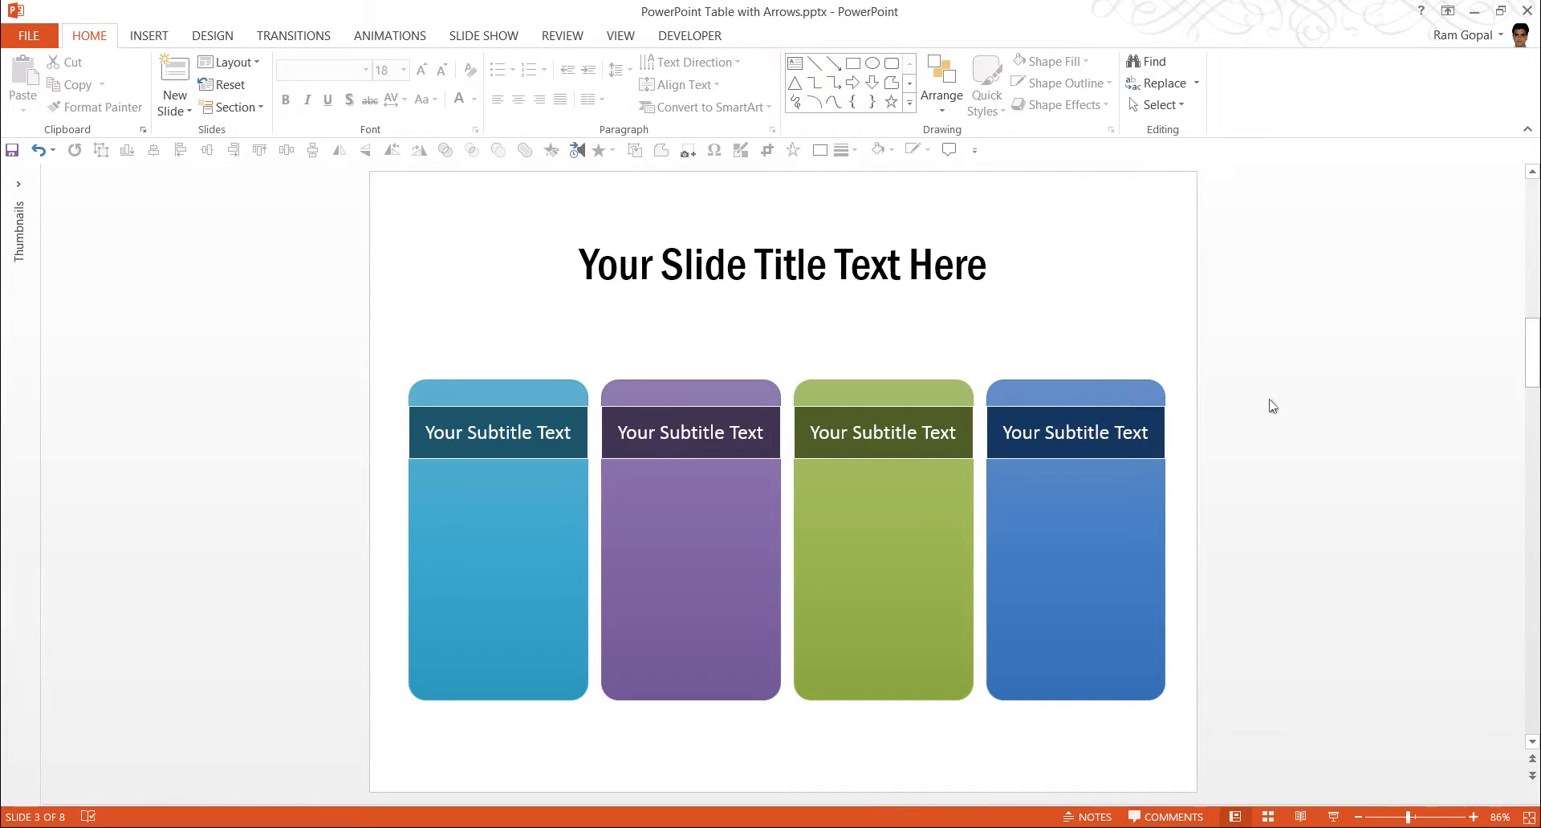
{"action": "mouse_move", "coordinate": [797, 63]}
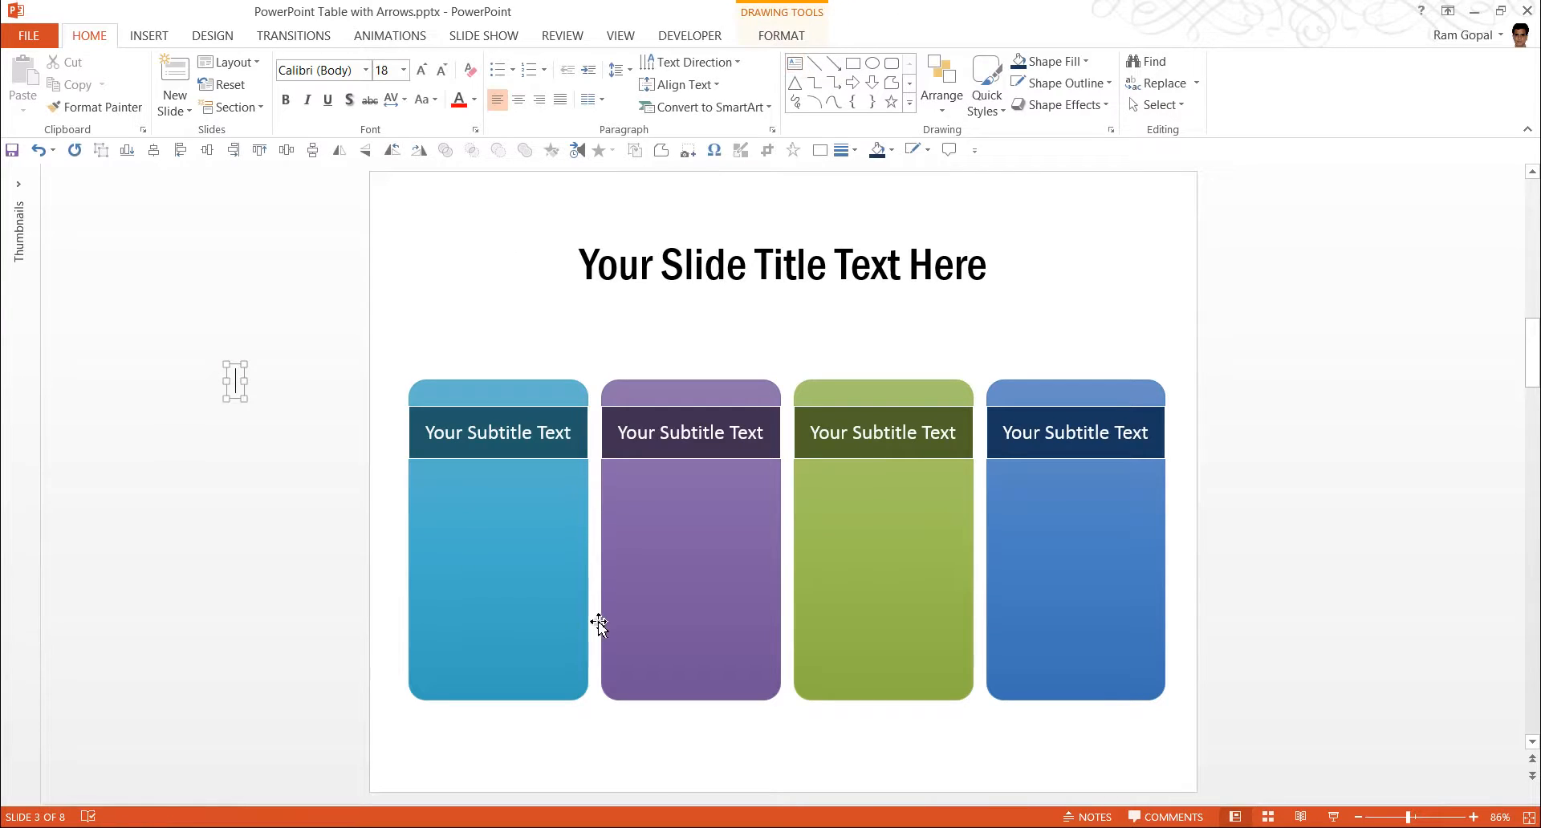
Type the first 'You can replace this sample text...' sentence and enlarge its font.
{"action": "type", "text": "You can re"}
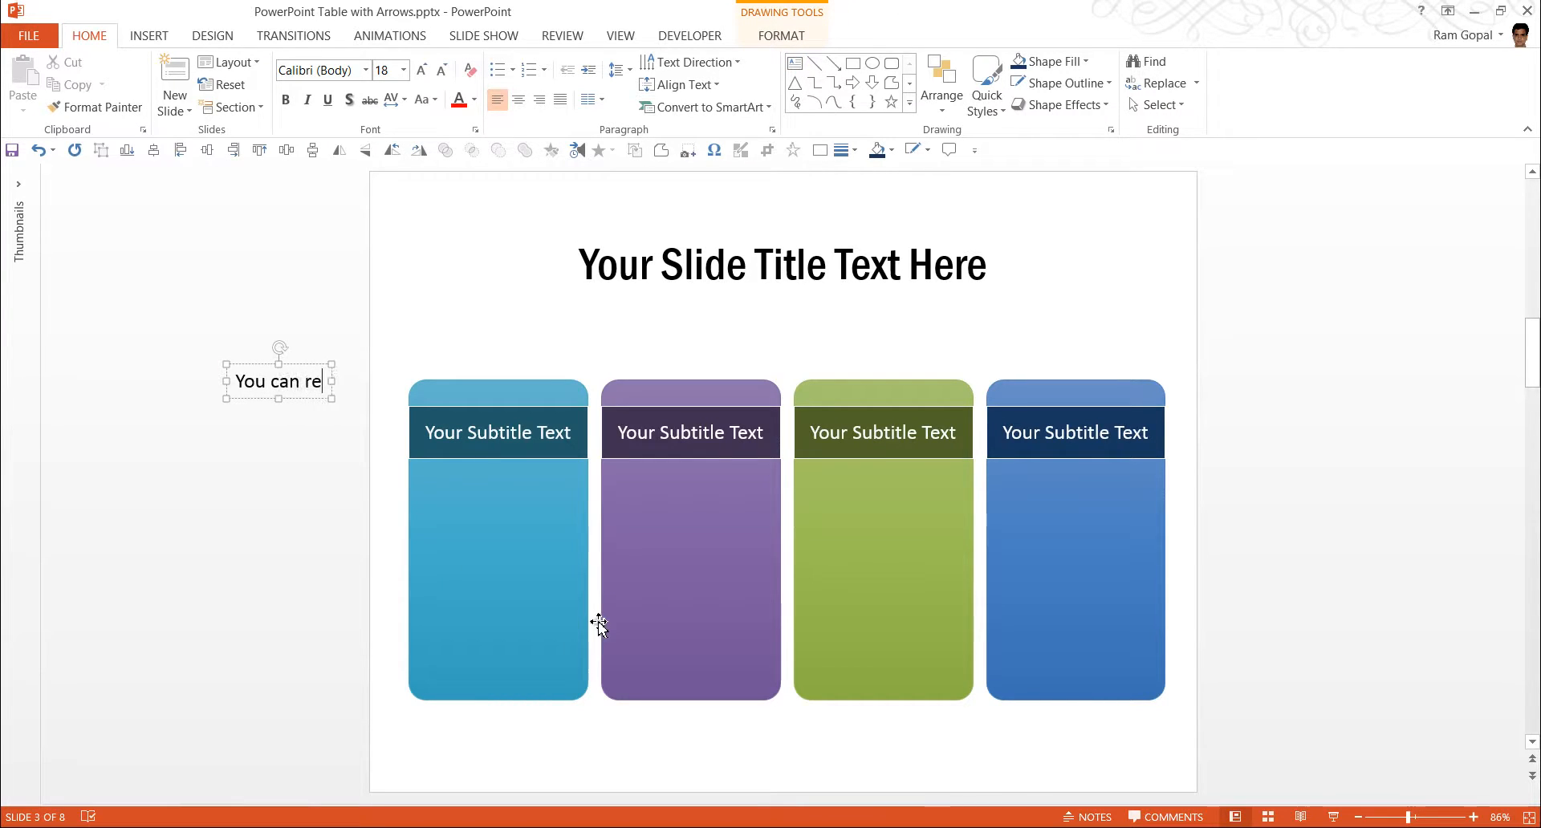
{"action": "type", "text": "place this sample text with your own text"}
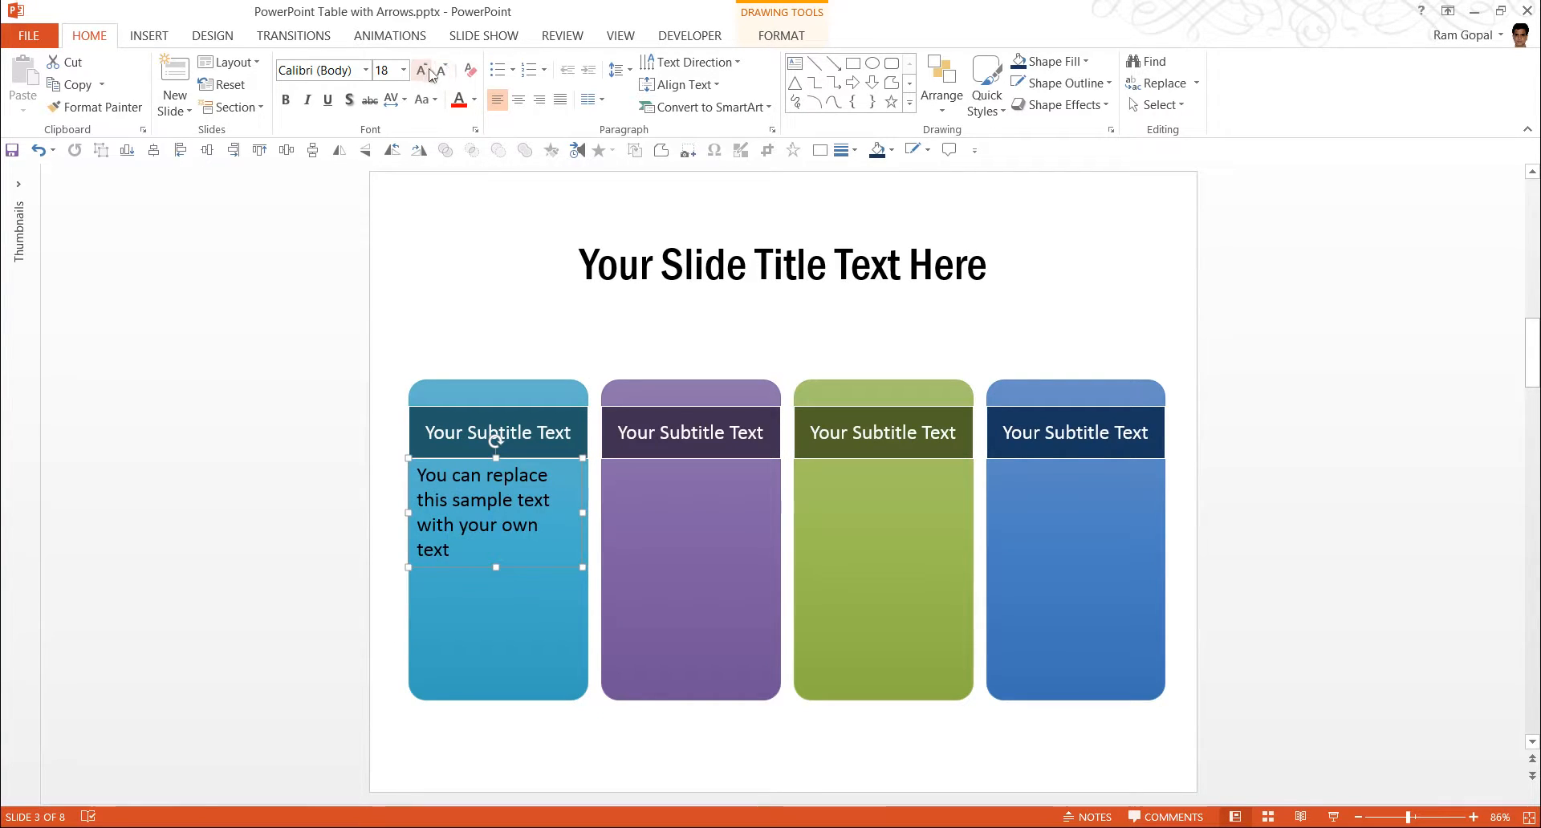
{"action": "left_click", "coordinate": [420, 70]}
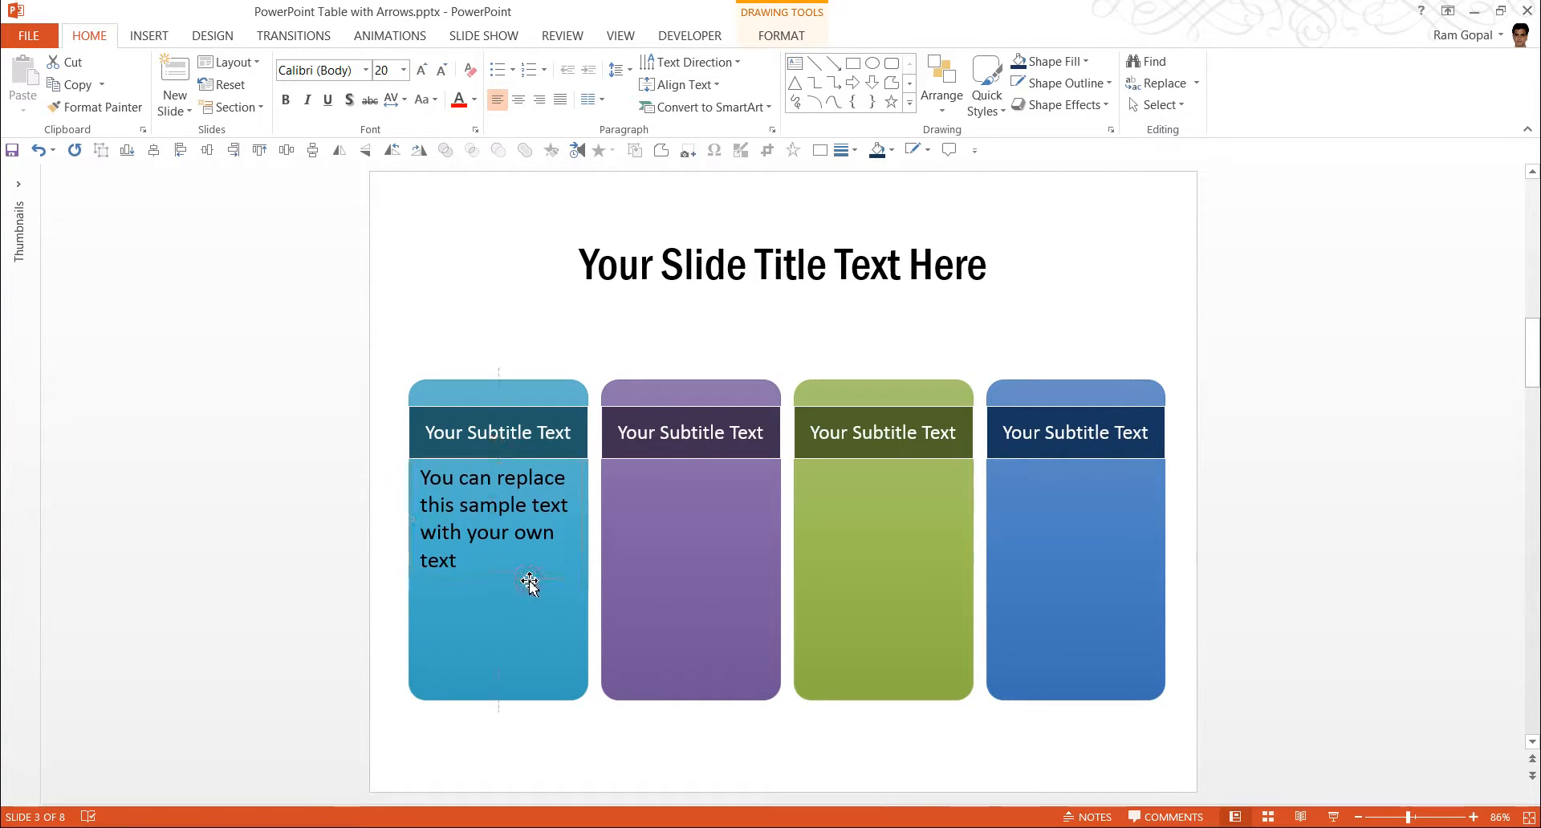
{"action": "left_click", "coordinate": [491, 531]}
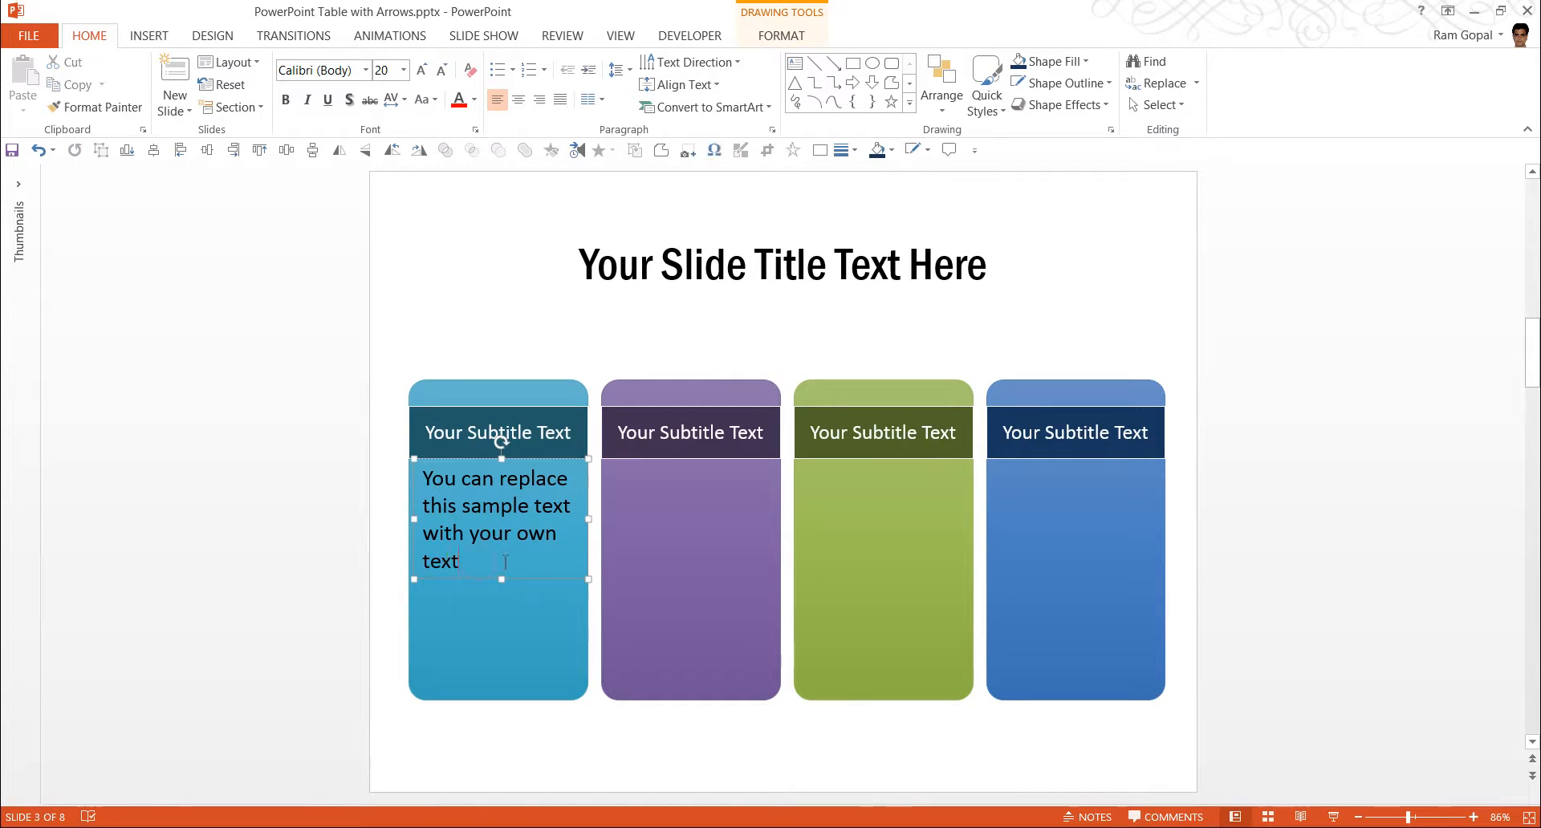
{"action": "type", "text": ". You"}
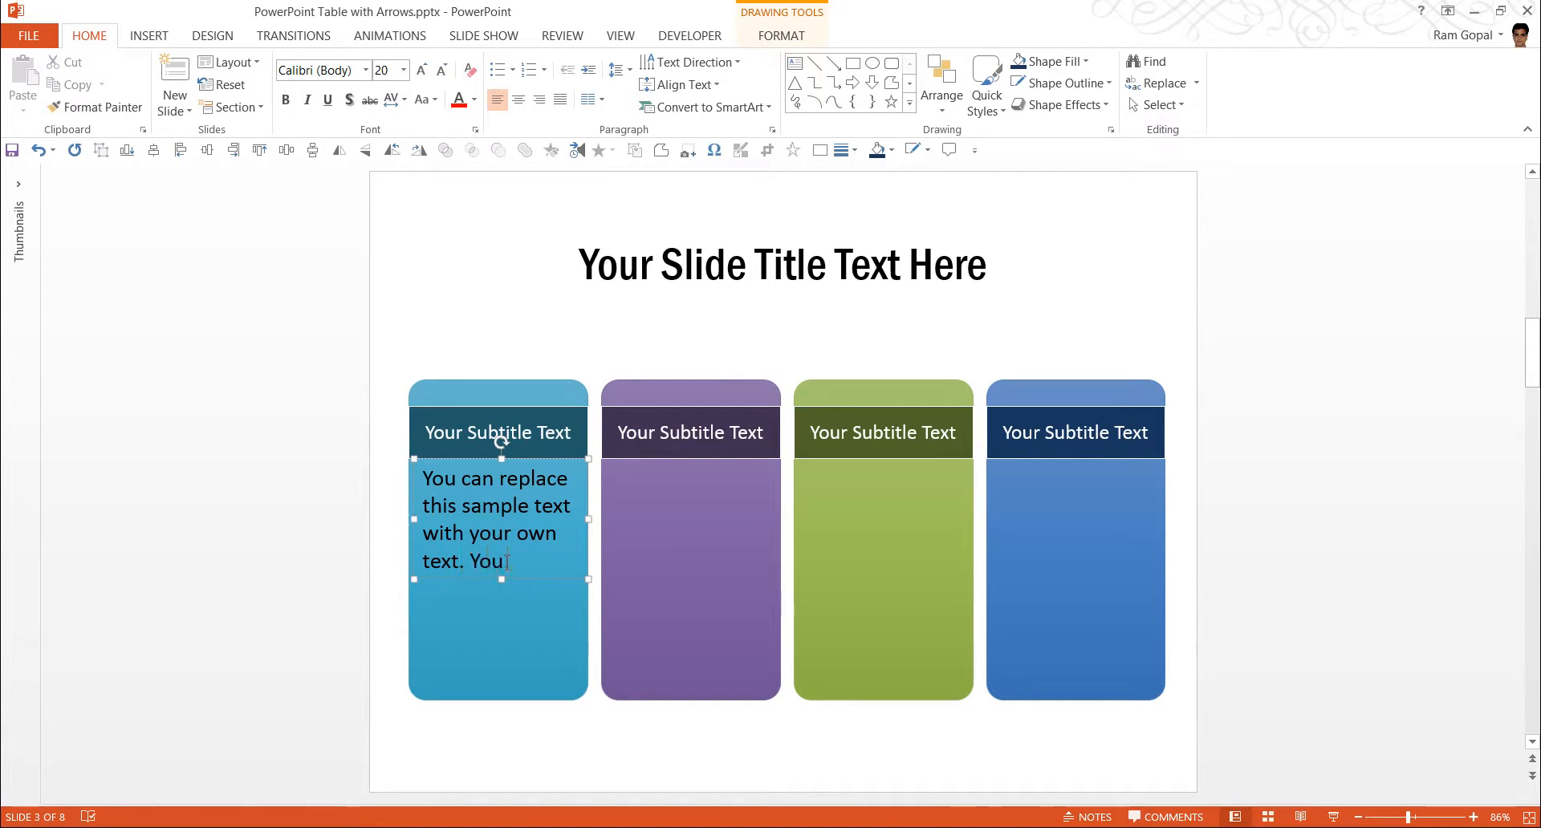
Type the second sample sentence and centre the paragraph in the card.
{"action": "type", "text": "can replaec"}
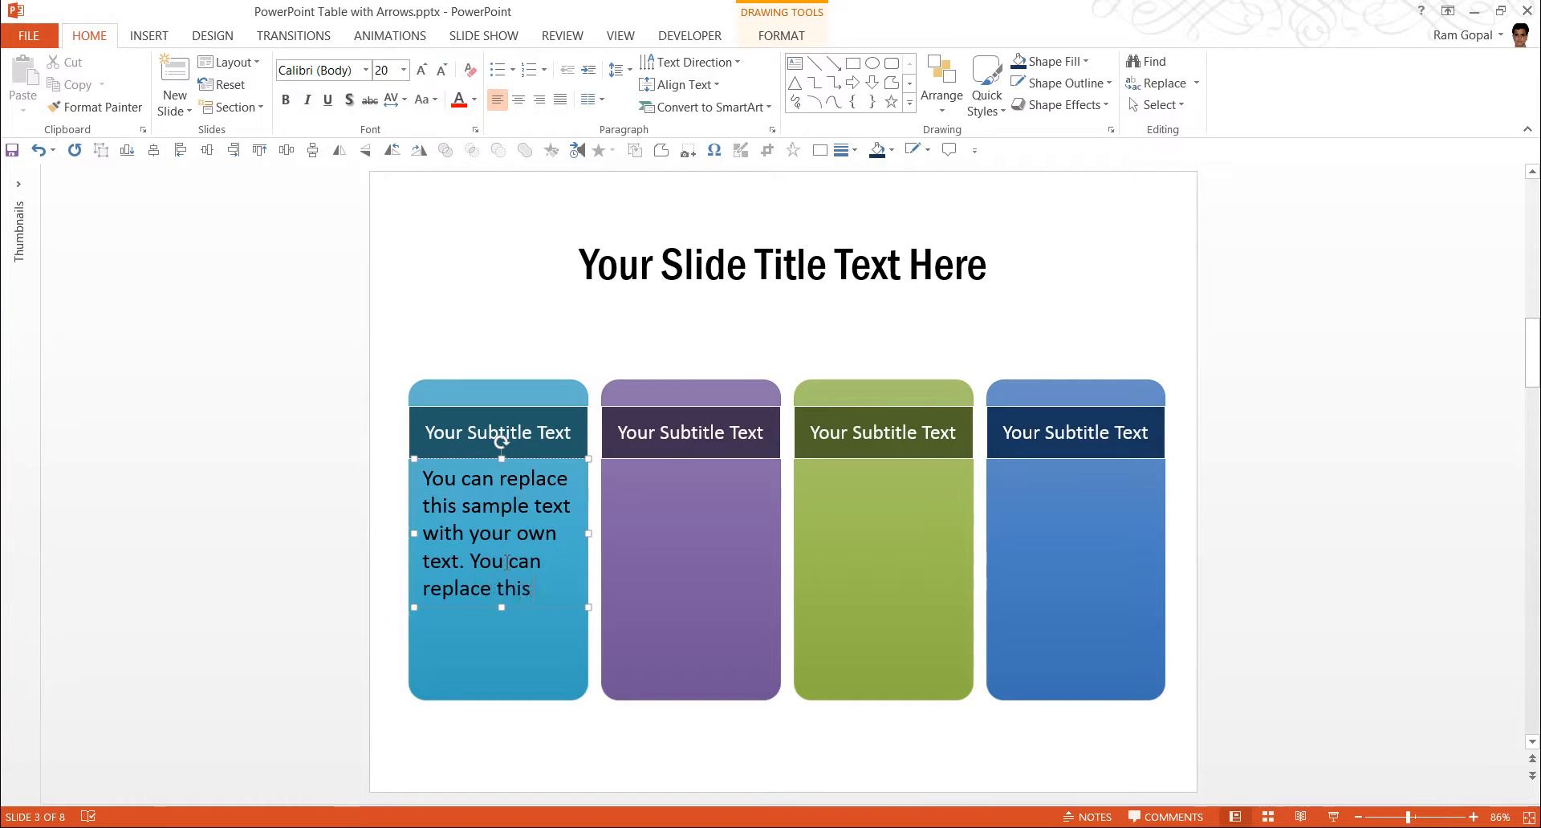
{"action": "type", "text": "sample text with"}
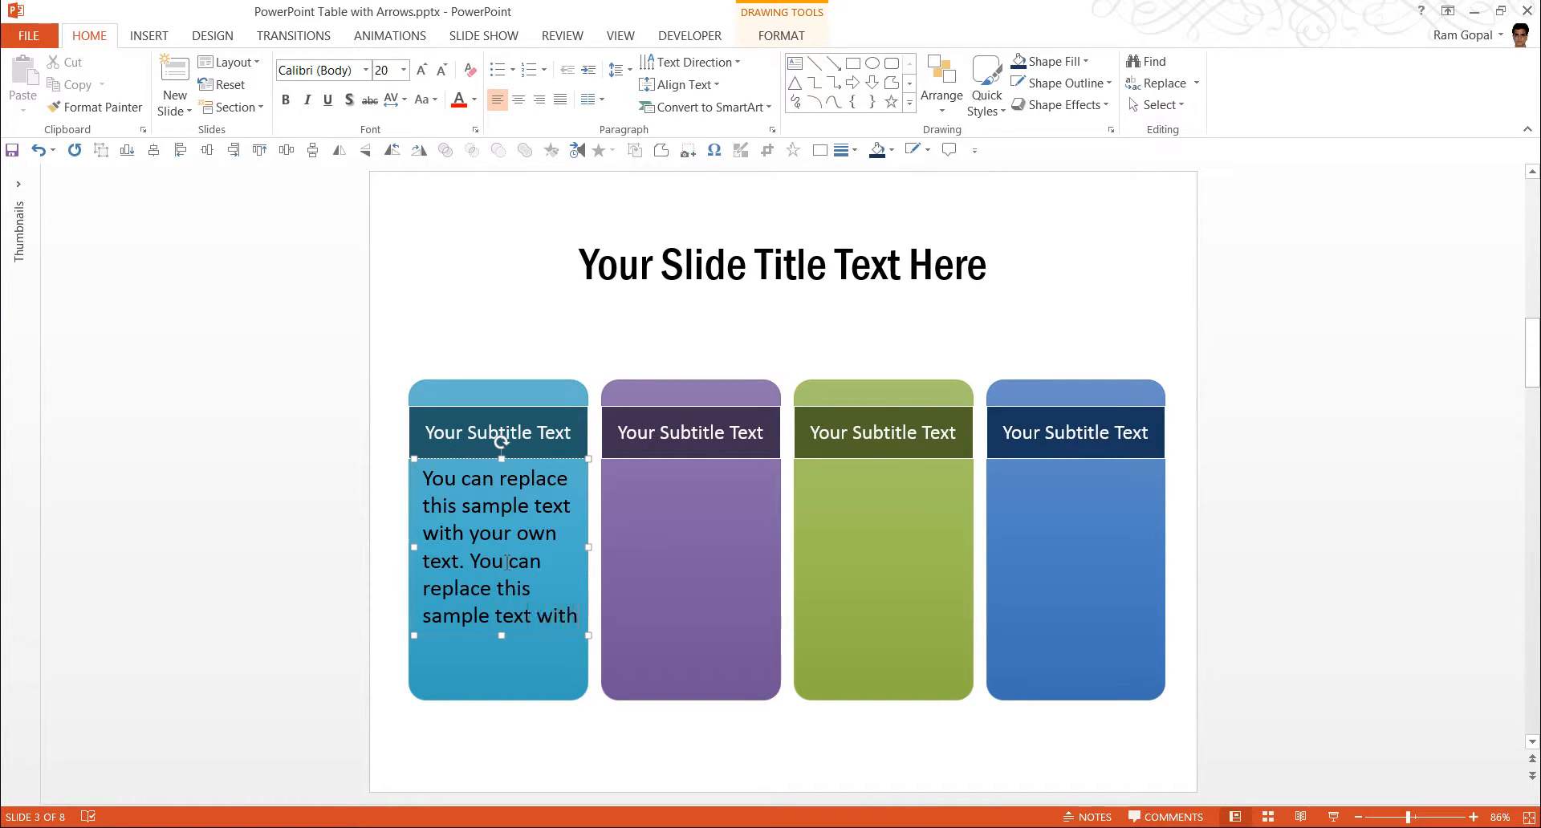
{"action": "type", "text": "your tex"}
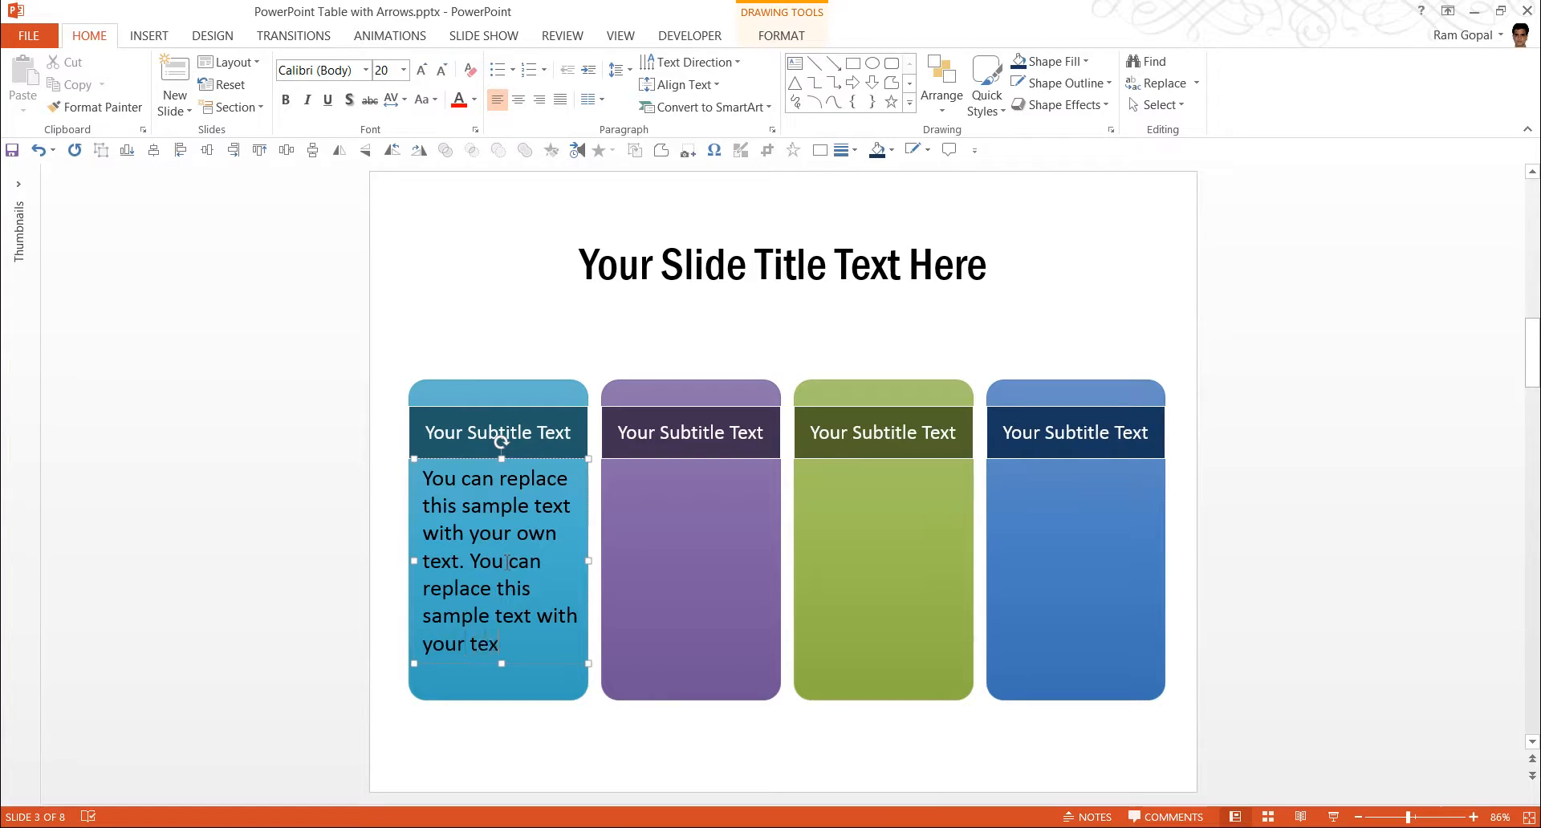
{"action": "type", "text": "t"}
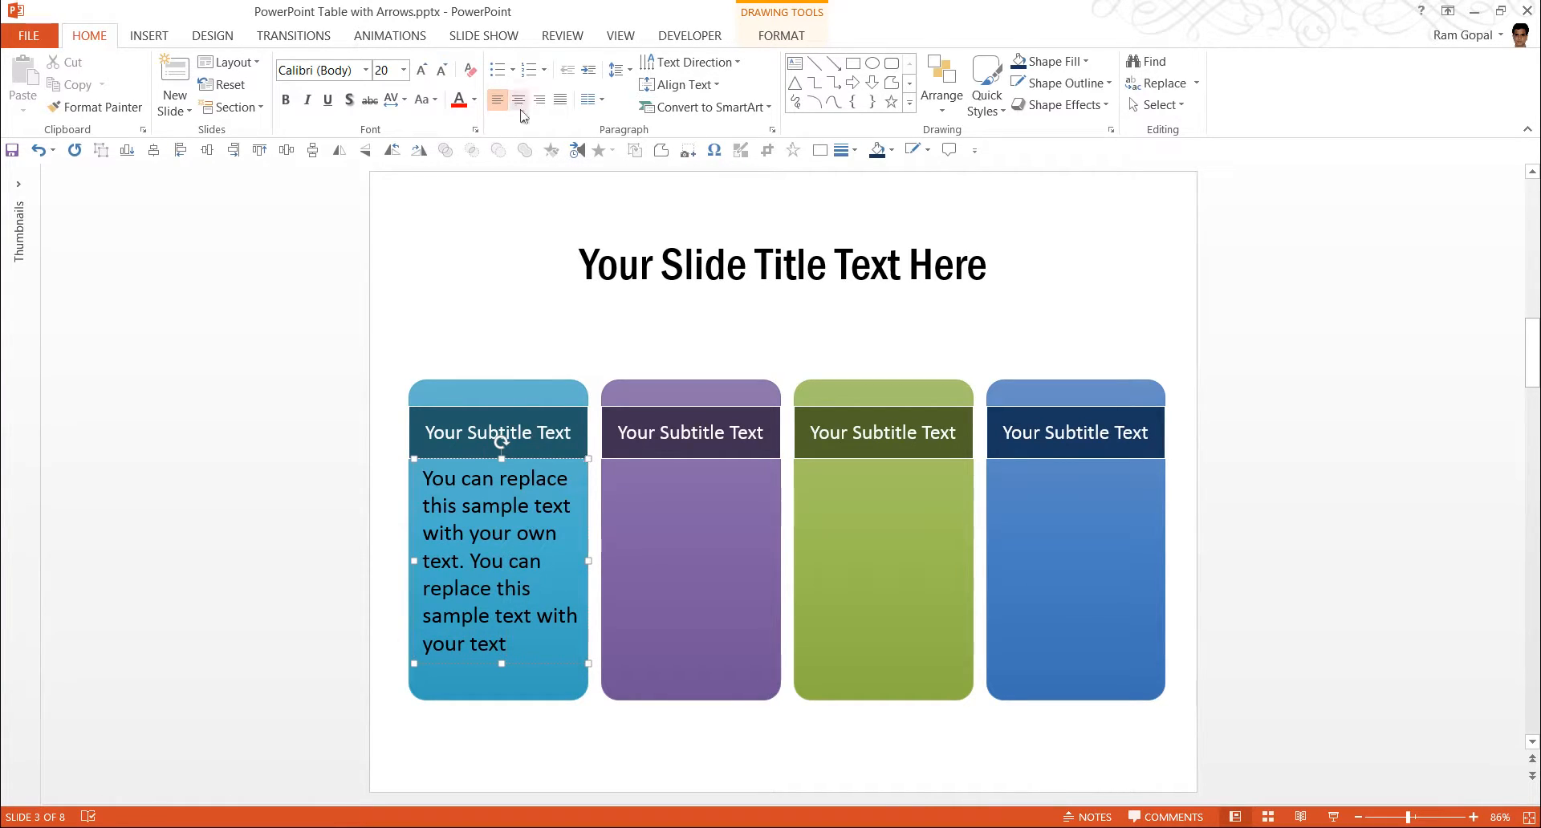
{"action": "left_click", "coordinate": [518, 100]}
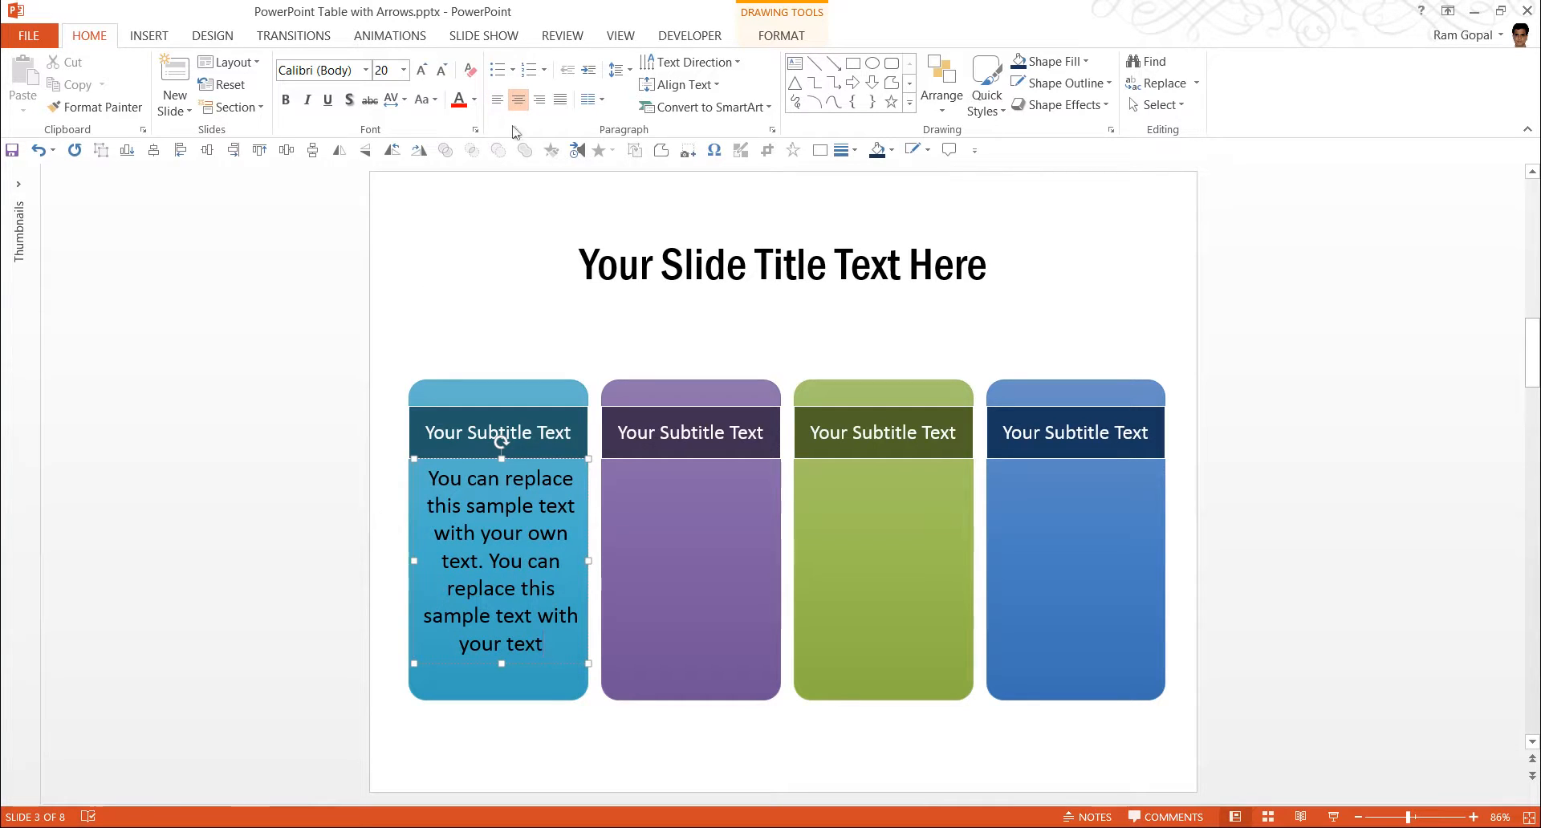
{"action": "mouse_move", "coordinate": [418, 476]}
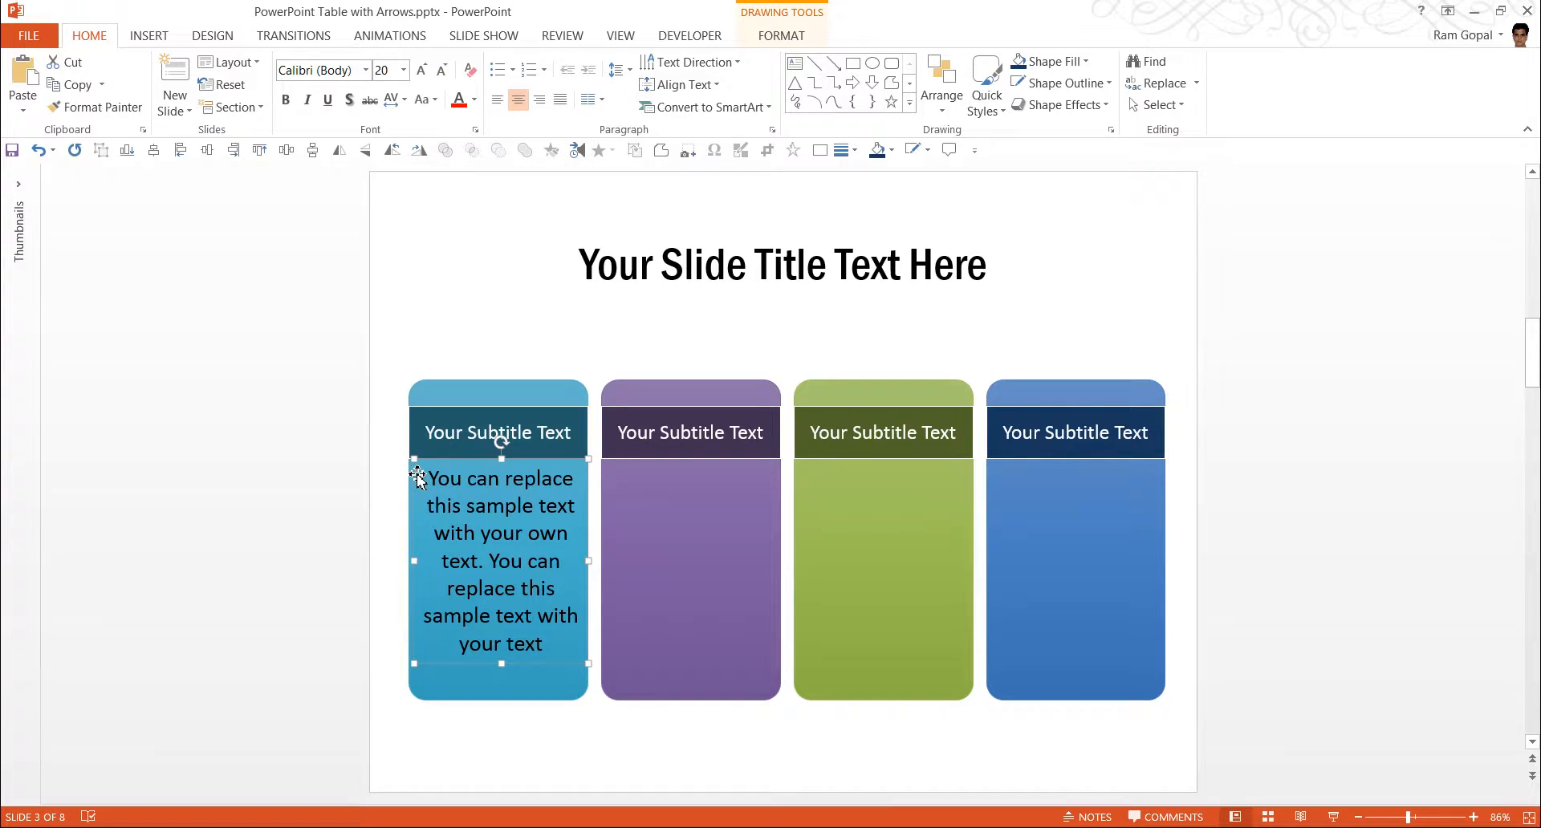
Paste copies of the paragraph box onto the purple, green and blue cards.
{"action": "key", "text": "ctrl+v"}
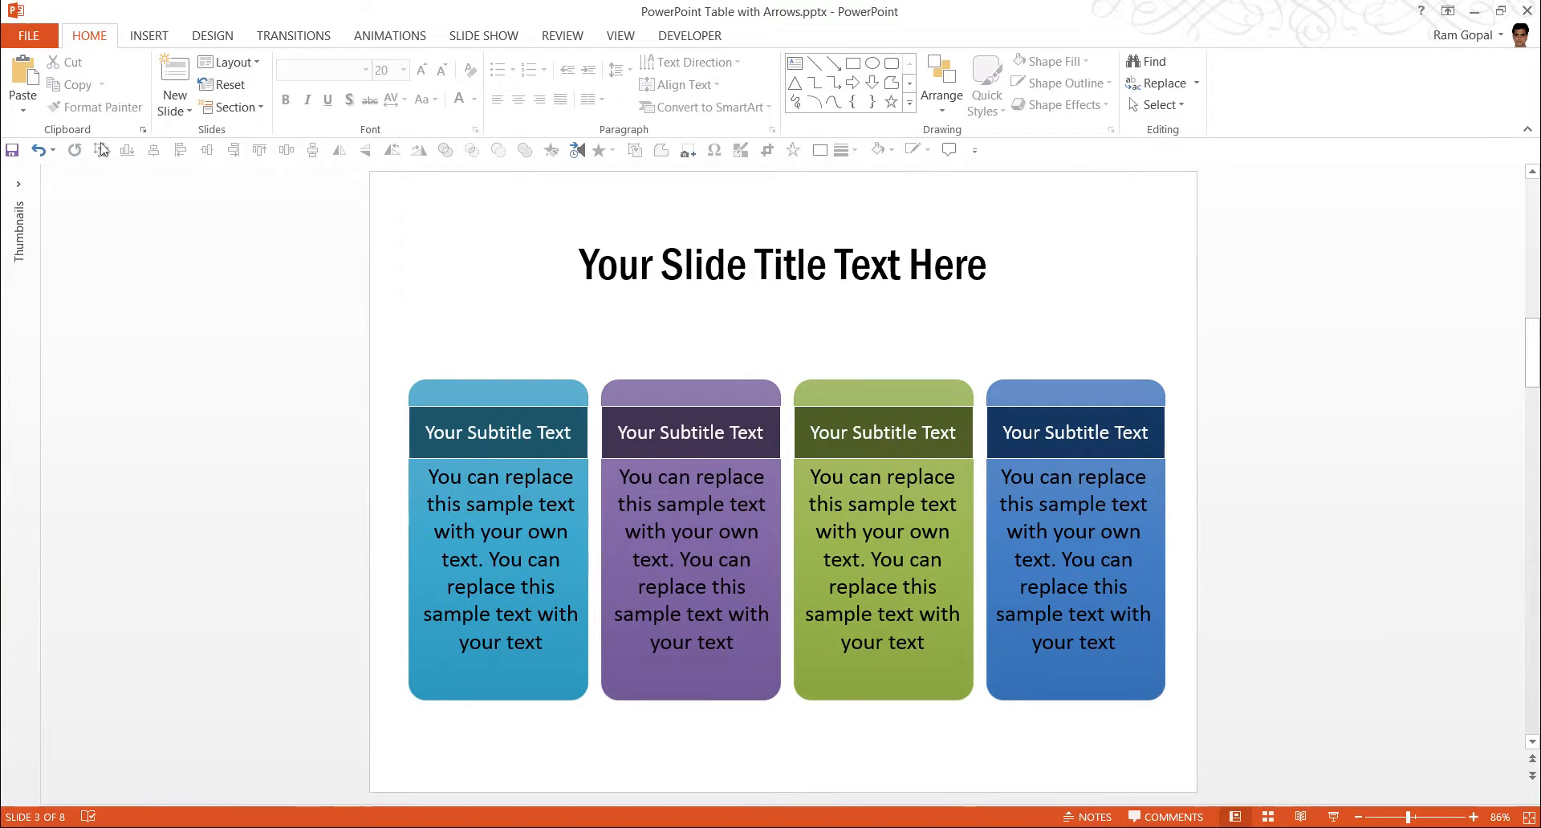
{"action": "mouse_move", "coordinate": [264, 159]}
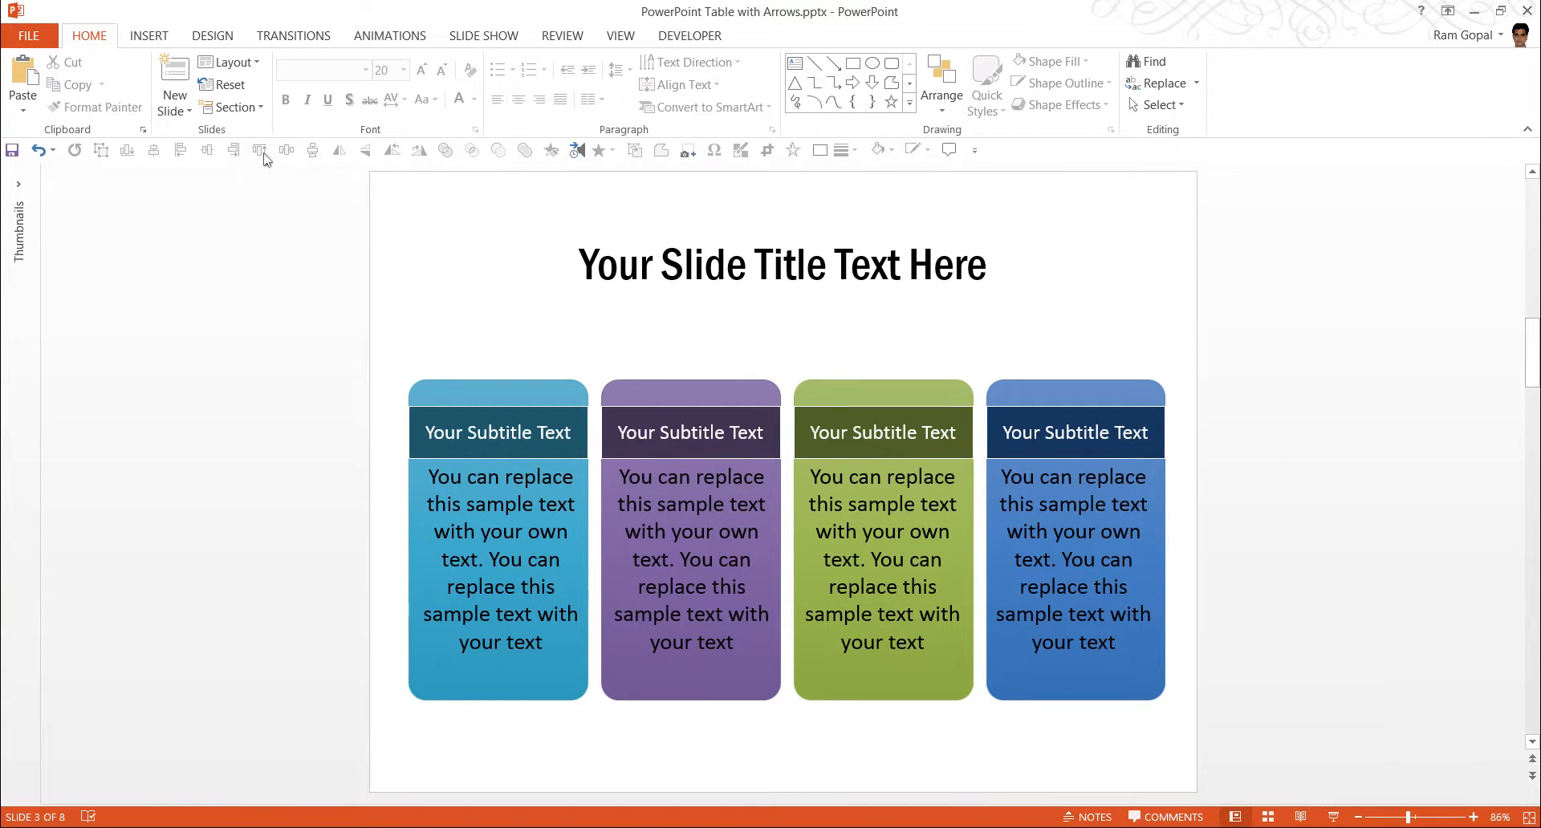
{"action": "mouse_move", "coordinate": [1349, 473]}
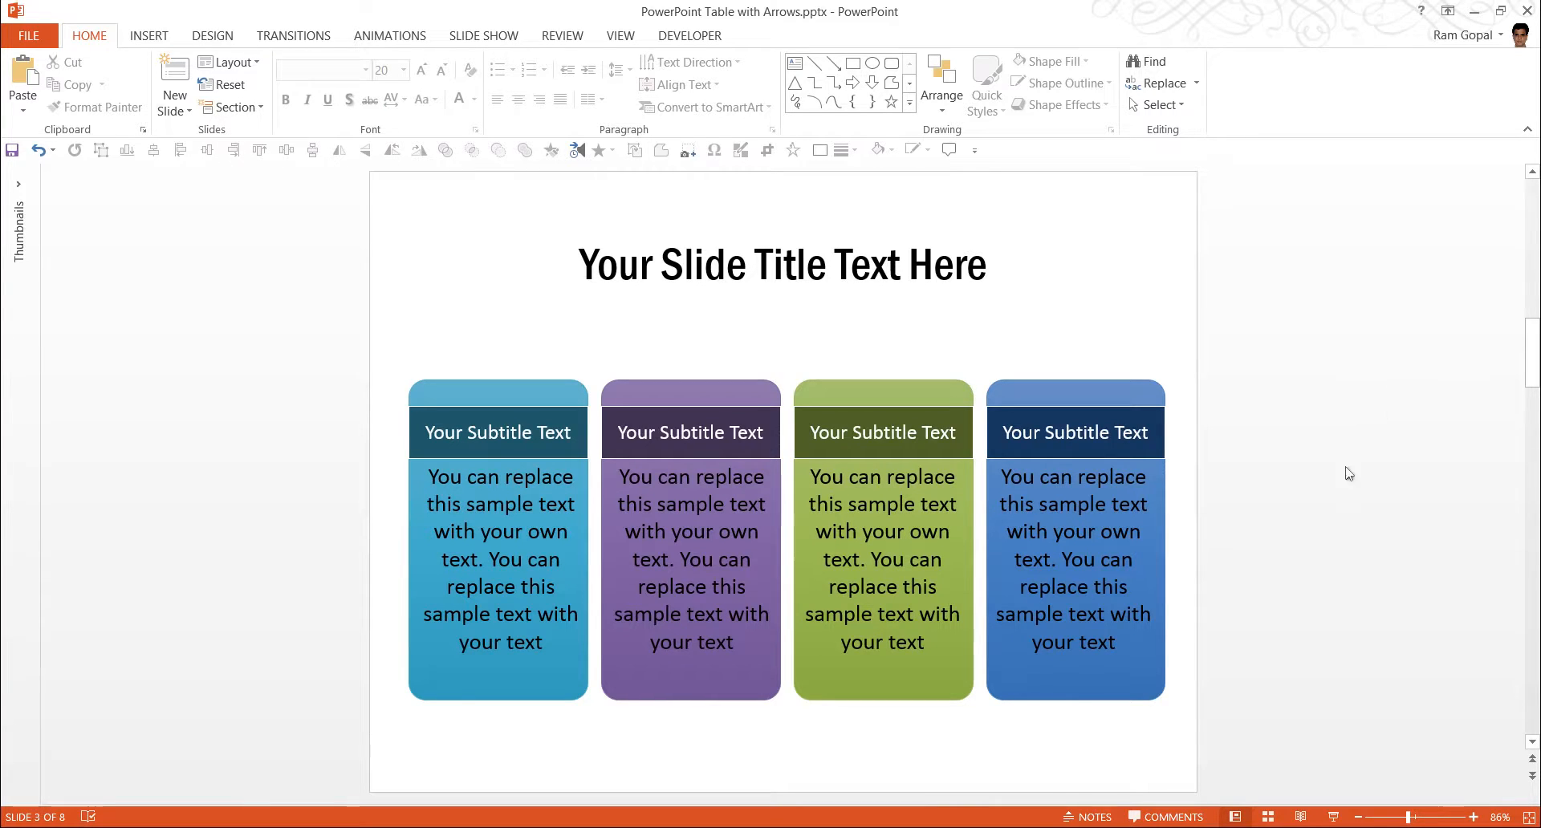
{"action": "mouse_move", "coordinate": [1226, 729]}
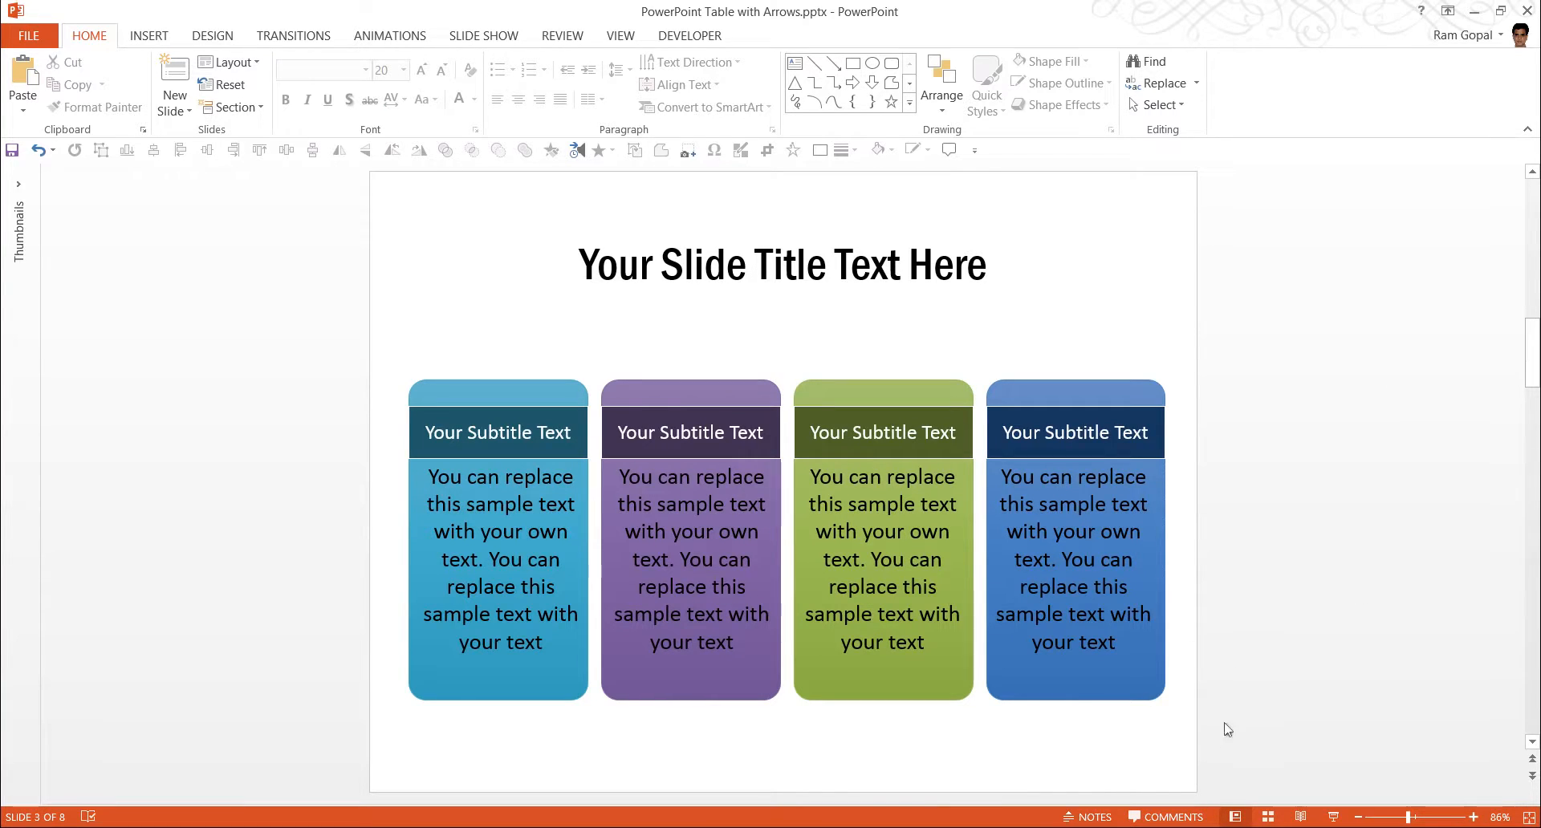
{"action": "mouse_move", "coordinate": [627, 746]}
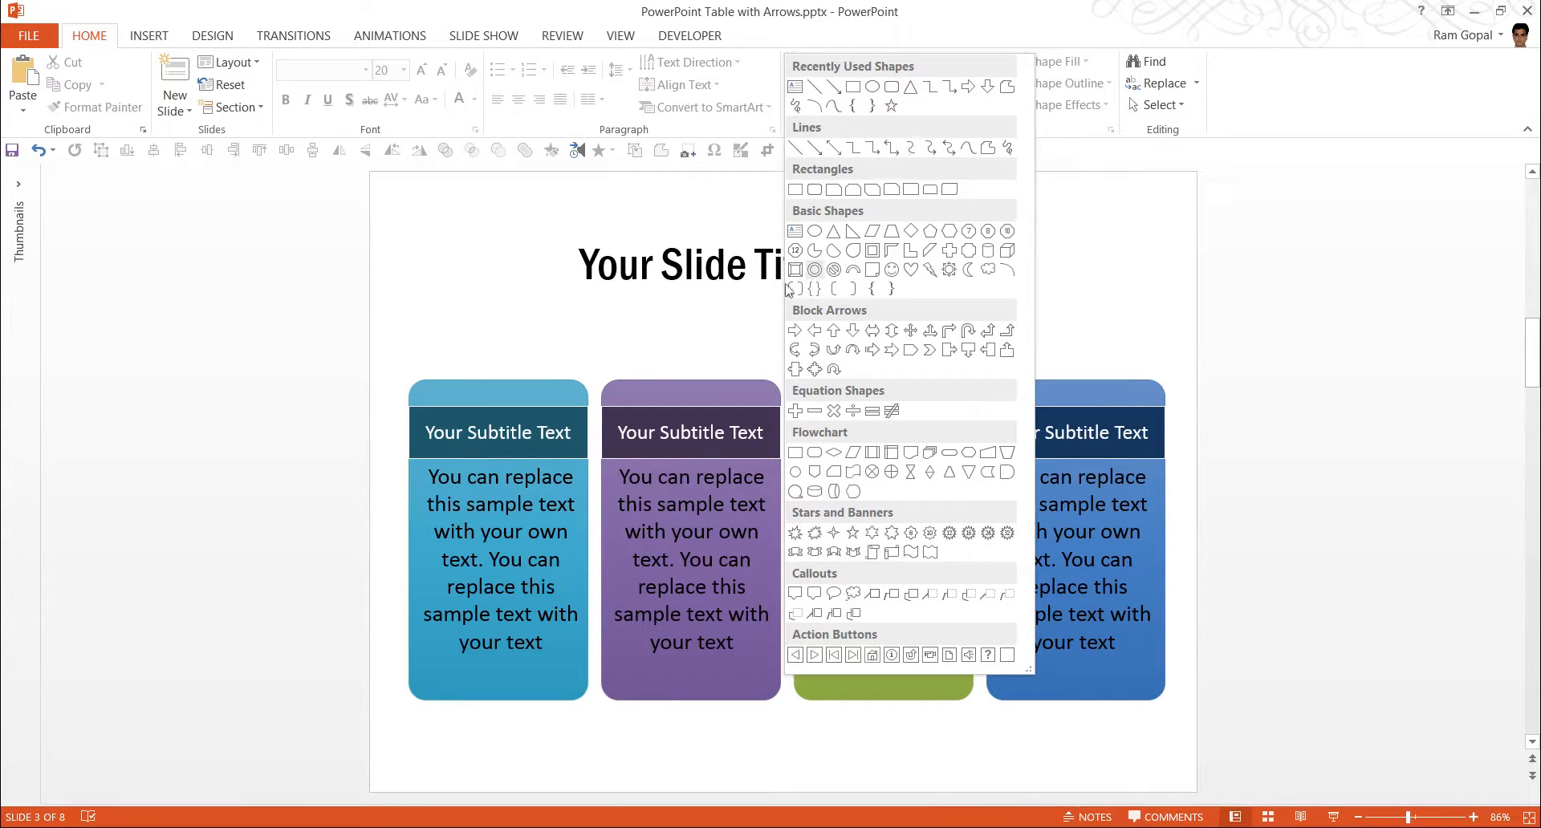
{"action": "mouse_move", "coordinate": [552, 439]}
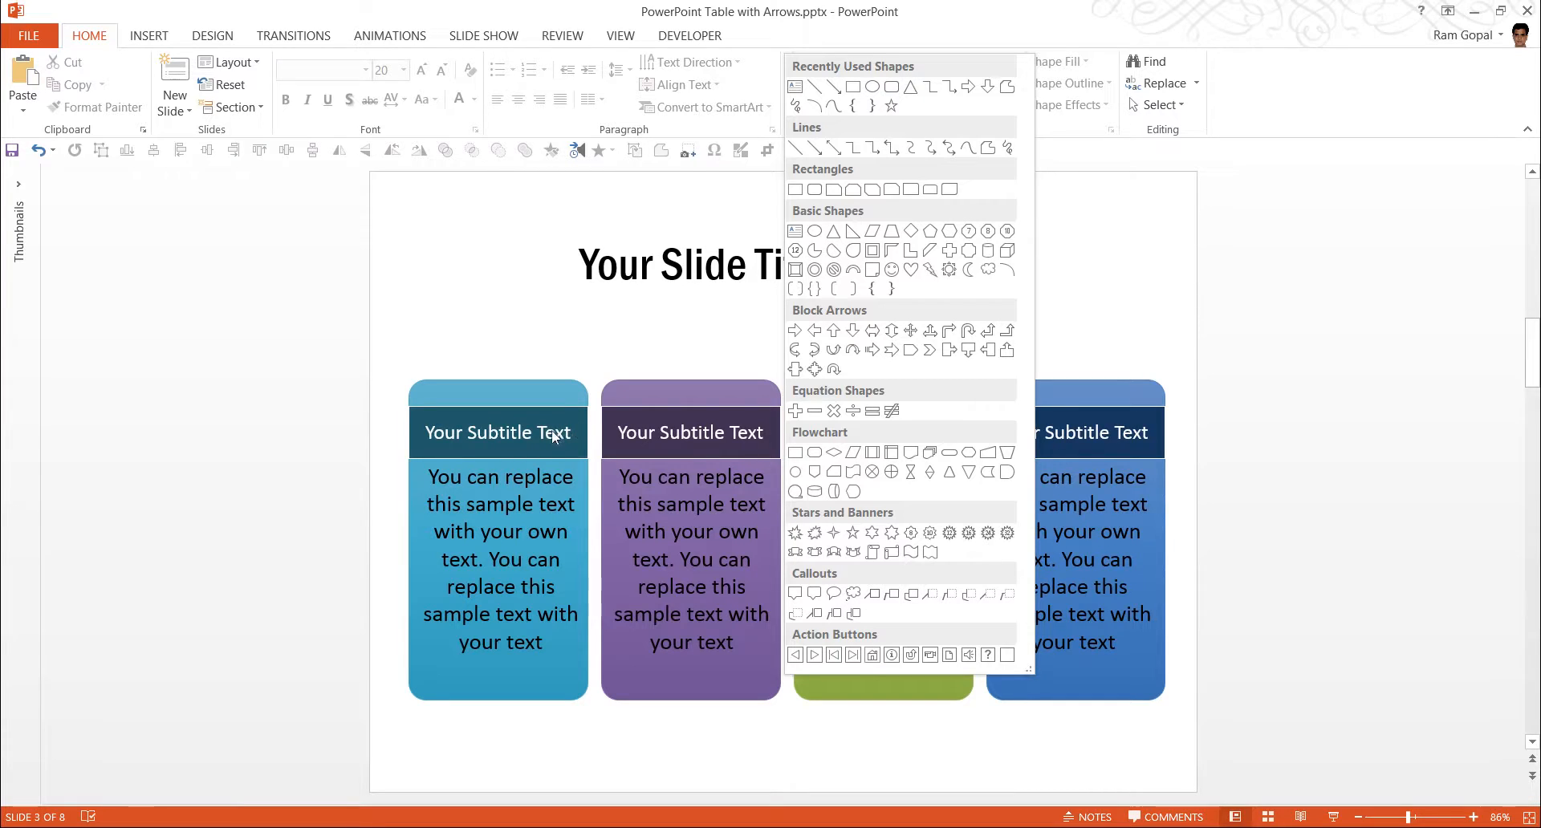
{"action": "mouse_move", "coordinate": [866, 310]}
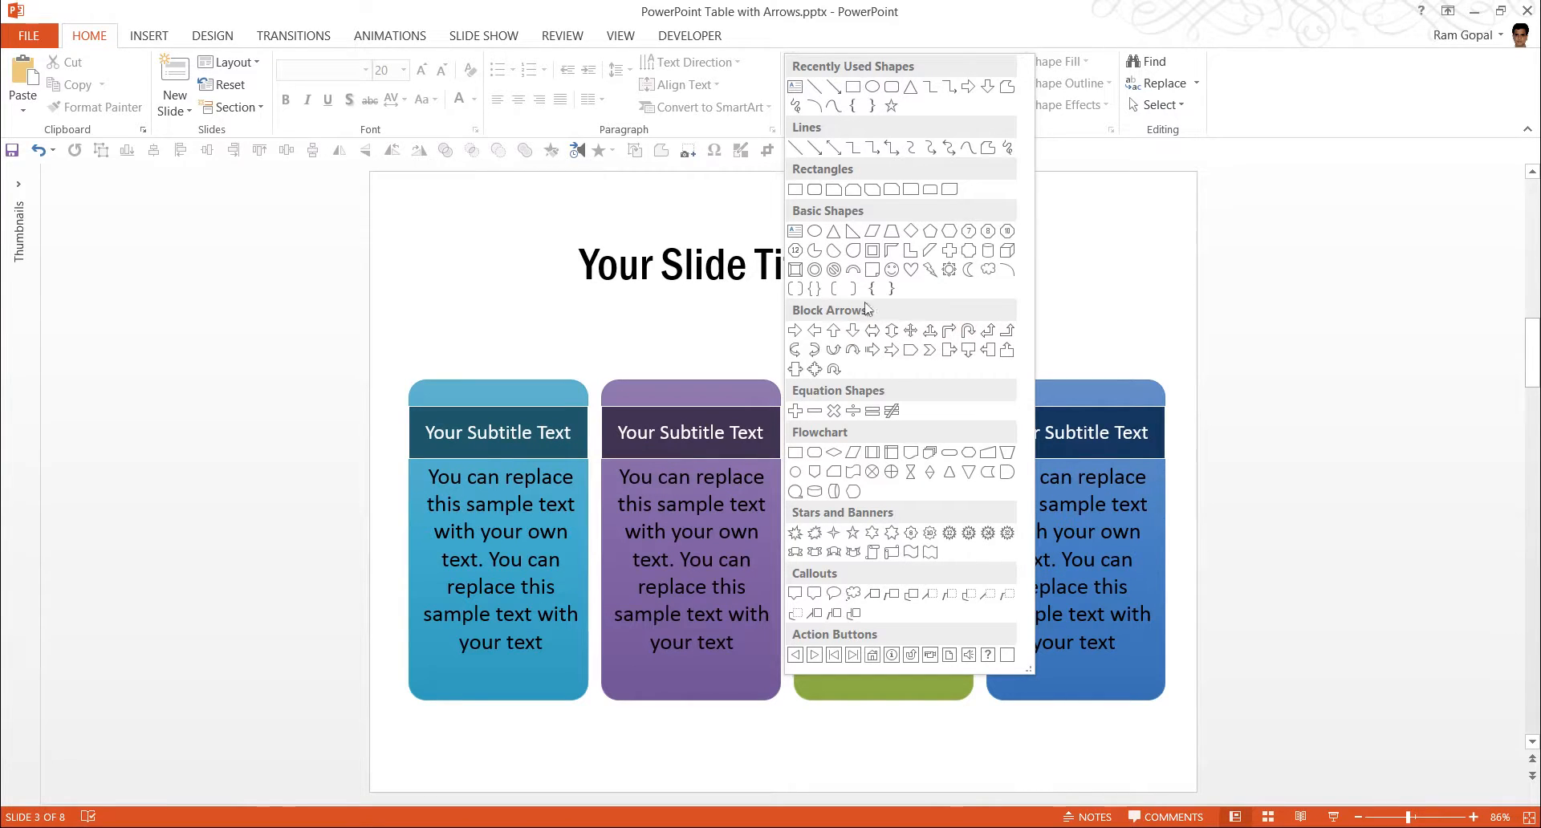
{"action": "mouse_move", "coordinate": [901, 295]}
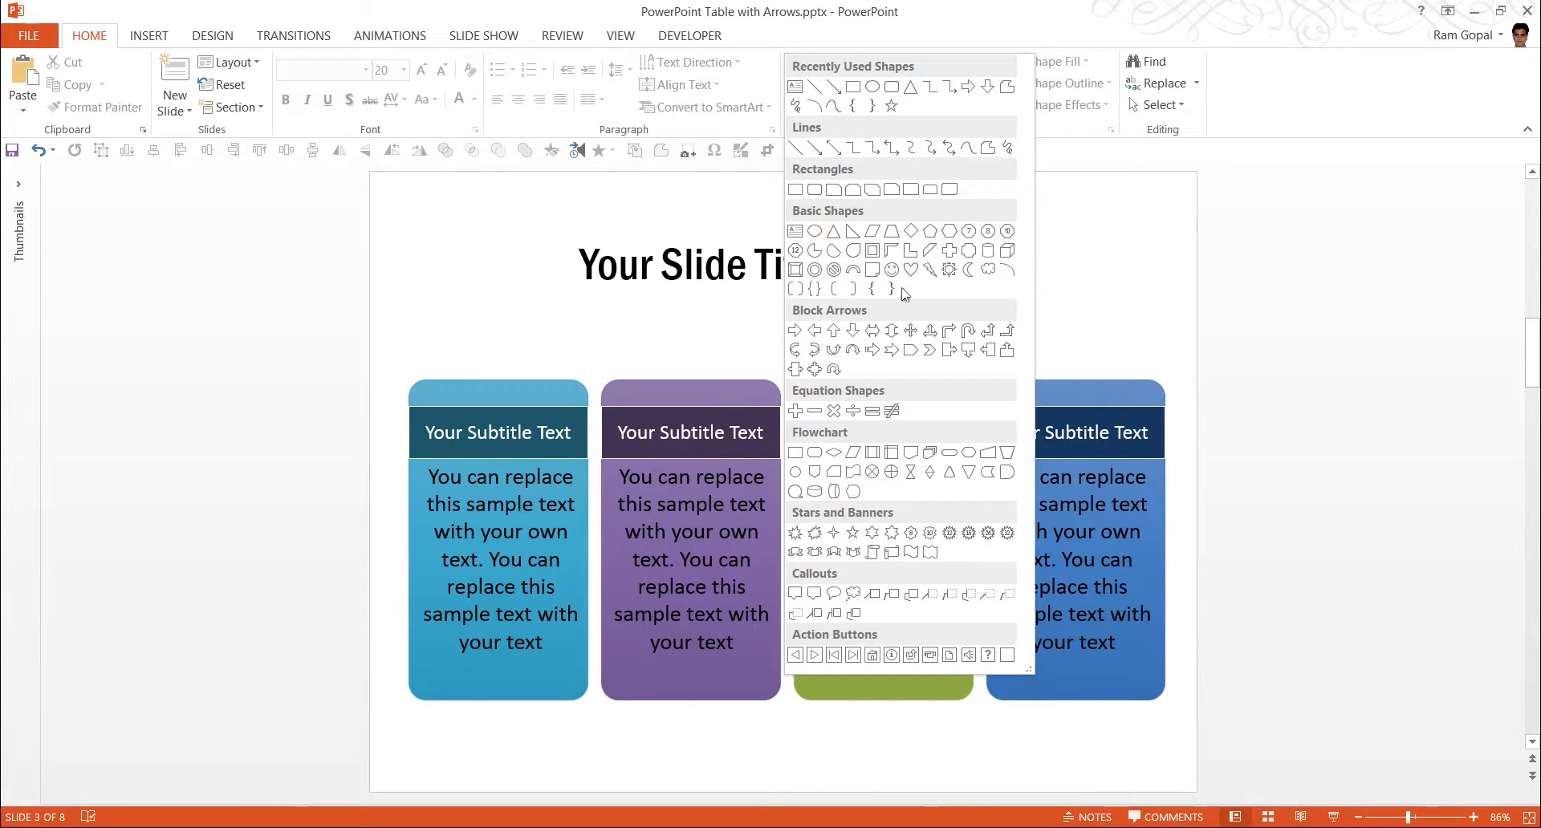
{"action": "mouse_move", "coordinate": [795, 330]}
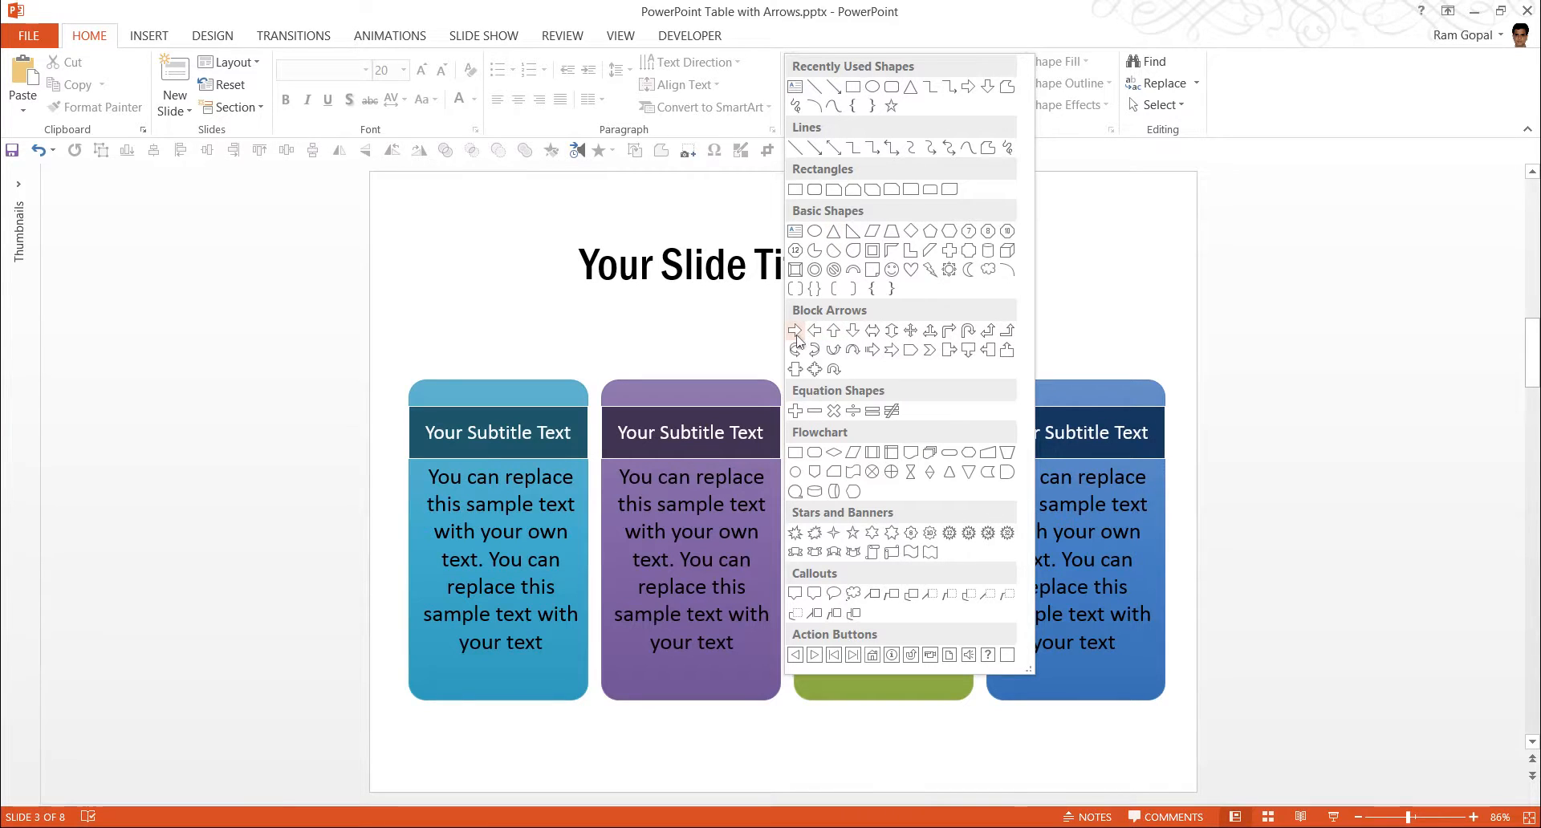
{"action": "mouse_move", "coordinate": [847, 220]}
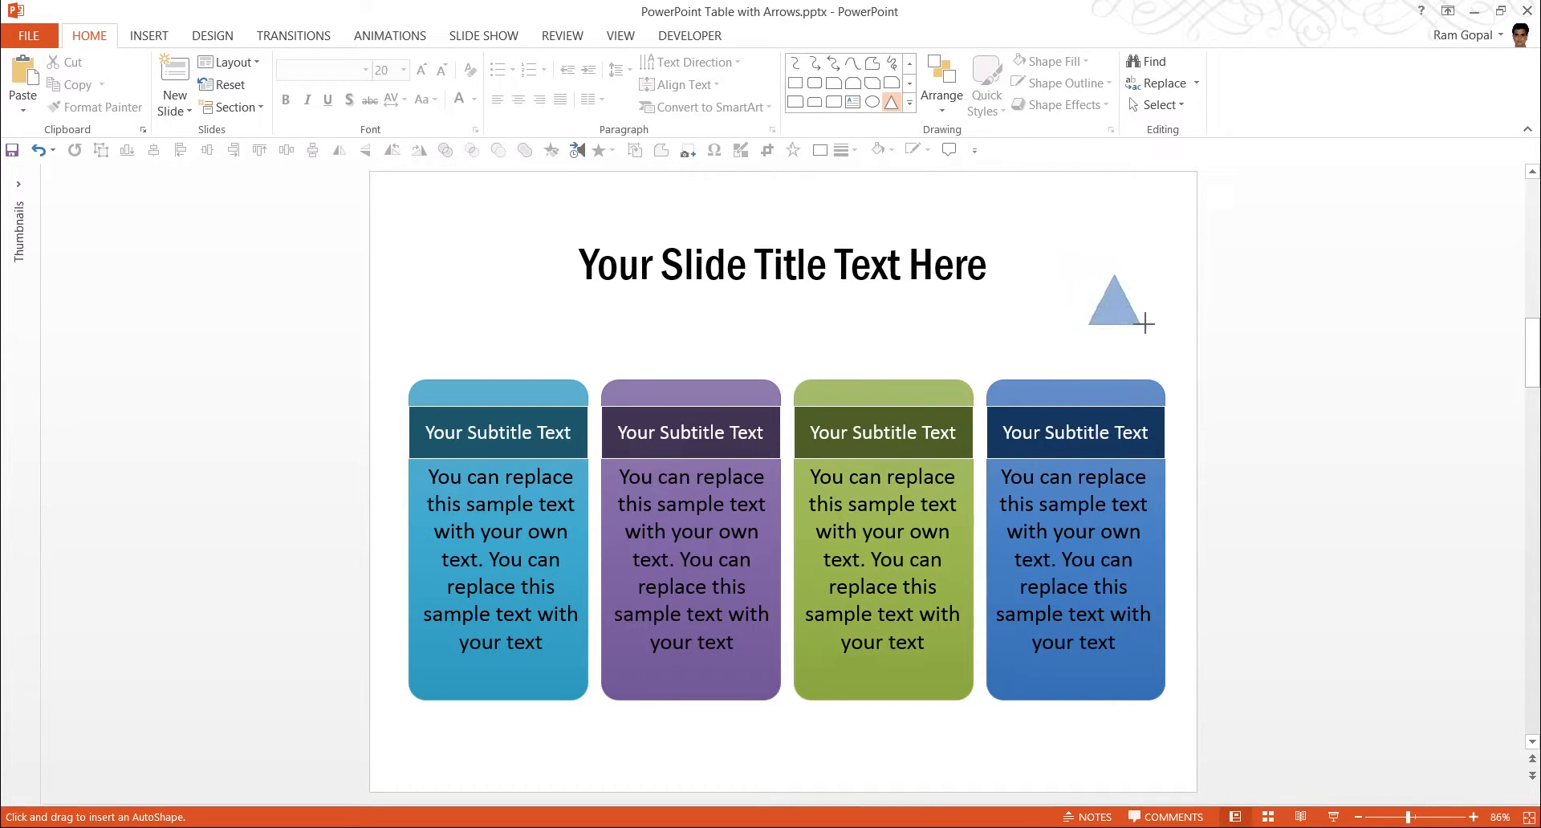
Draw a small Isosceles Triangle beside the title and Rotate Right 90°.
{"action": "left_click", "coordinate": [1113, 305]}
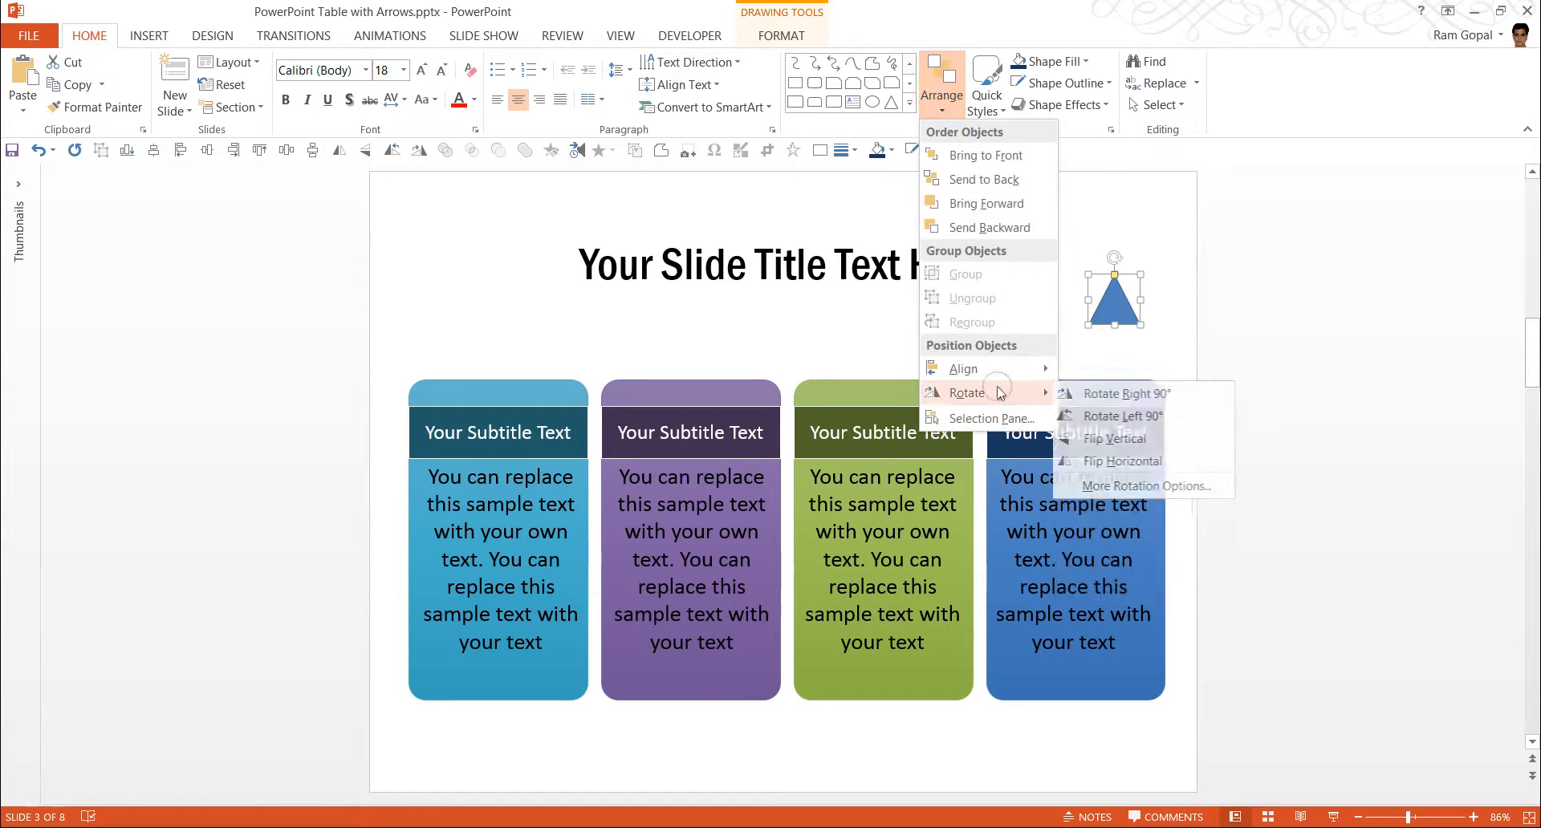
{"action": "left_click", "coordinate": [1117, 394]}
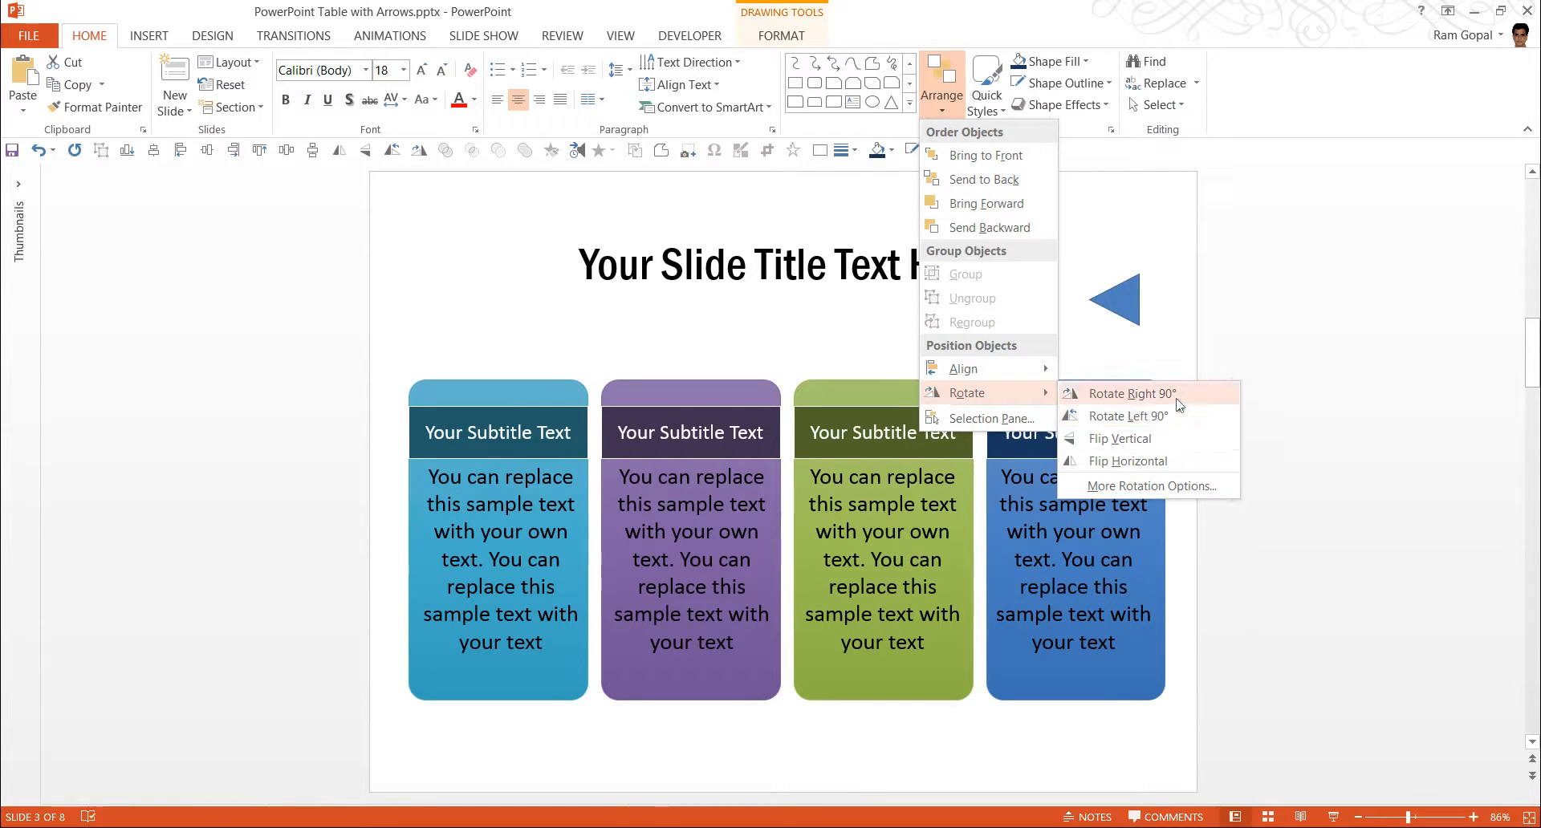
{"action": "left_click", "coordinate": [1120, 393]}
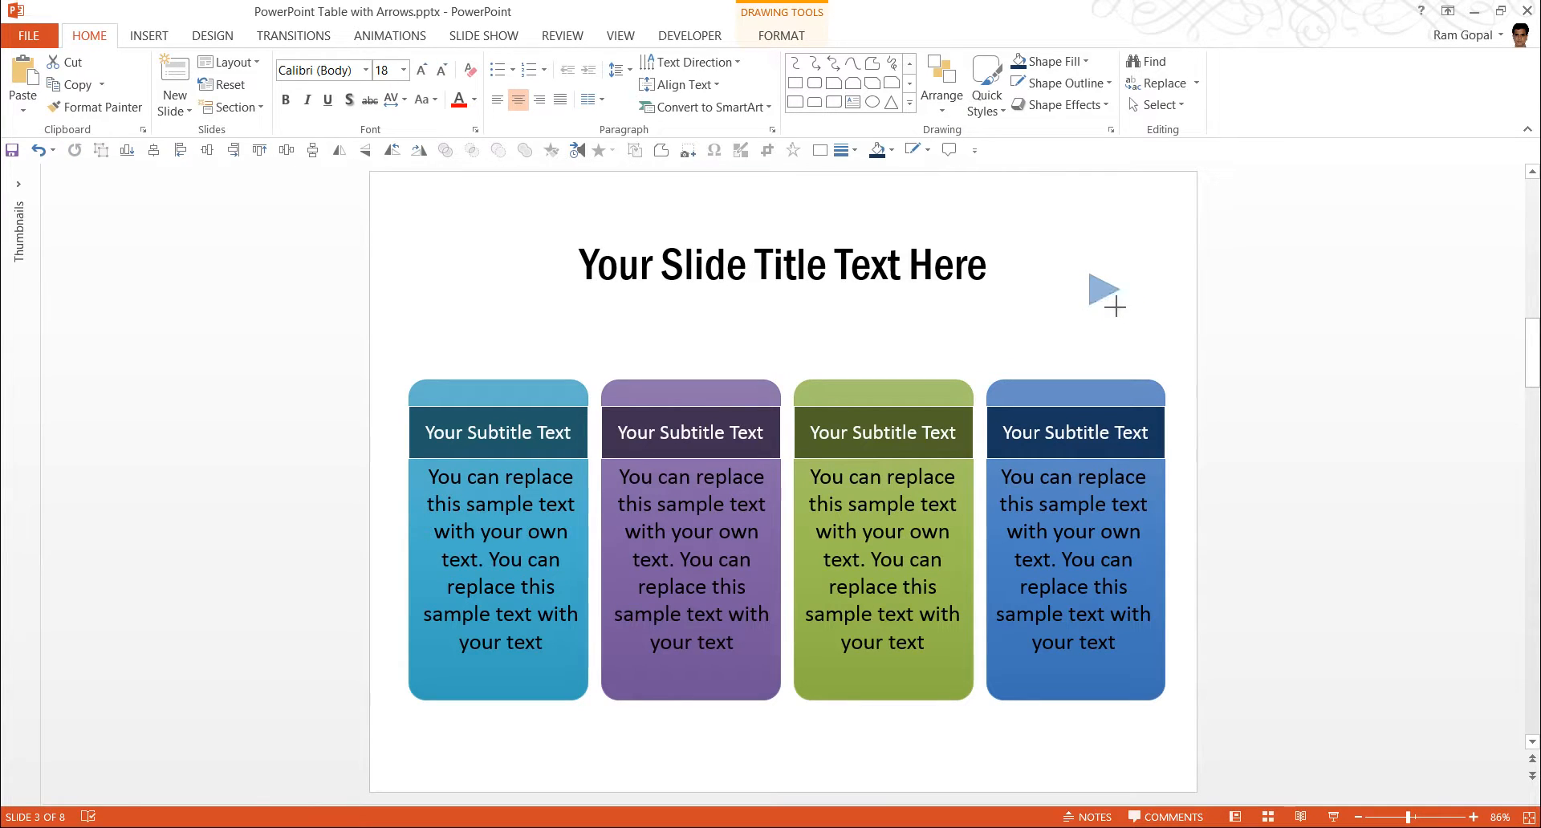
Place right-pointing triangles between each pair of neighbouring cards on their subtitle bands.
{"action": "left_click_drag", "start_coordinate": [1106, 292], "coordinate": [688, 415]}
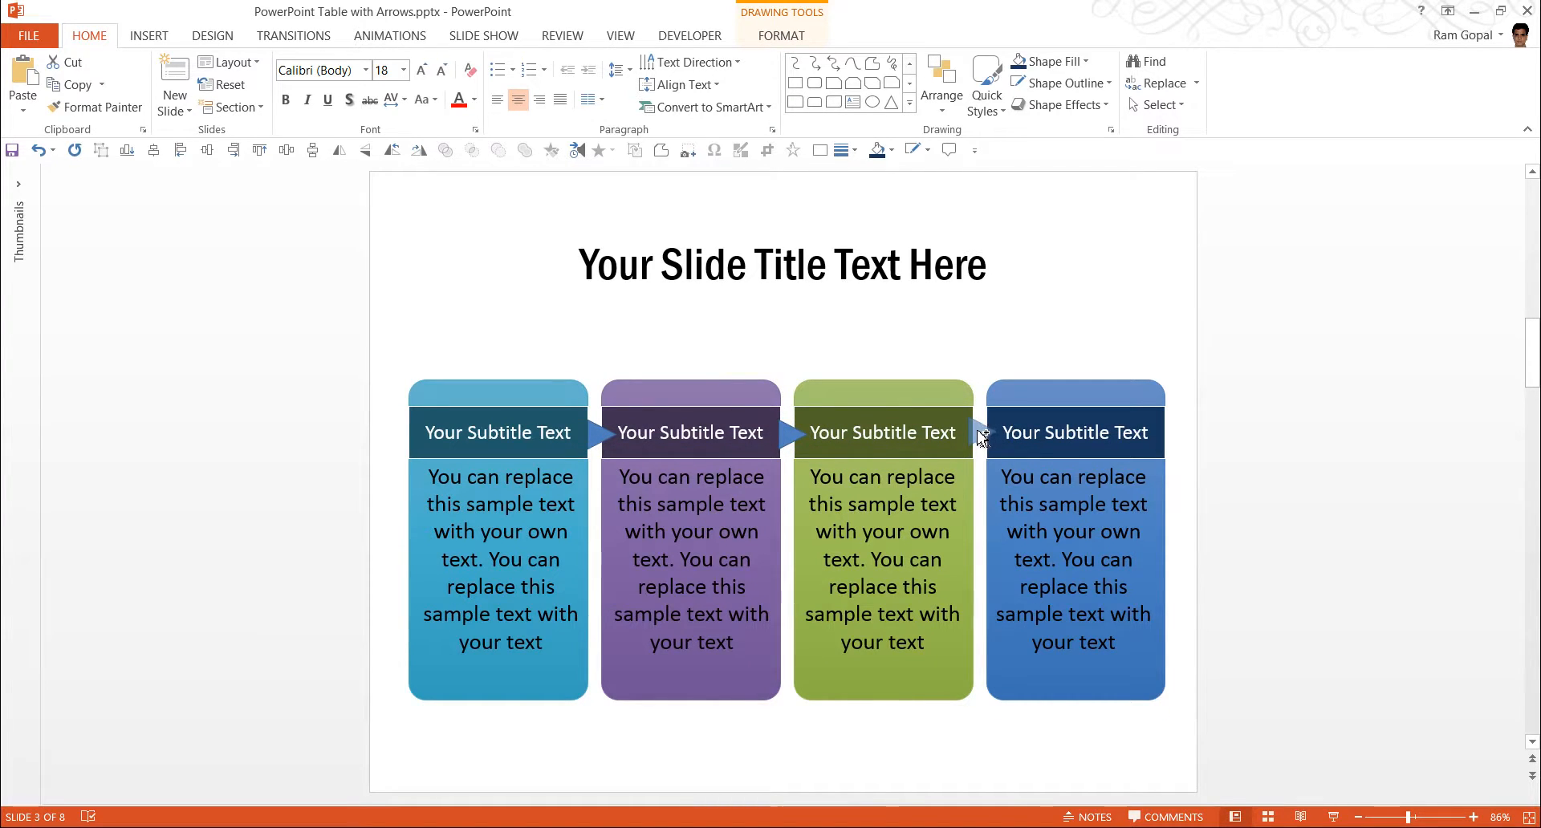
{"action": "left_click", "coordinate": [1264, 461]}
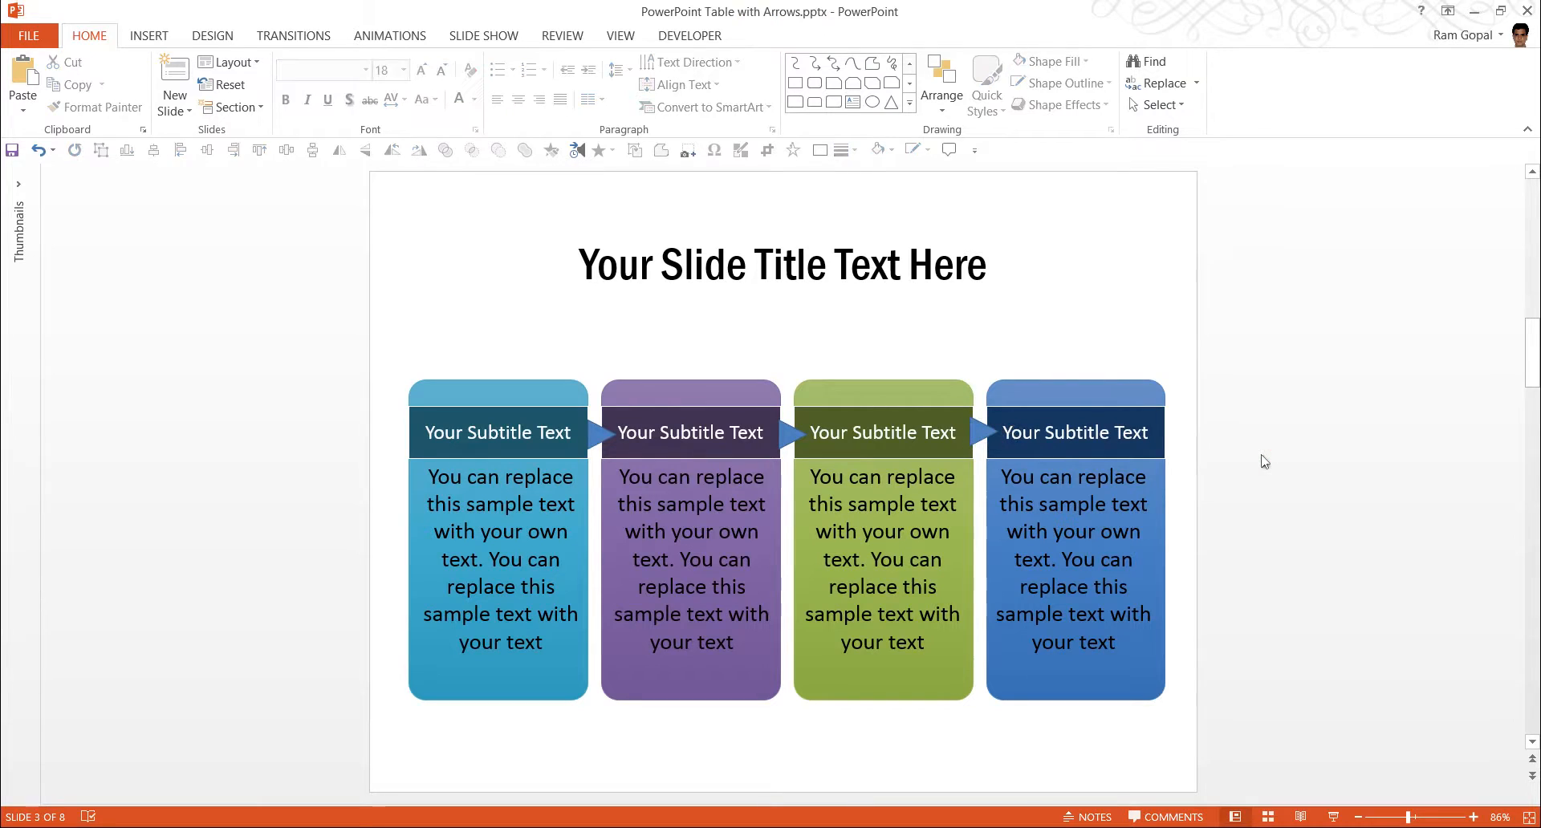
{"action": "mouse_move", "coordinate": [1207, 472]}
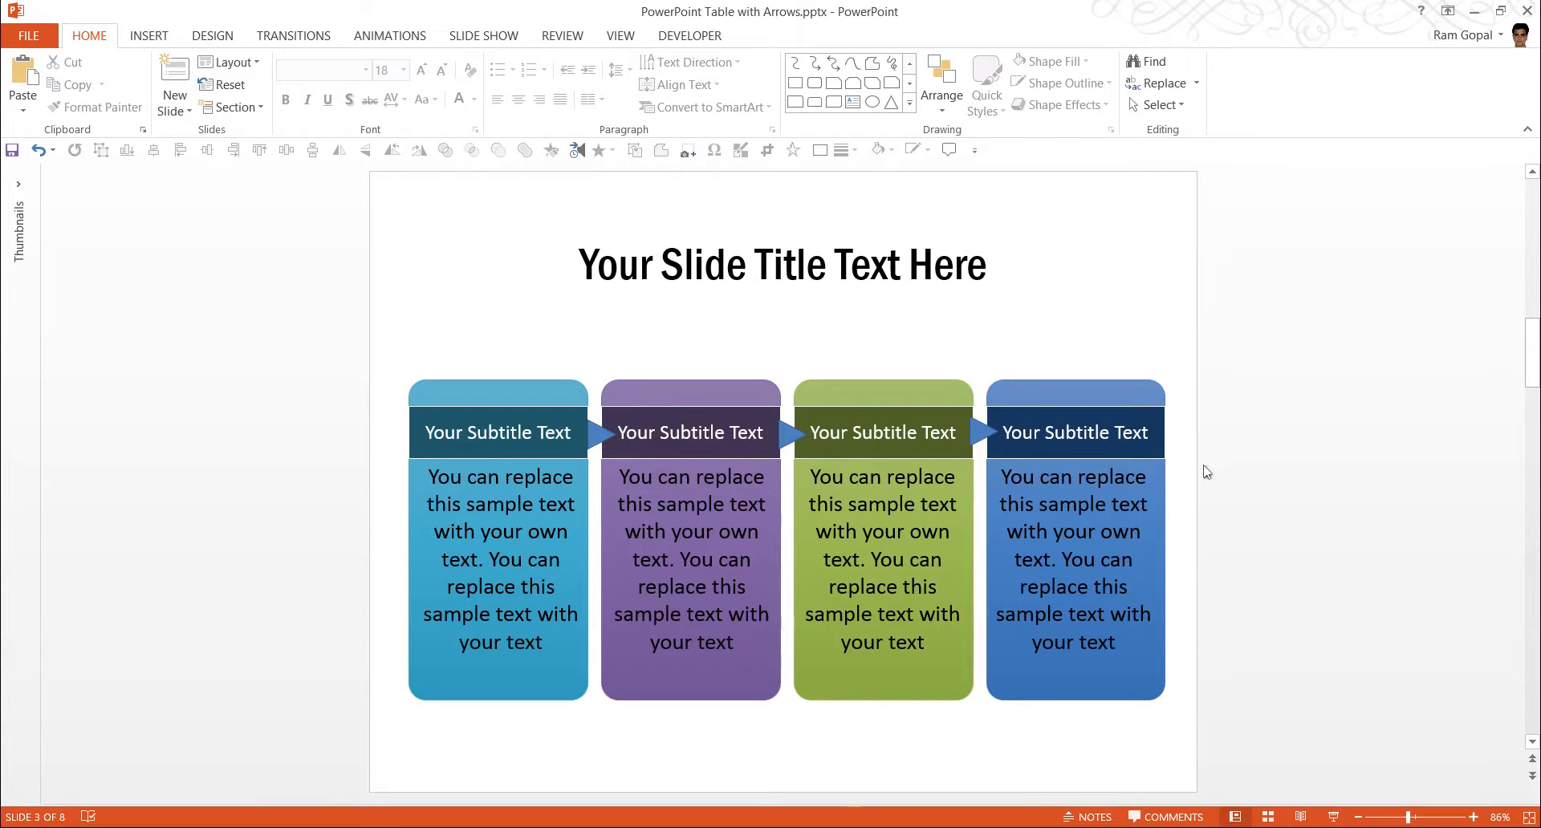
{"action": "mouse_move", "coordinate": [1001, 454]}
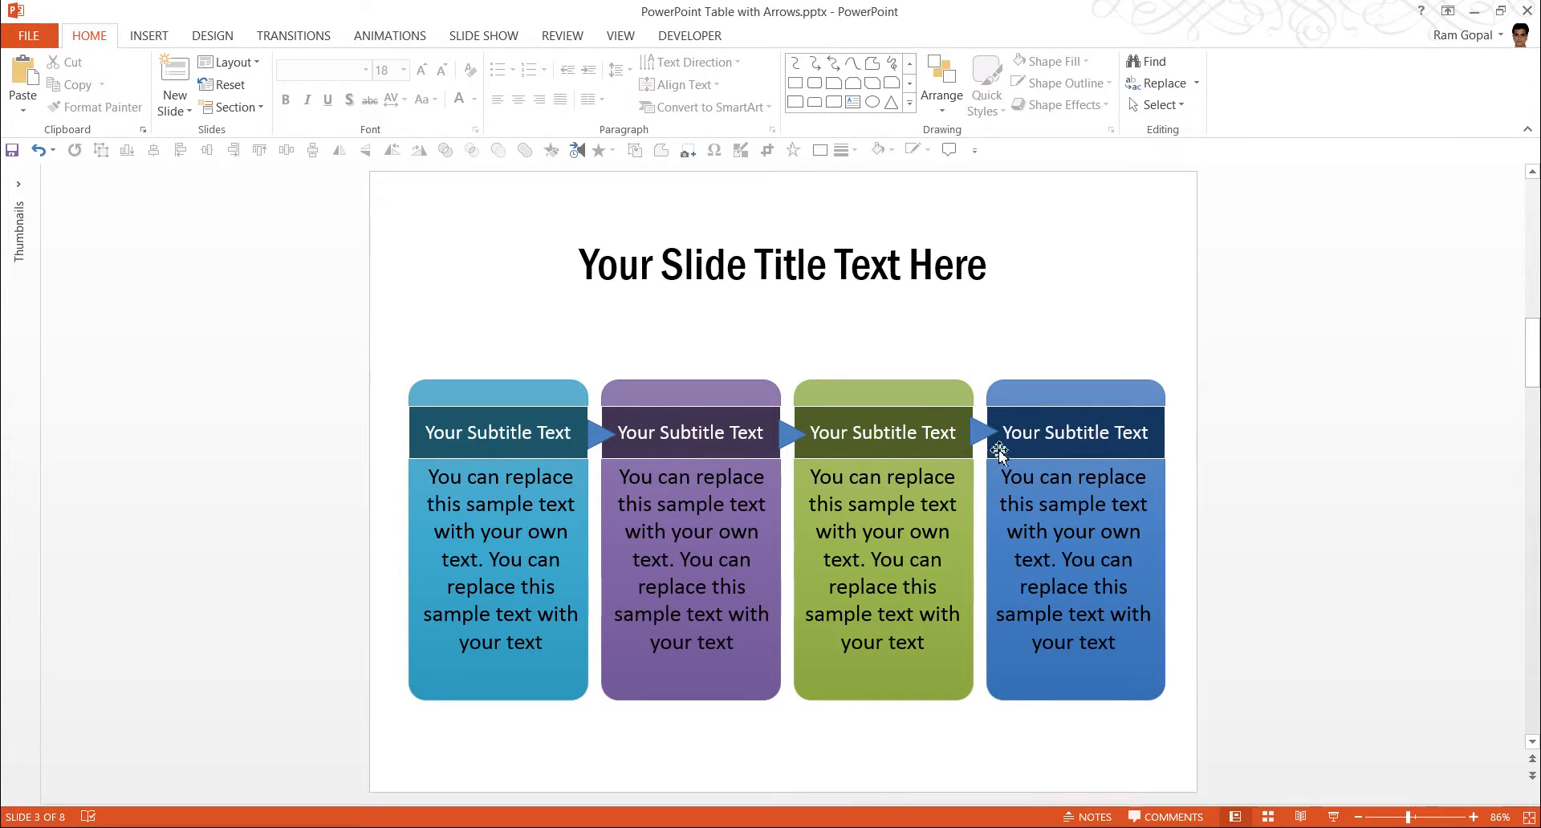
Recolour the three connecting triangles with a tan fill and matching outline.
{"action": "left_click", "coordinate": [978, 433]}
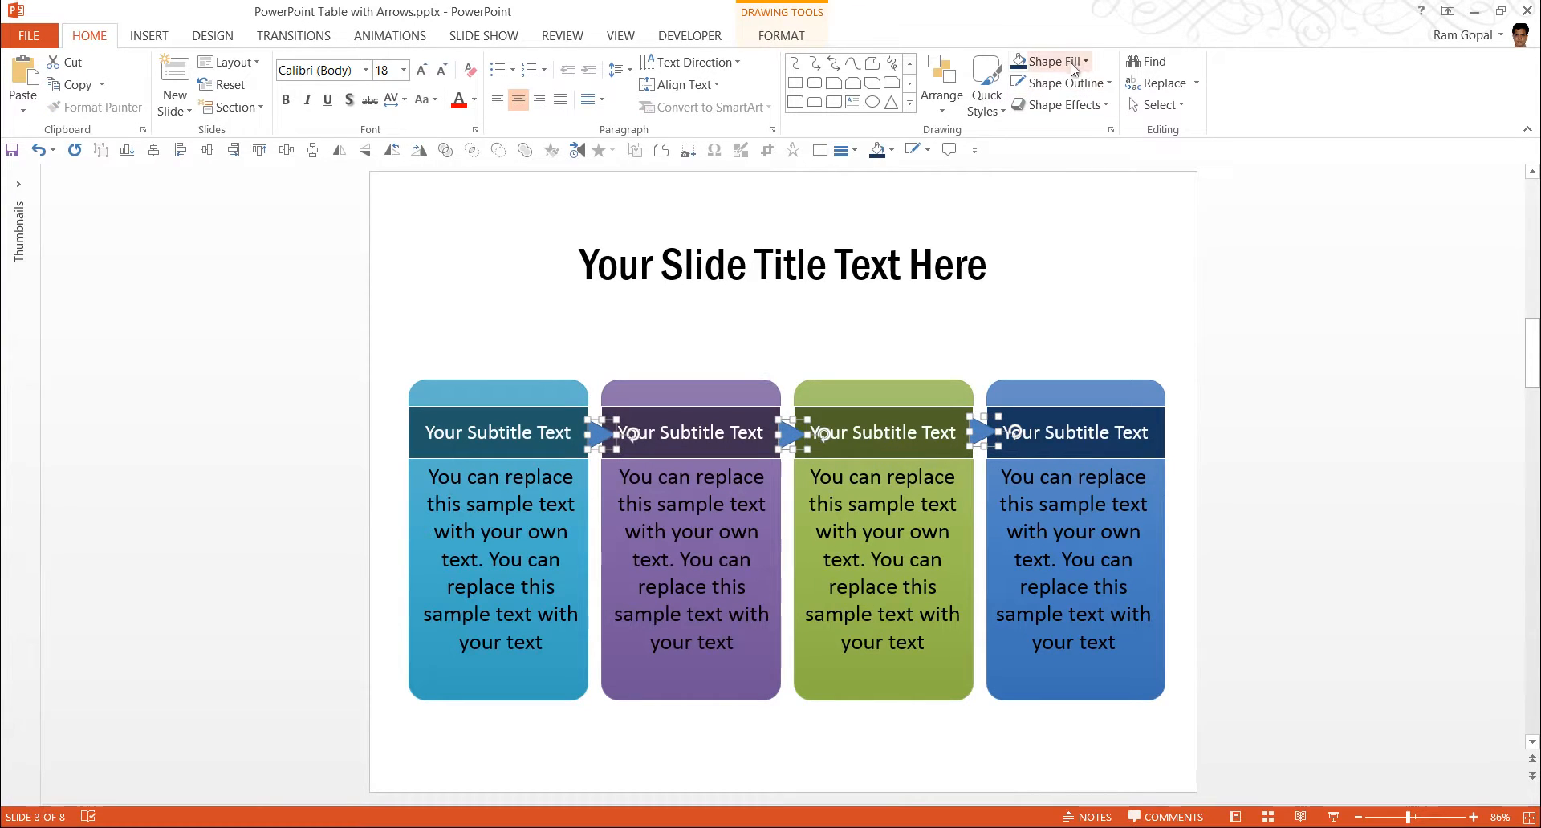
{"action": "left_click", "coordinate": [1049, 61]}
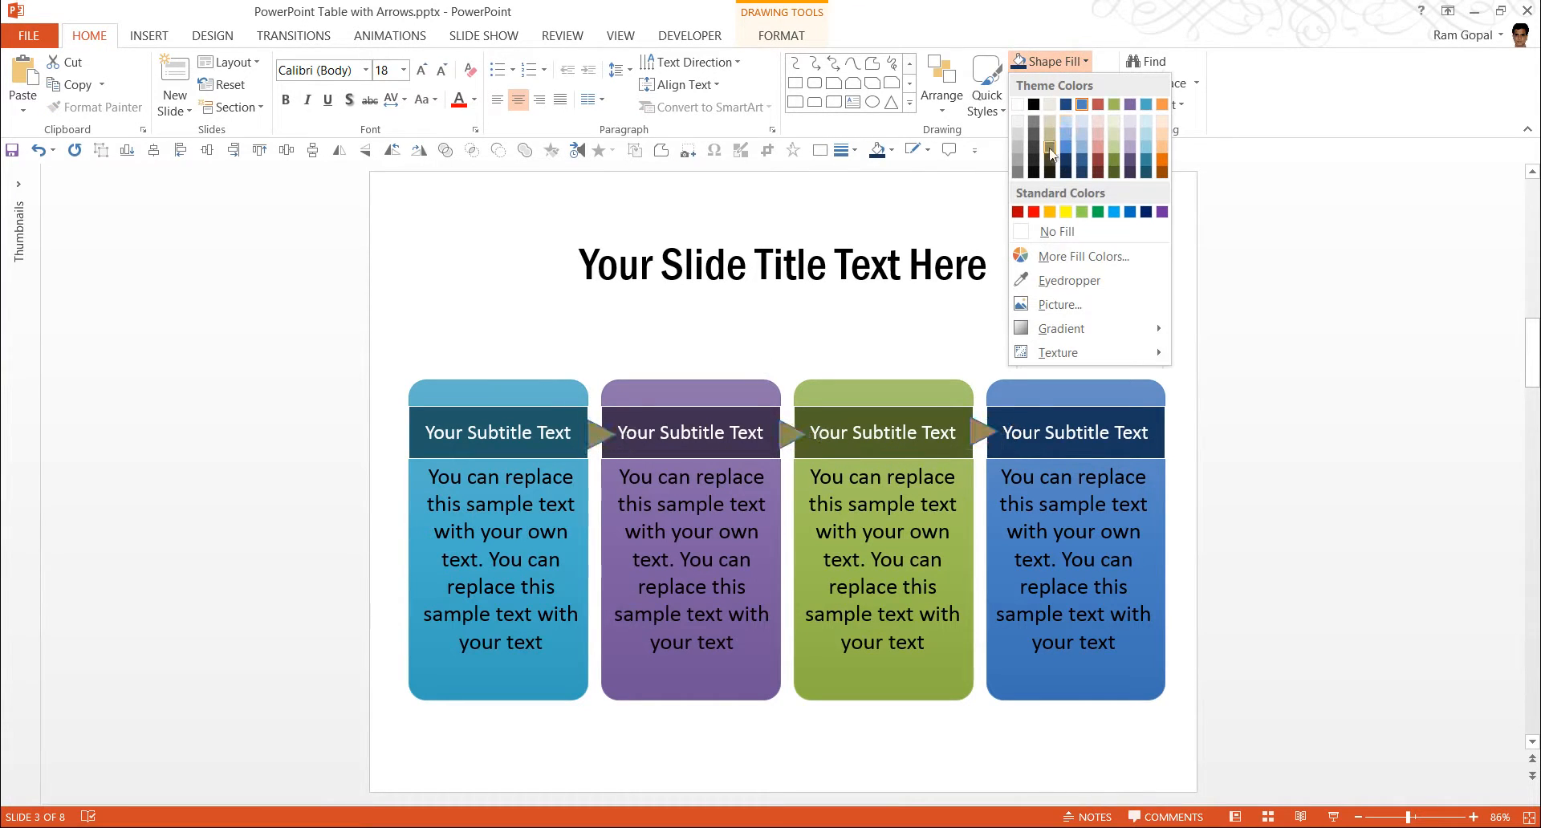
{"action": "left_click", "coordinate": [1056, 83]}
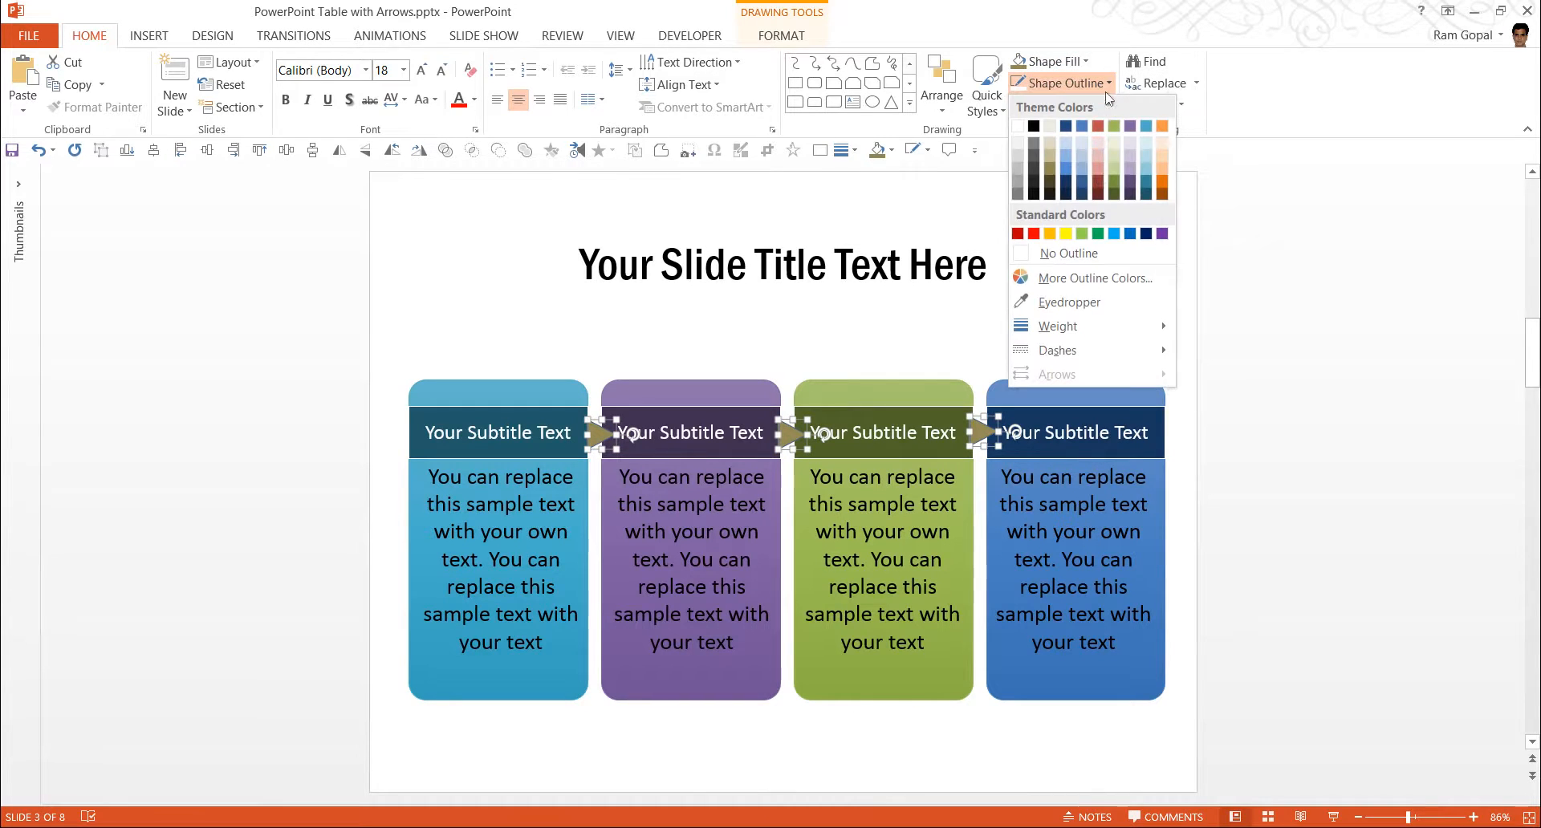
{"action": "left_click", "coordinate": [1336, 452]}
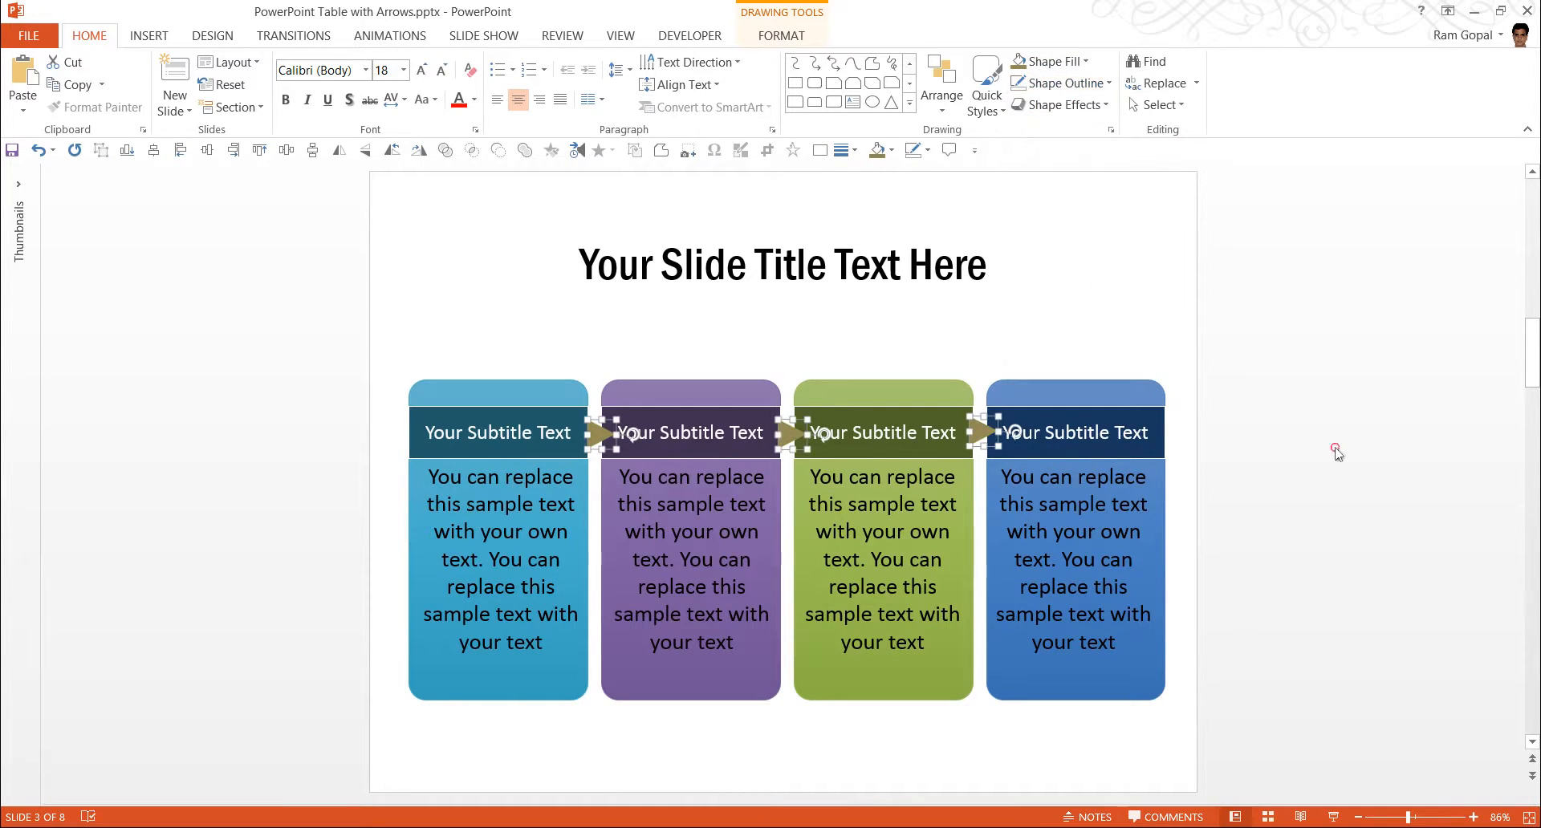
{"action": "left_click", "coordinate": [612, 707]}
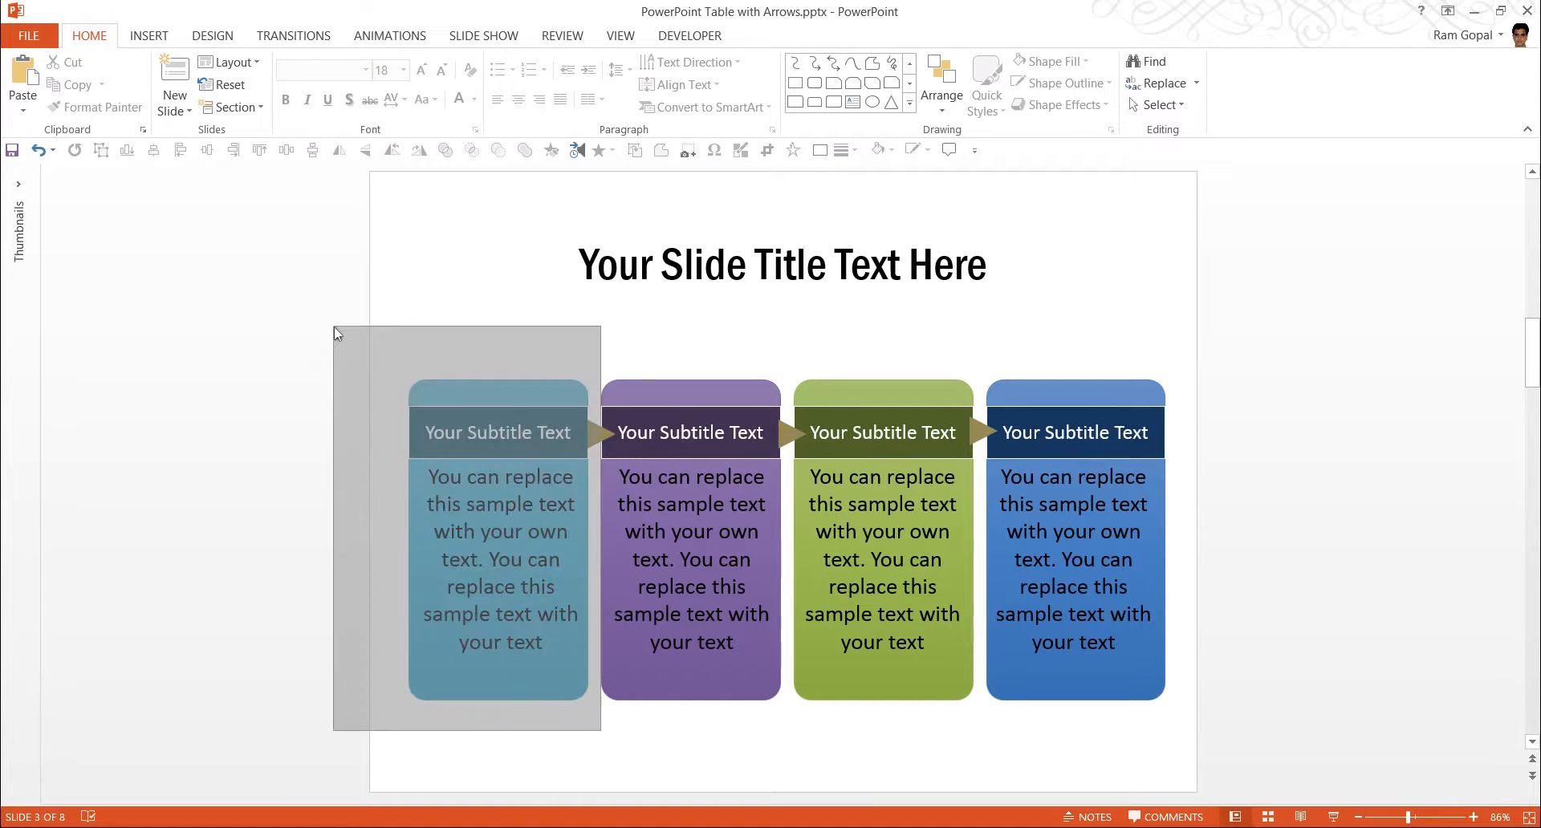
Select all four coloured card groups together for shared formatting.
{"action": "left_click", "coordinate": [498, 540]}
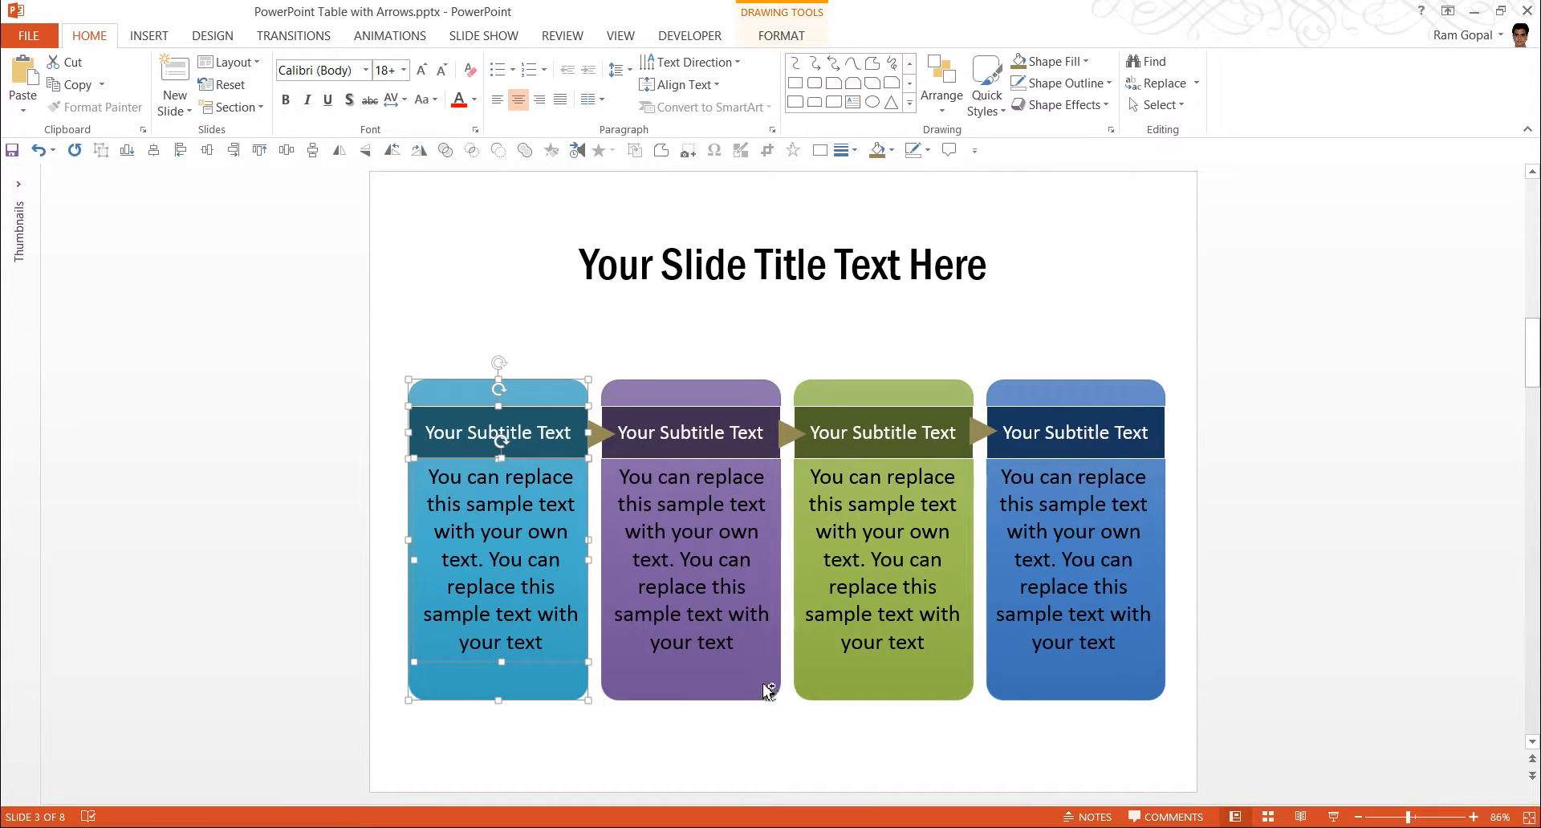
{"action": "left_click", "coordinate": [776, 739]}
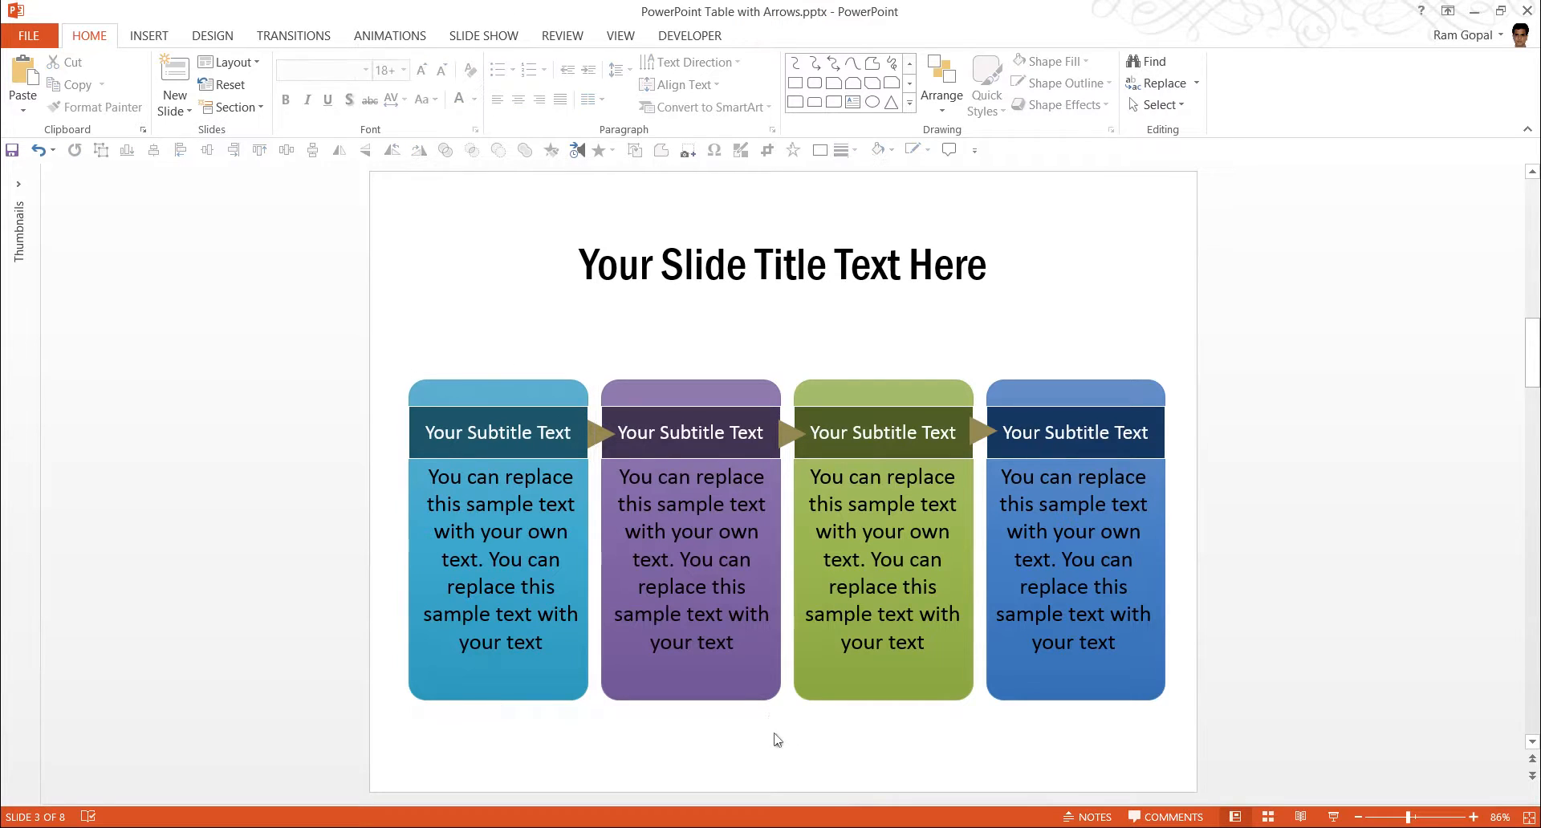
{"action": "left_click", "coordinate": [690, 540]}
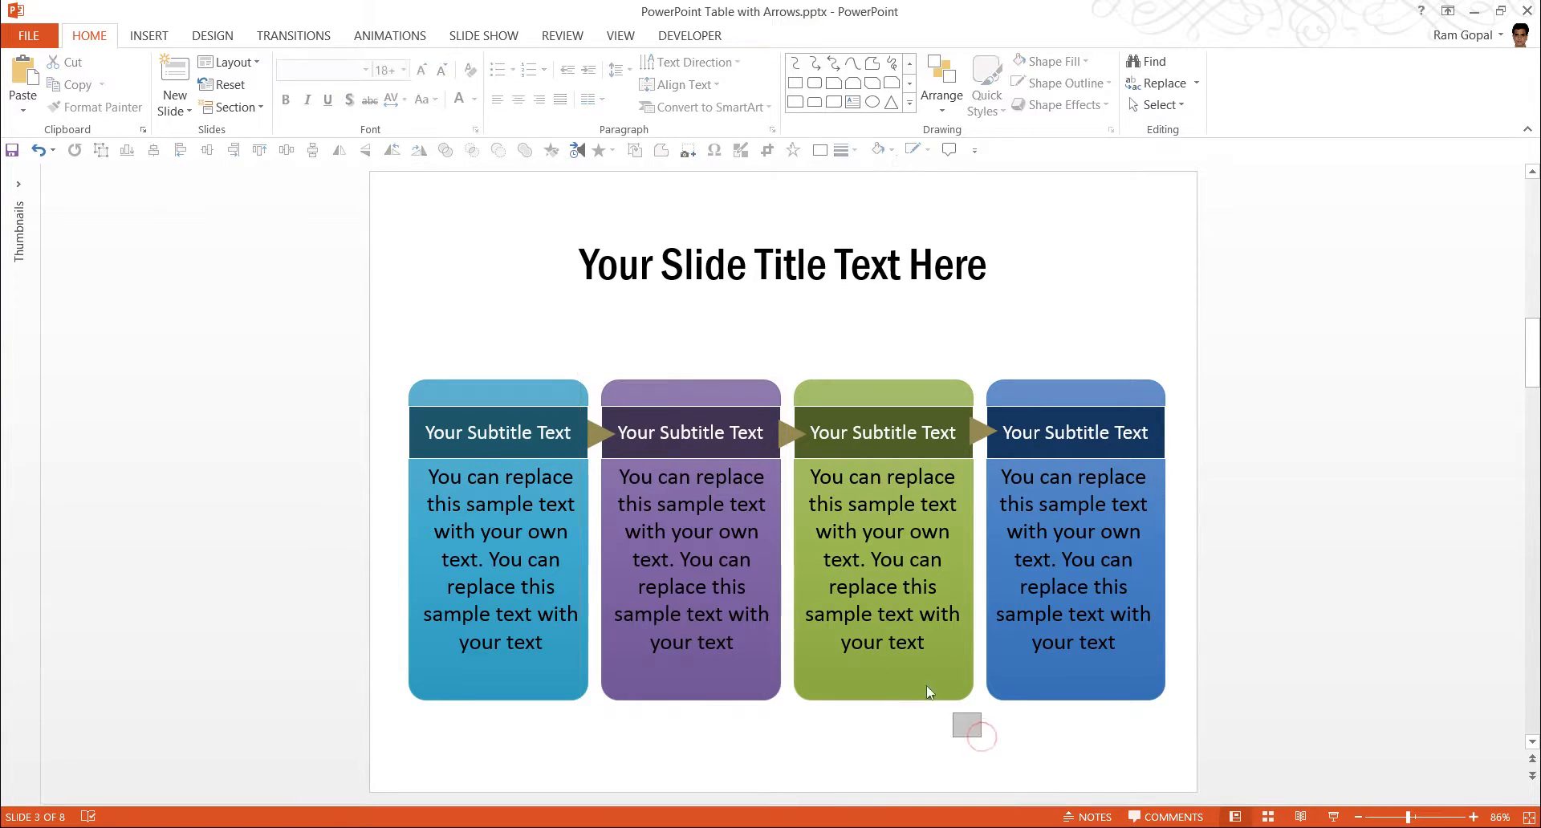
{"action": "left_click", "coordinate": [881, 540]}
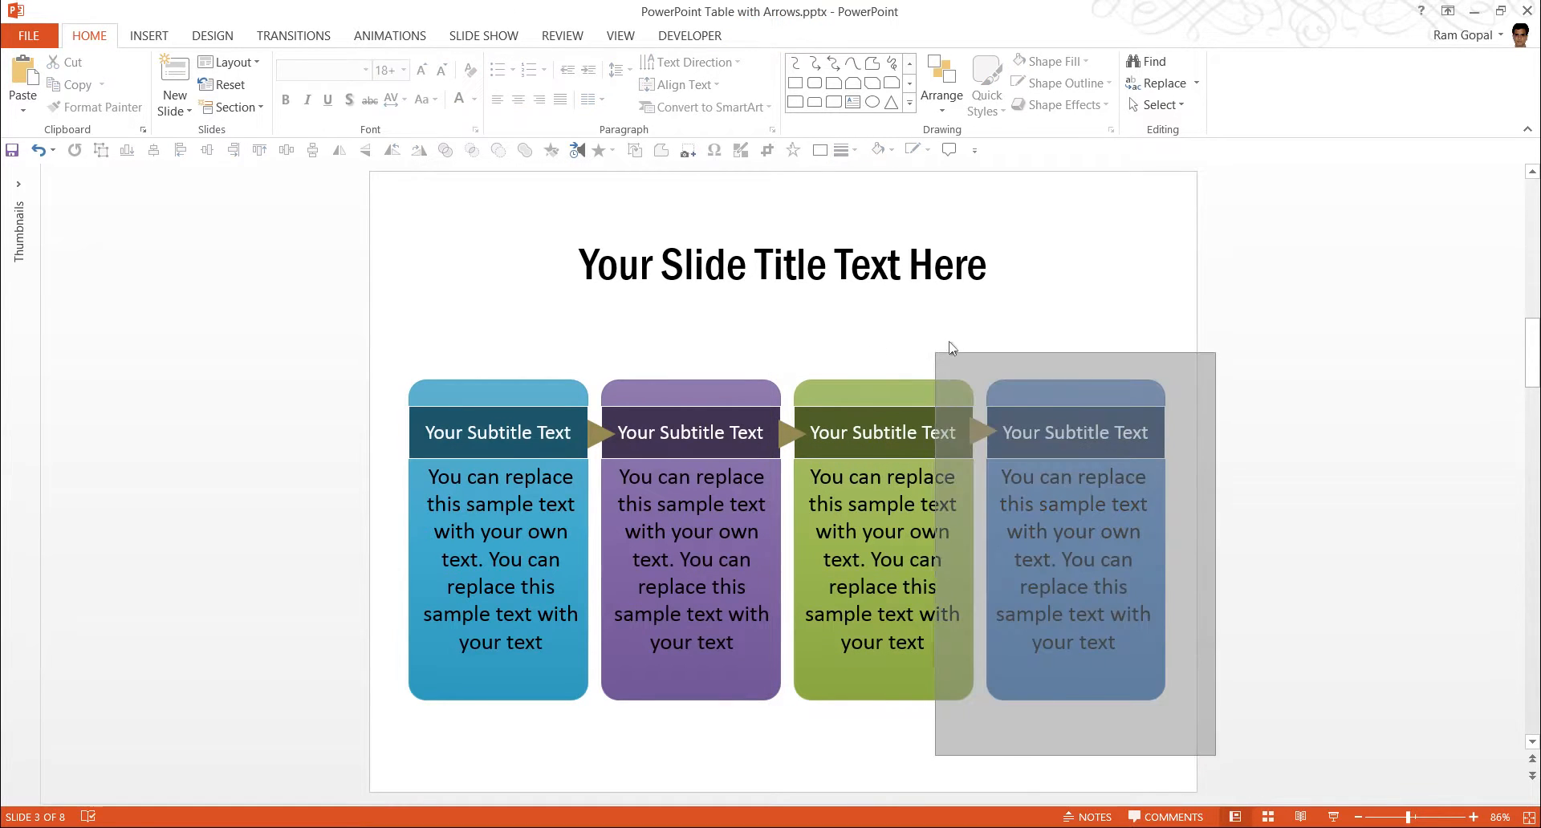
{"action": "left_click", "coordinate": [1074, 540]}
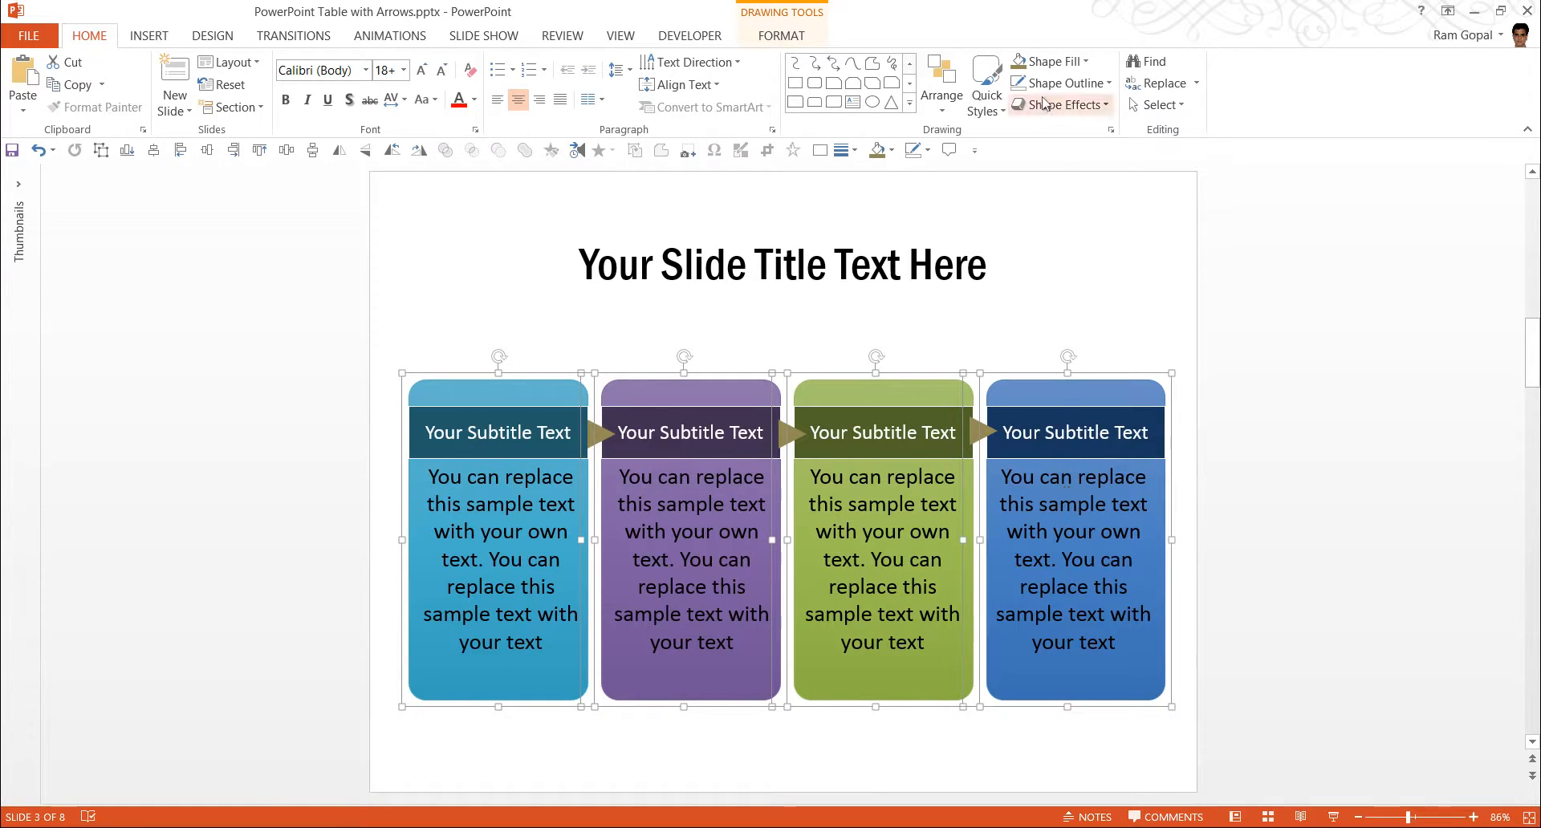
{"action": "mouse_move", "coordinate": [1081, 224]}
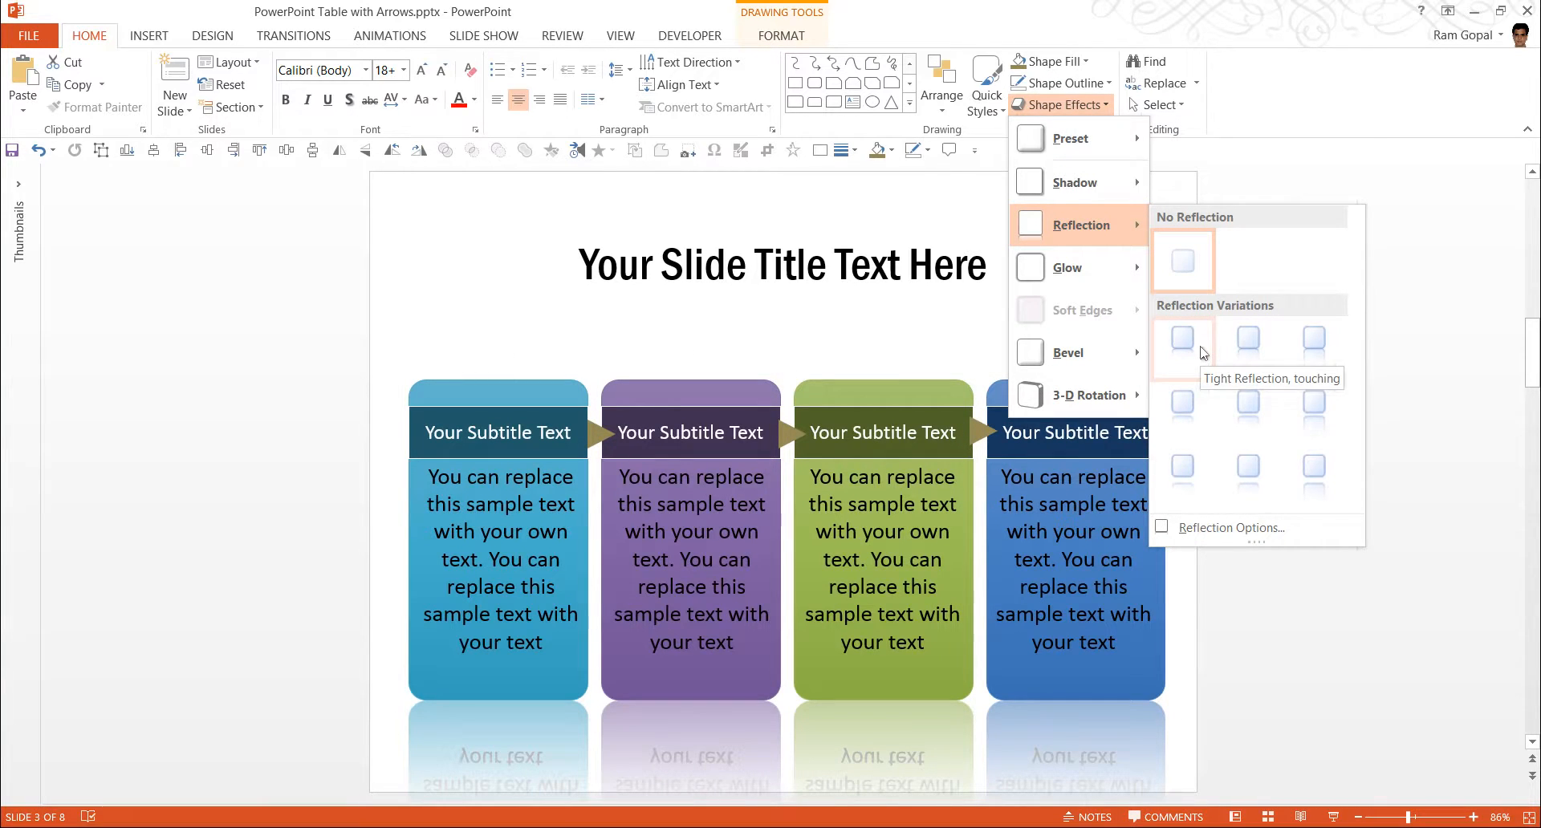
Apply a Tight Reflection, touching, shape effect to all four cards.
{"action": "left_click", "coordinate": [1273, 674]}
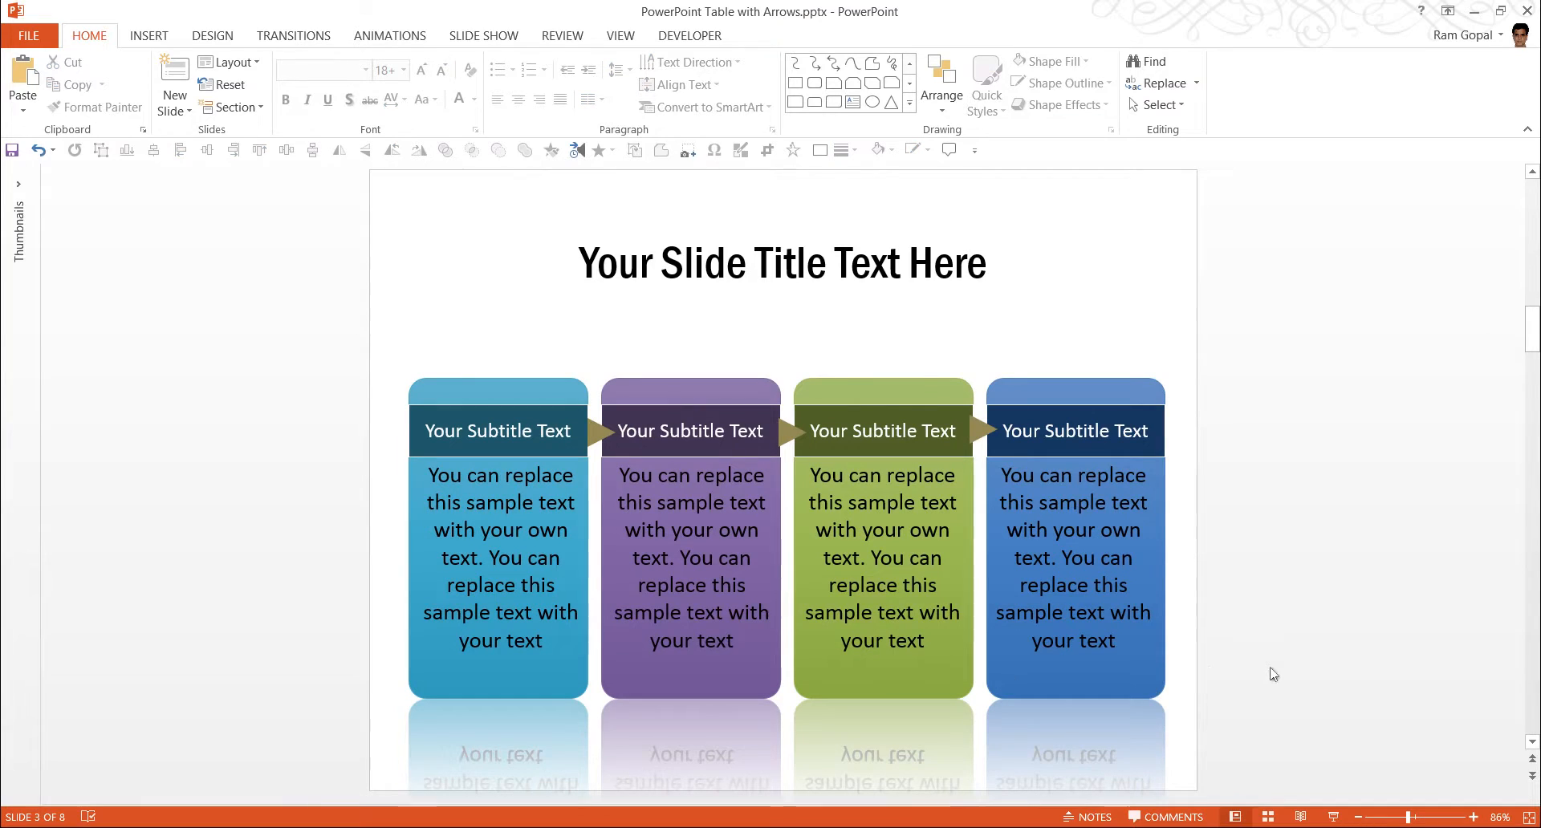
{"action": "mouse_move", "coordinate": [535, 730]}
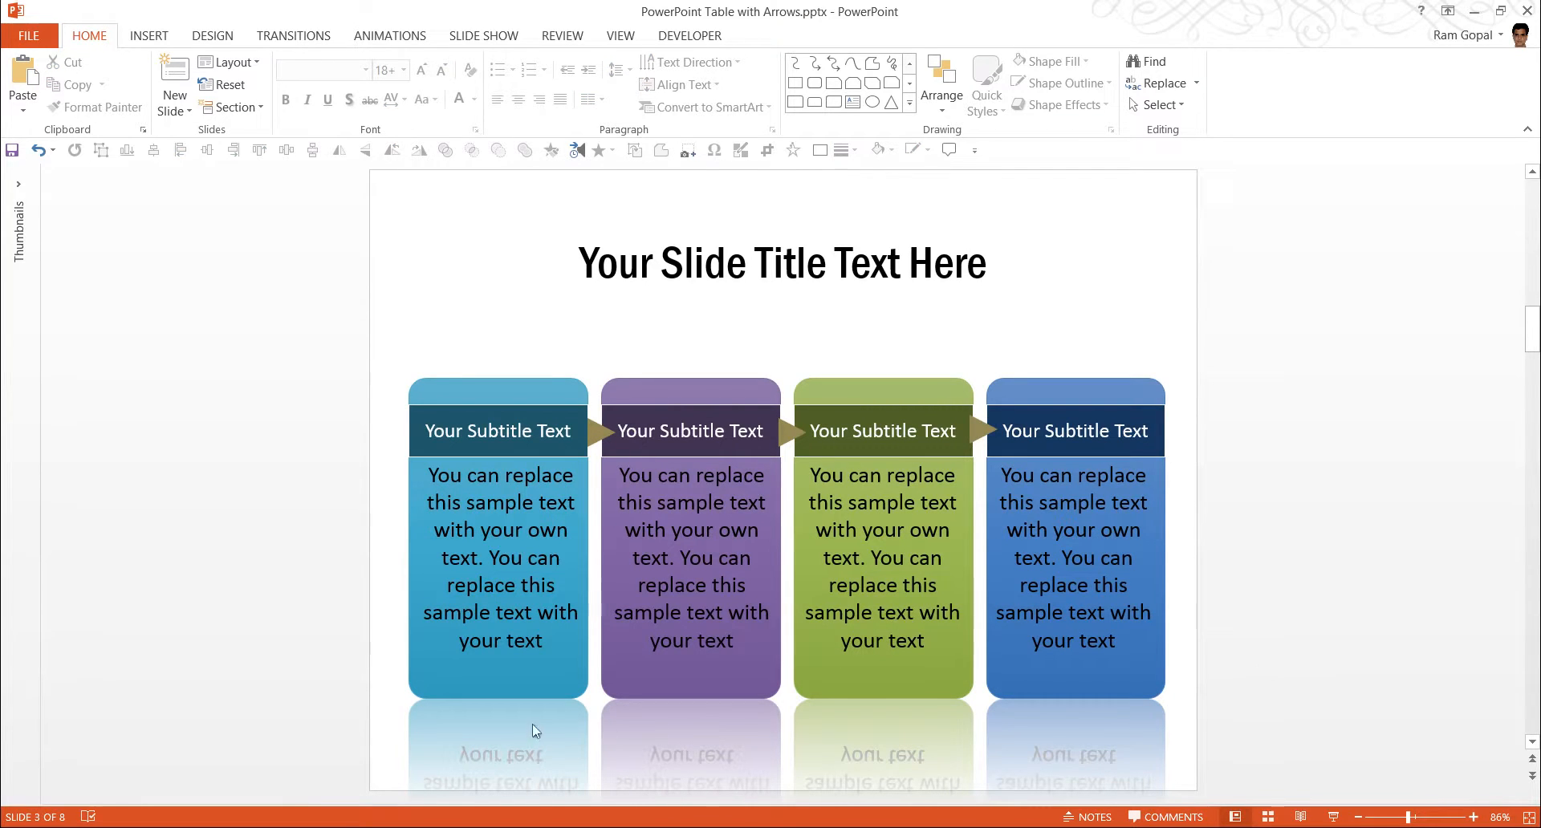
{"action": "mouse_move", "coordinate": [354, 610]}
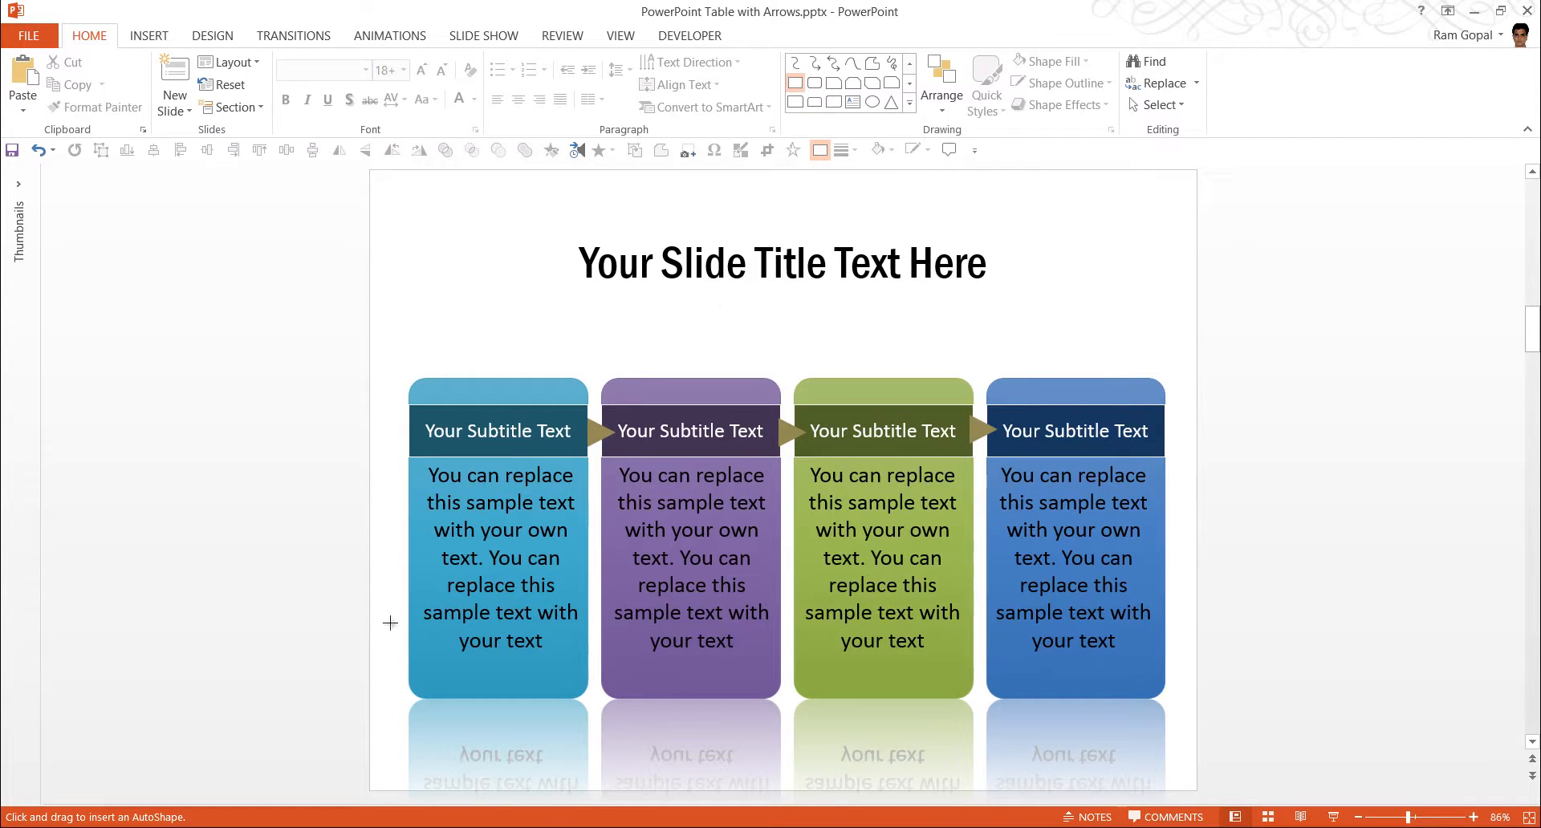
{"action": "mouse_move", "coordinate": [372, 628]}
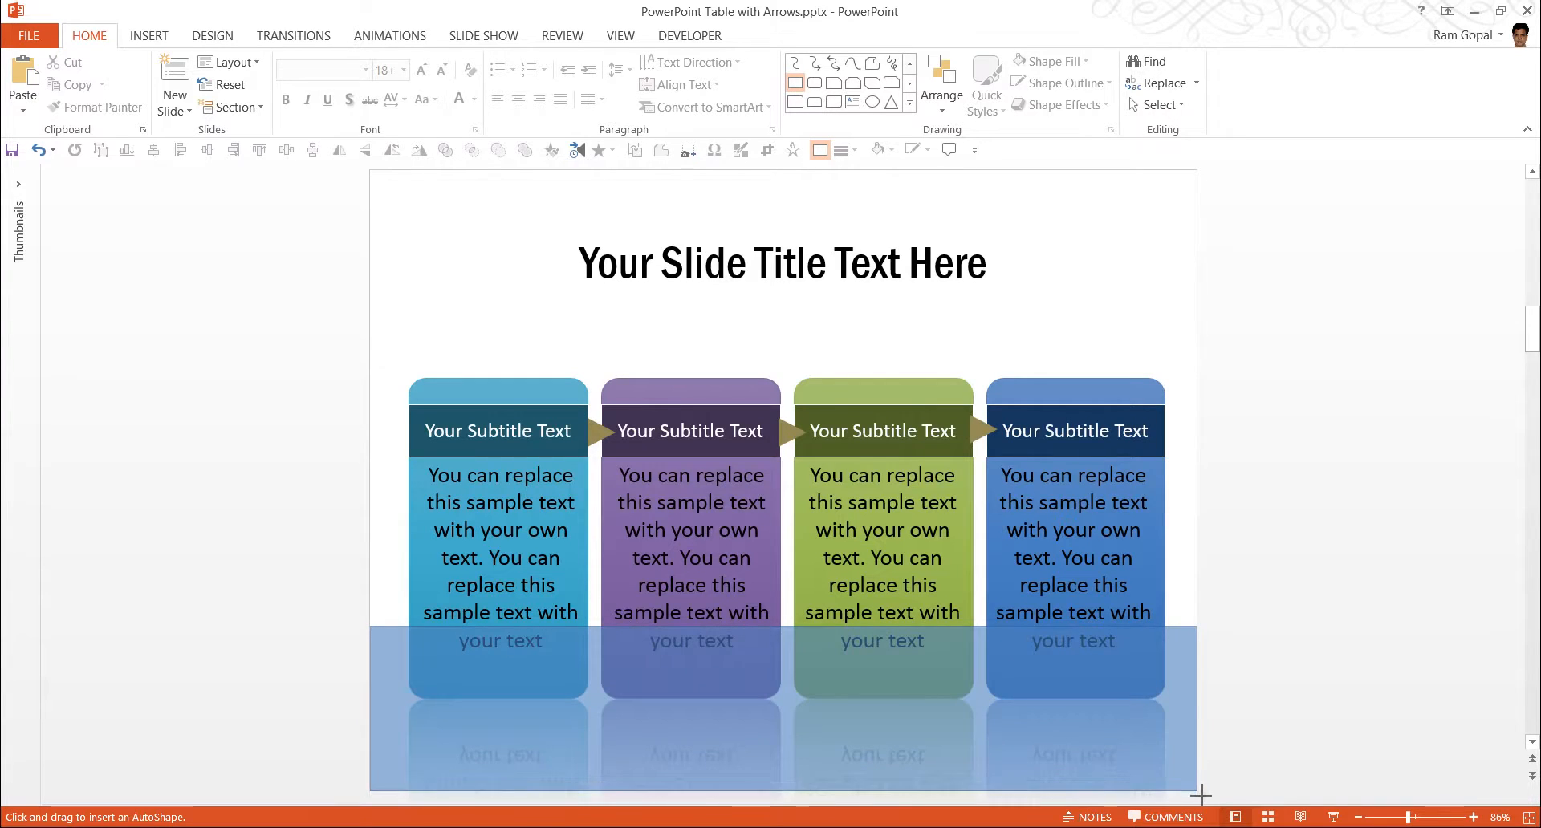
Remove the outline from the gray floor rectangle spanning the slide bottom.
{"action": "left_click", "coordinate": [1056, 83]}
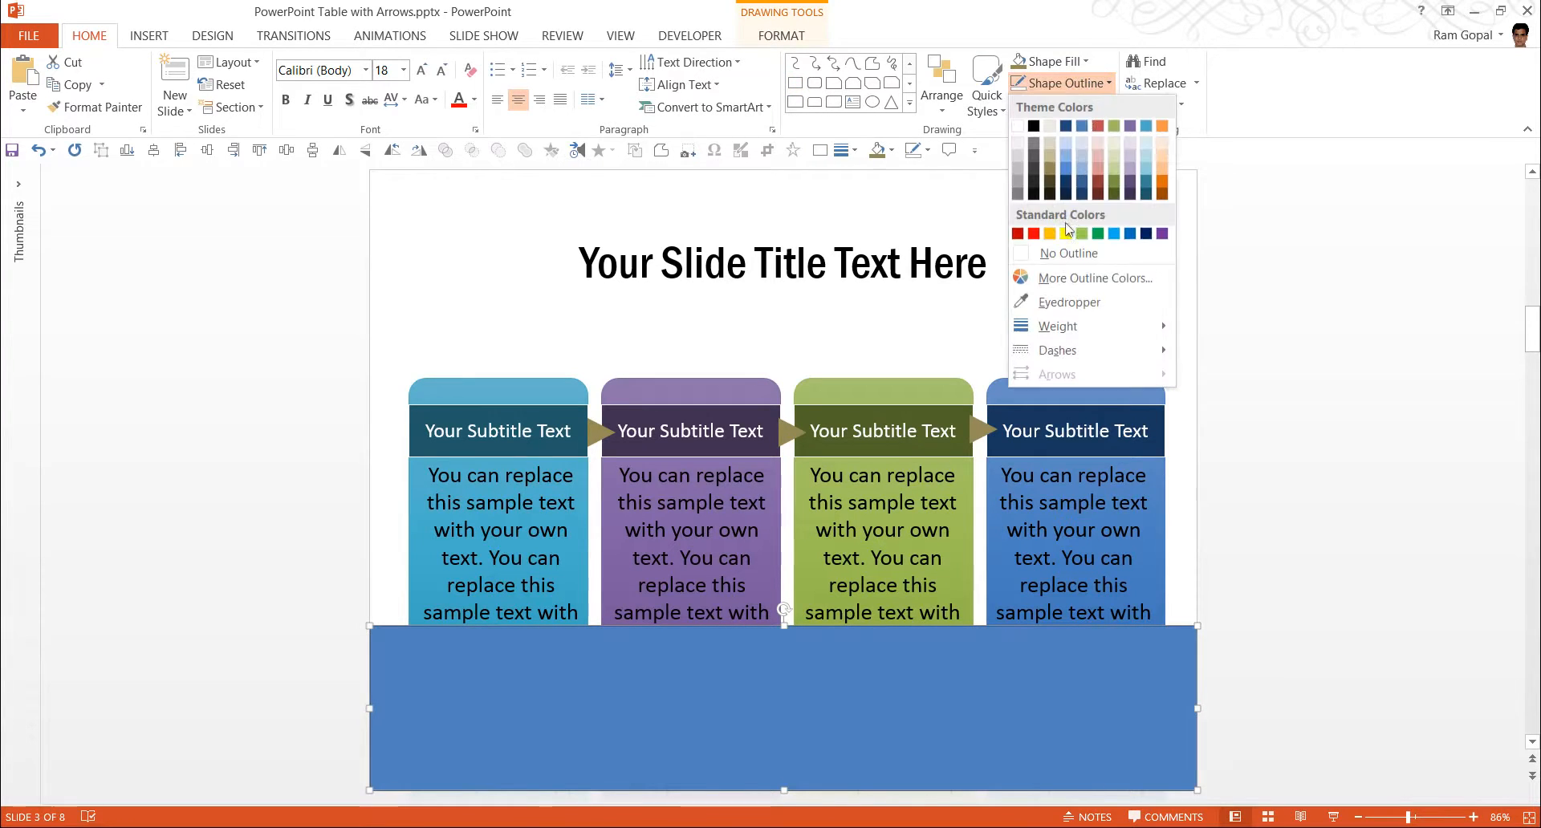
{"action": "left_click", "coordinate": [1056, 61]}
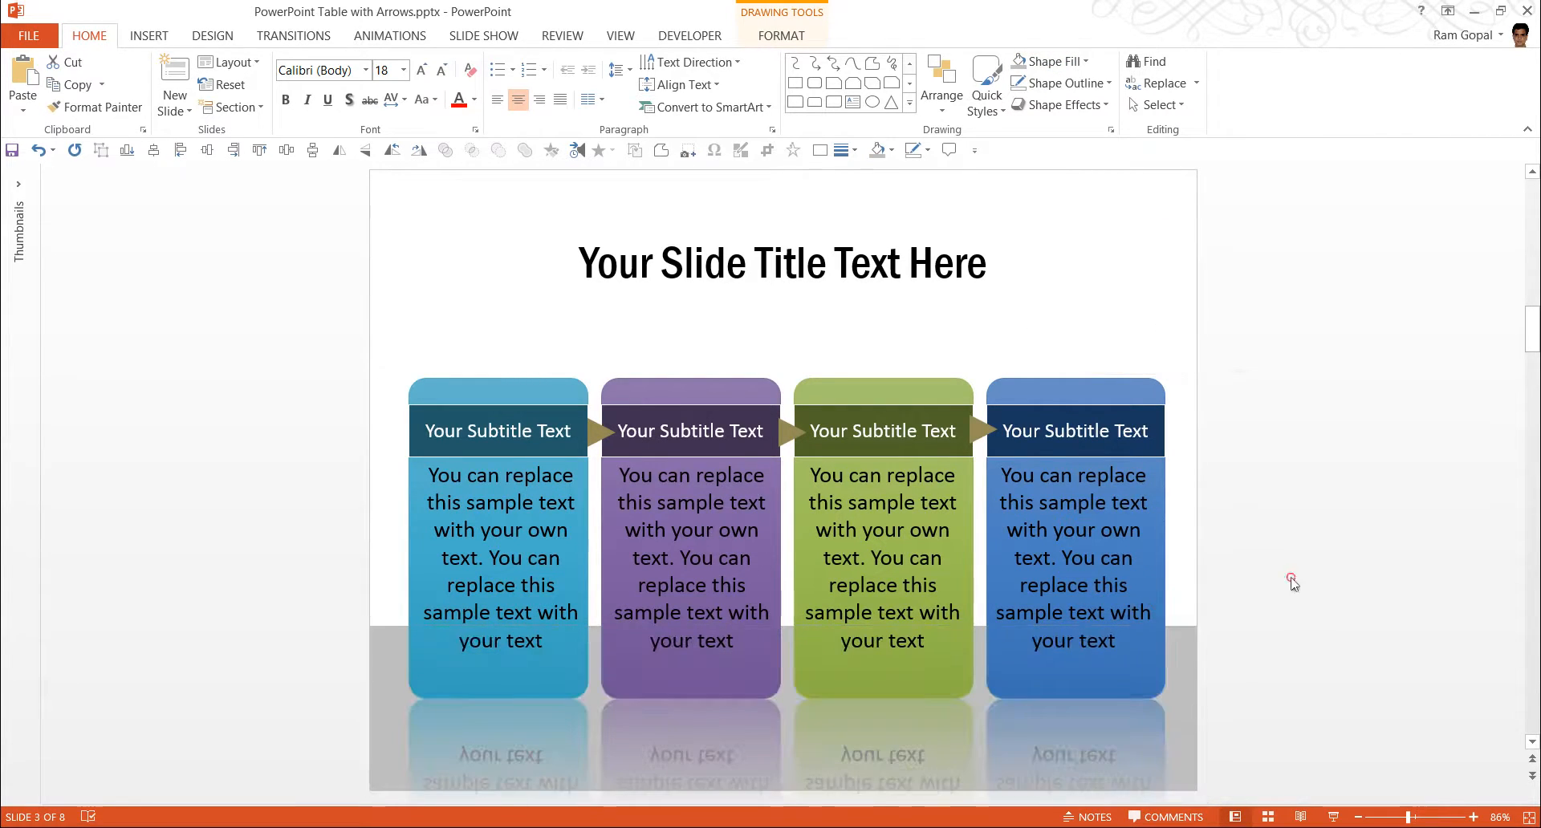
{"action": "left_click", "coordinate": [1293, 582]}
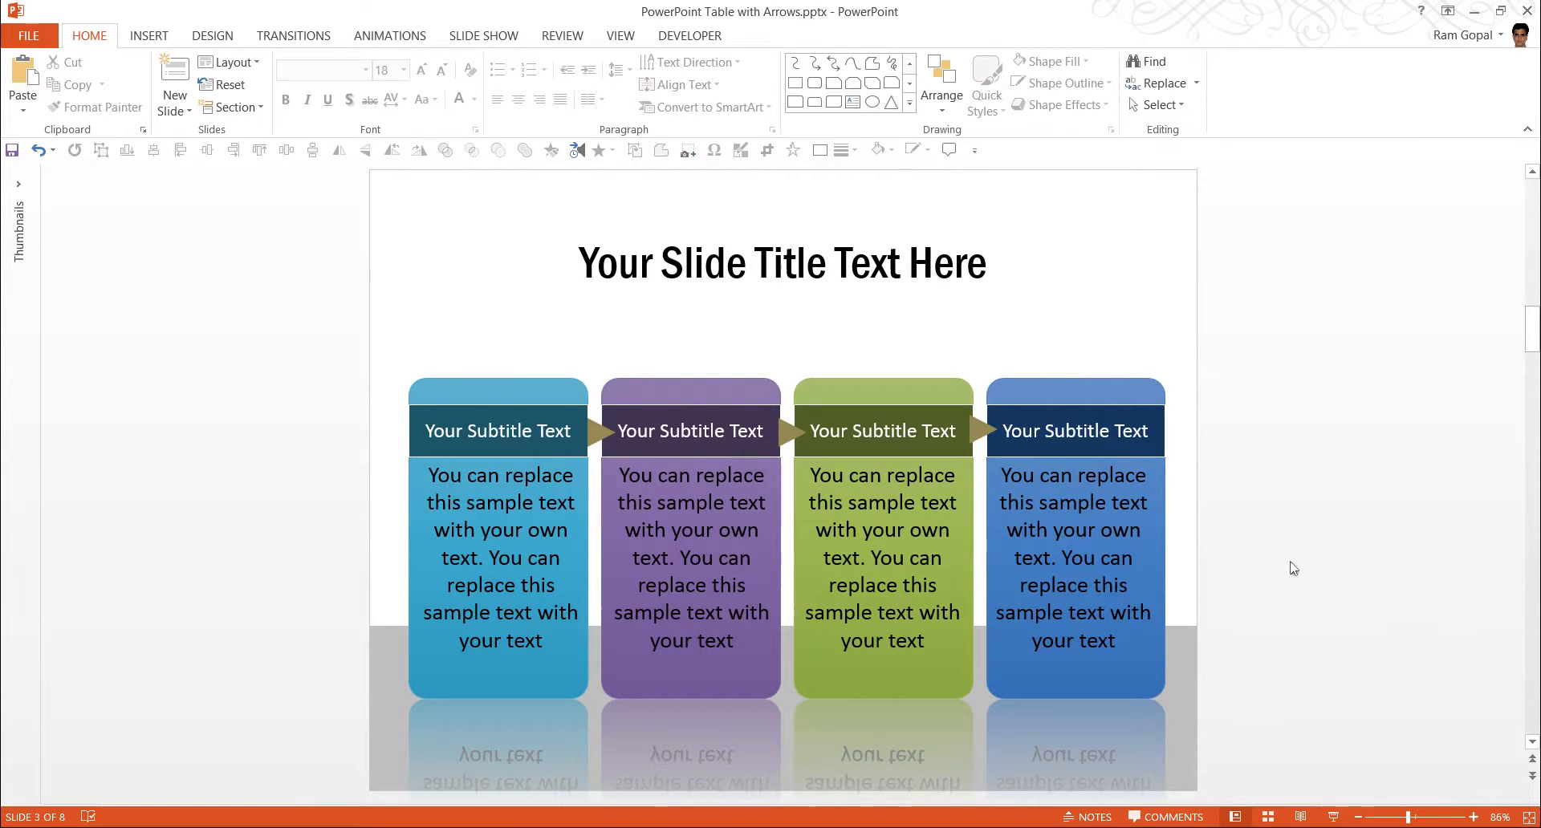
{"action": "mouse_move", "coordinate": [555, 395]}
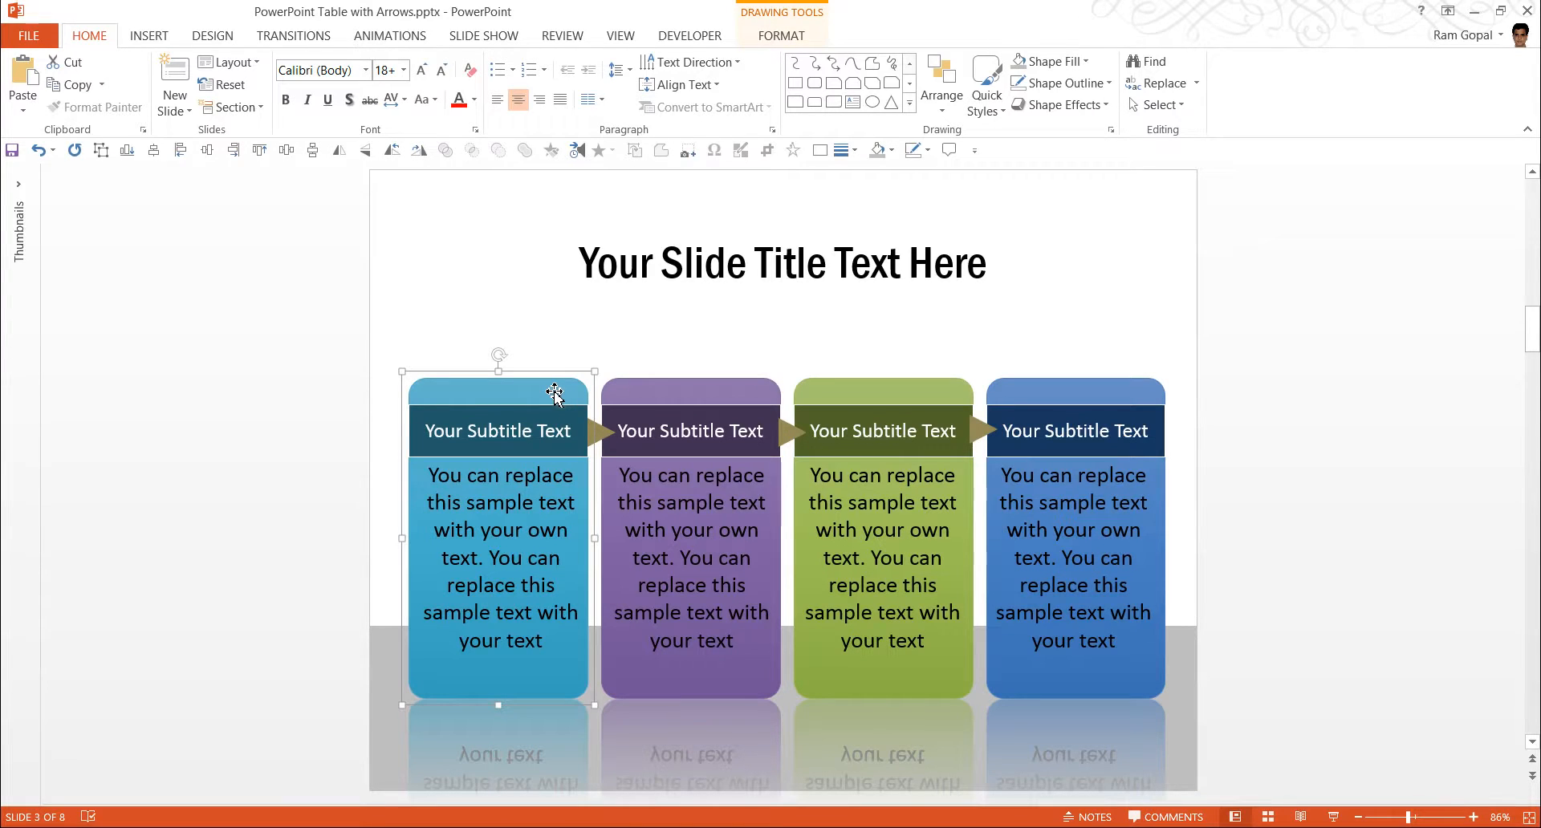
{"action": "mouse_move", "coordinate": [687, 393]}
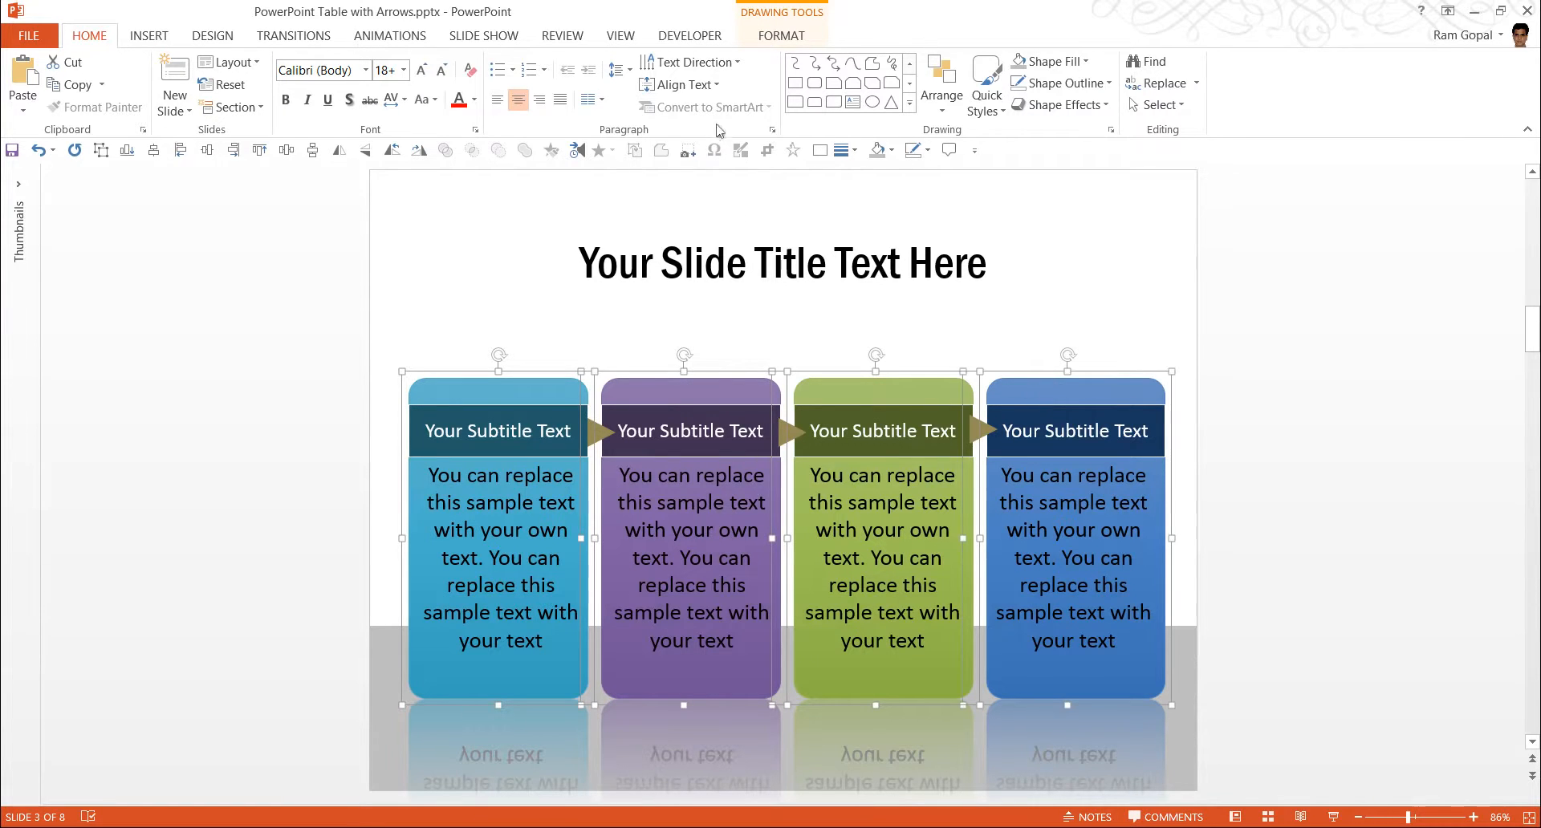
Give the four cards a Wipe entrance animation, numbered 1 to 4.
{"action": "left_click", "coordinate": [389, 35]}
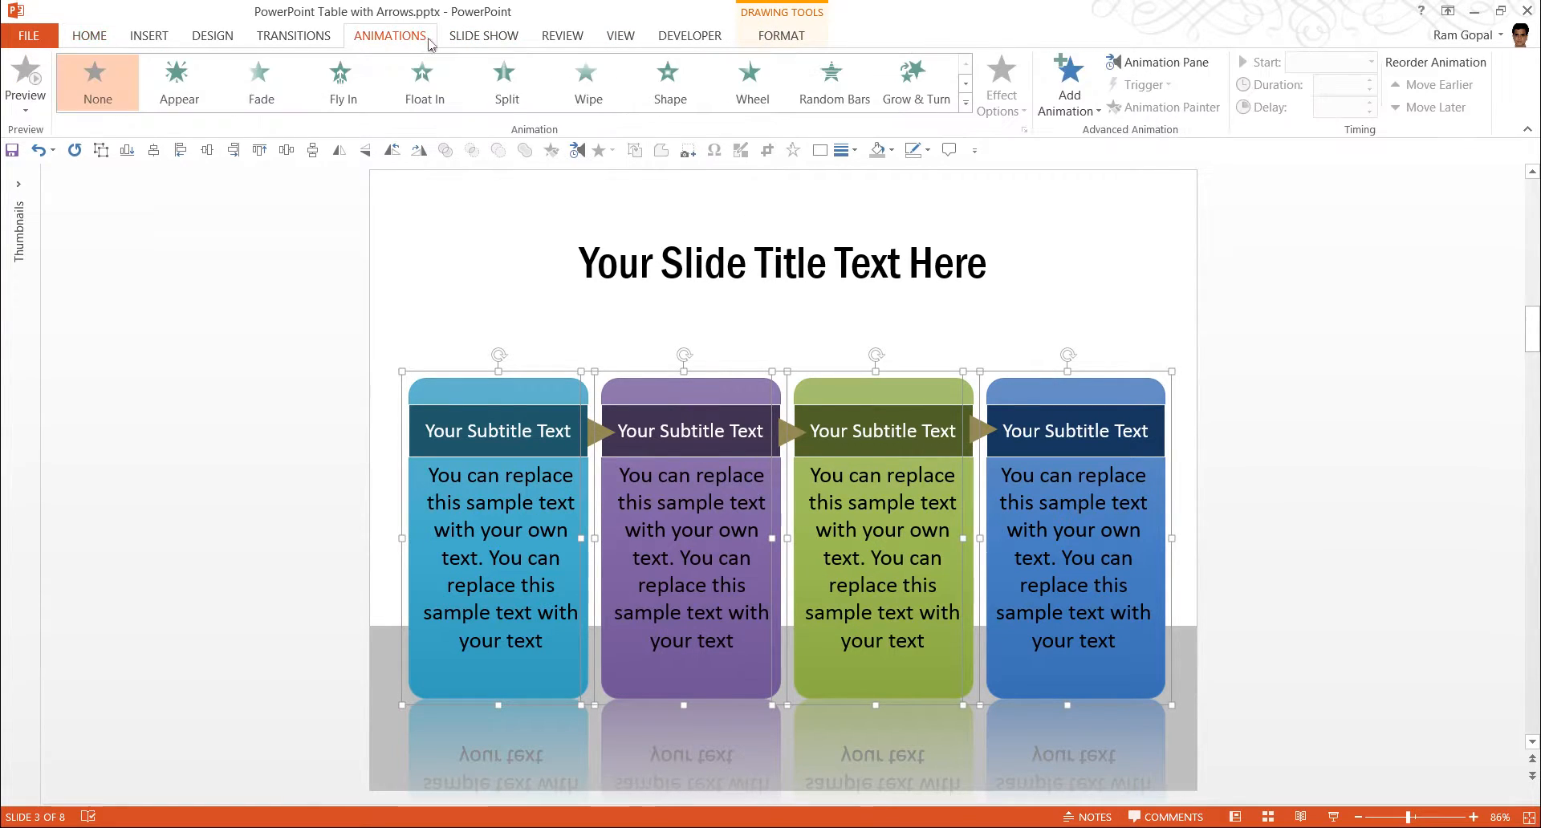
{"action": "left_click", "coordinate": [588, 81]}
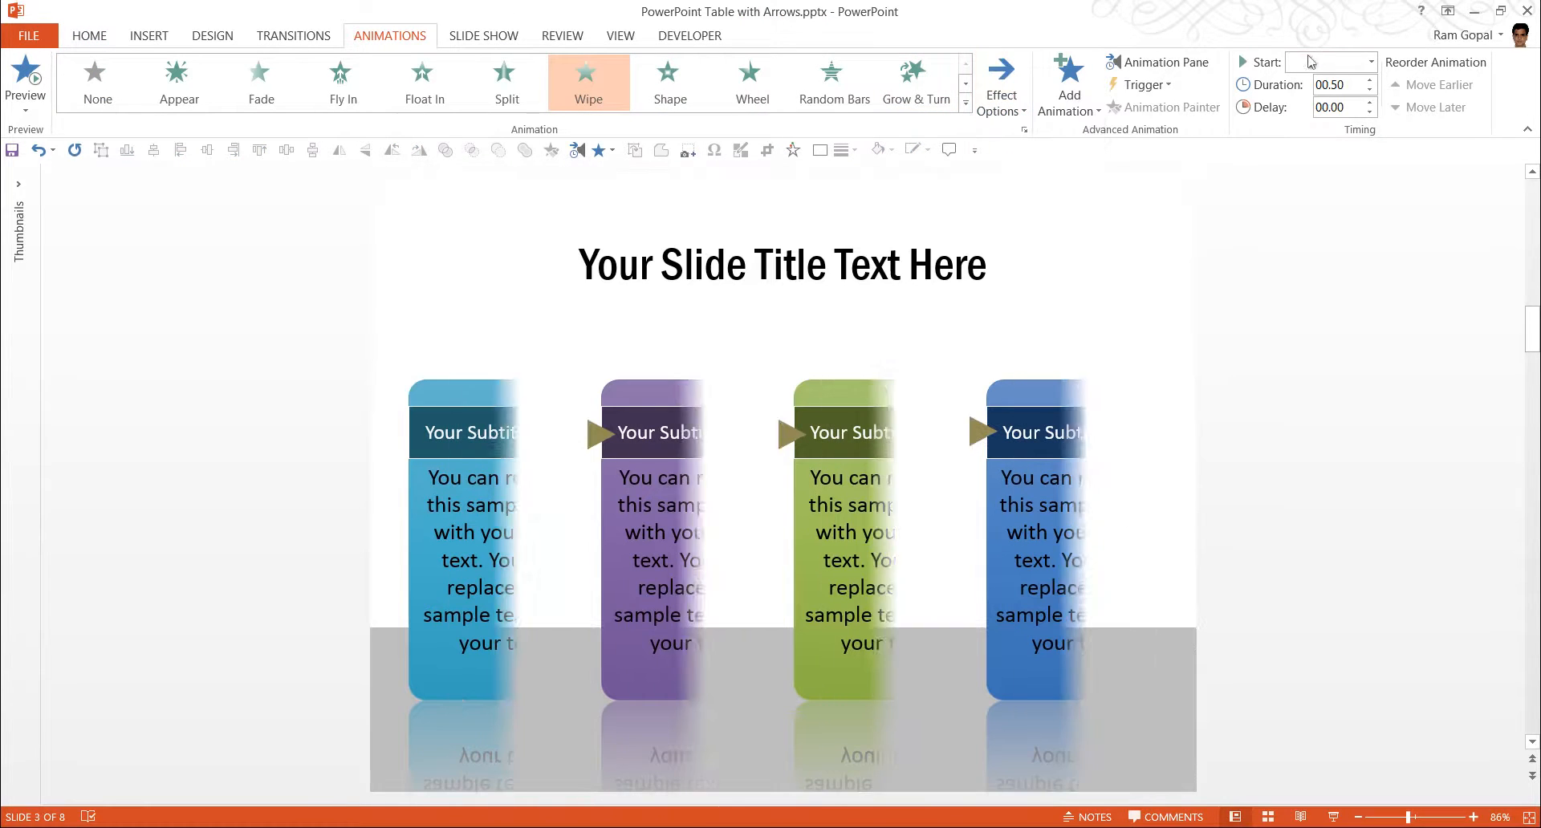
{"action": "left_click", "coordinate": [1329, 61]}
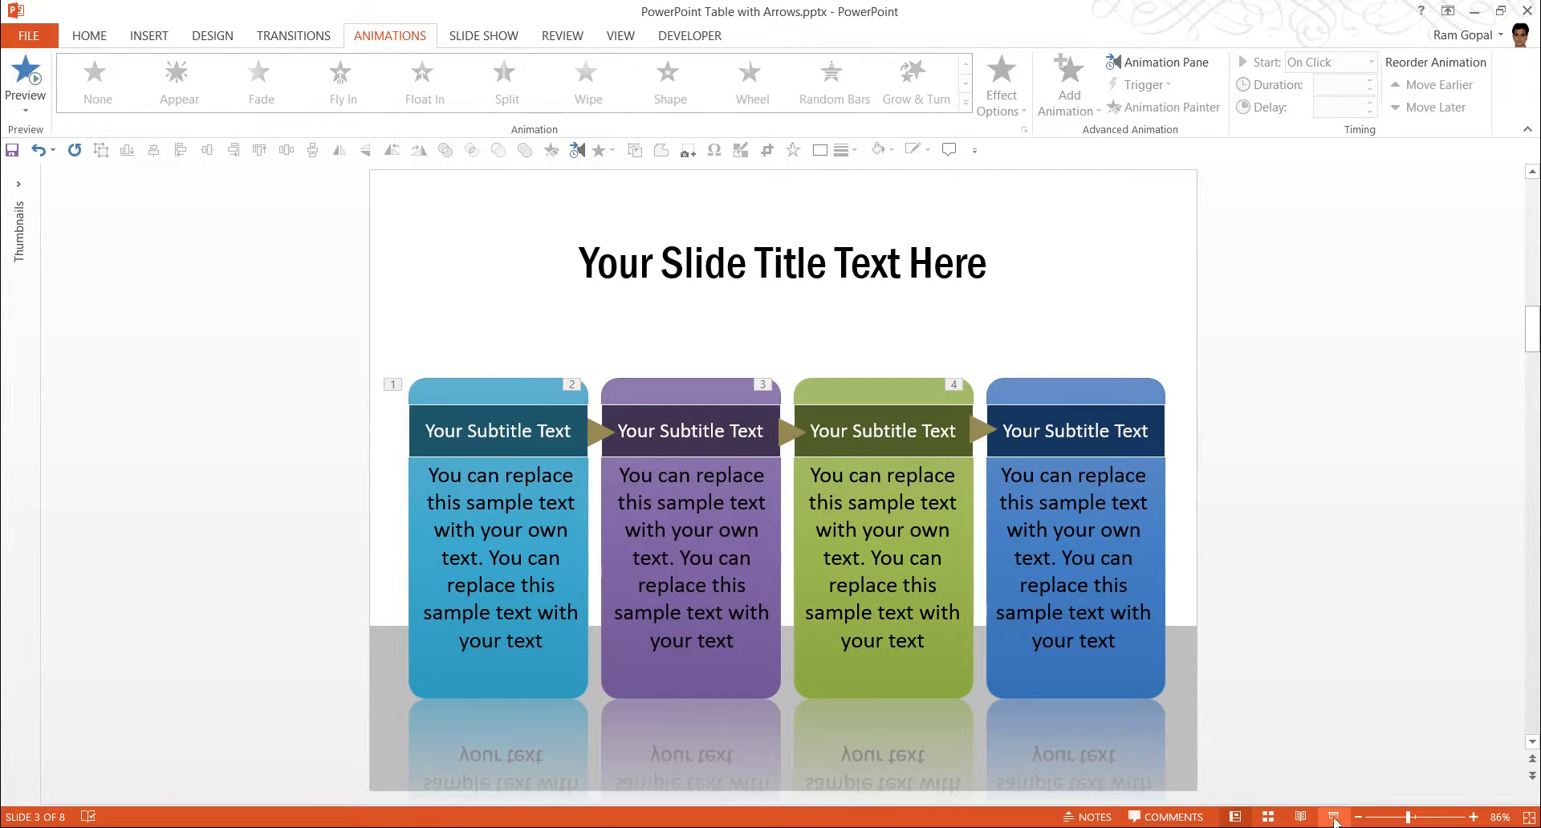
{"action": "left_click", "coordinate": [1333, 816]}
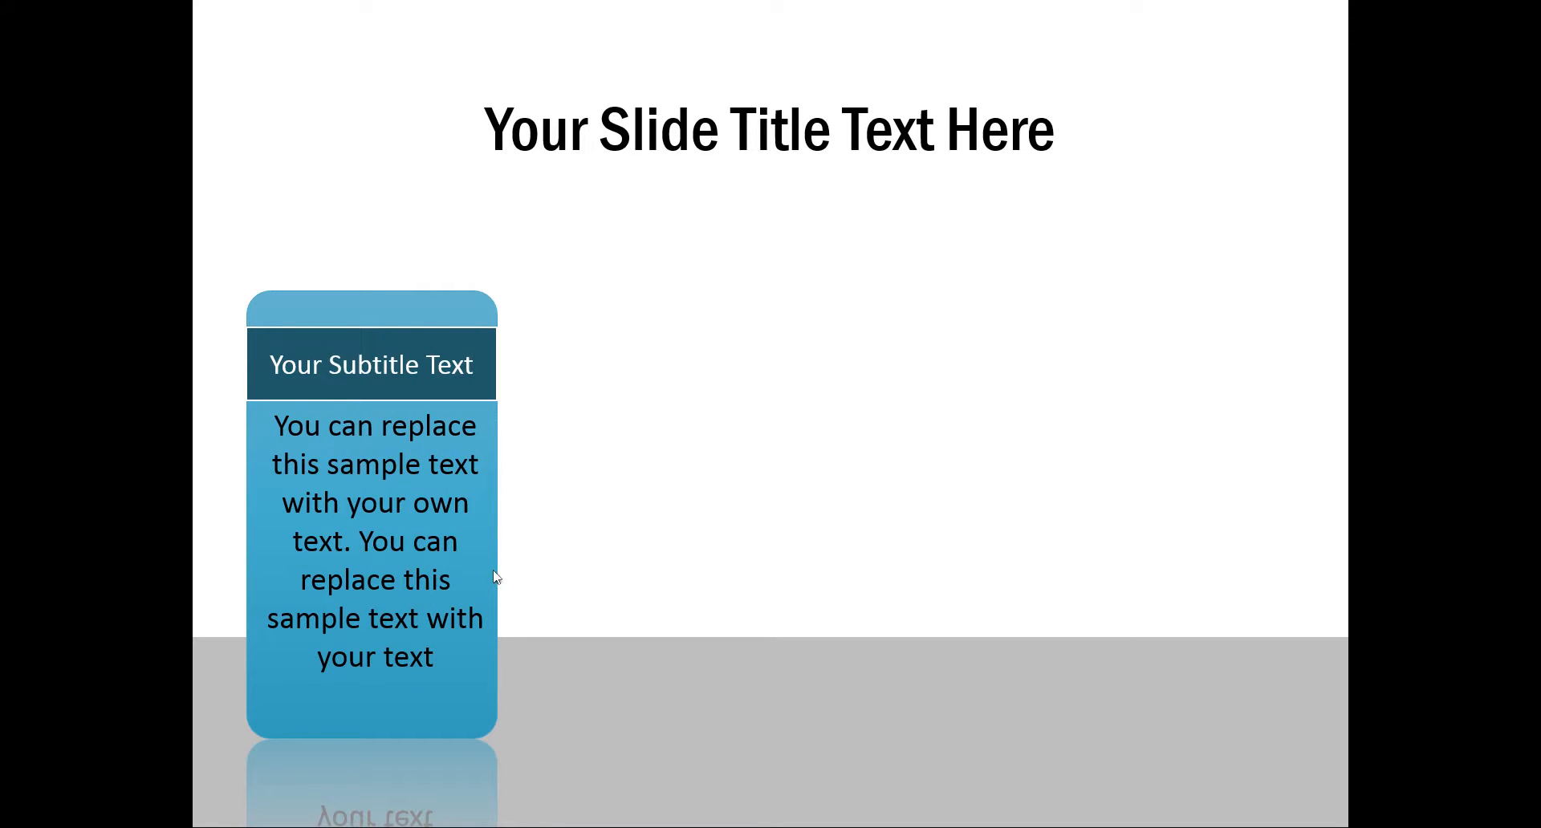
{"action": "mouse_move", "coordinate": [730, 609]}
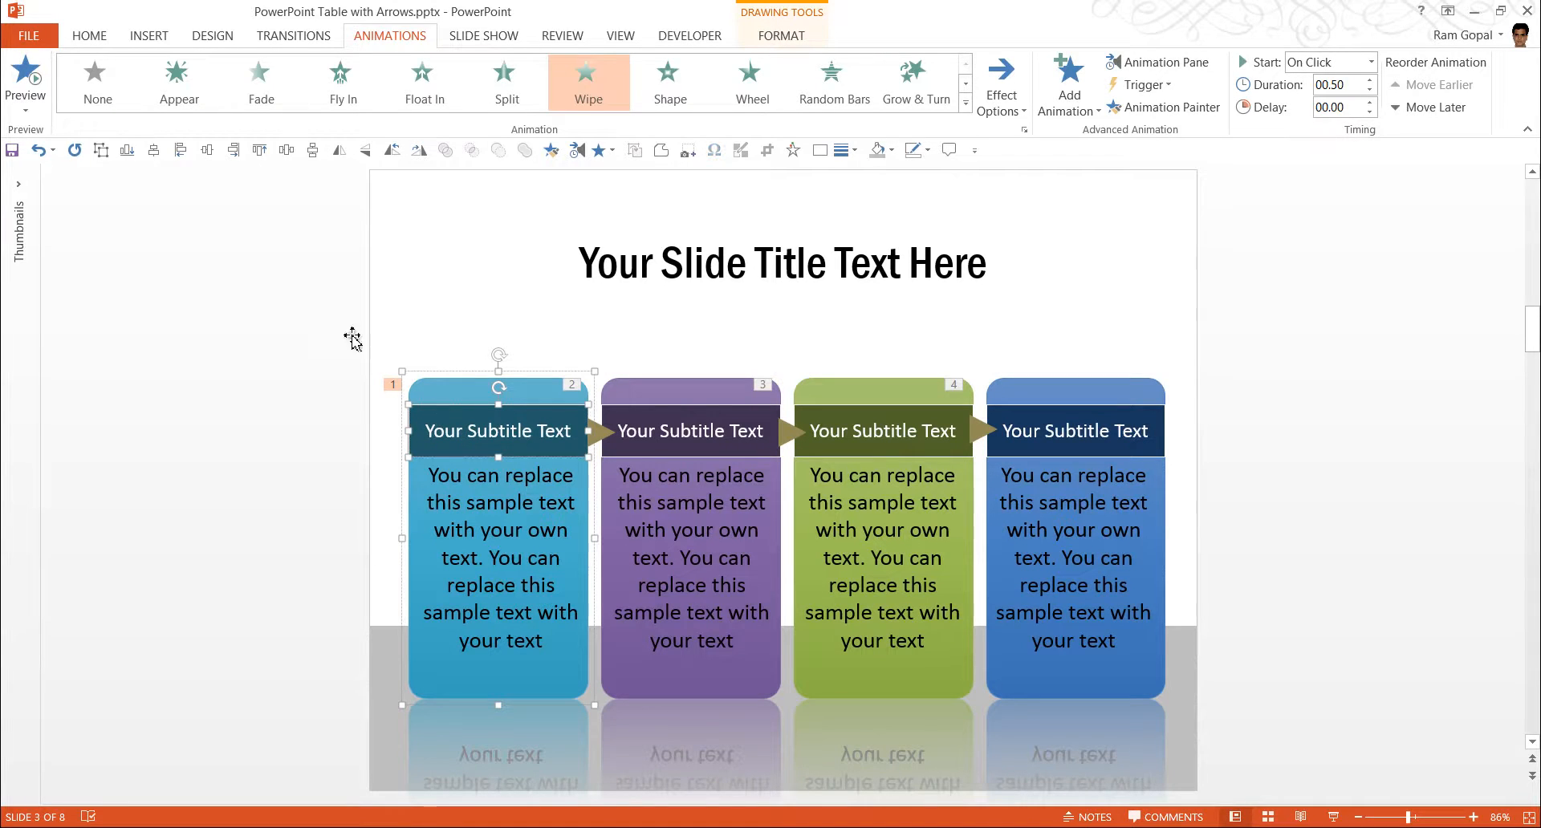
Enlarge the subtitle text on the second, third and fourth cards with Increase Font Size.
{"action": "left_click", "coordinate": [89, 35]}
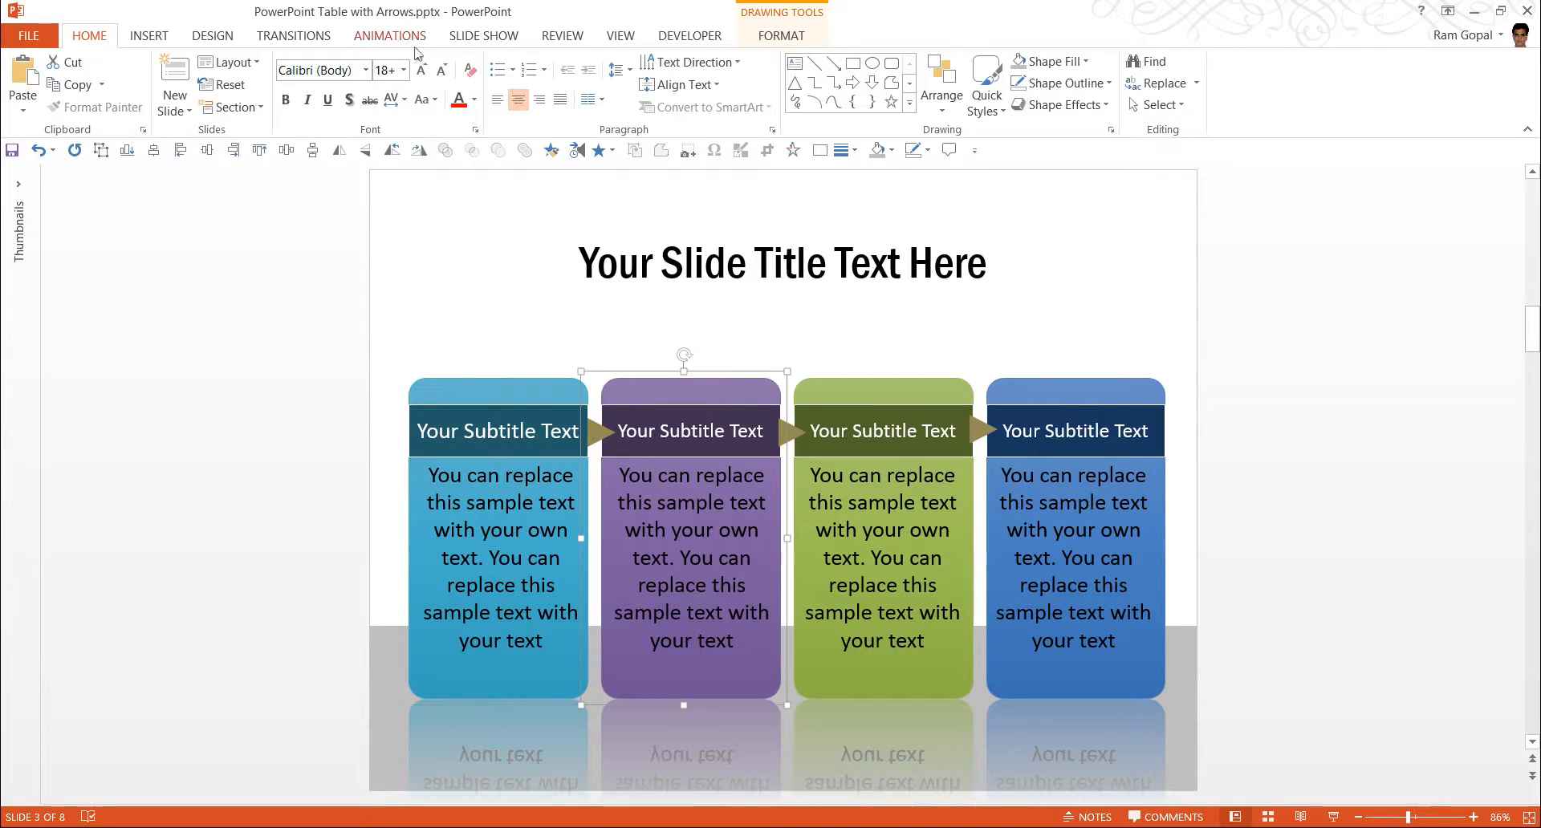
{"action": "left_click", "coordinate": [440, 70]}
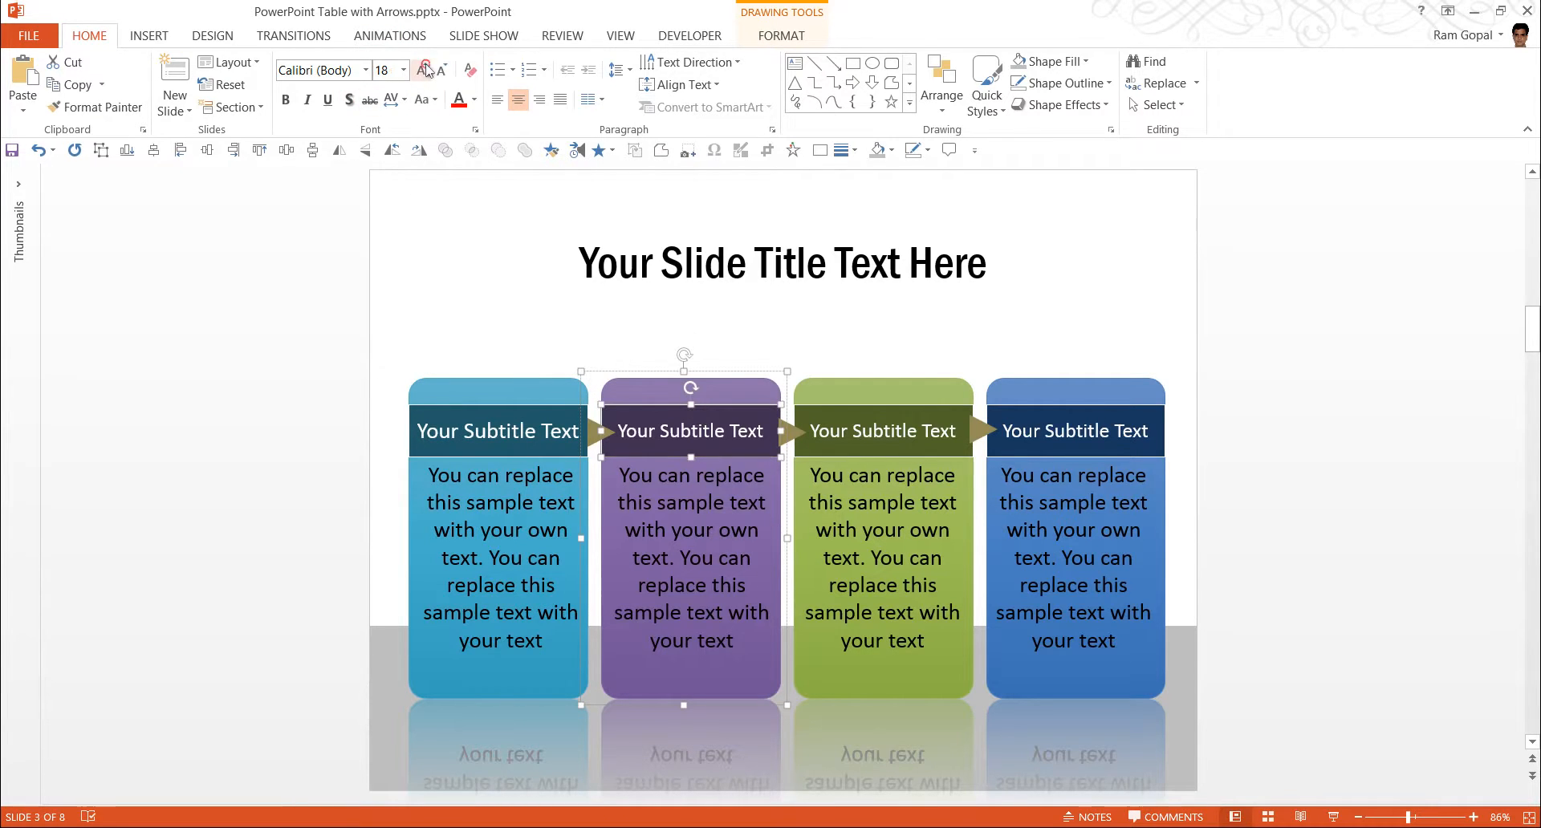
{"action": "left_click", "coordinate": [882, 408]}
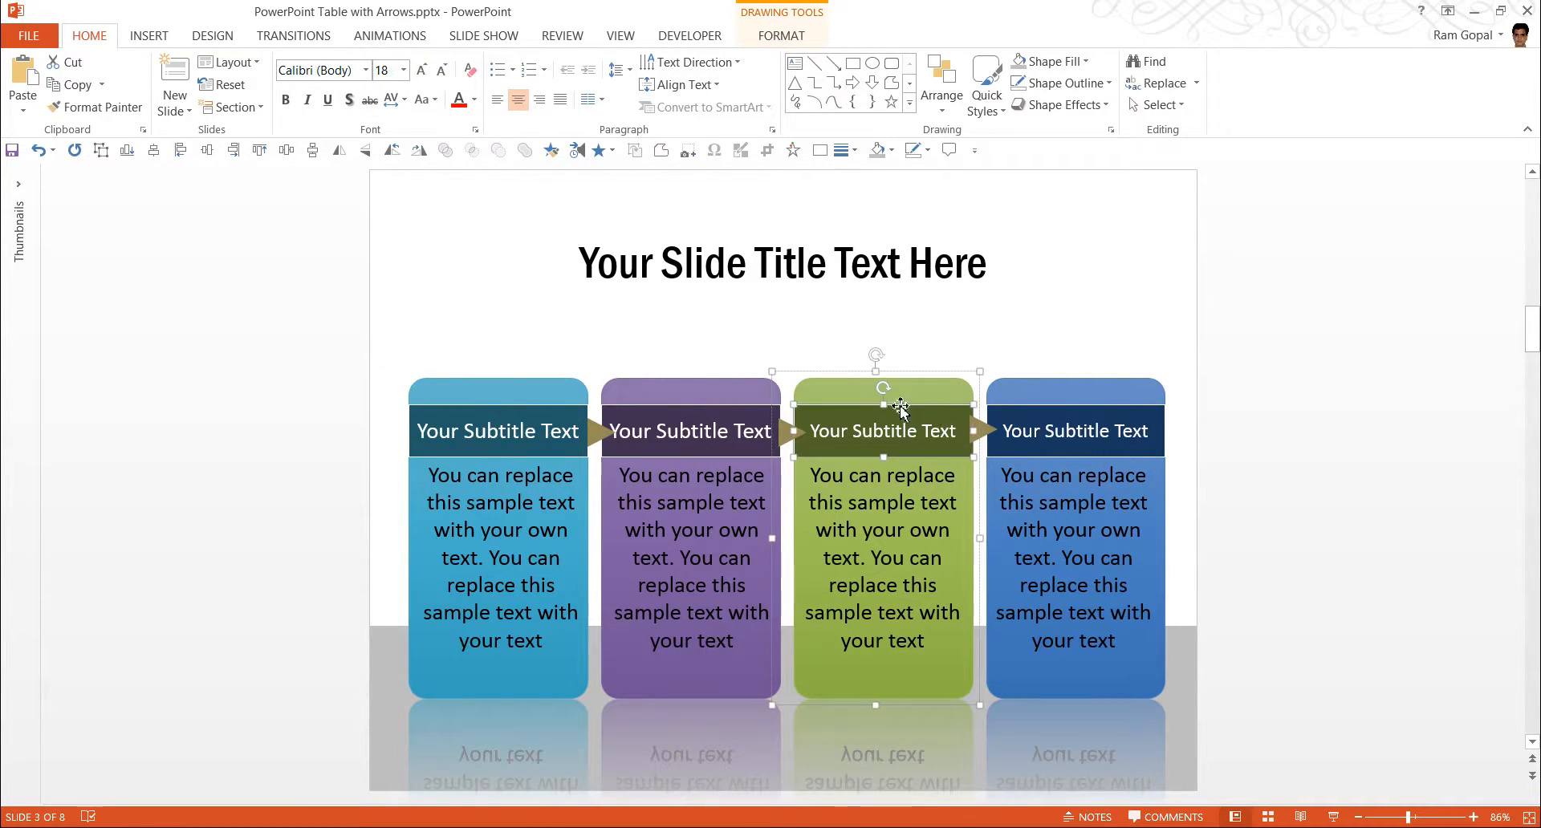
{"action": "left_click", "coordinate": [422, 69]}
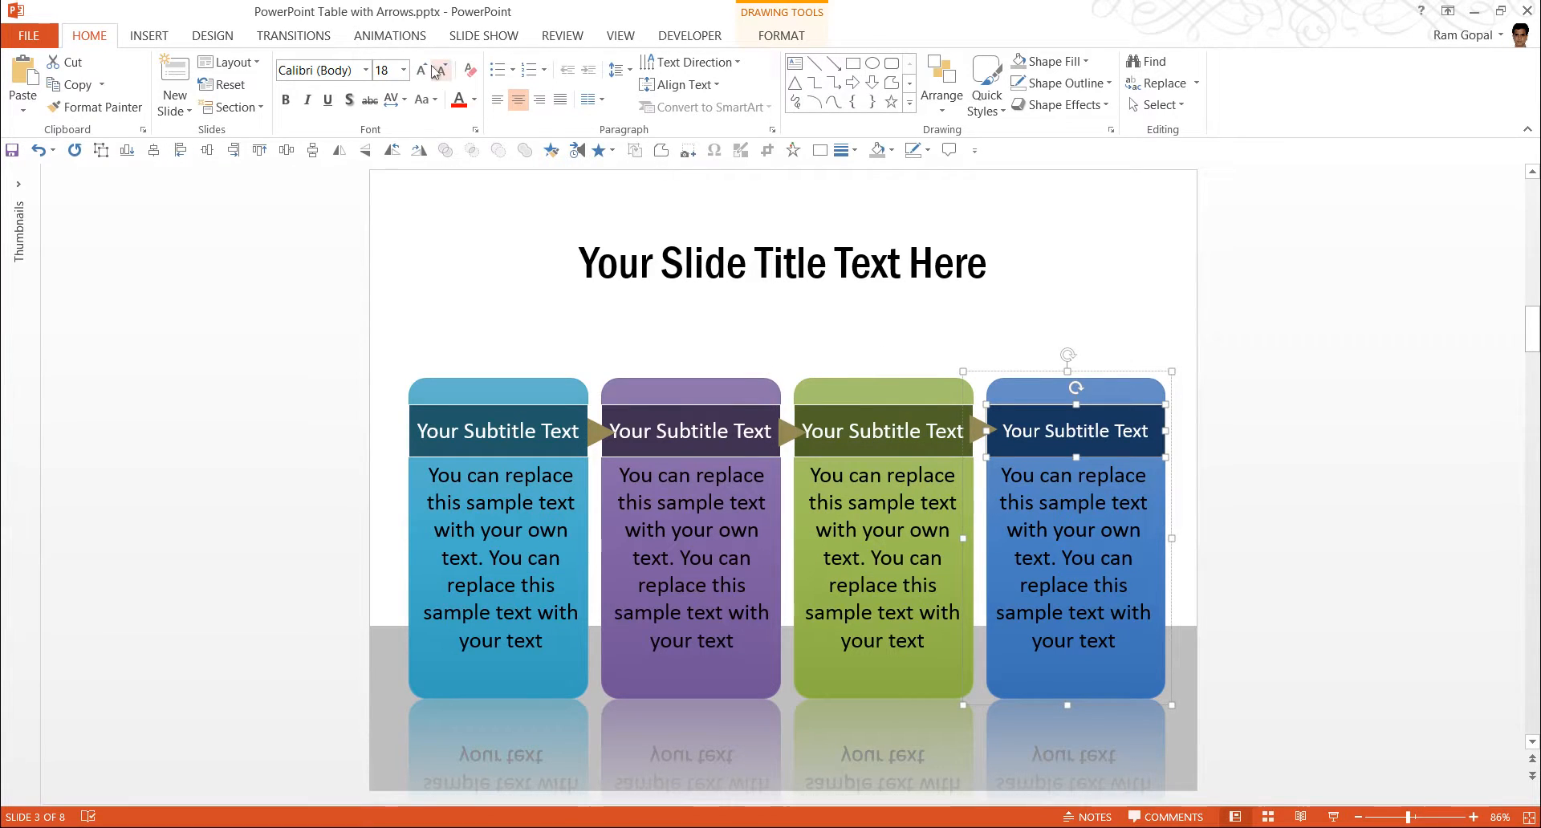
{"action": "left_click", "coordinate": [1287, 464]}
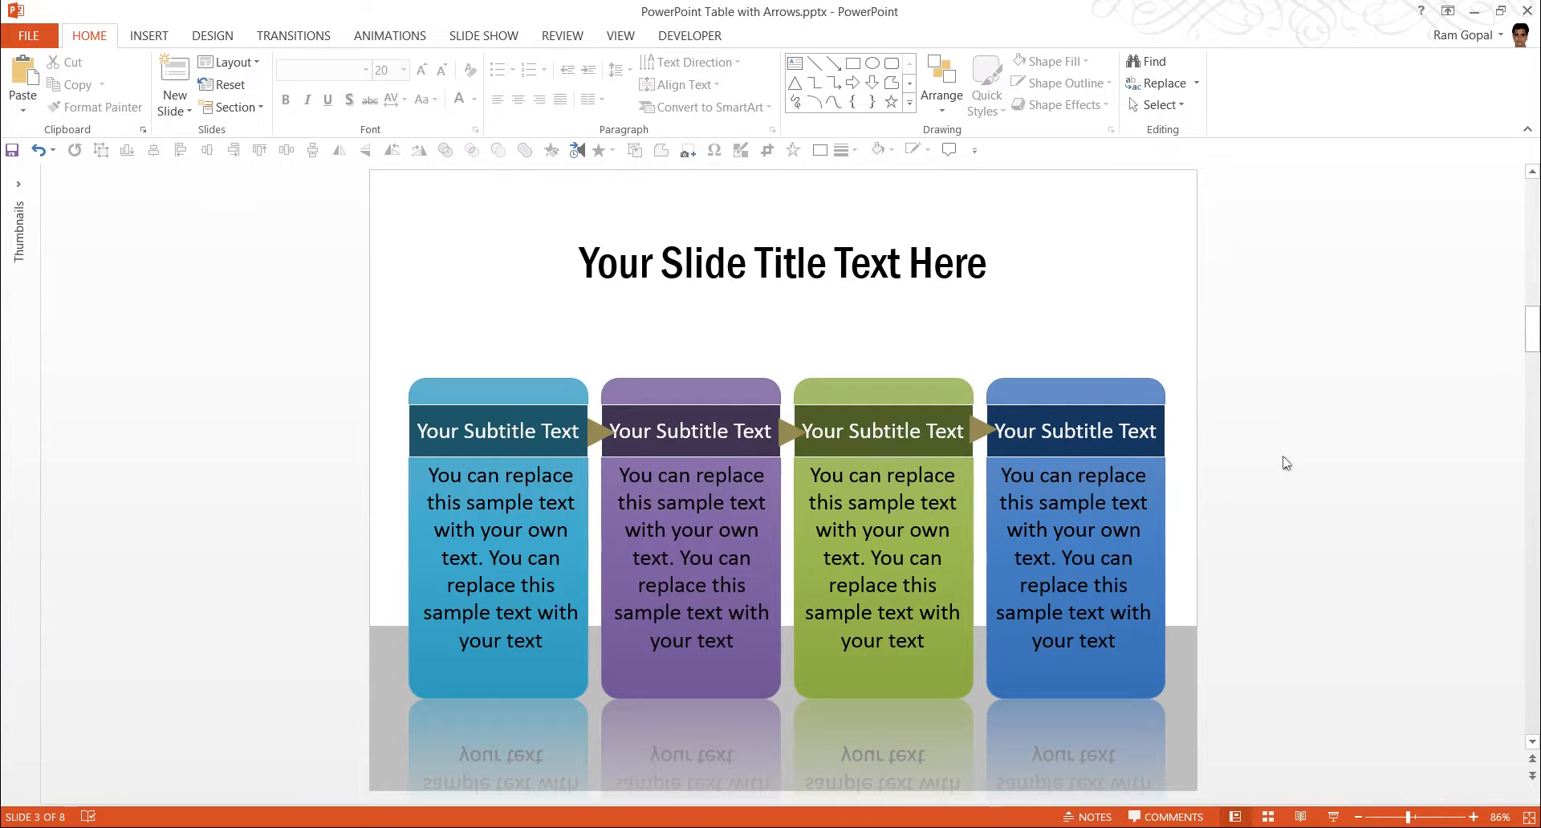
{"action": "mouse_move", "coordinate": [1262, 497]}
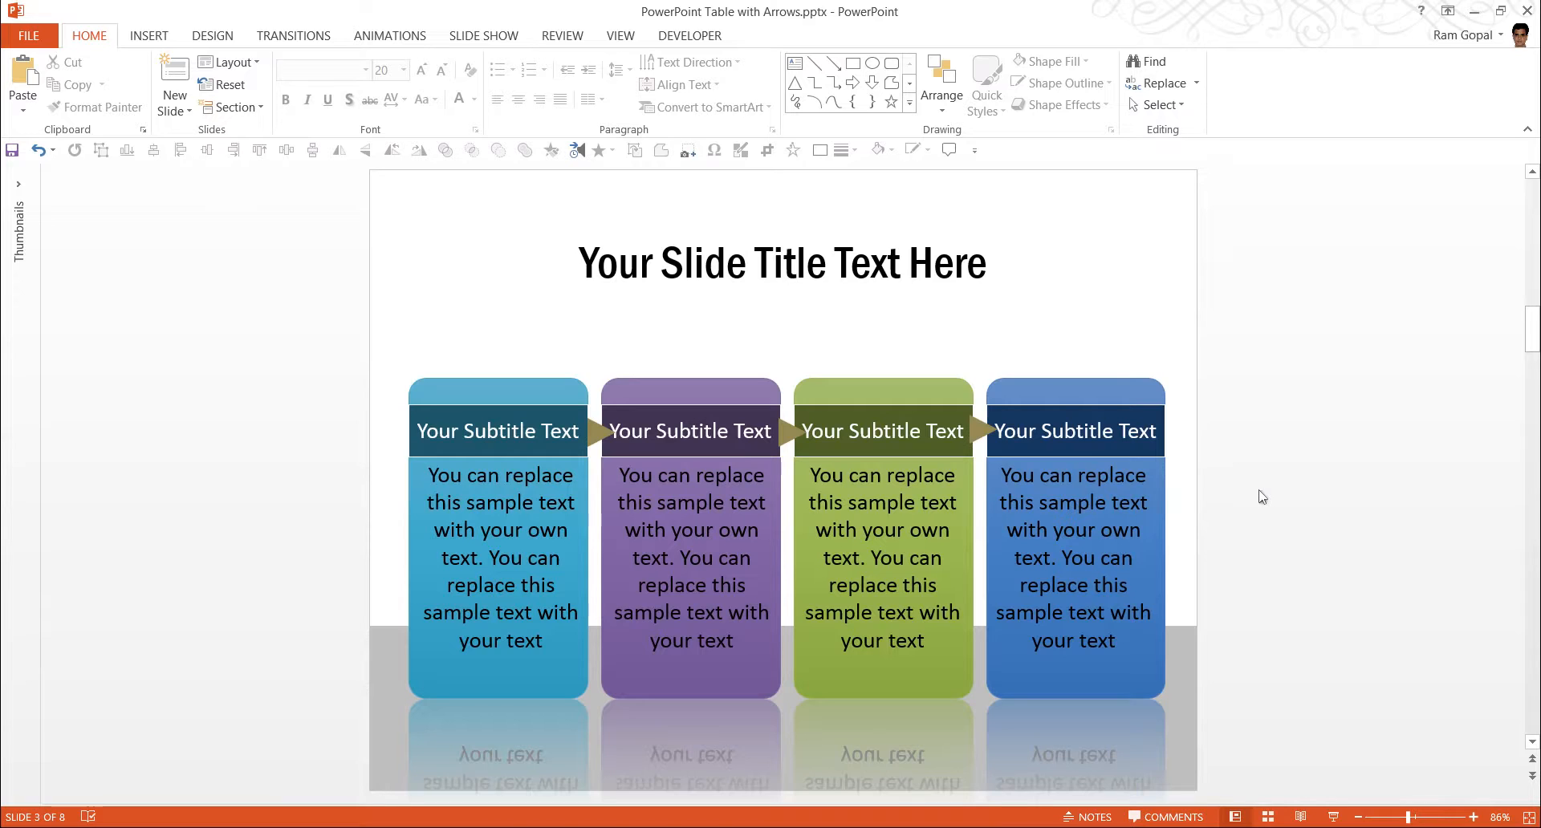
{"action": "mouse_move", "coordinate": [1250, 476]}
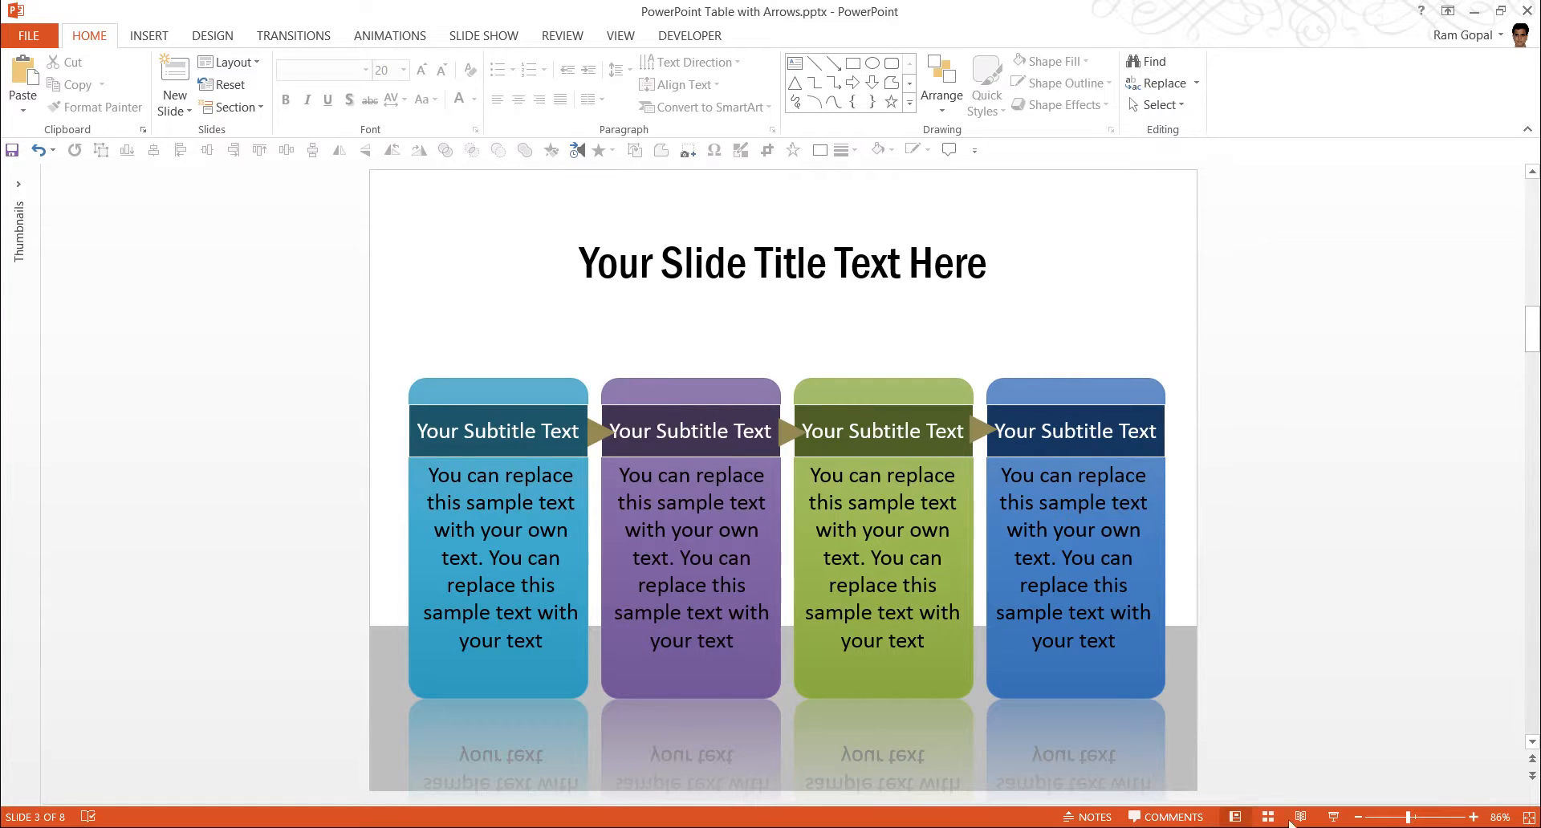
Start the slide show so the first card wipes in above the gray floor.
{"action": "key", "text": "F5"}
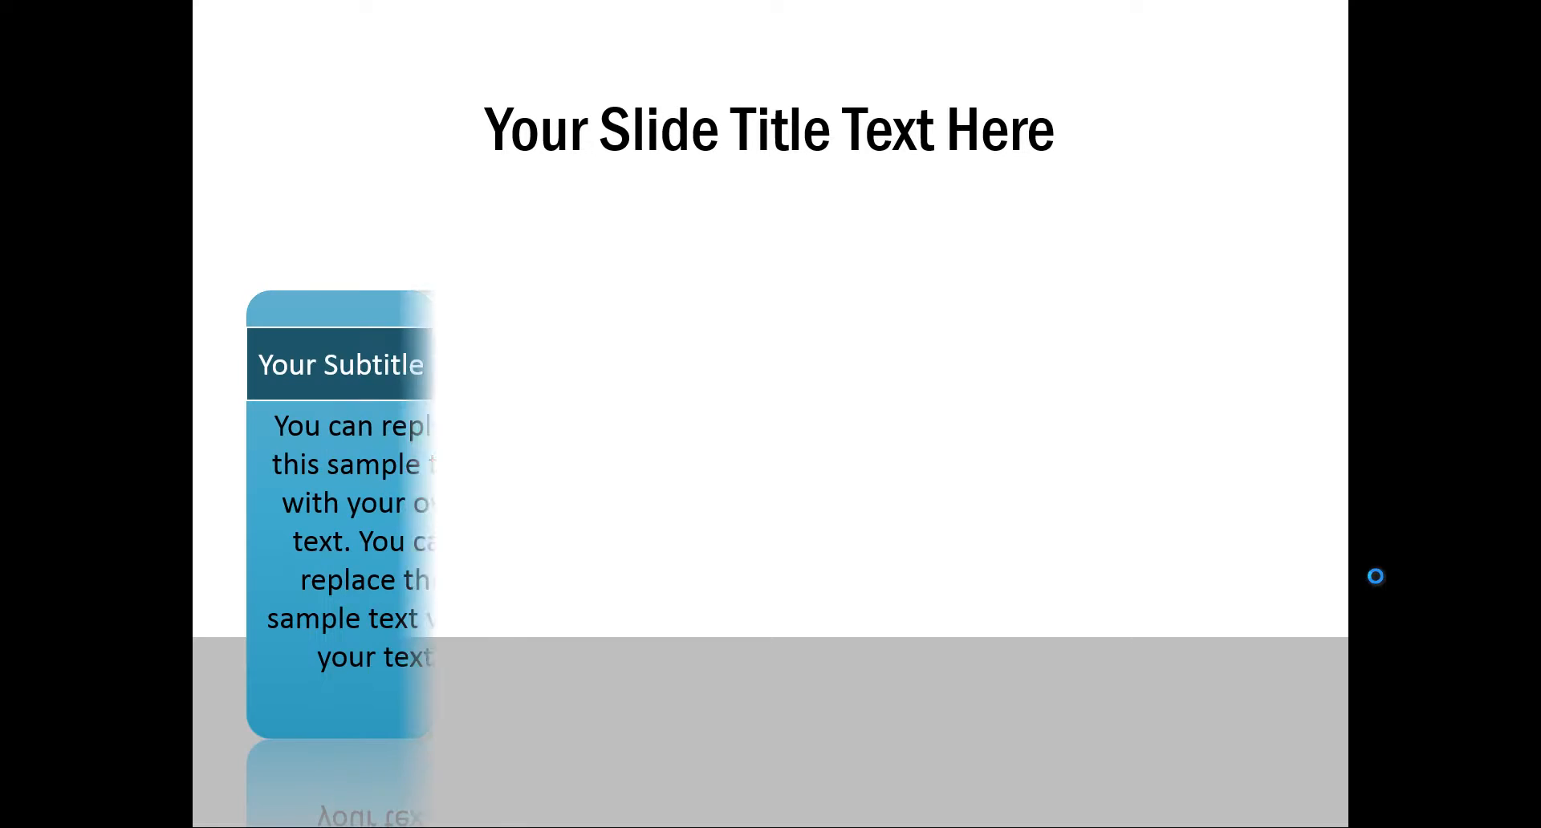